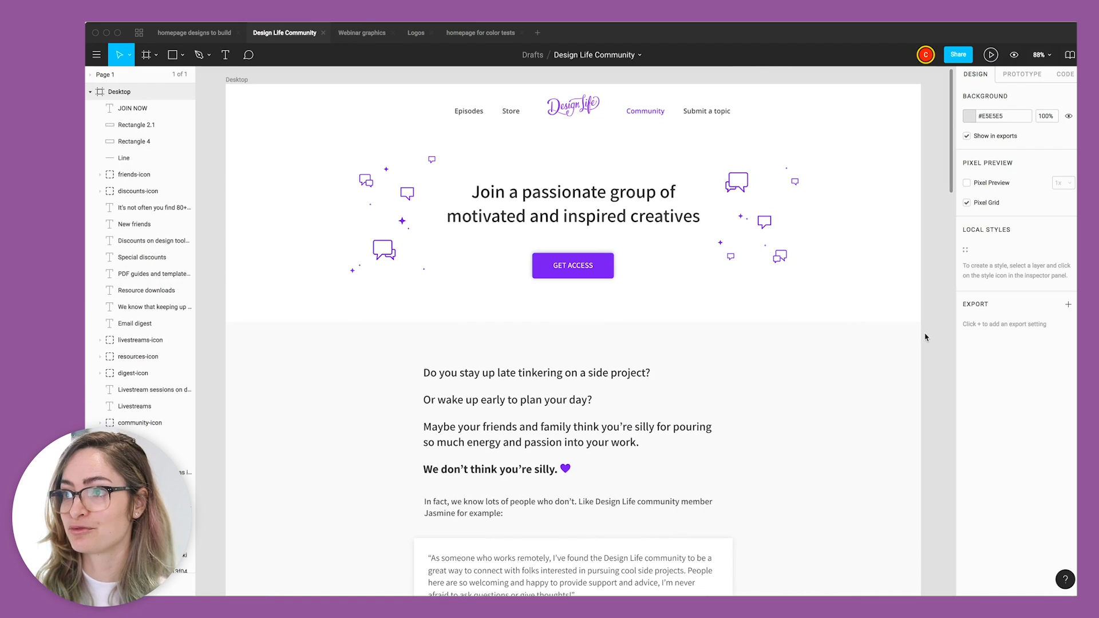
Step: Scroll through the Figma landing page design and back up to the hero
scroll("down", 3)
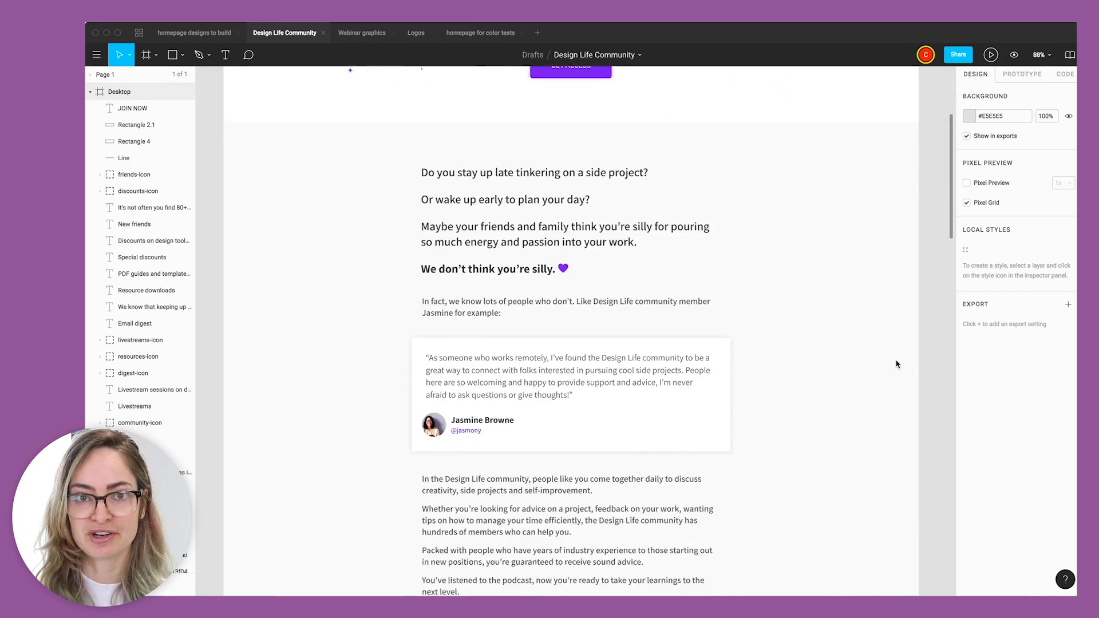
scroll("down", 3)
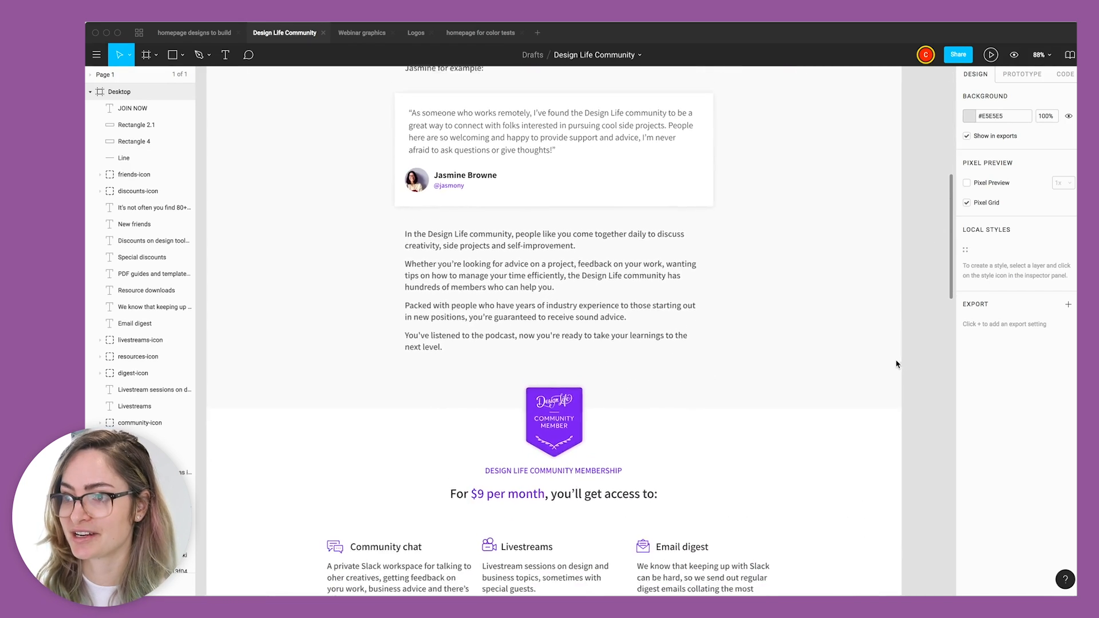
scroll("down", 3)
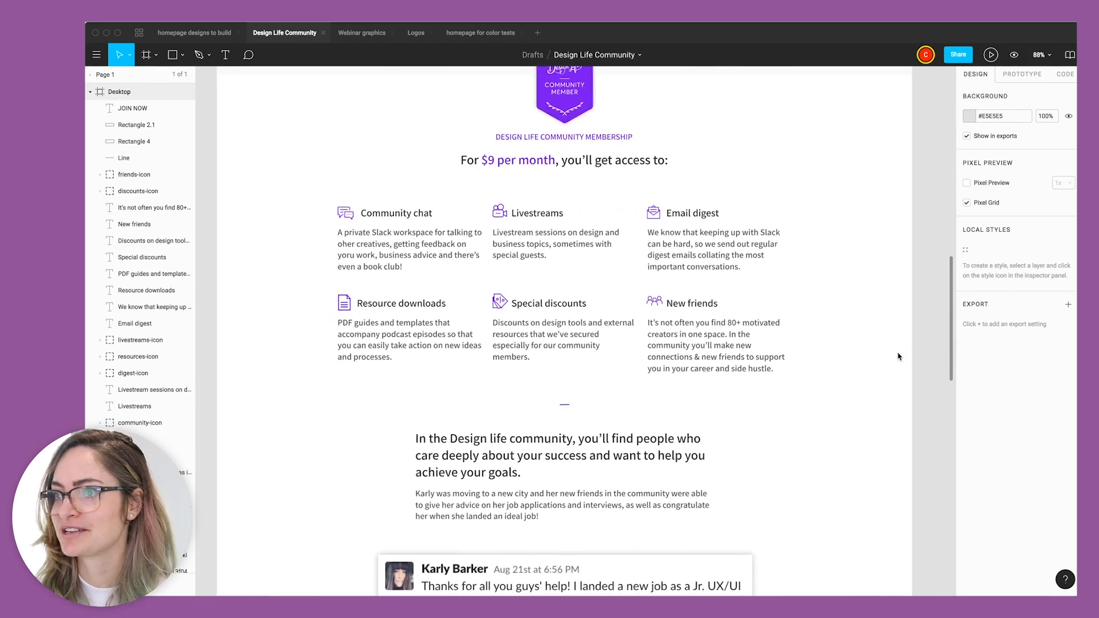
scroll("down", 3)
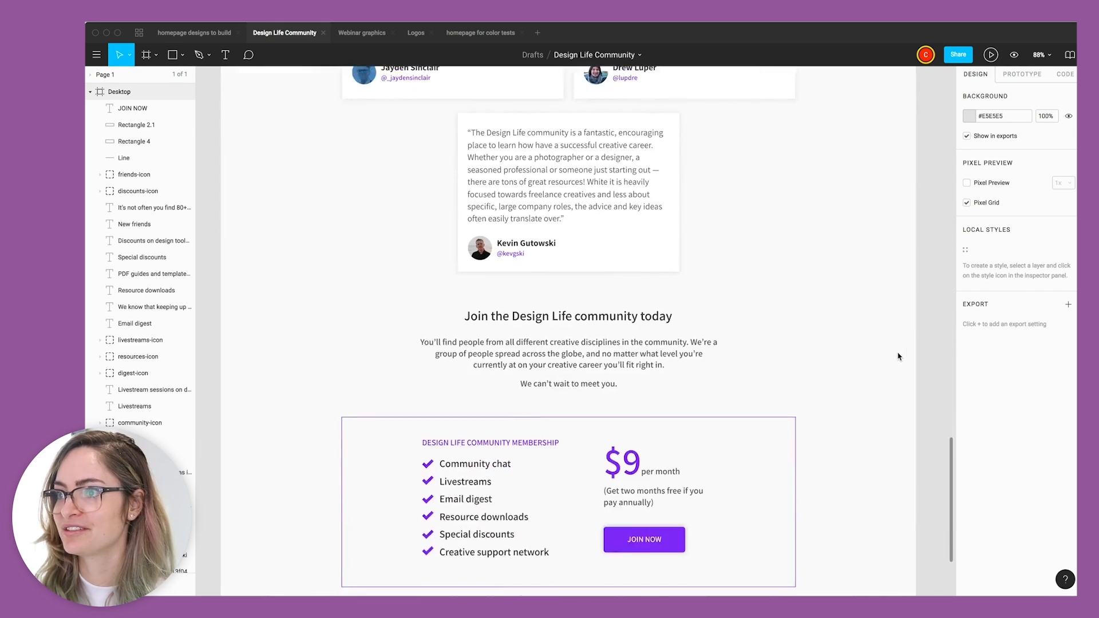
scroll("down", 3)
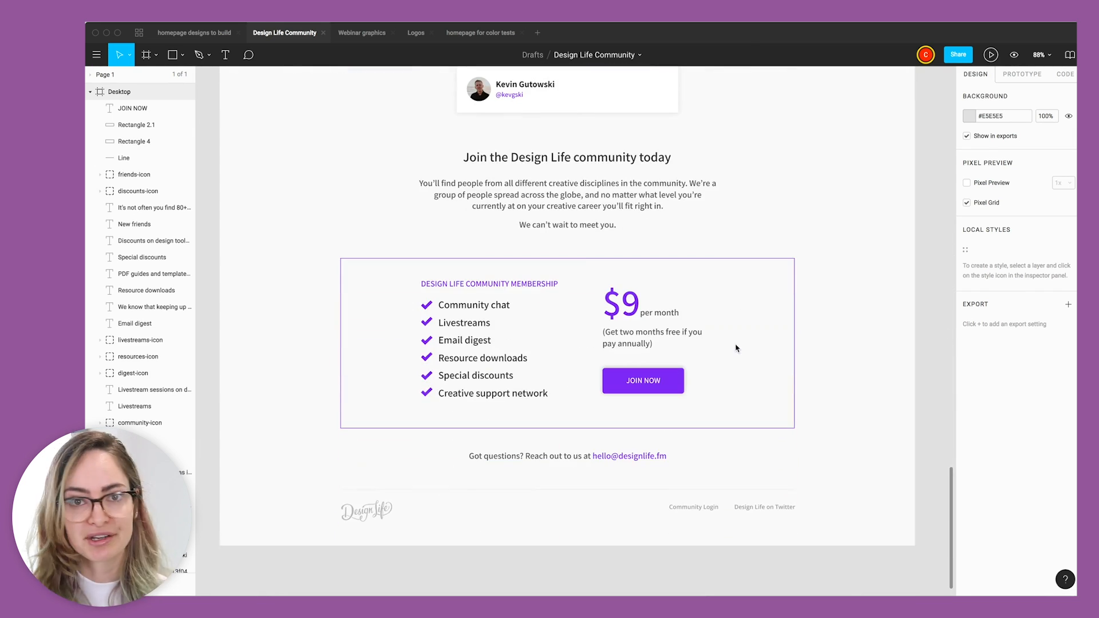
mouse_move(823, 323)
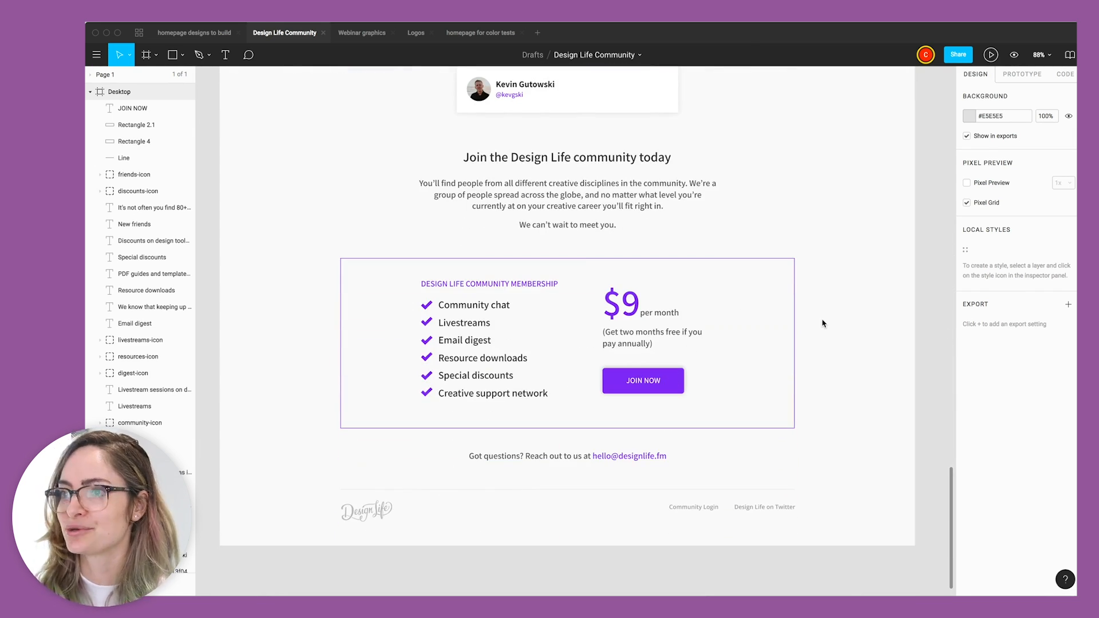
scroll("up", 3)
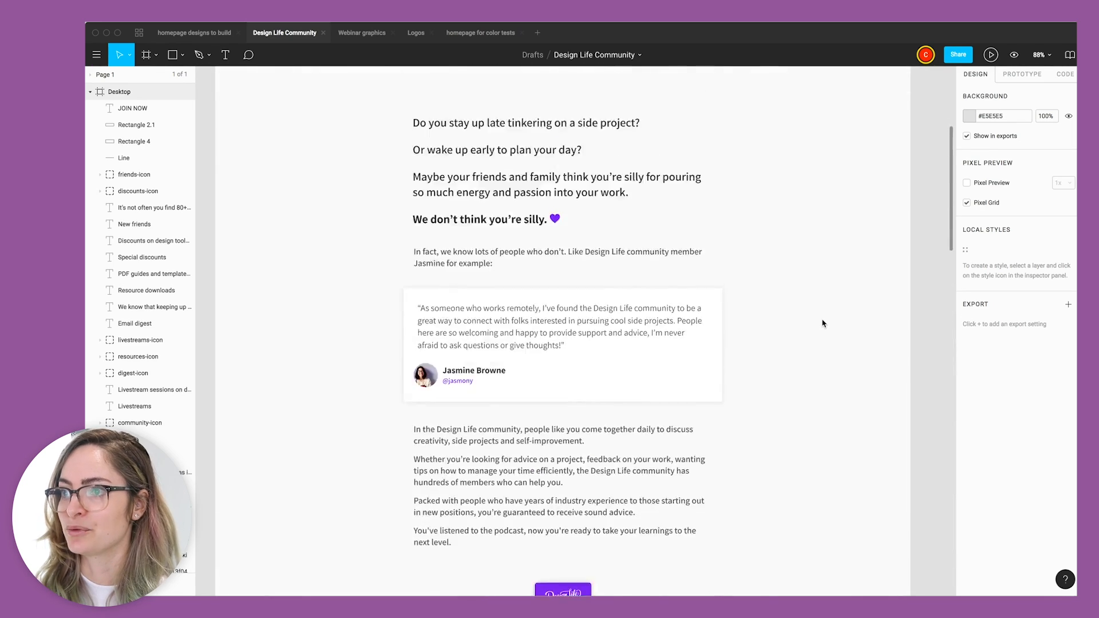
scroll("up", 3)
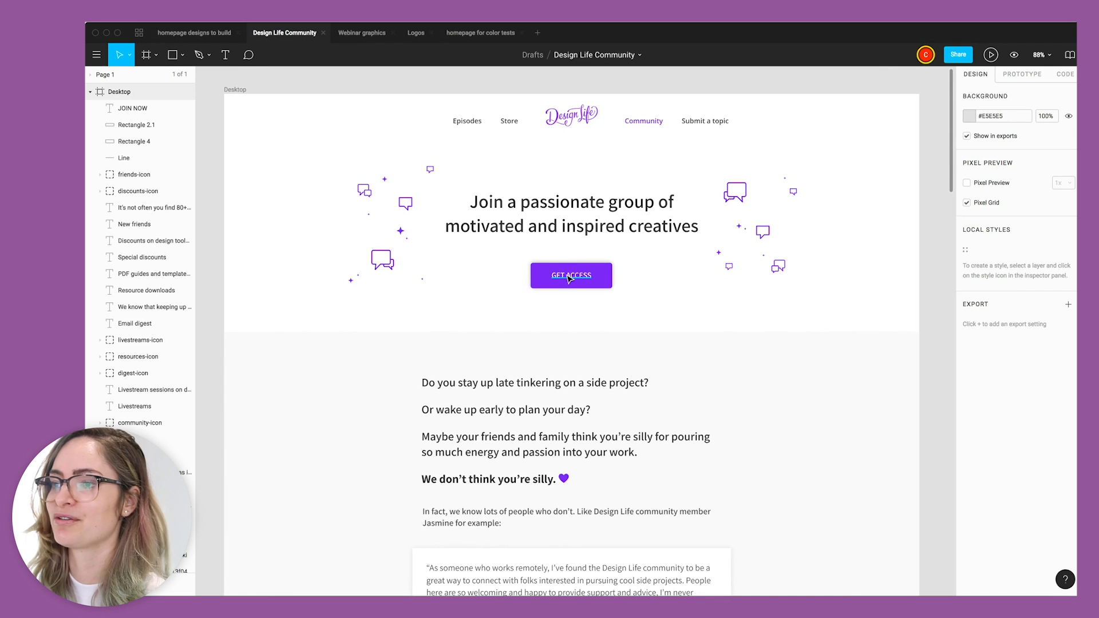
Step: Select the Desktop frame and bring up its 12 Columns layout grid settings
left_click(570, 275)
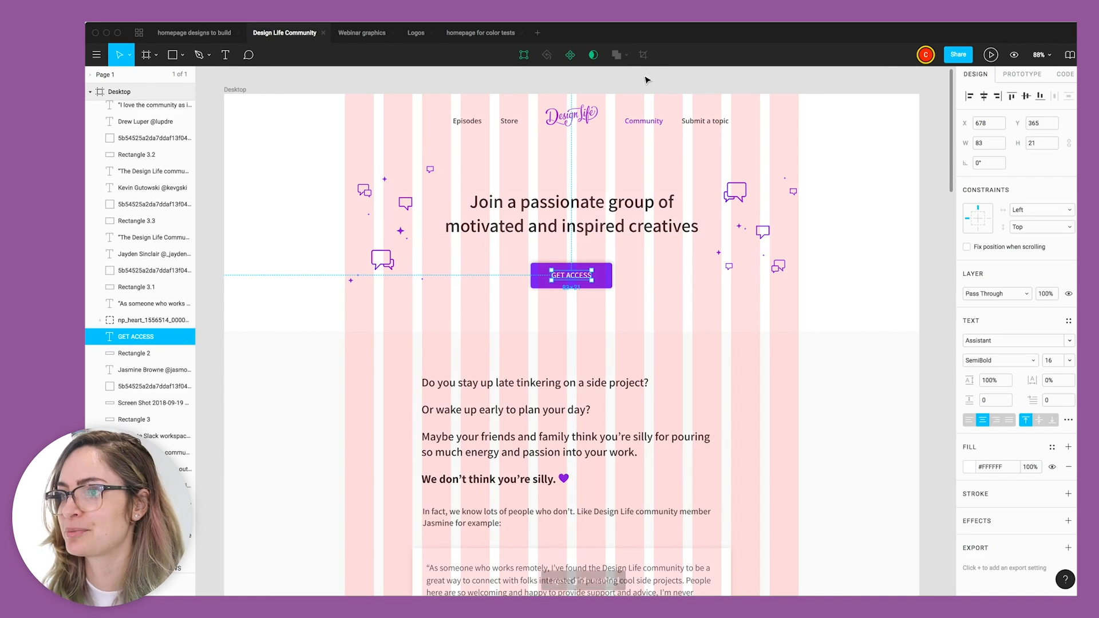
left_click(380, 102)
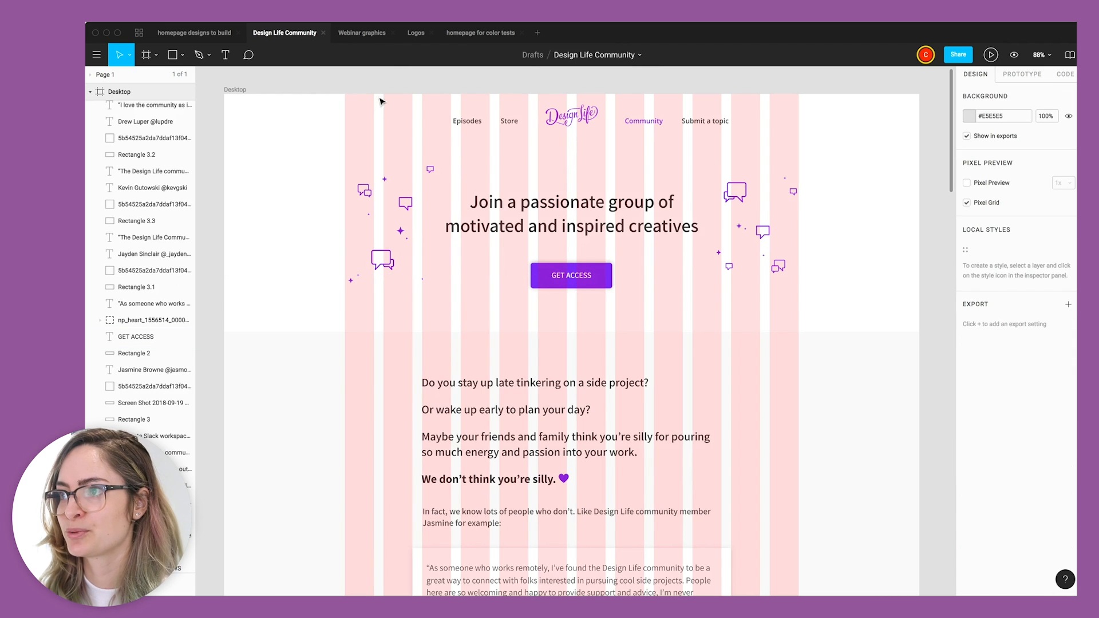
mouse_move(790, 98)
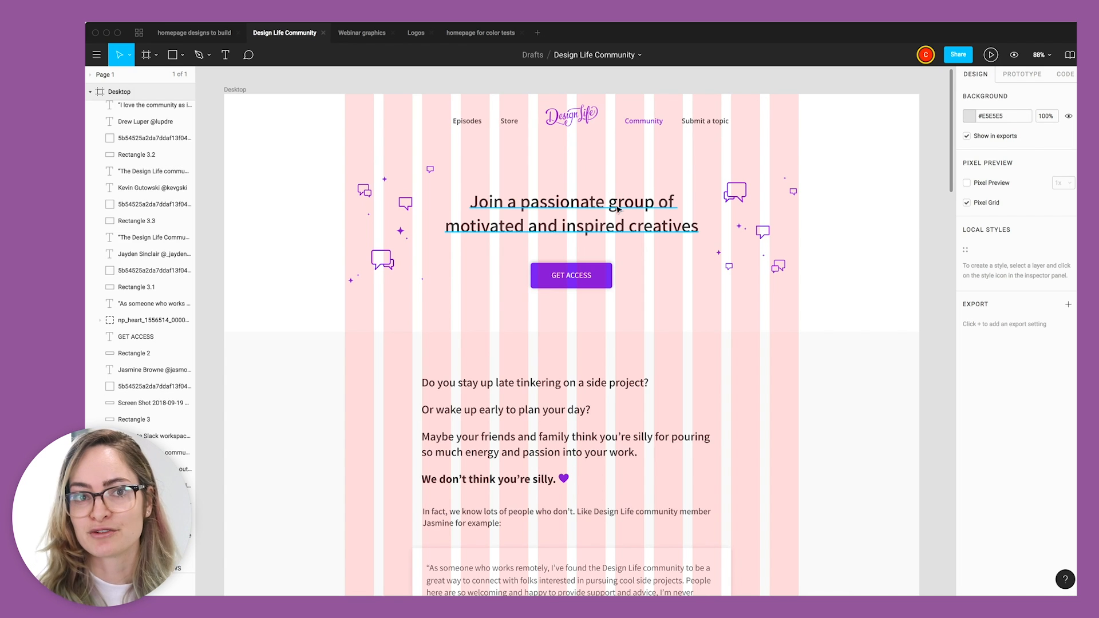
left_click(592, 329)
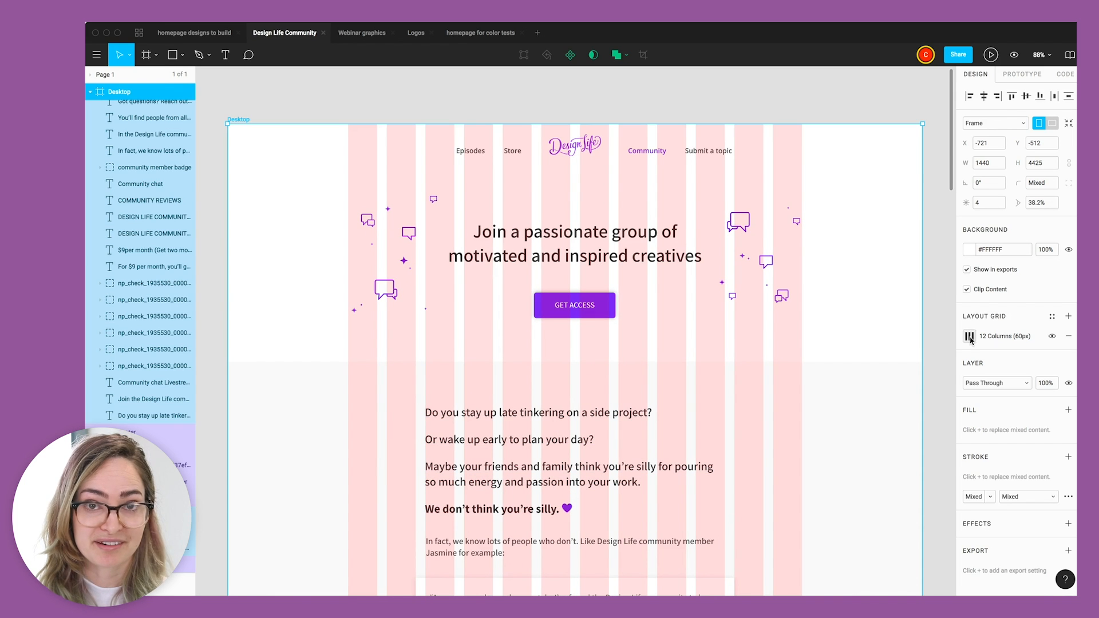
left_click(969, 336)
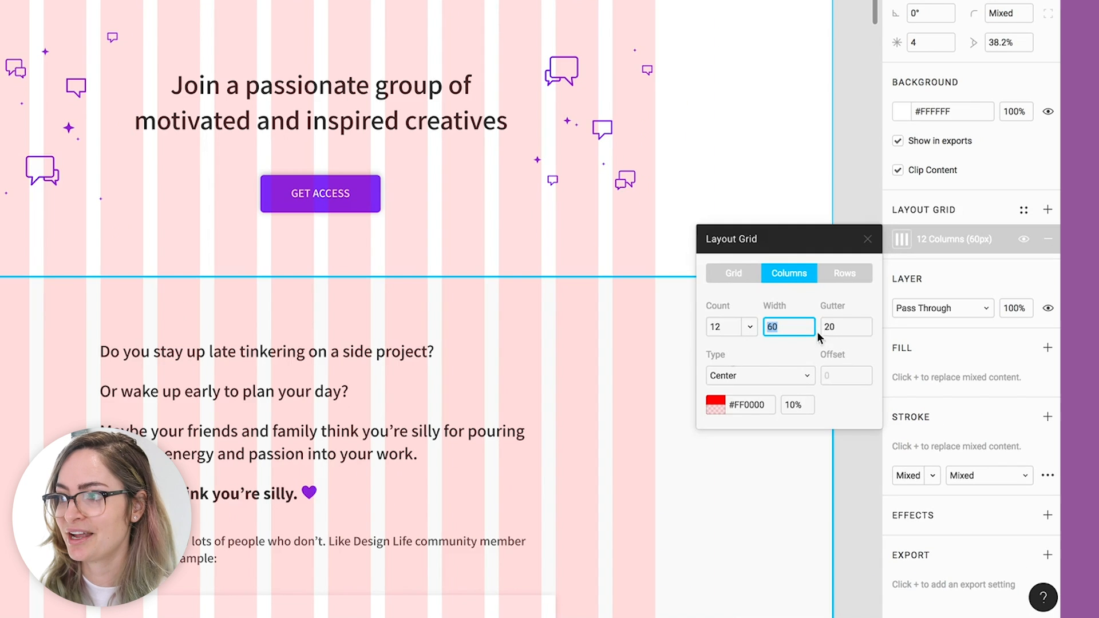
mouse_move(758, 298)
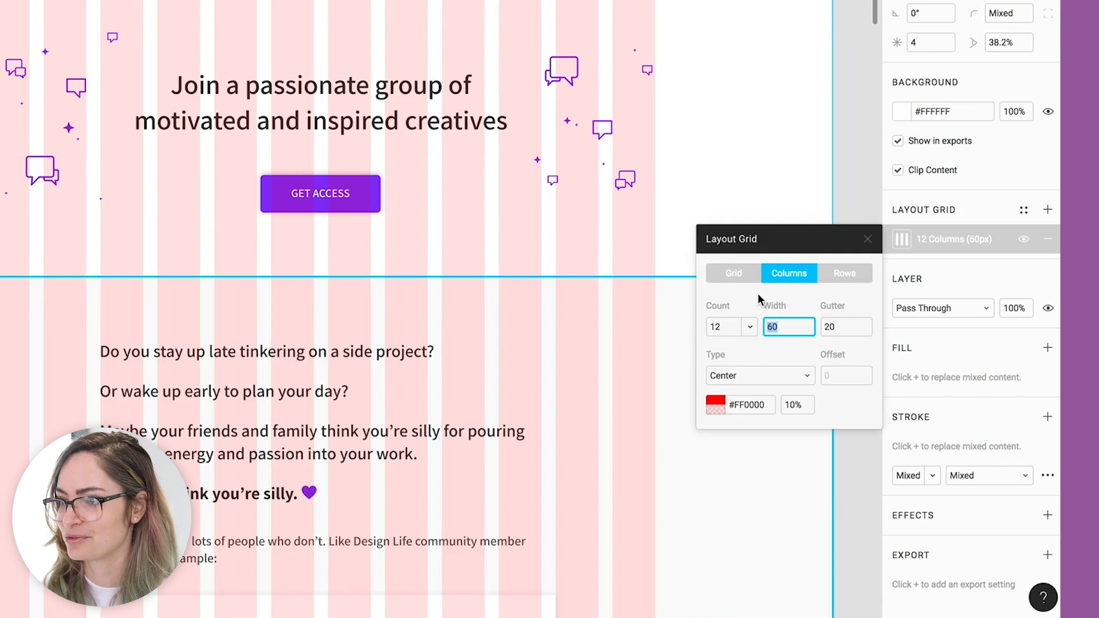
mouse_move(770, 224)
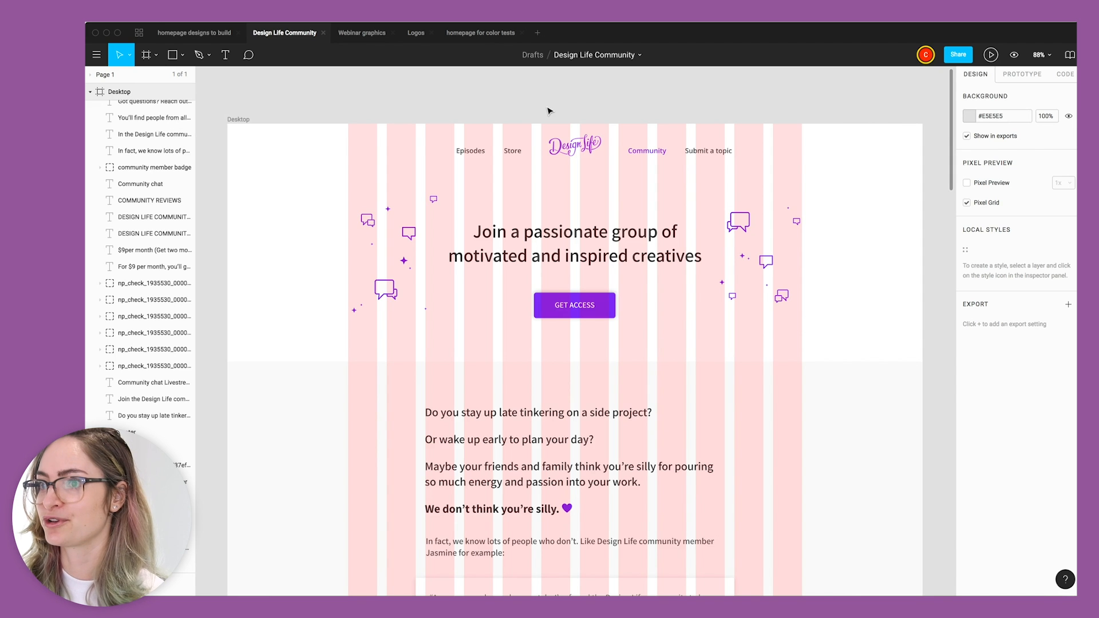
mouse_move(311, 194)
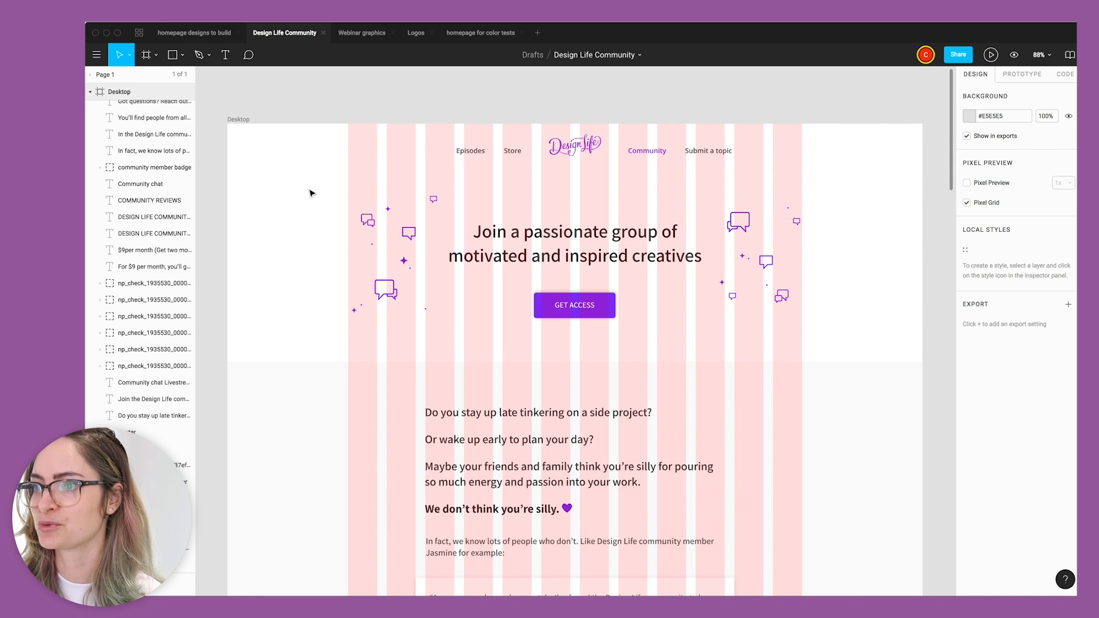
Step: Review the design sections against the column grid, checking the community member badge on the way
scroll("down", 3)
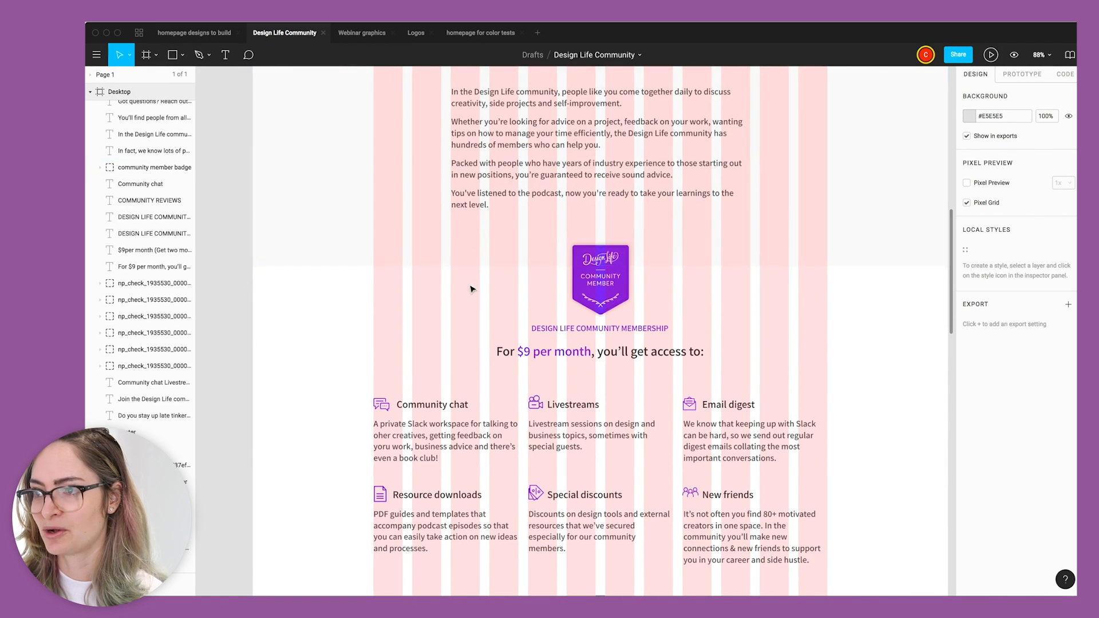
left_click(599, 280)
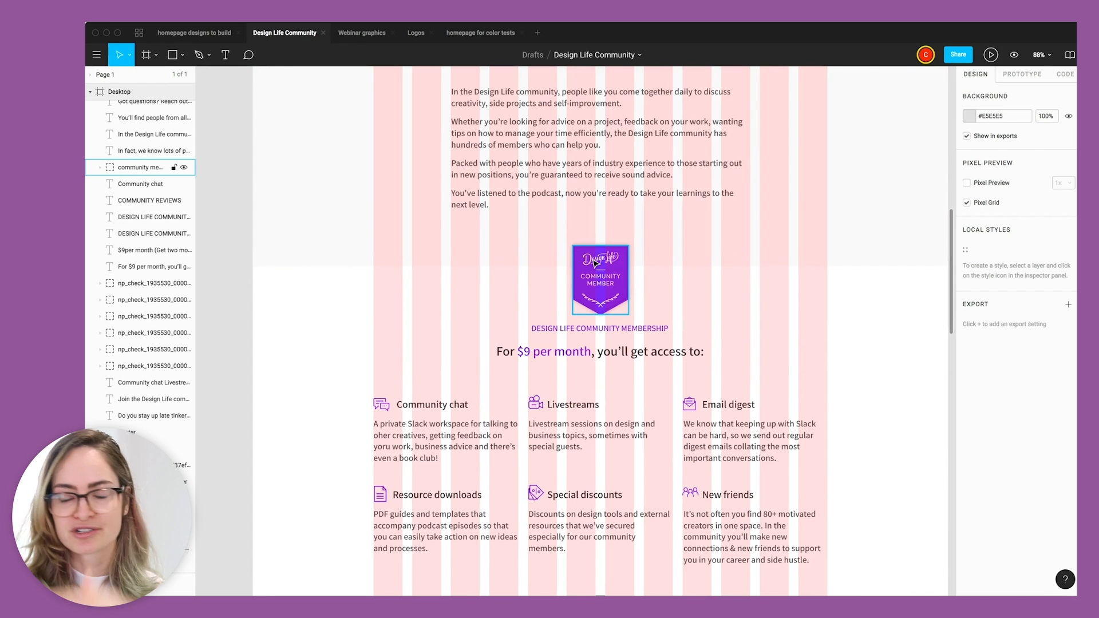
mouse_move(580, 271)
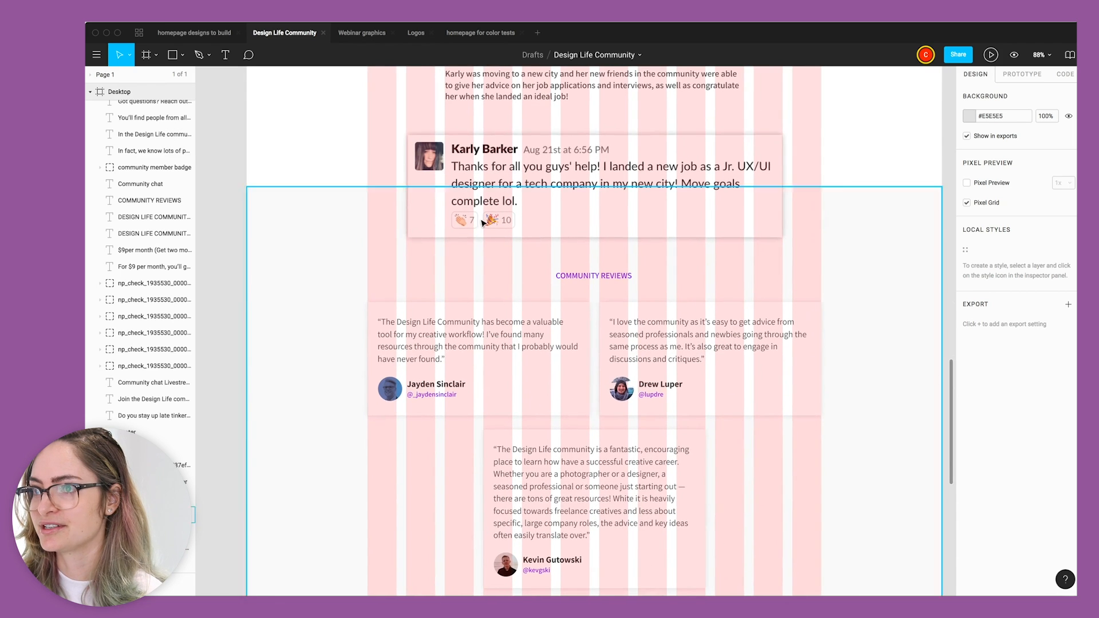
mouse_move(379, 230)
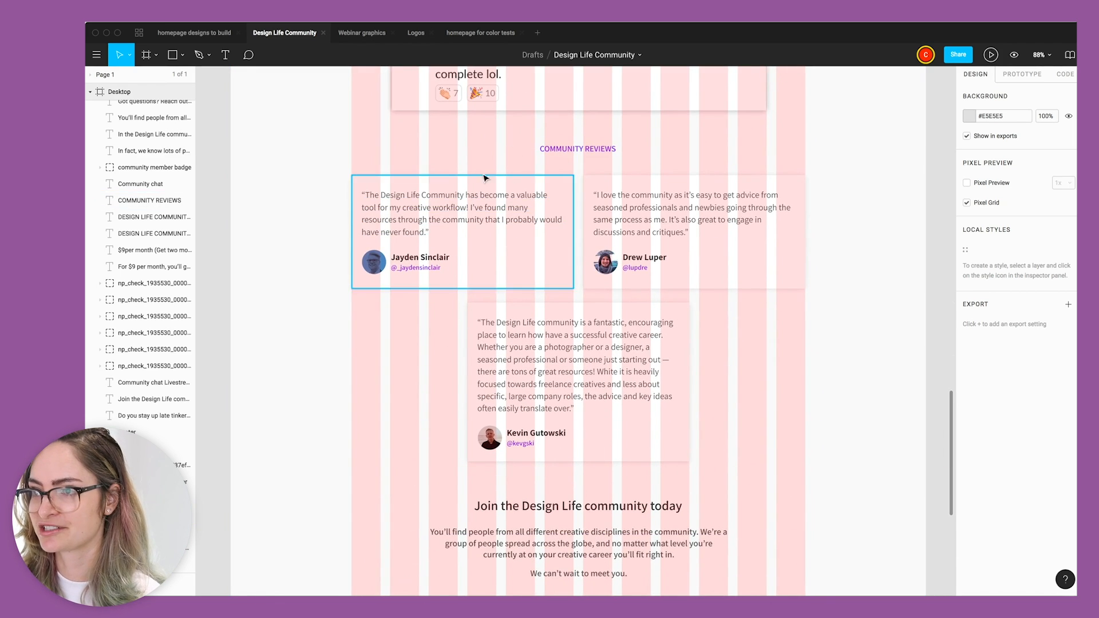
scroll("down", 3)
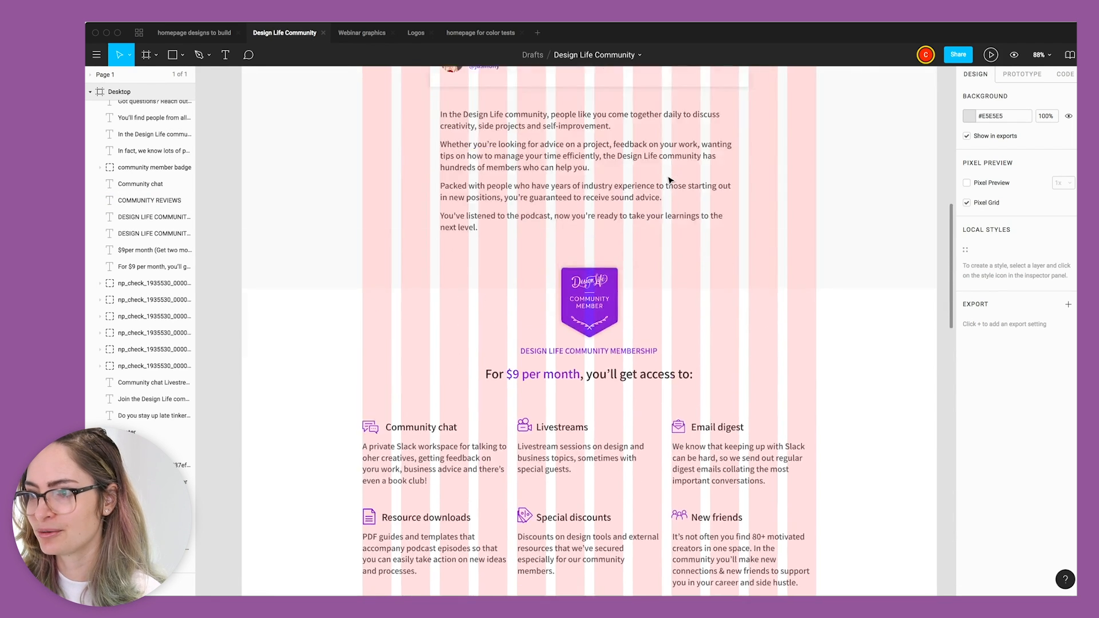
scroll("up", 3)
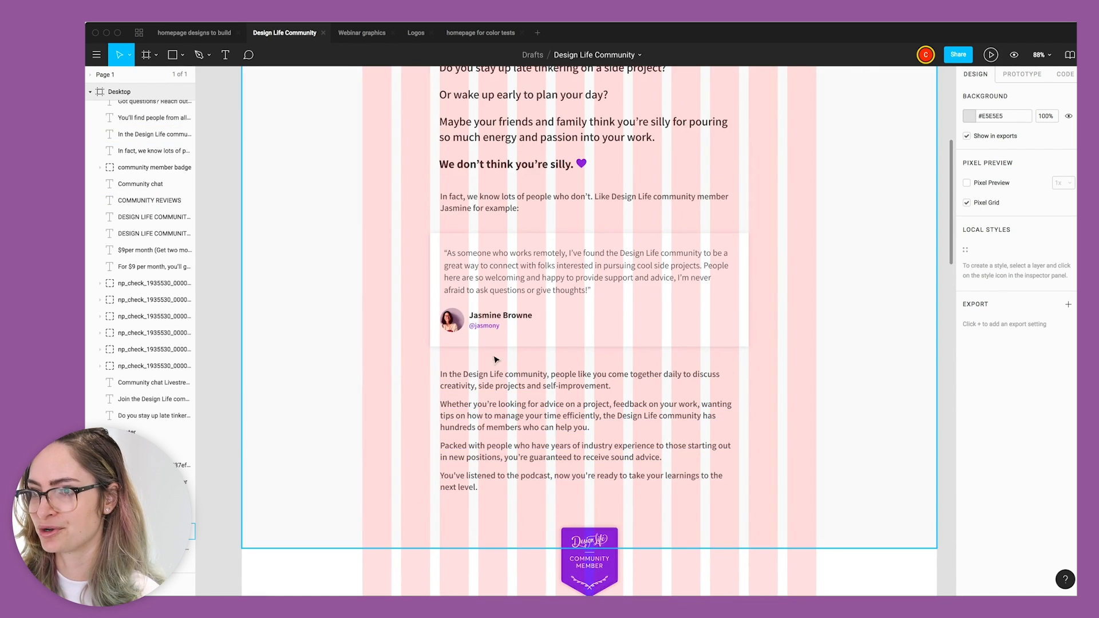
scroll("down", 3)
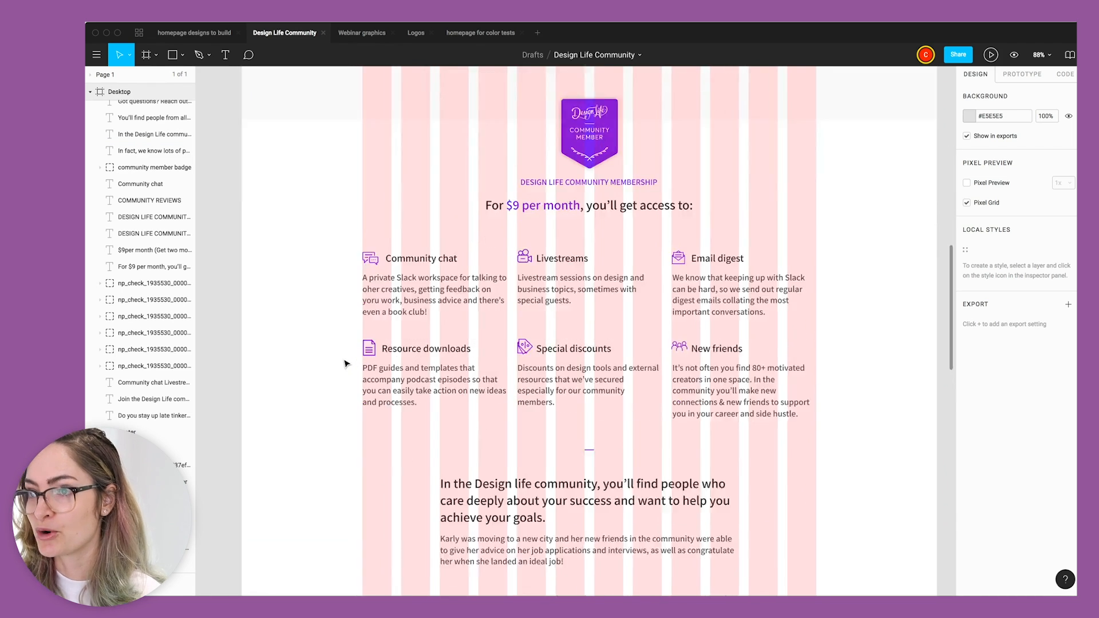
scroll("down", 3)
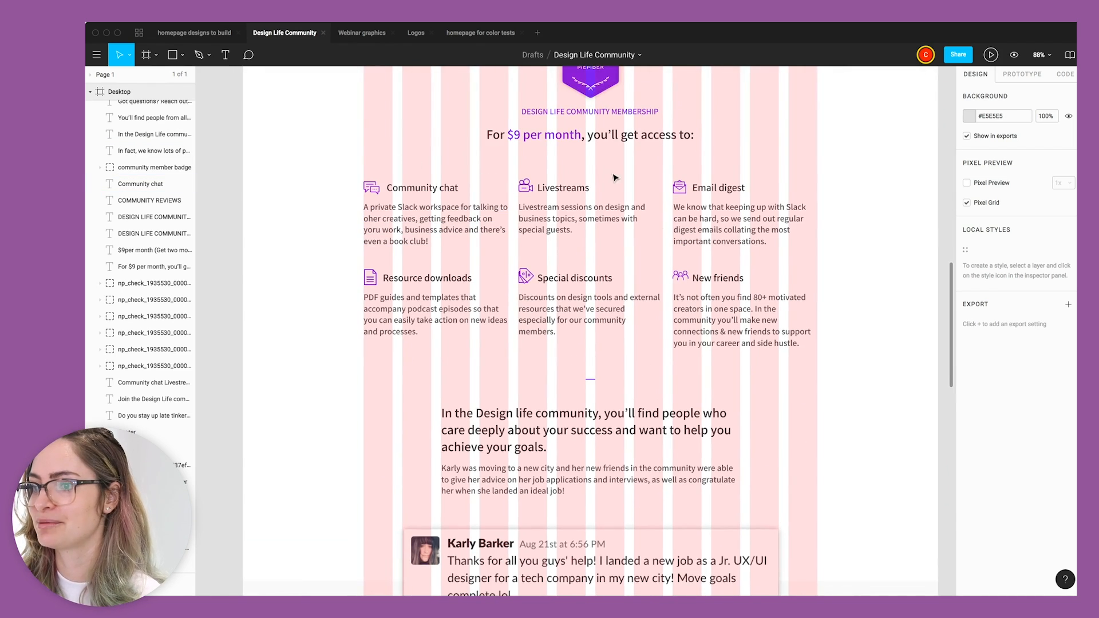
scroll("down", 3)
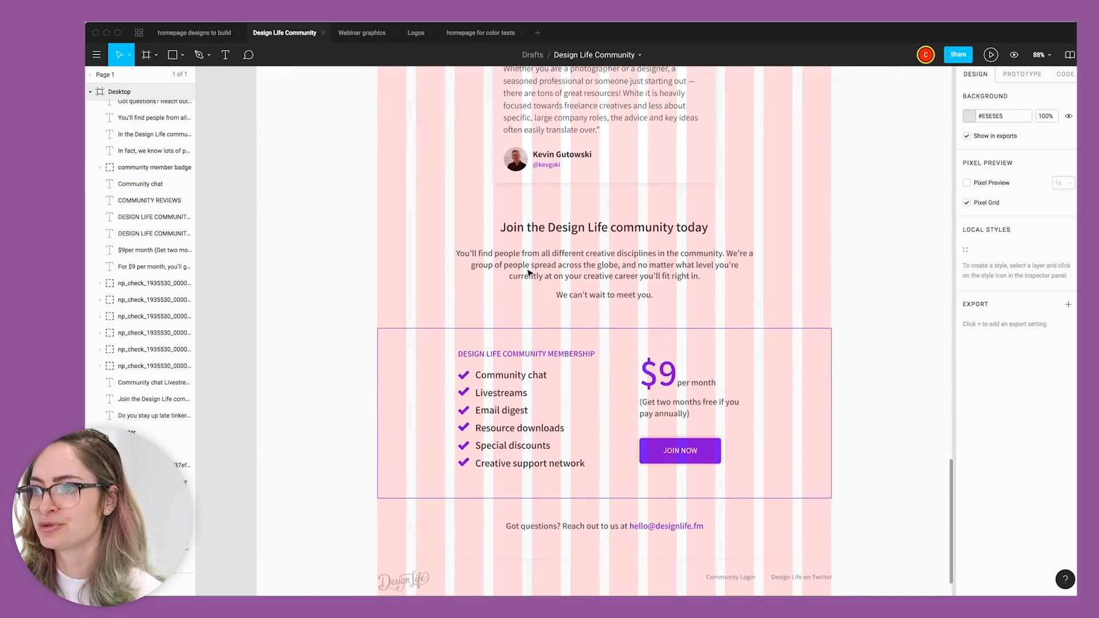
scroll("down", 3)
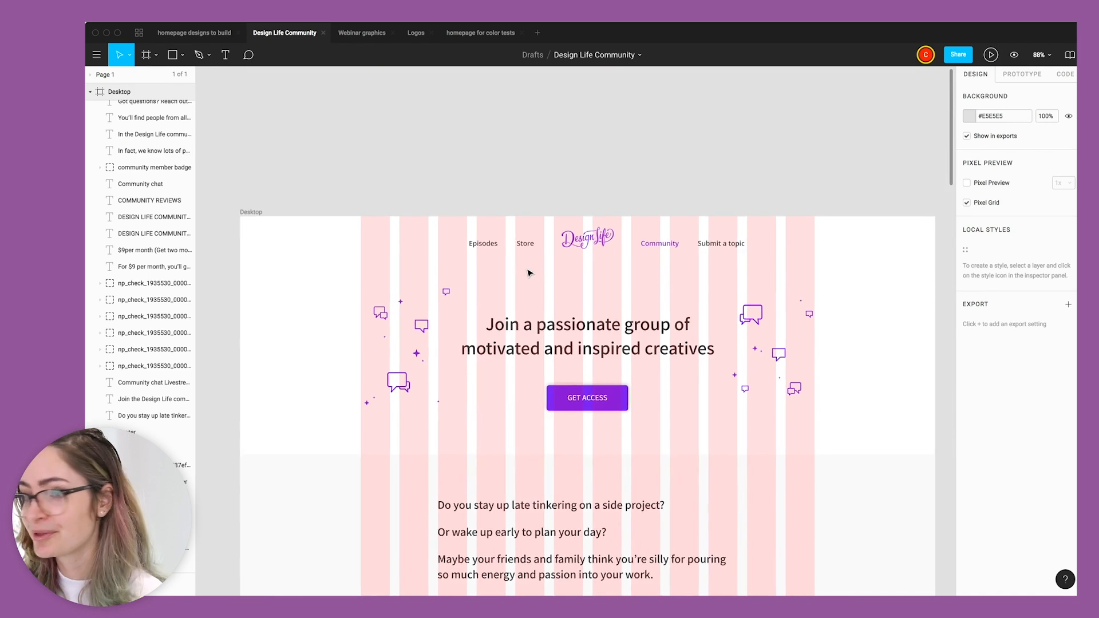
scroll("down", 3)
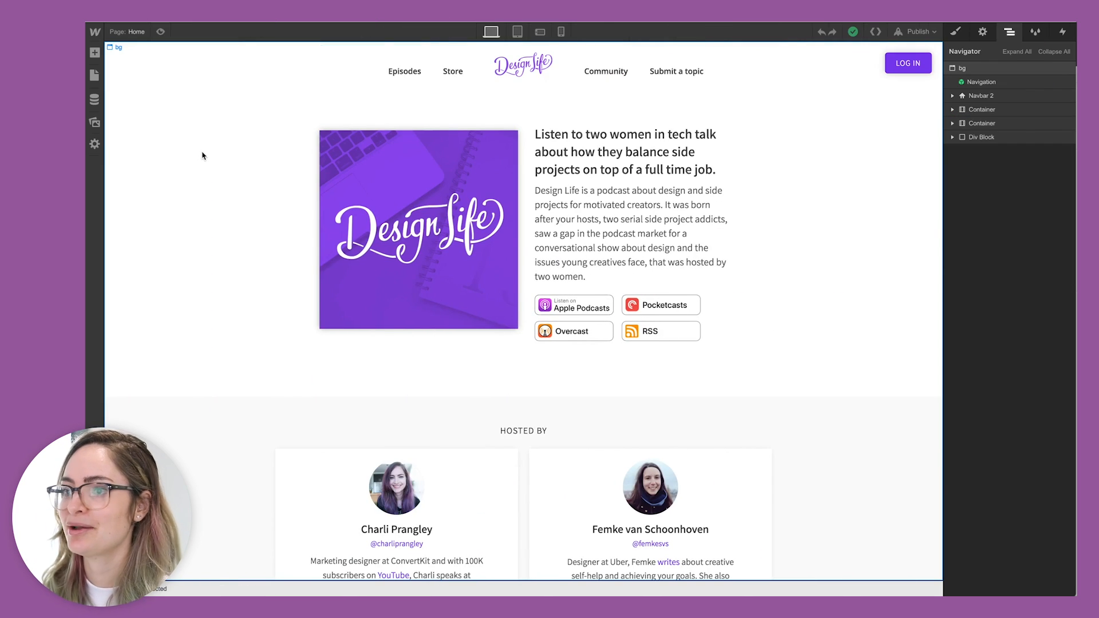
scroll("down", 3)
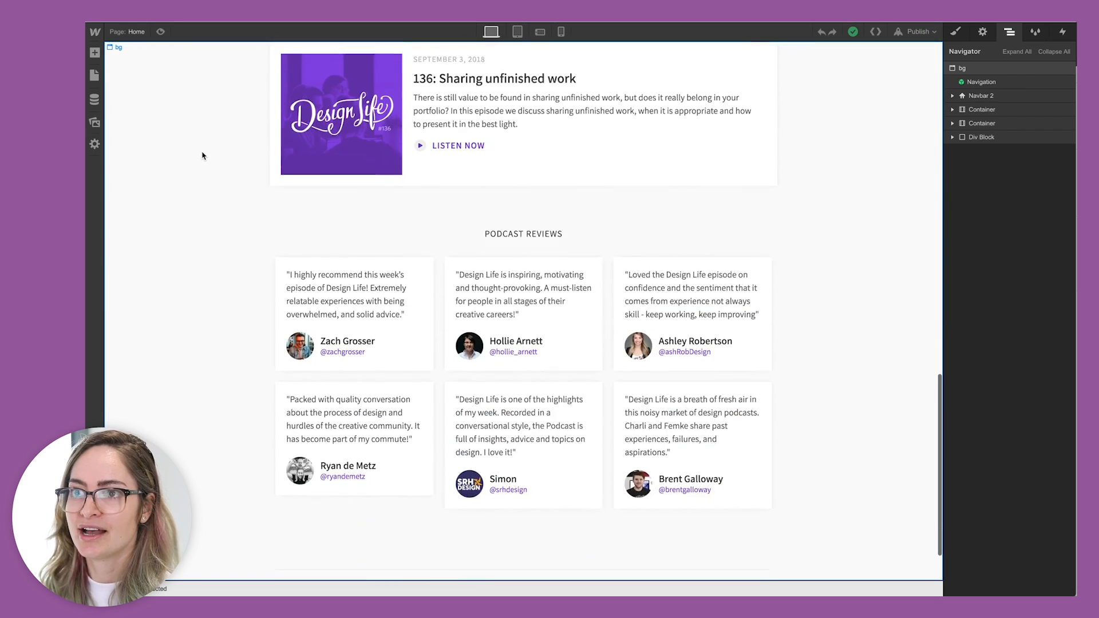
left_click(95, 76)
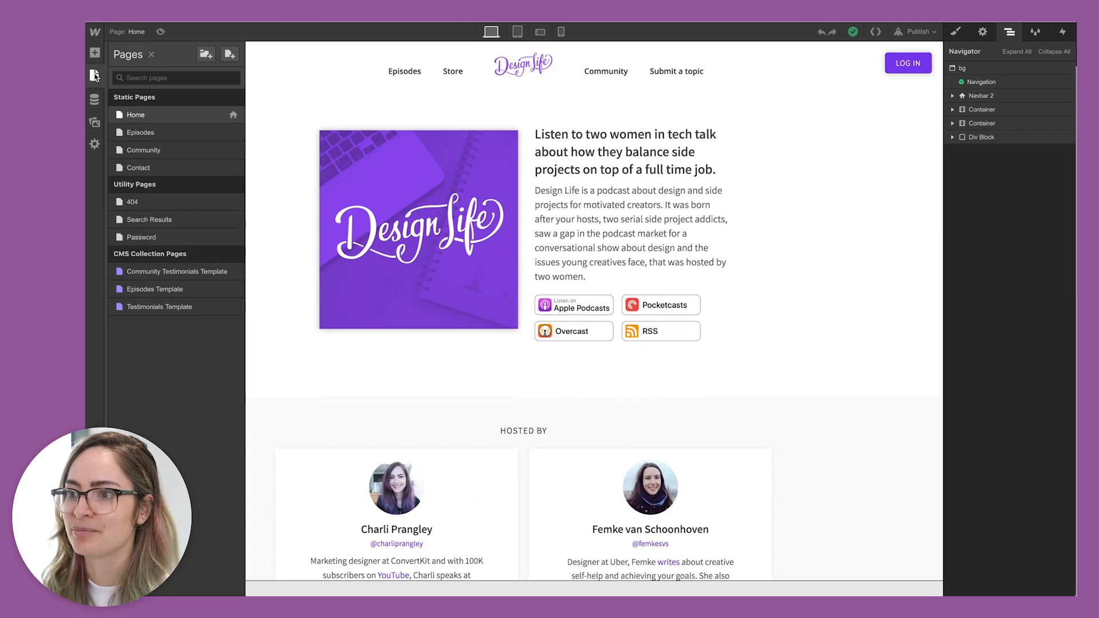
left_click(145, 148)
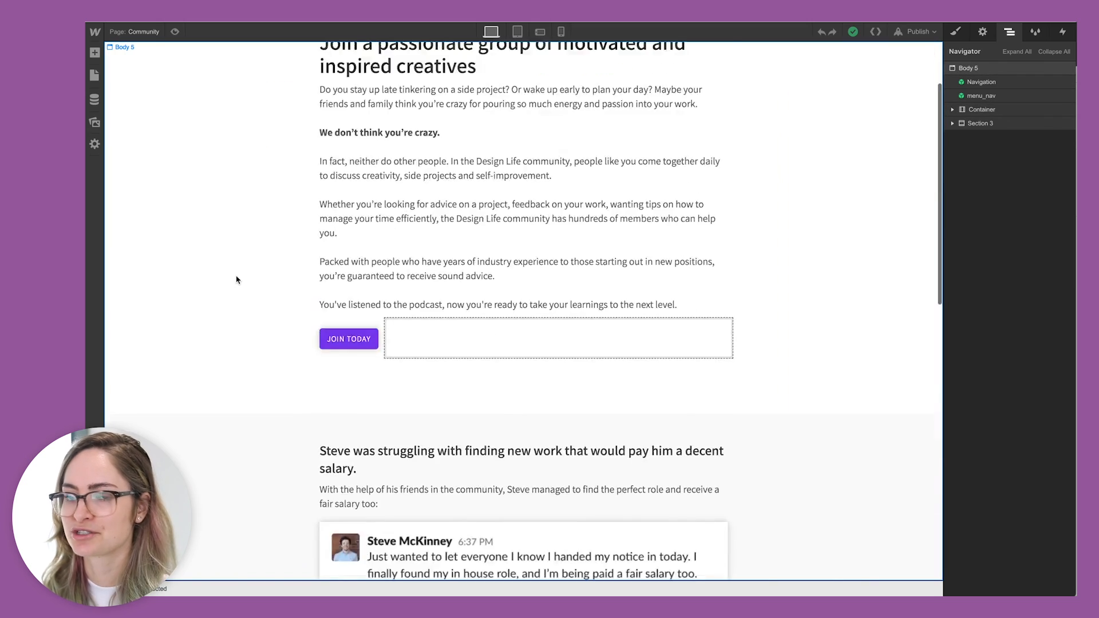
scroll("up", 3)
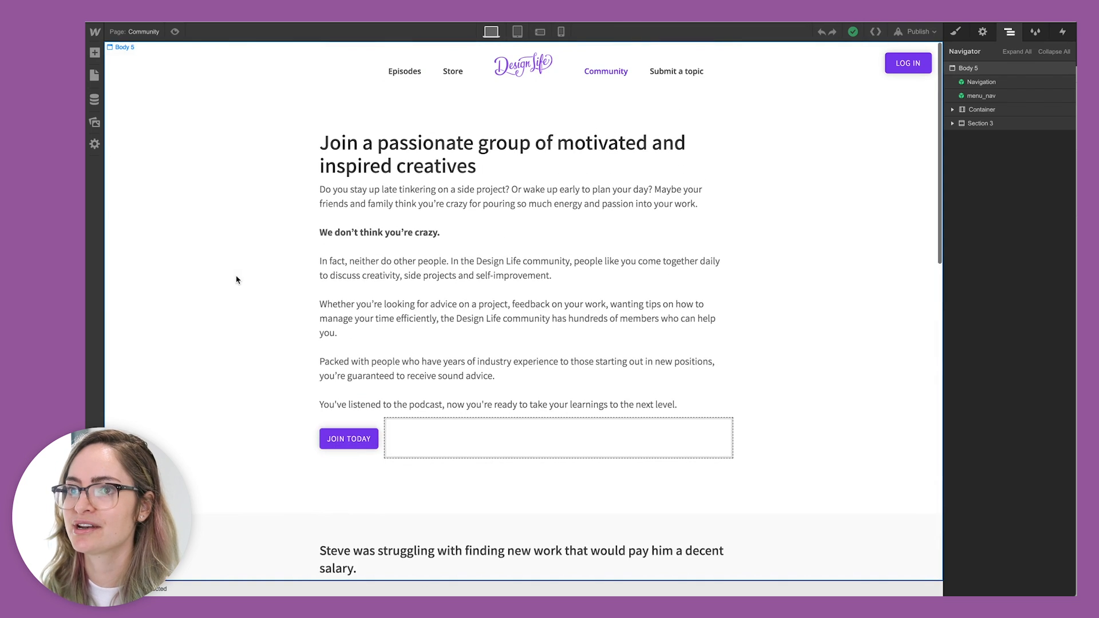
Step: Create a blank page named 'New community' and add a Section to it
left_click(93, 75)
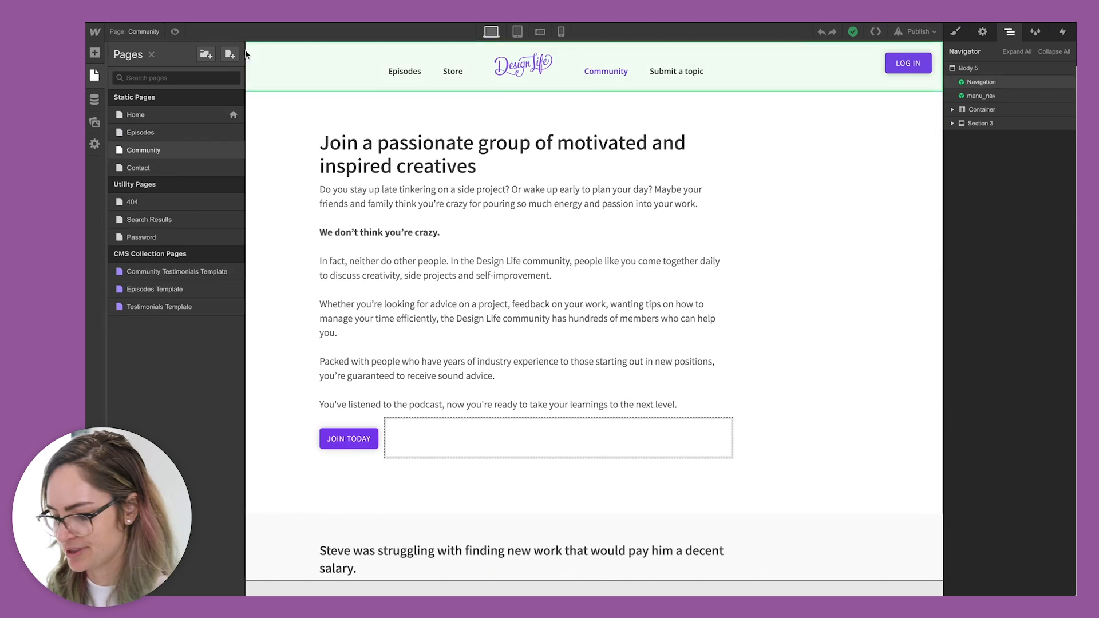
left_click(229, 54)
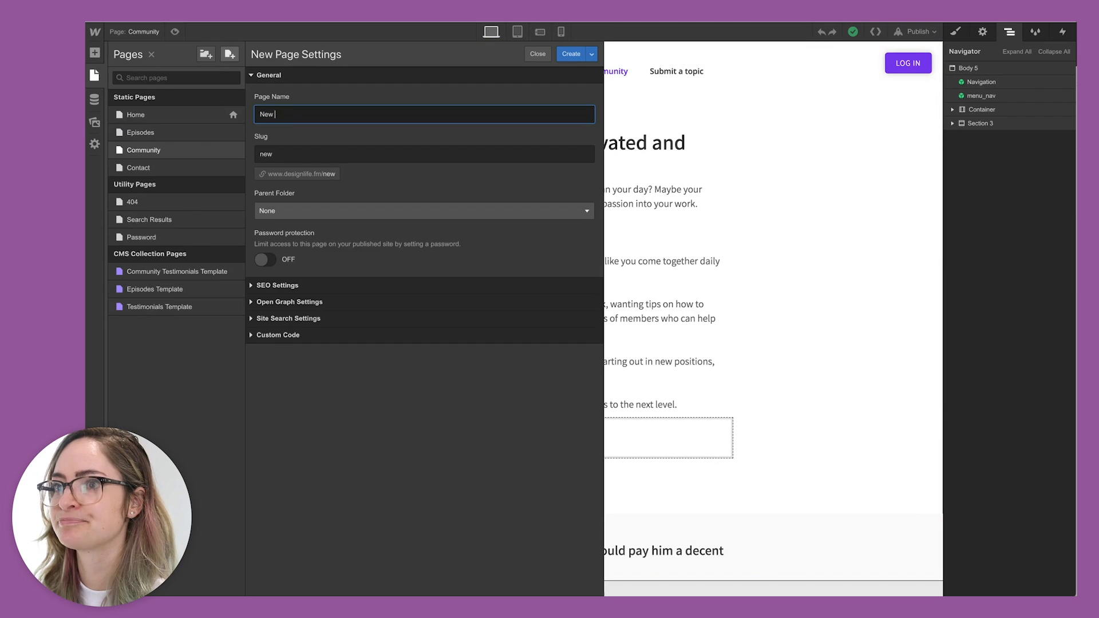
left_click(570, 54)
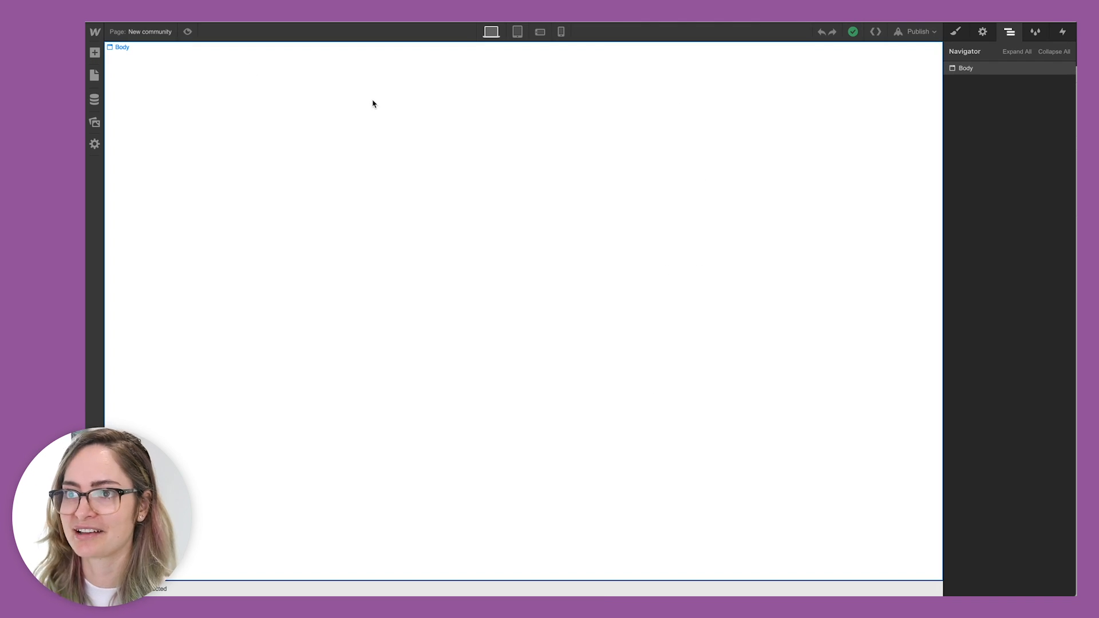
left_click(95, 52)
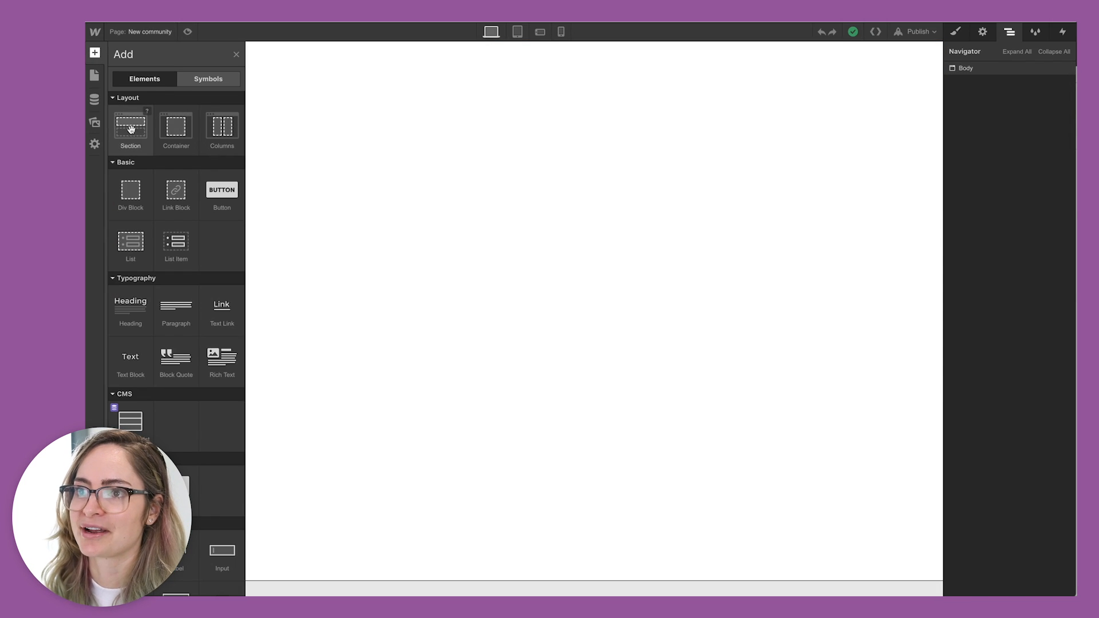
left_click(131, 126)
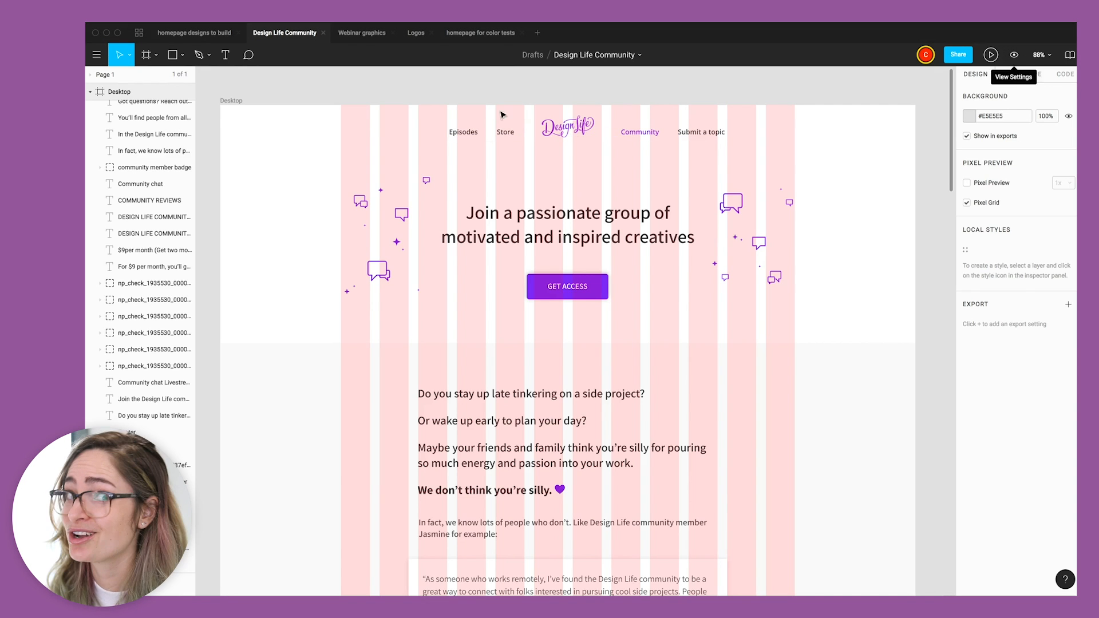
left_click(567, 132)
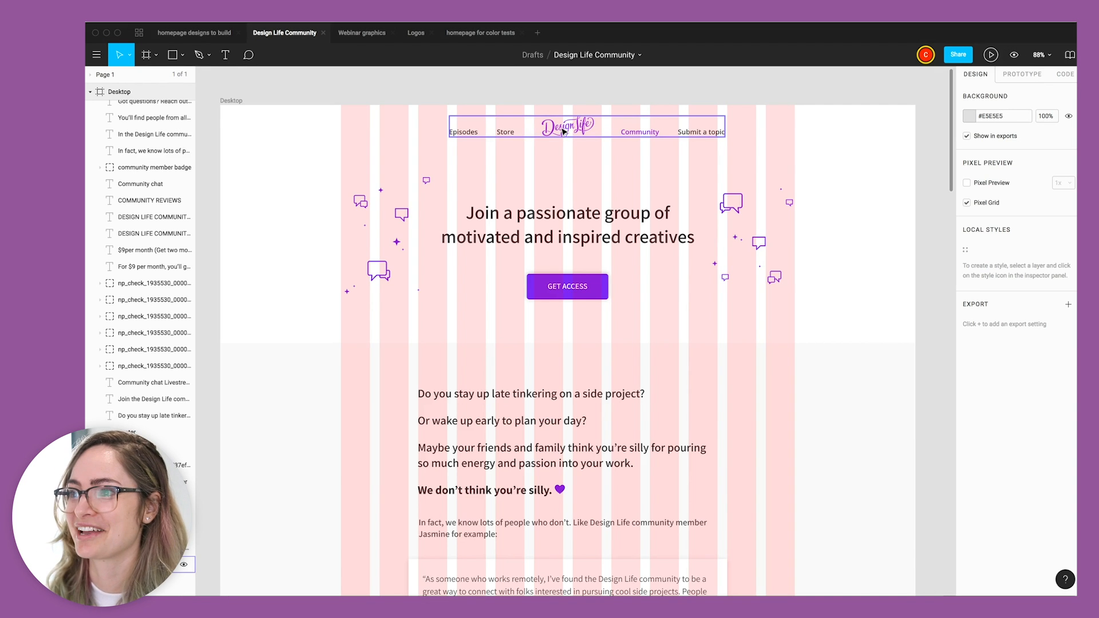
left_click(587, 130)
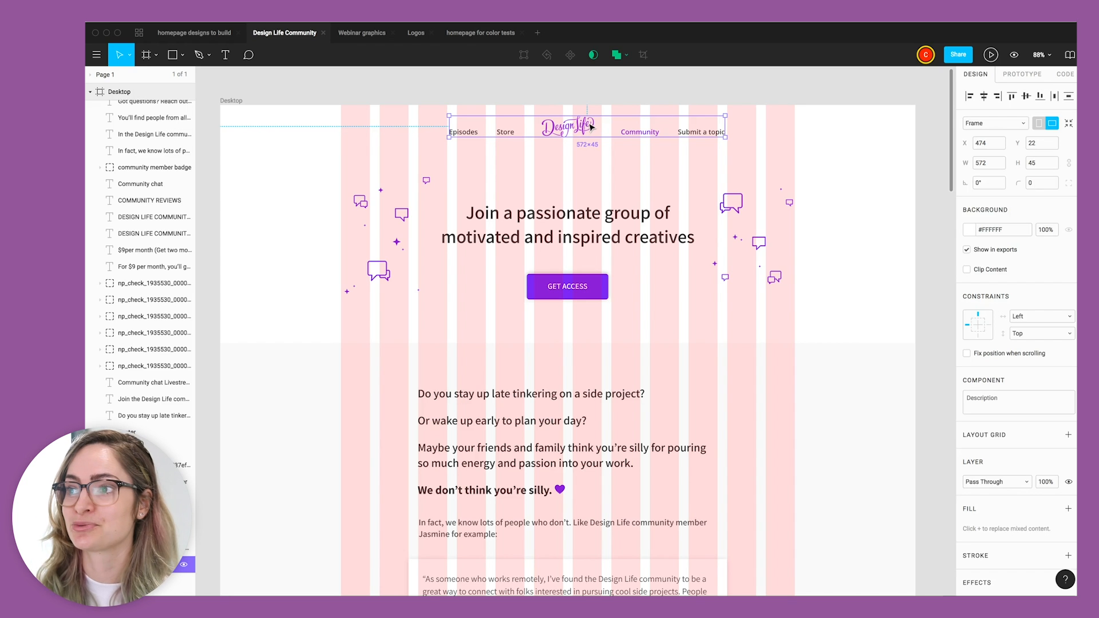
mouse_move(588, 128)
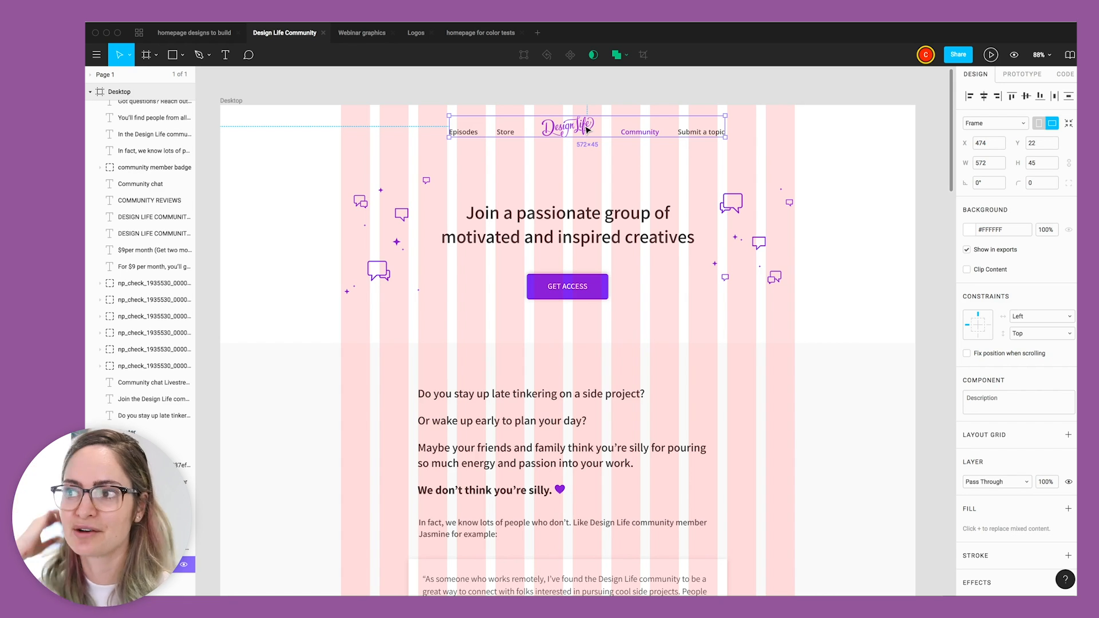
mouse_move(575, 128)
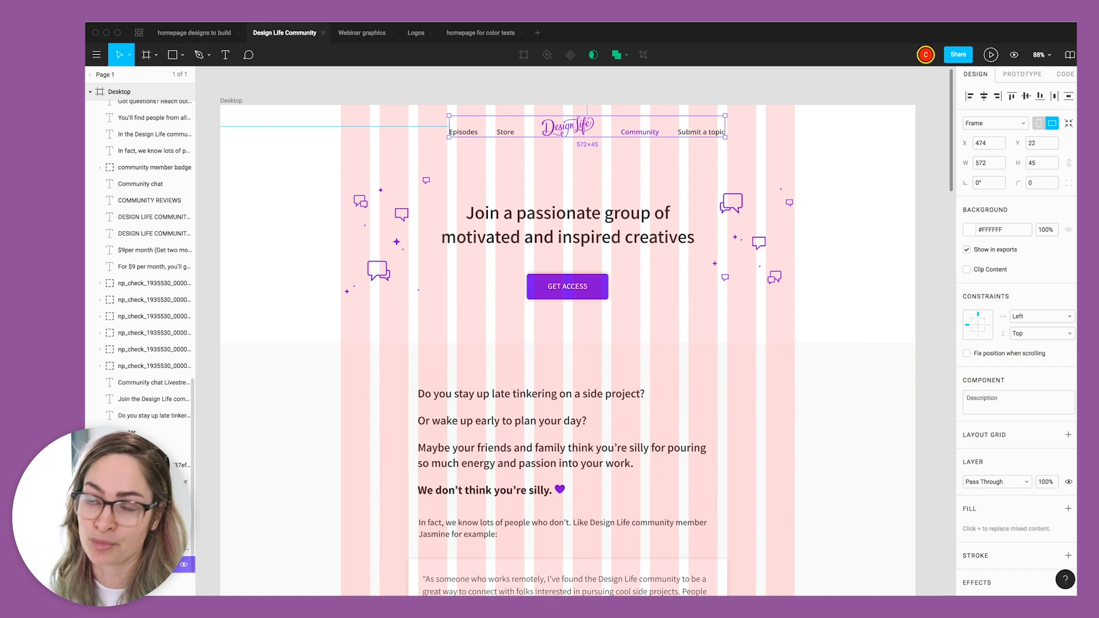
mouse_move(569, 55)
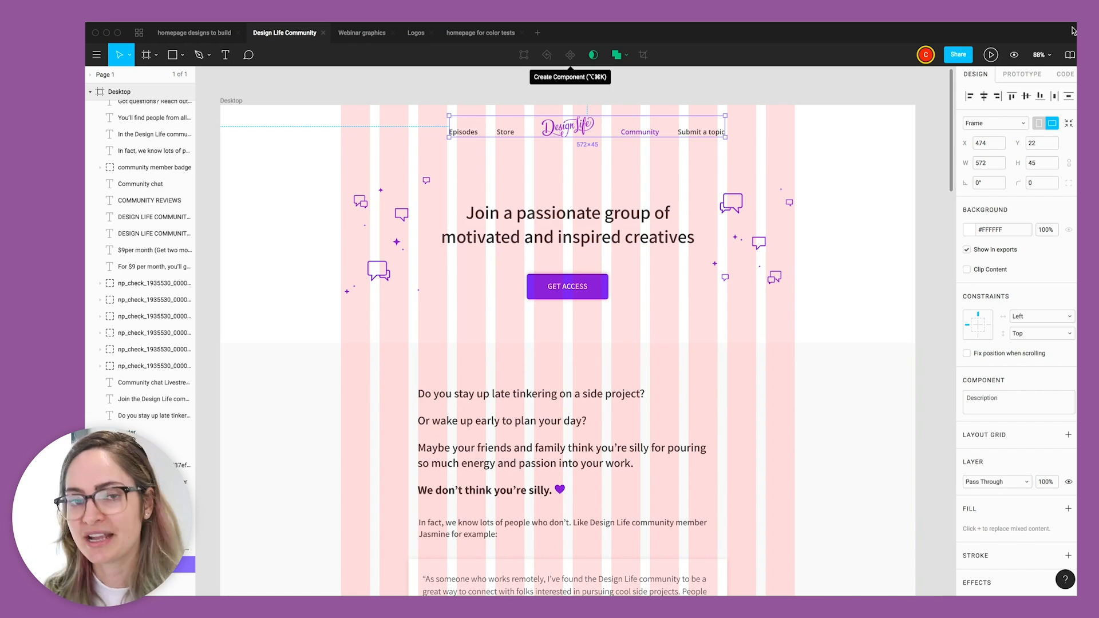
mouse_move(1072, 31)
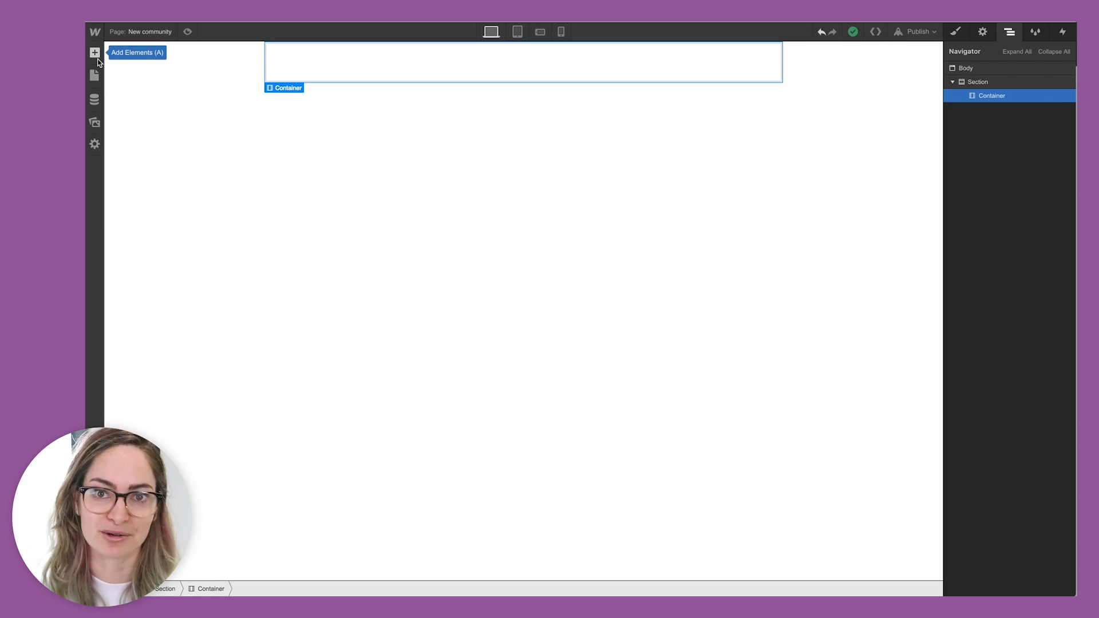
Step: Insert the shared Navigation symbol onto the New community page
left_click(94, 53)
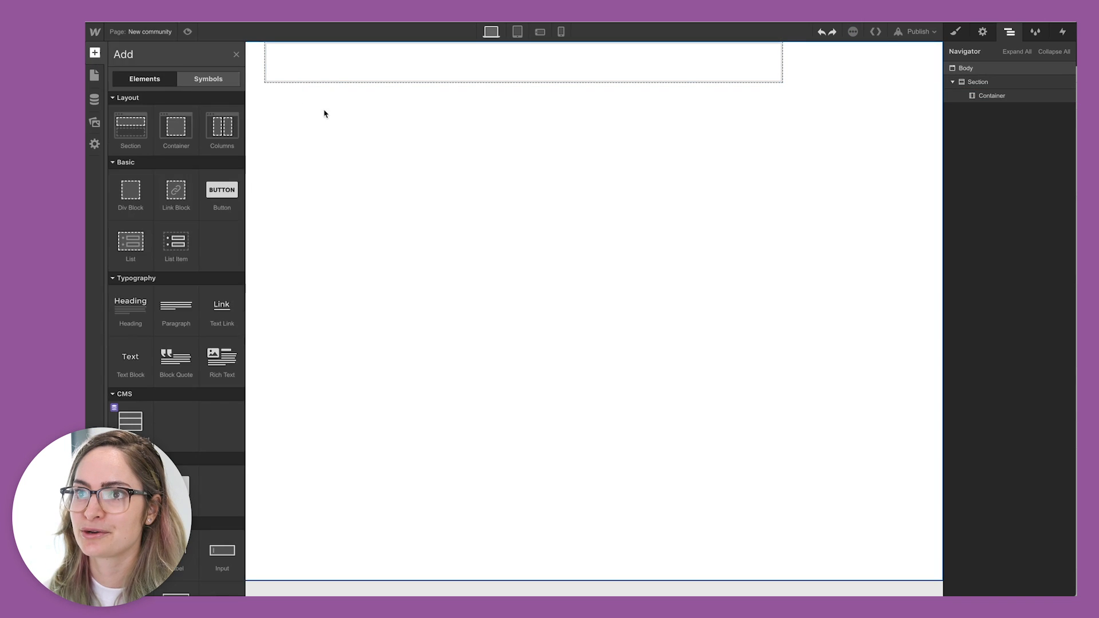
left_click(208, 79)
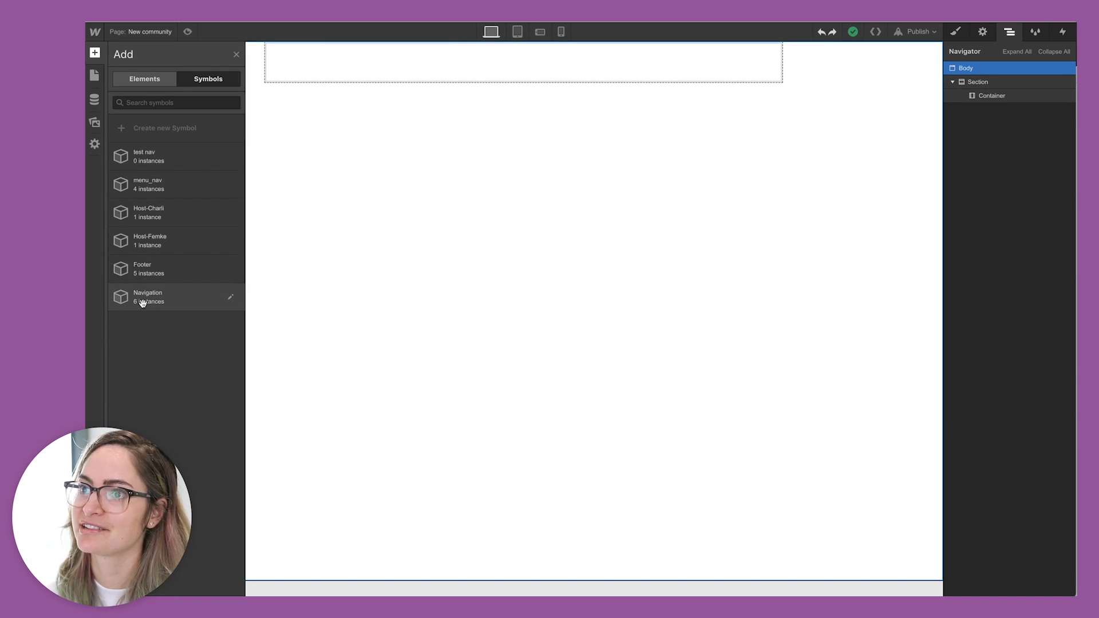
left_click(175, 297)
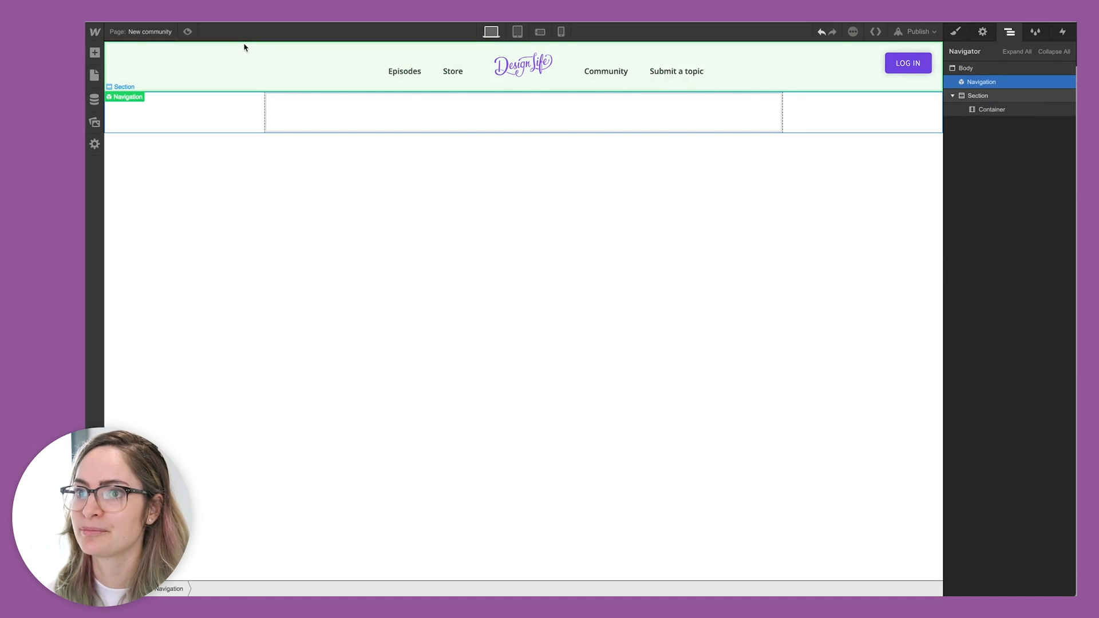
mouse_move(95, 52)
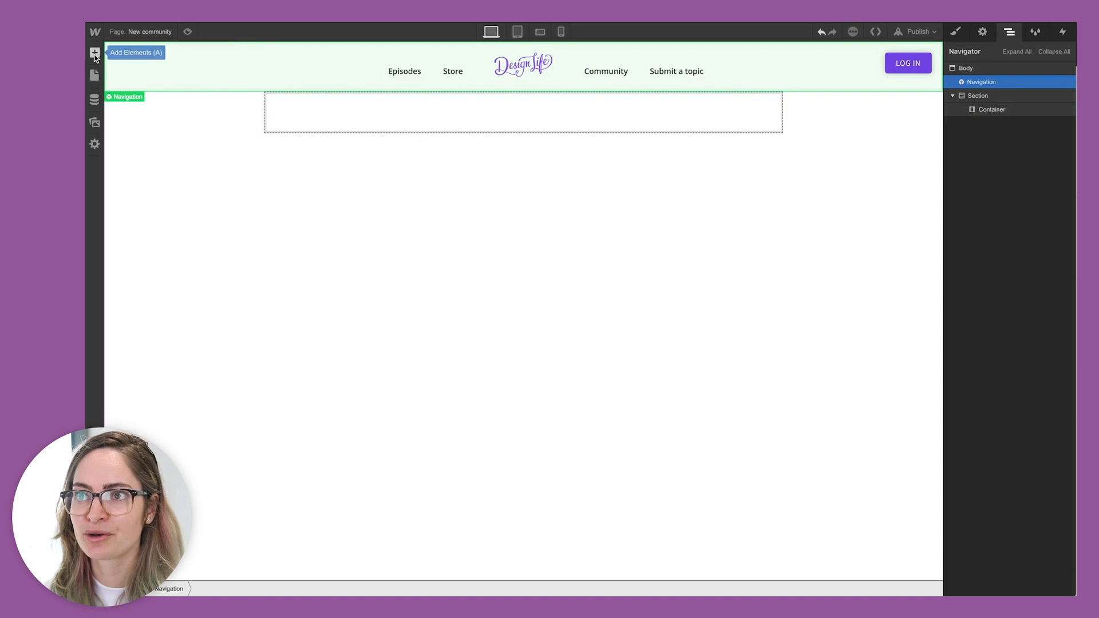
left_click(95, 53)
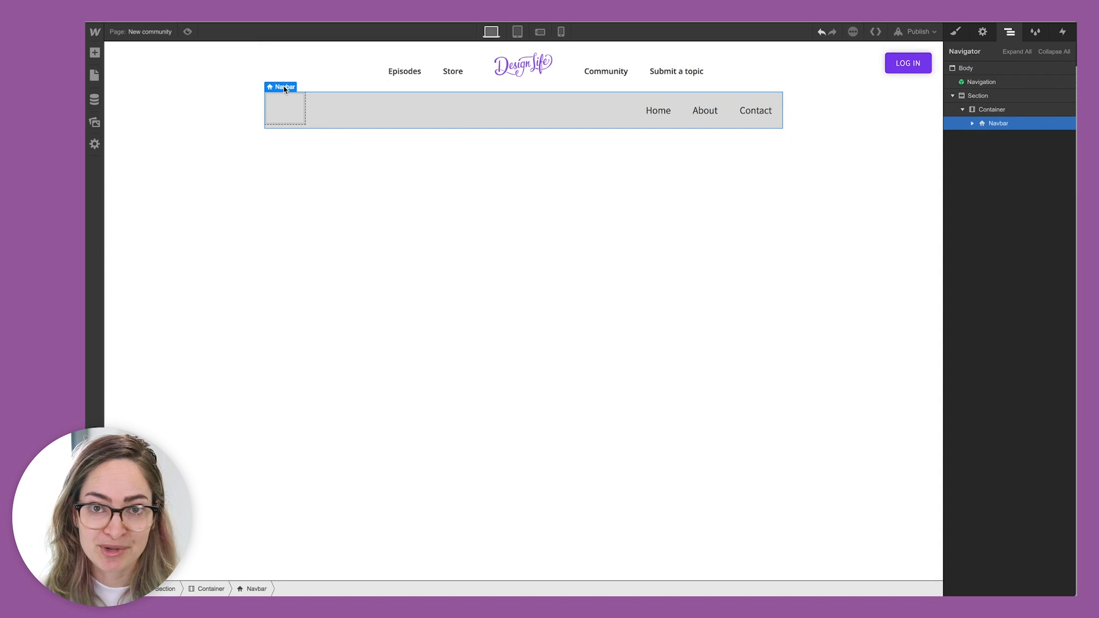
mouse_move(285, 87)
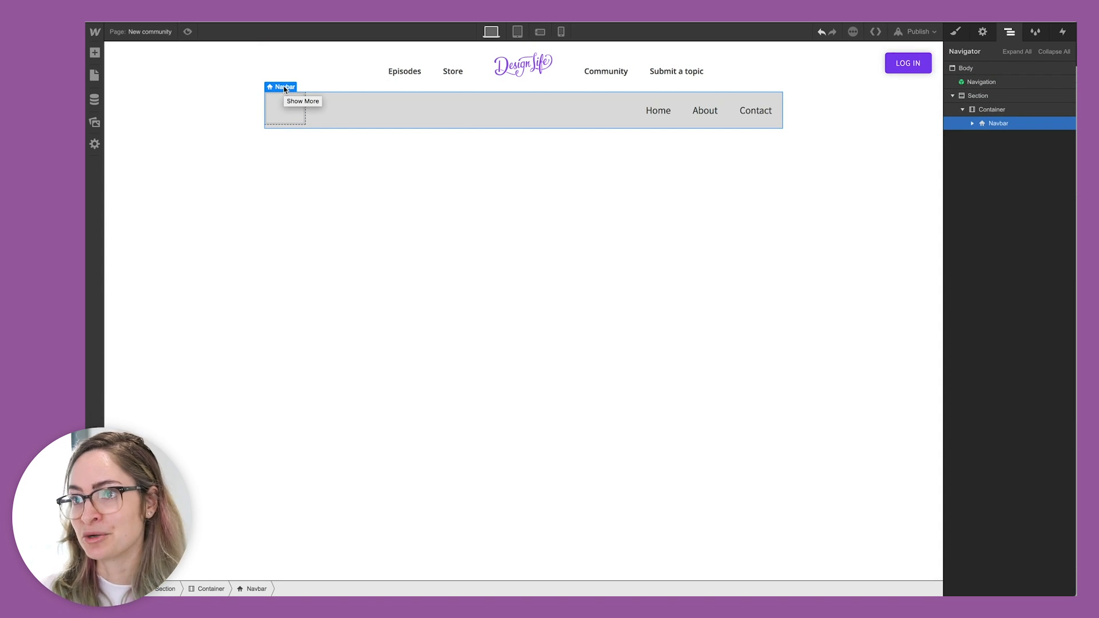
Step: Turn the navbar in the container into a symbol named 'test navigation'
right_click(285, 87)
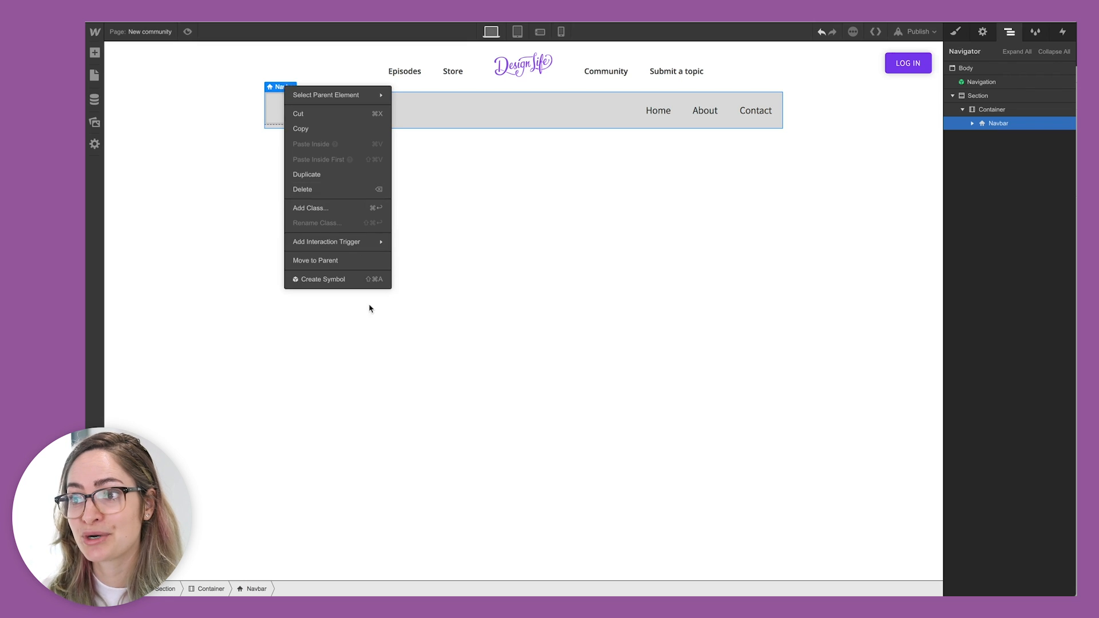
left_click(324, 279)
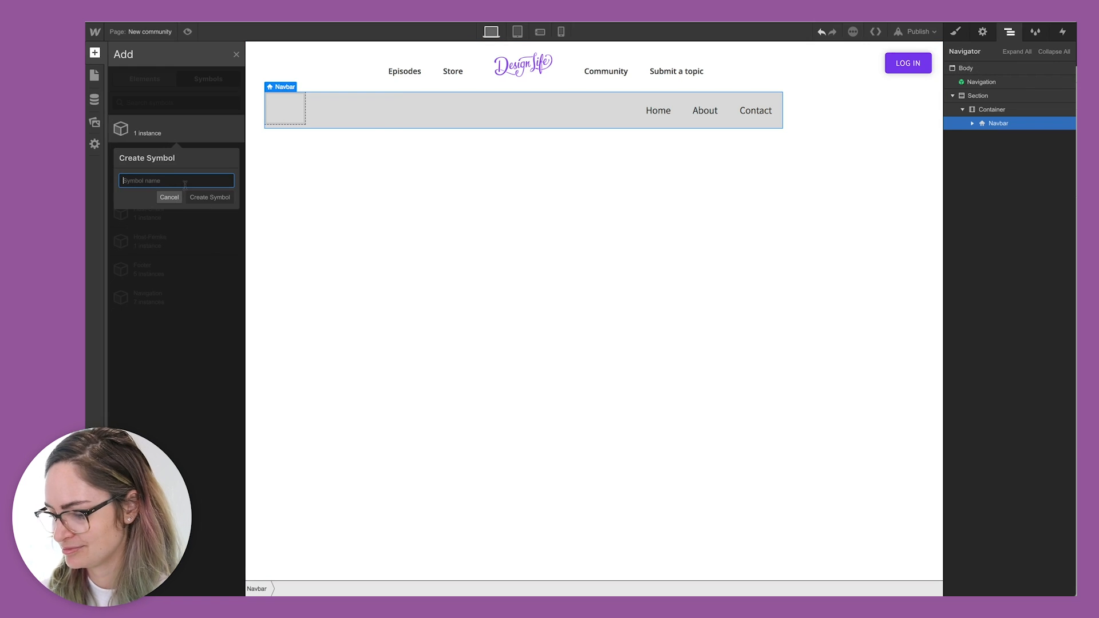
left_click(209, 197)
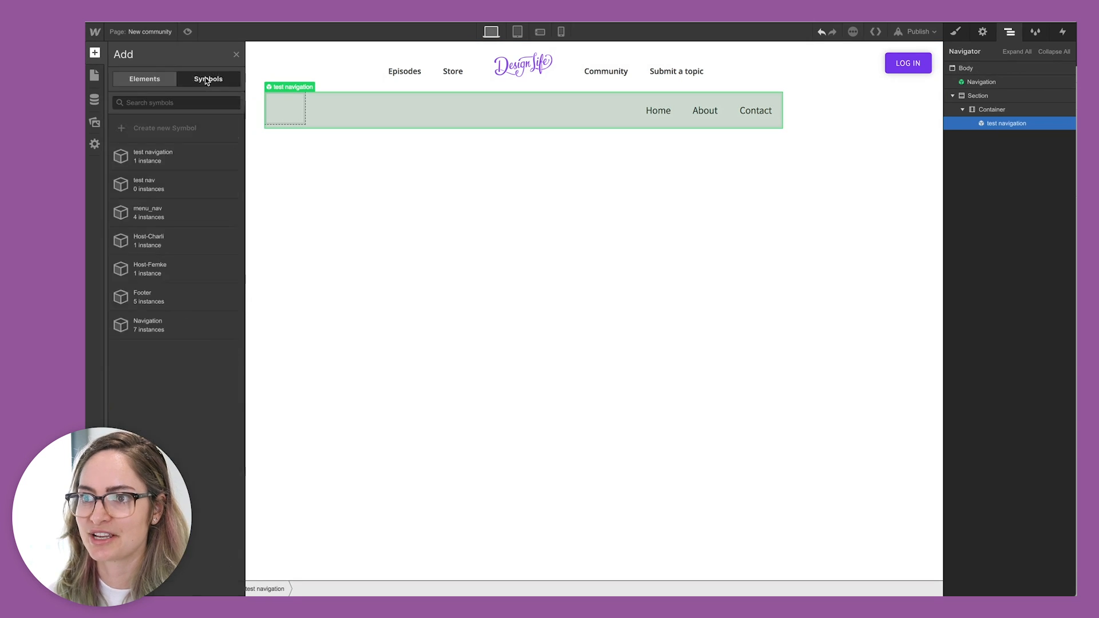
mouse_move(173, 152)
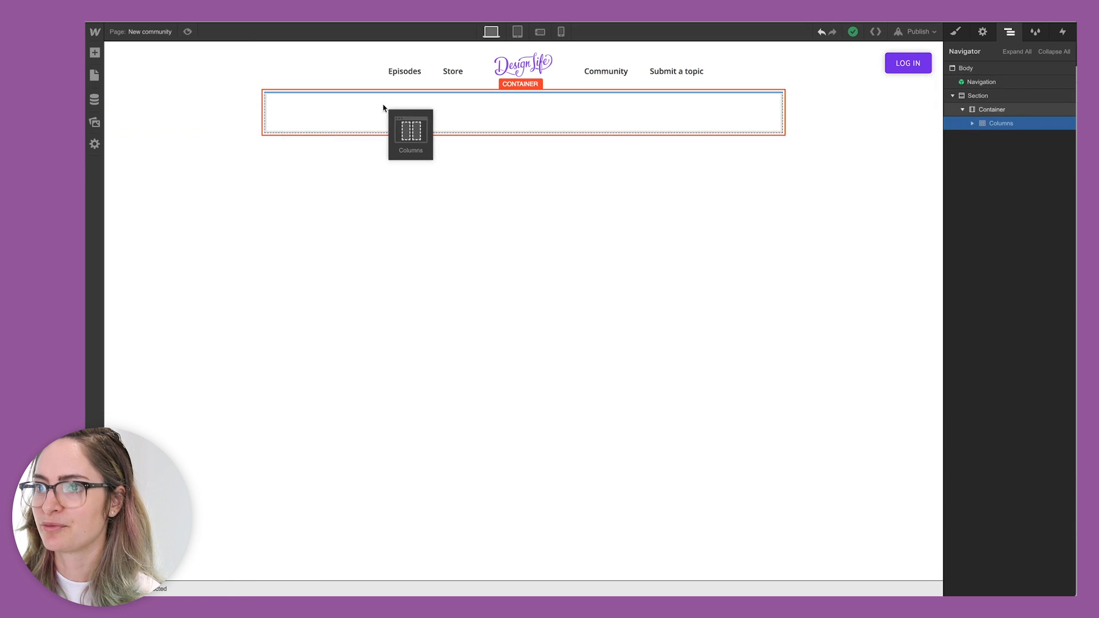
Step: Add a Columns row split 3/7/2 with a Heading 1 'Join a passionate group…' in the middle column
left_click(410, 129)
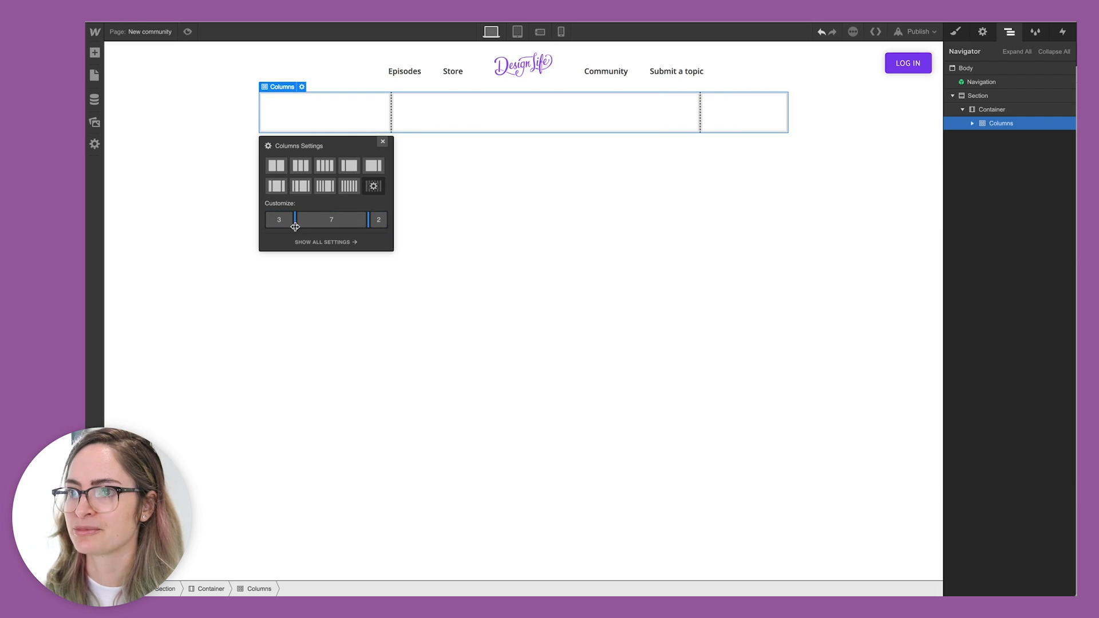
left_click_drag(295, 220, 275, 219)
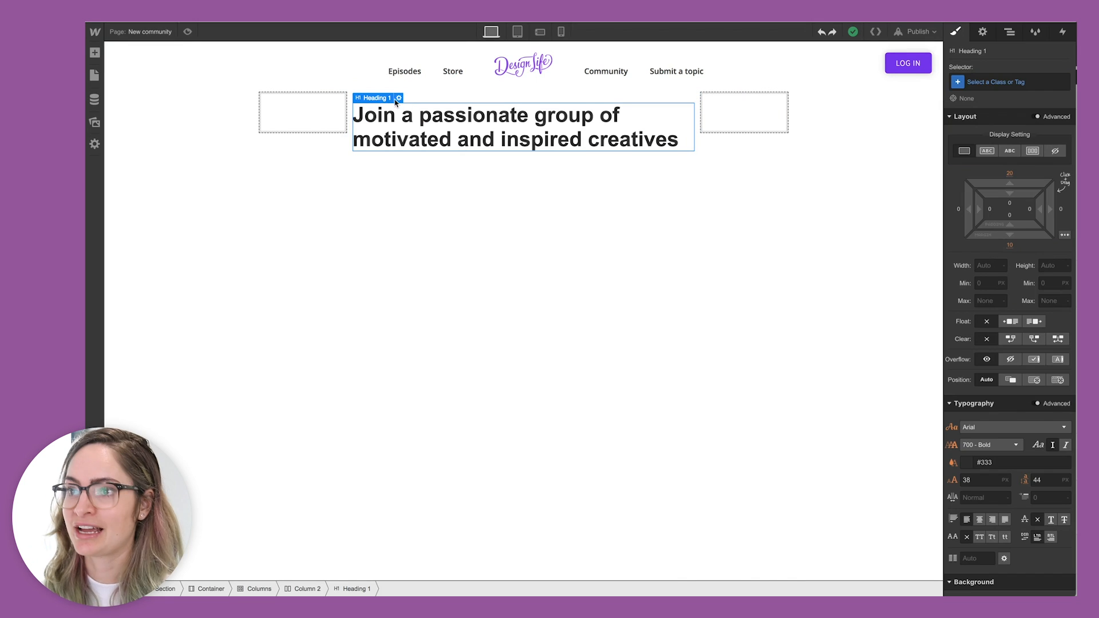
mouse_move(398, 98)
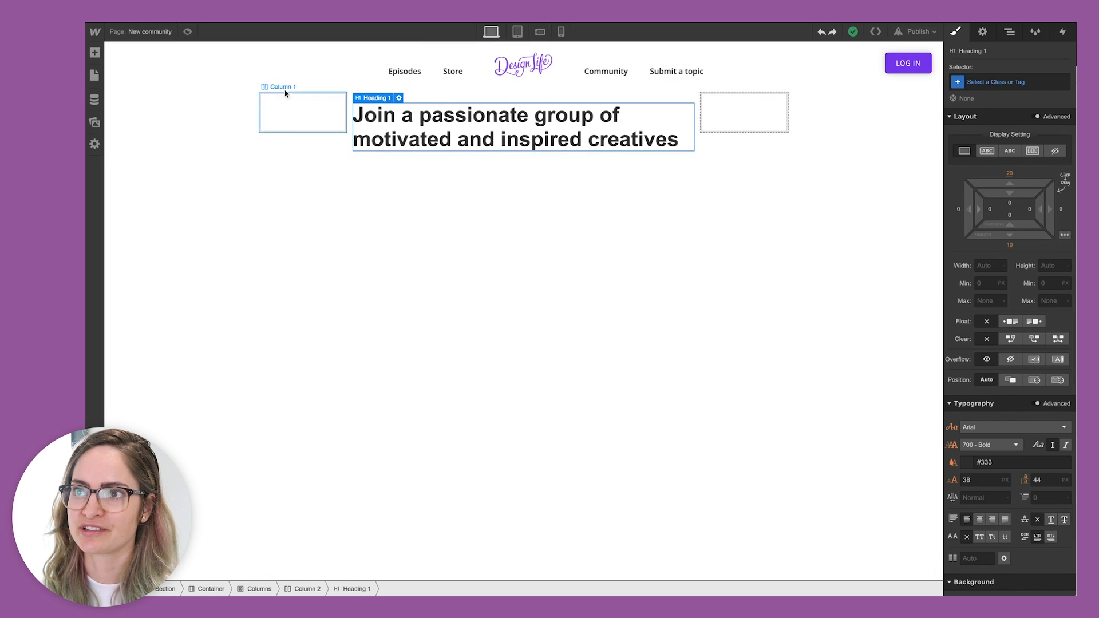
left_click(95, 53)
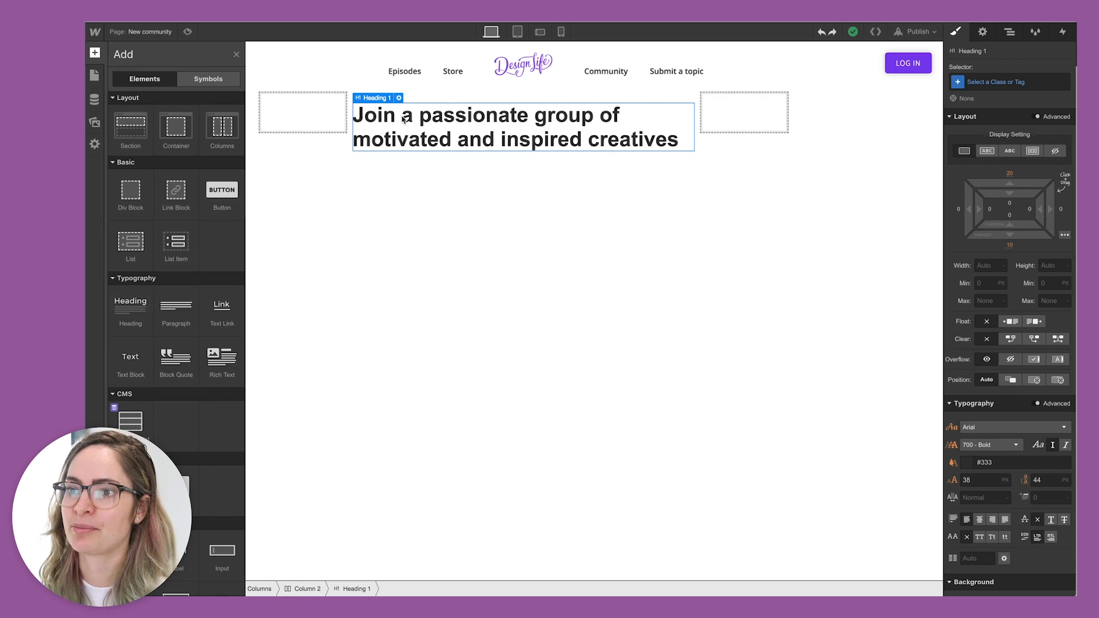
mouse_move(390, 277)
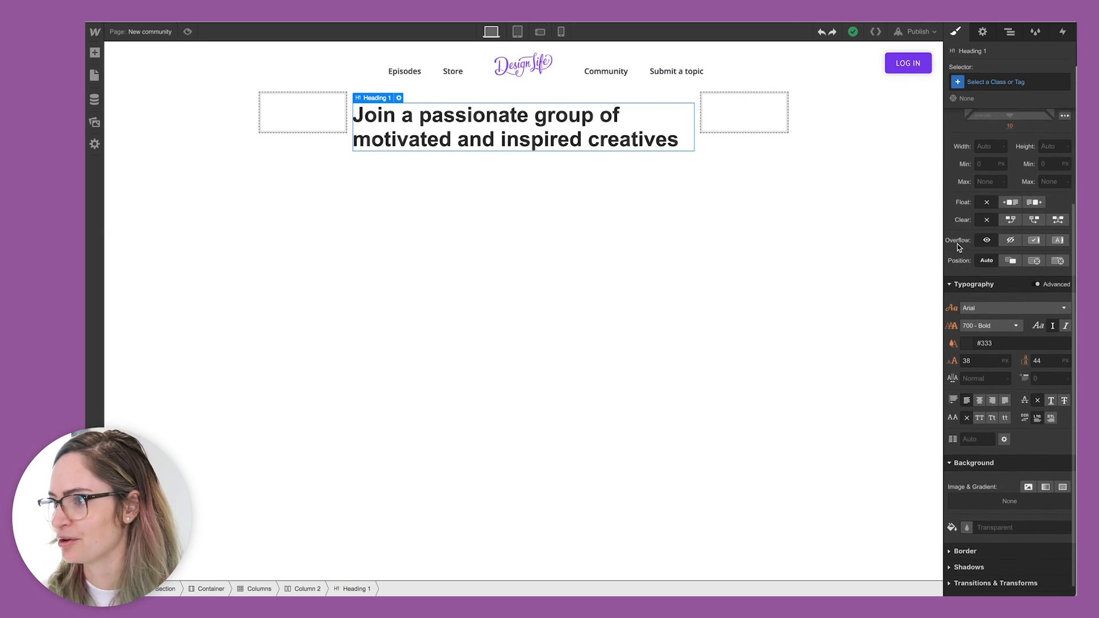
left_click(965, 117)
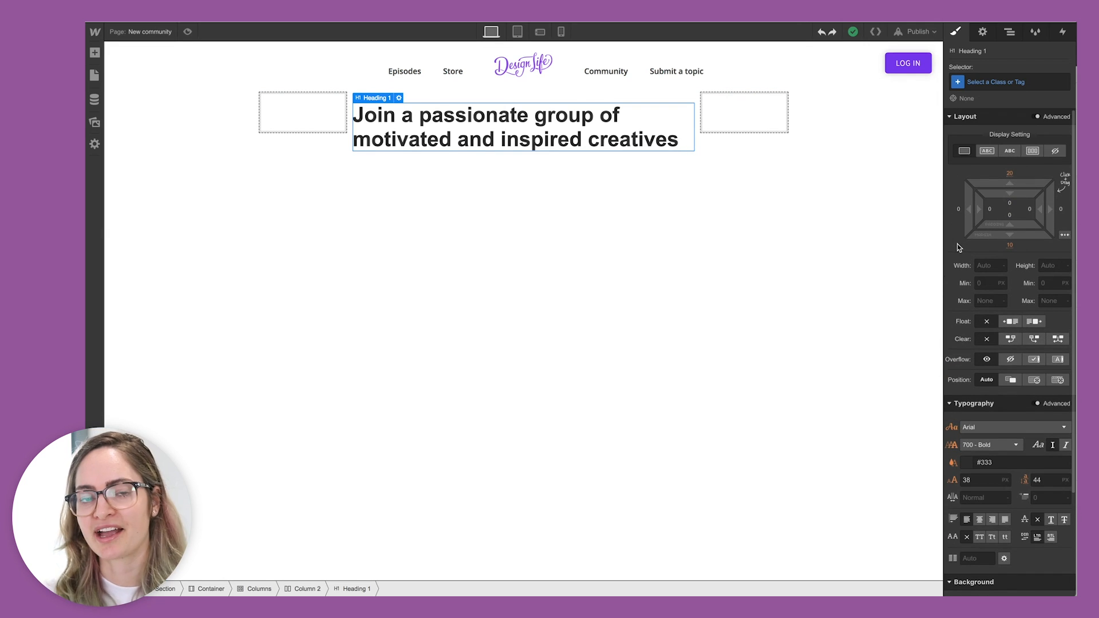
left_click(1010, 81)
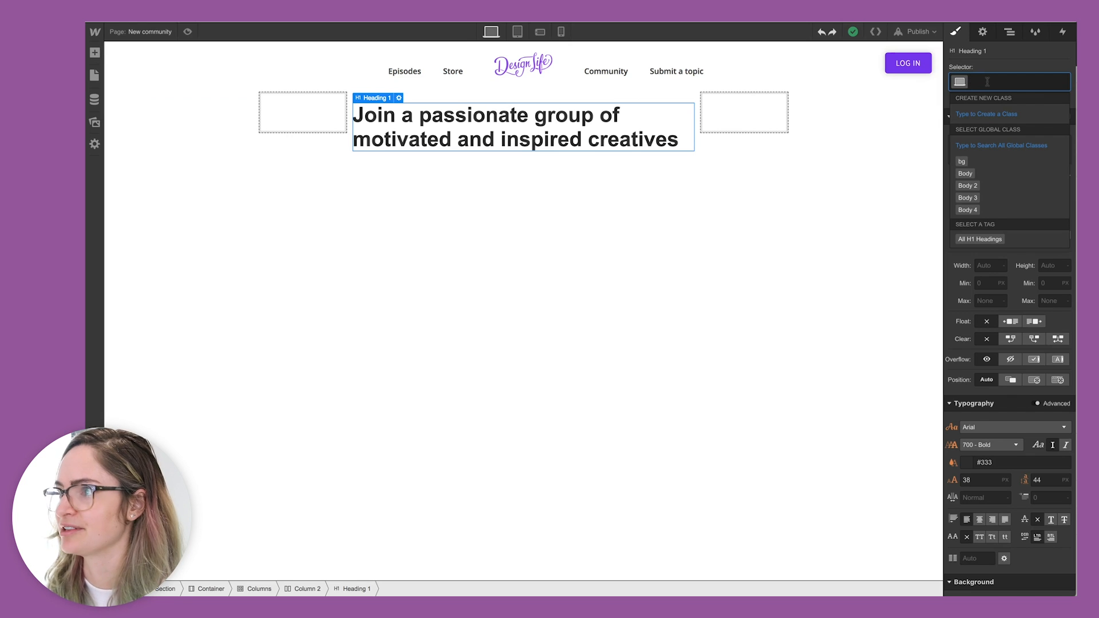
Step: Give the heading a new h1-large class set in the Assistant font
type("h1")
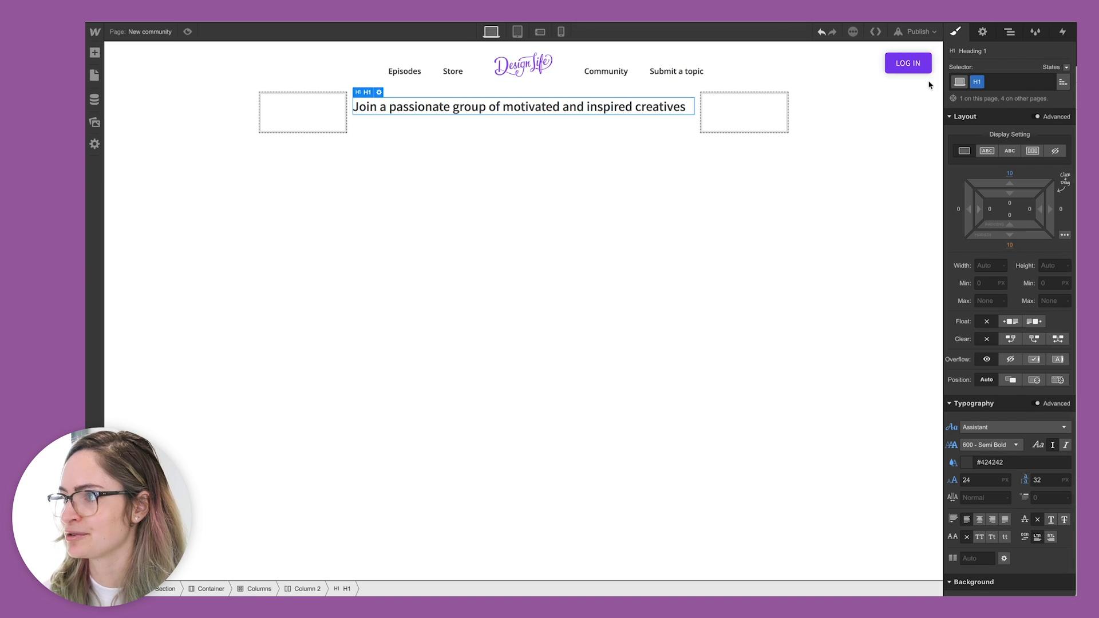
left_click(994, 81)
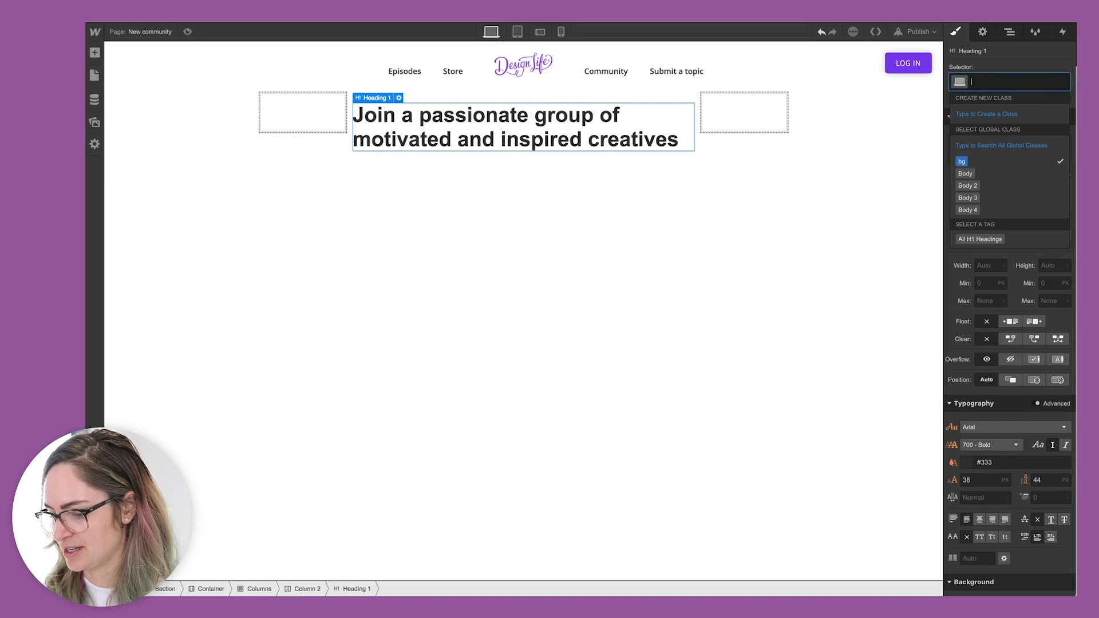
type("h1-large")
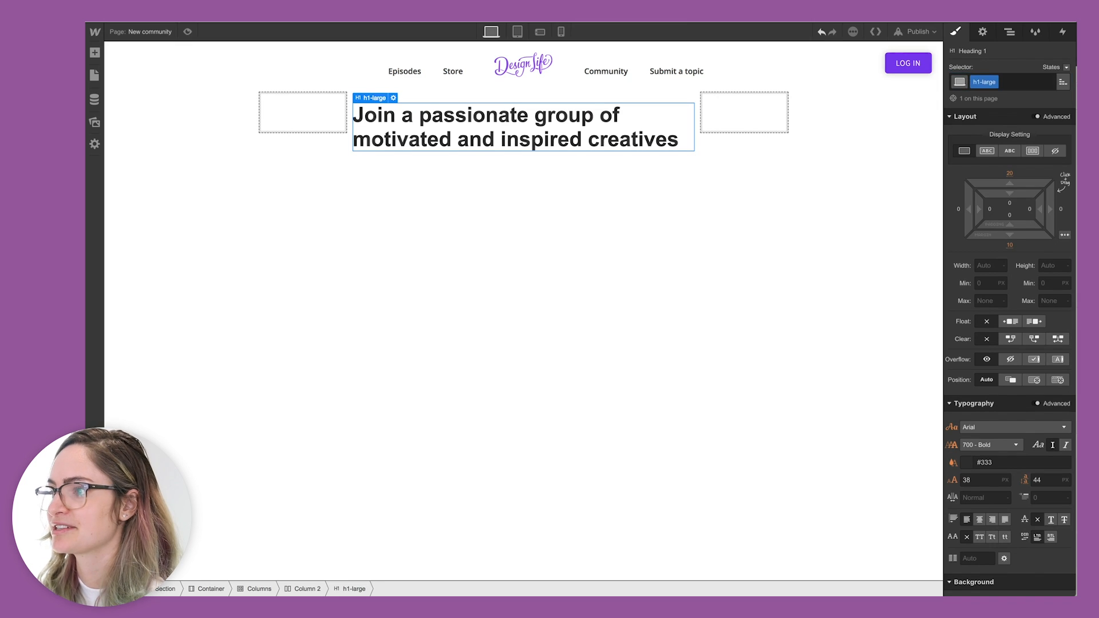
left_click(1013, 427)
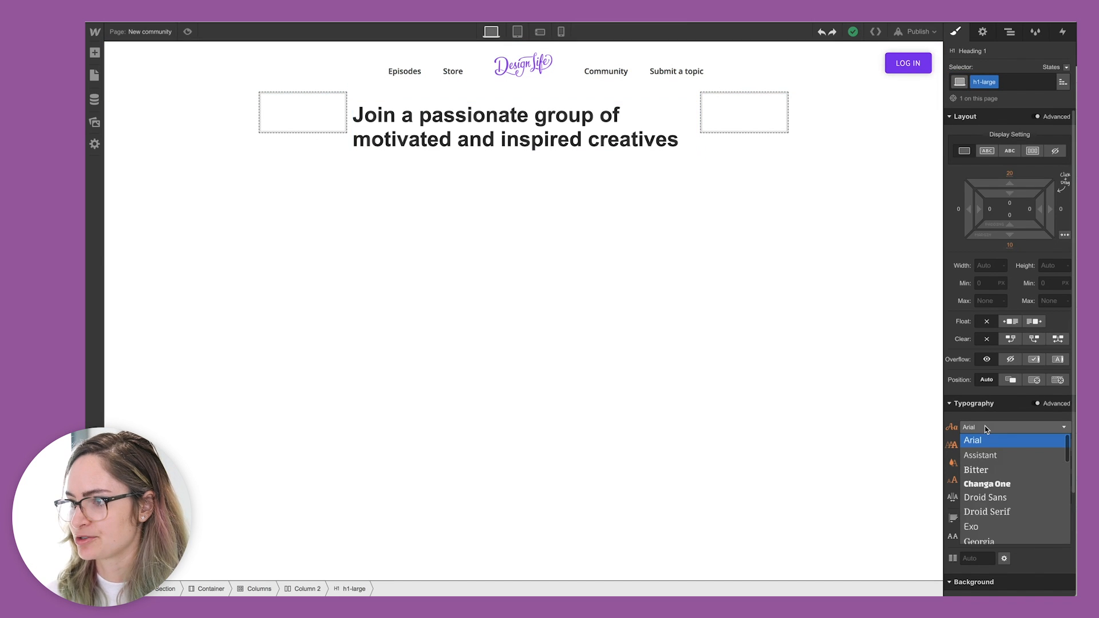
left_click(978, 455)
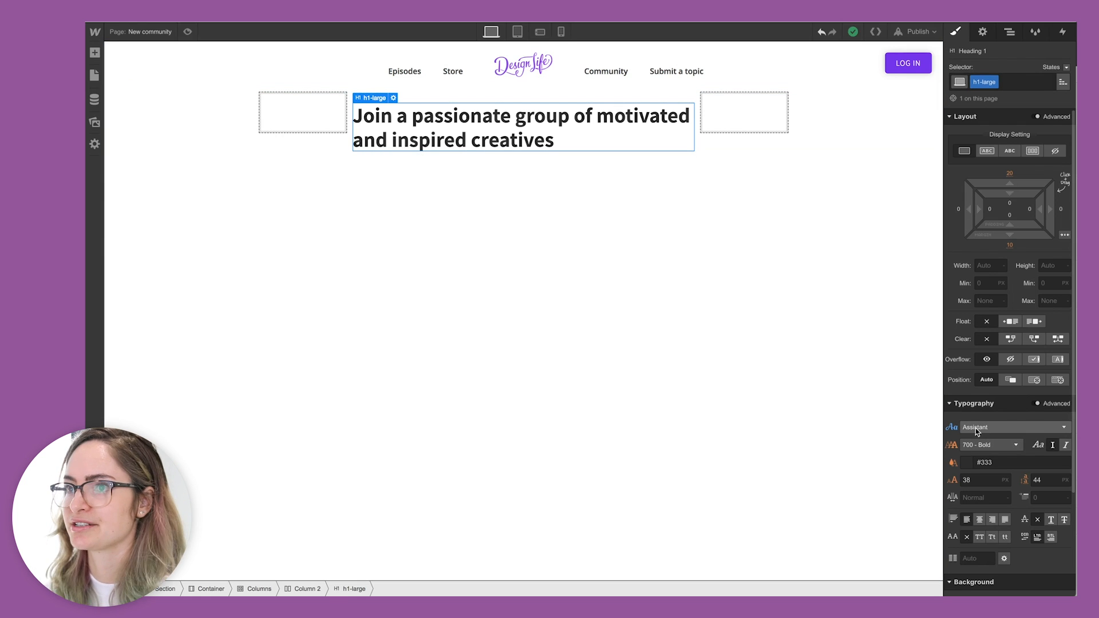
left_click(987, 444)
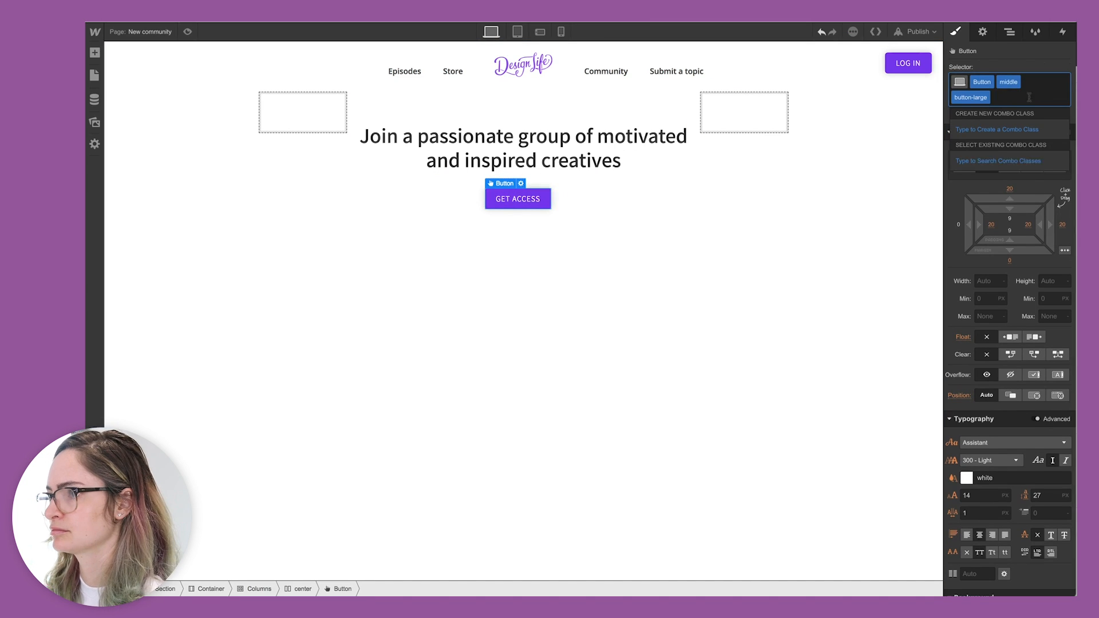
Step: Place chat-bubble illustrations in the columns on either side of the heading
left_click(95, 53)
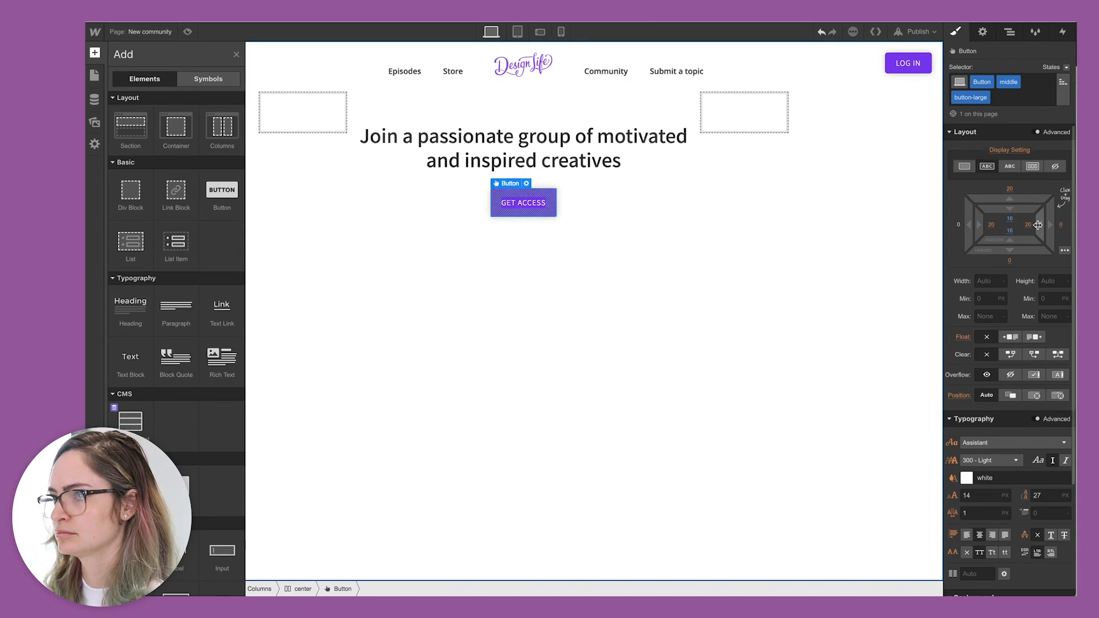
left_click(743, 112)
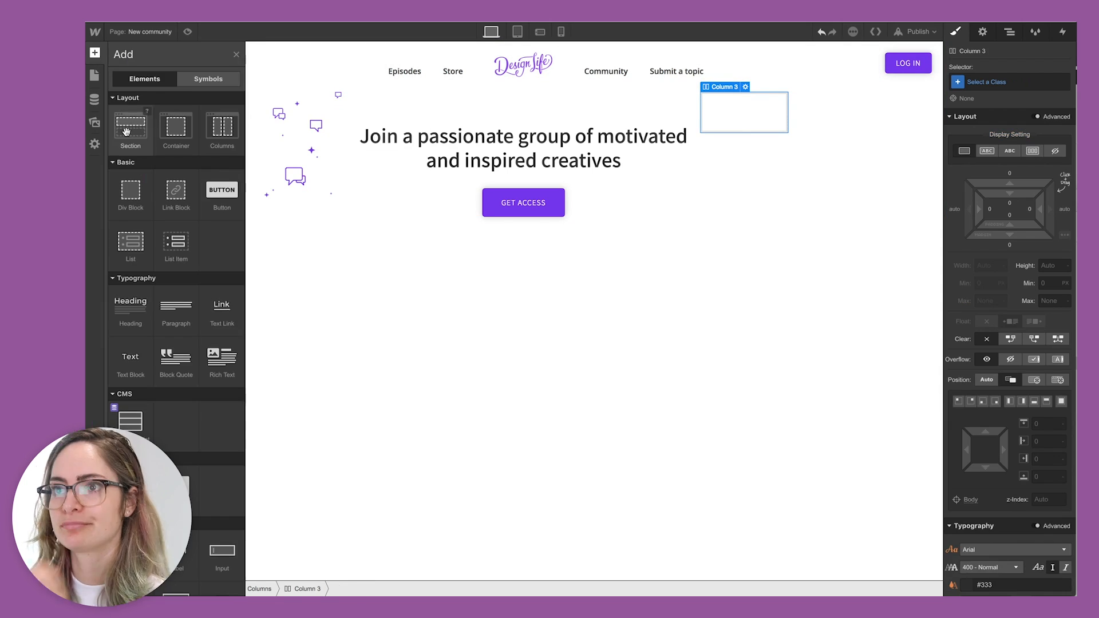
left_click(1010, 32)
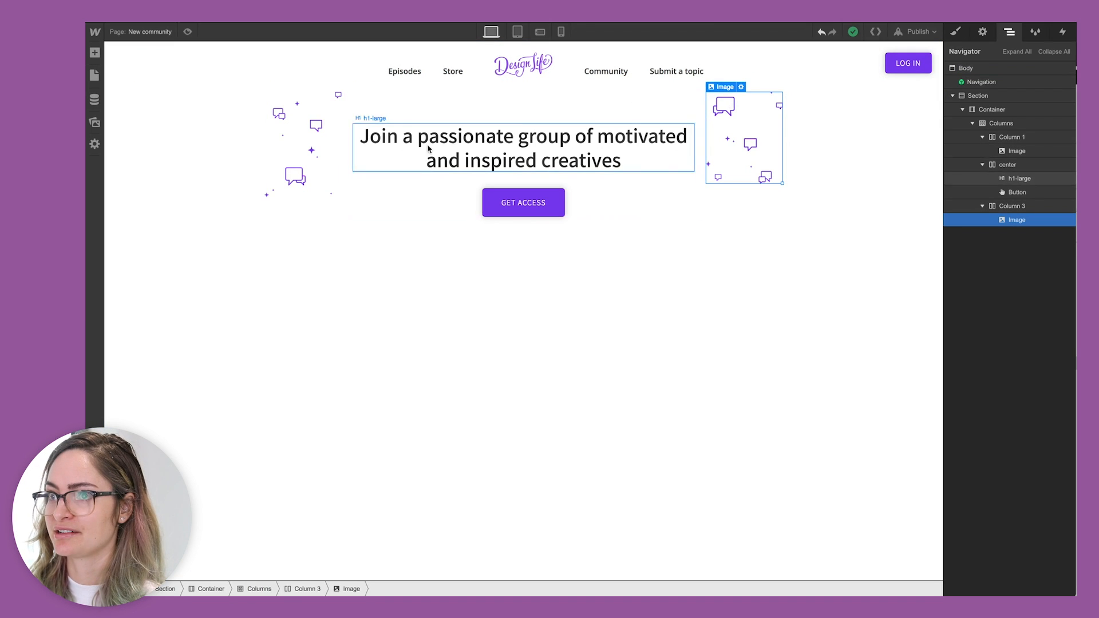
left_click(1015, 150)
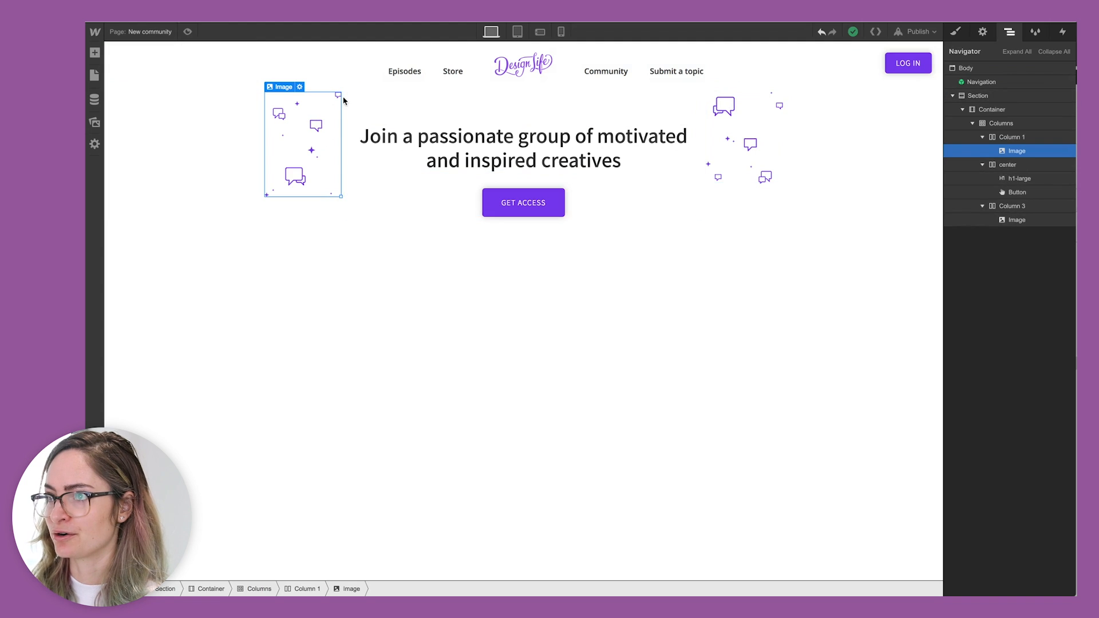
left_click(743, 136)
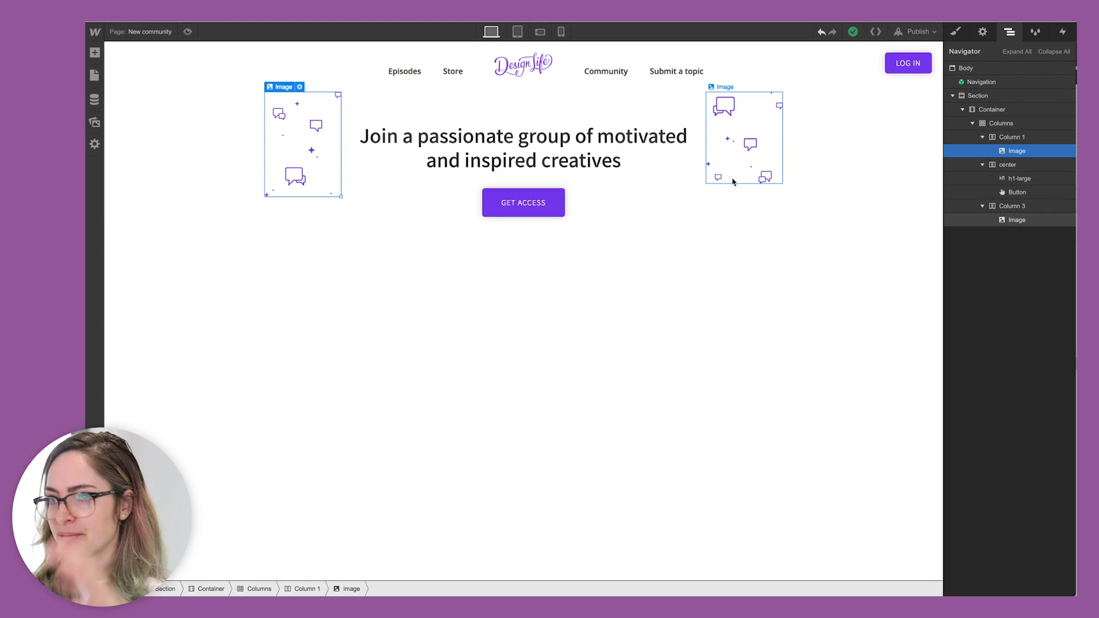
mouse_move(736, 123)
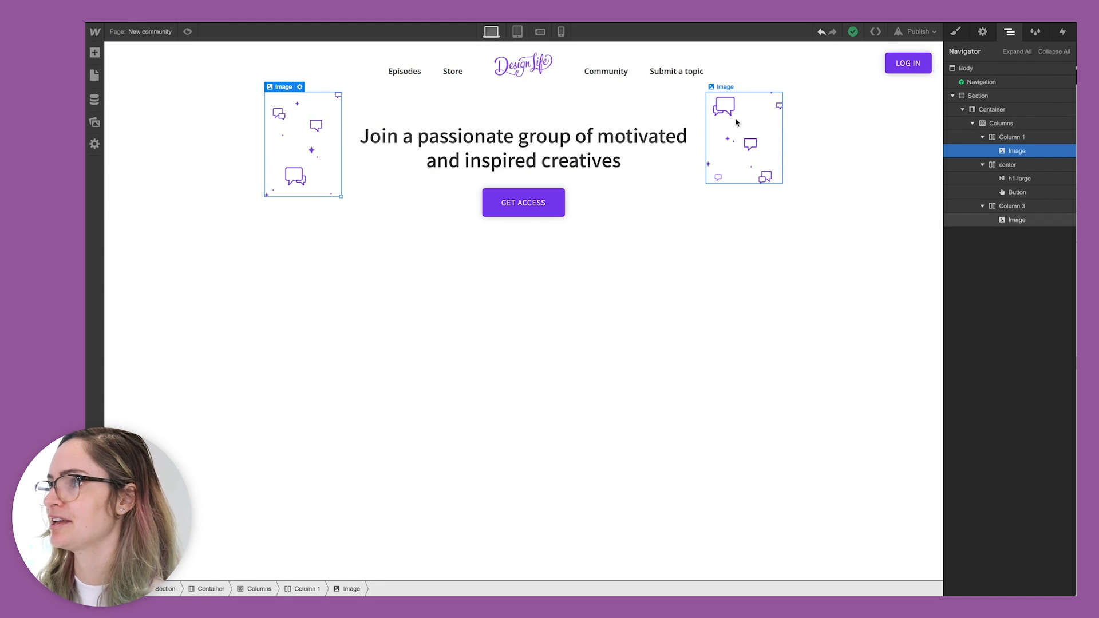
Step: Set the columns row to a flex layout with items vertically centred
left_click(1009, 137)
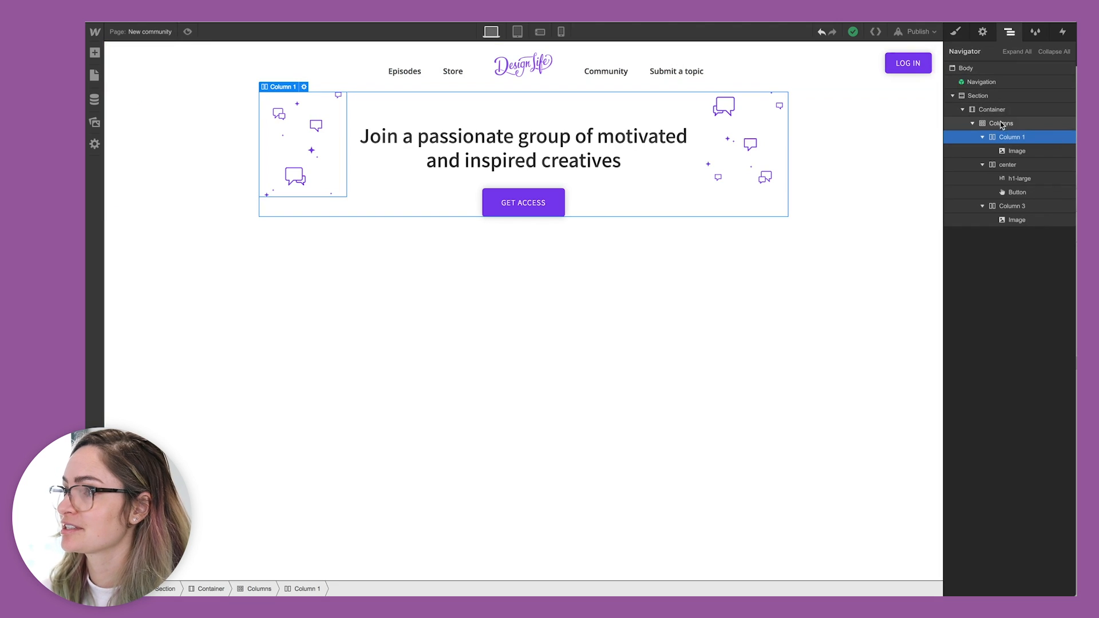
left_click(954, 32)
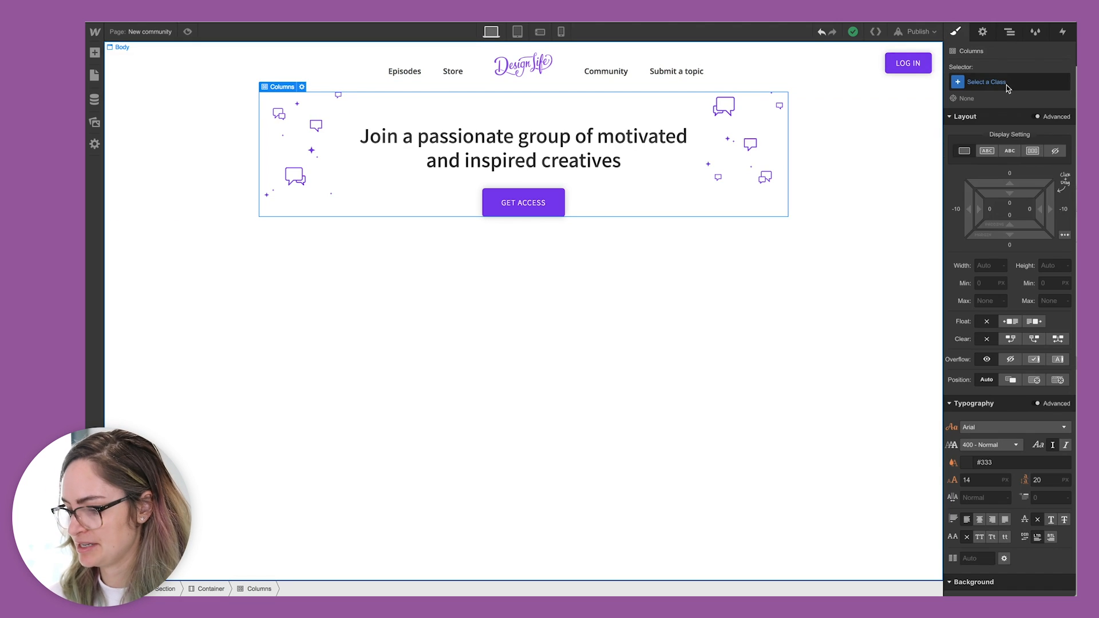
left_click(1031, 151)
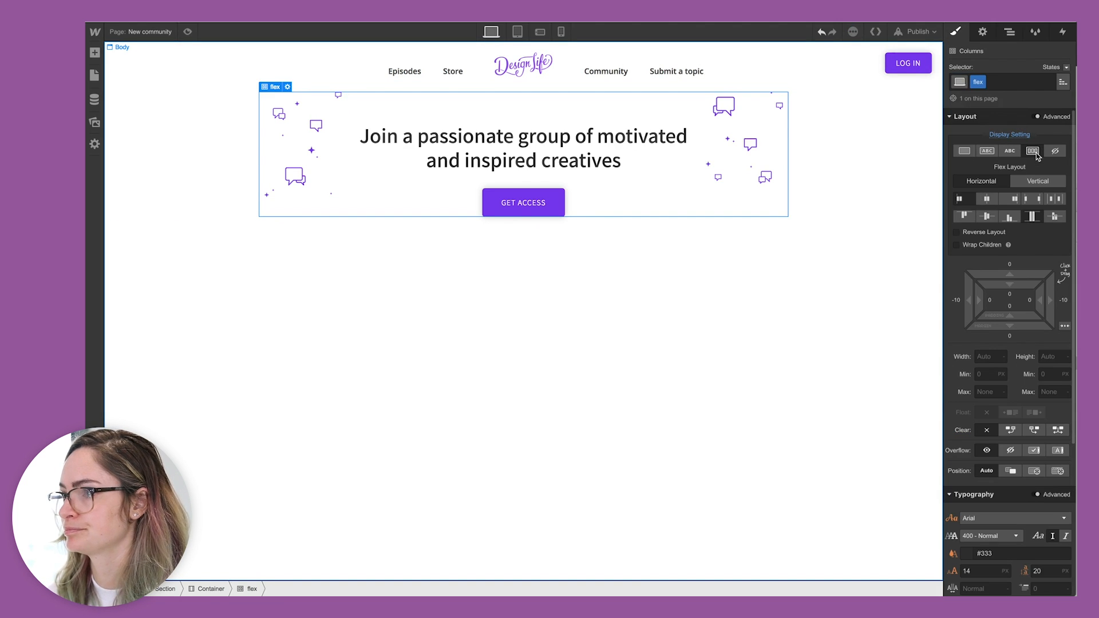
left_click(960, 199)
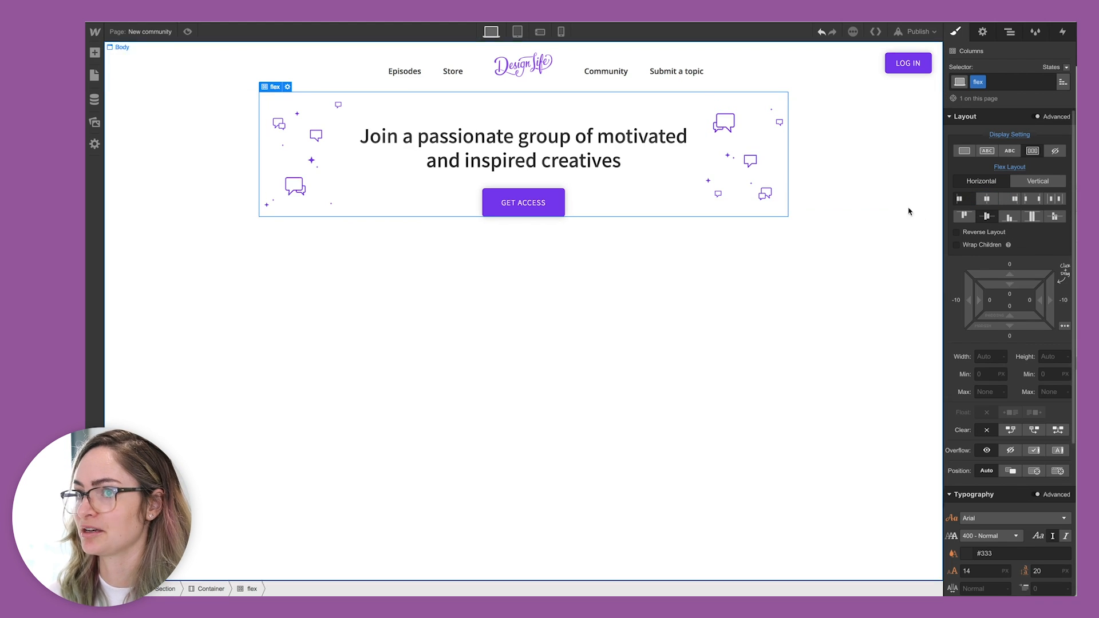
Step: Add a new Section below the hero for the grey background
left_click(95, 53)
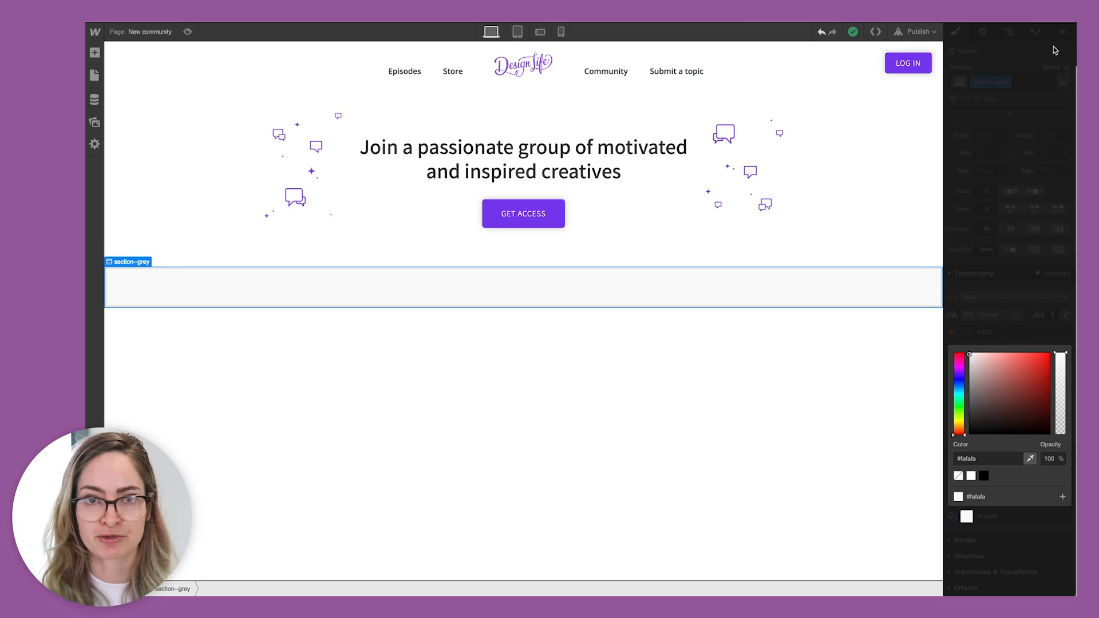
mouse_move(937, 71)
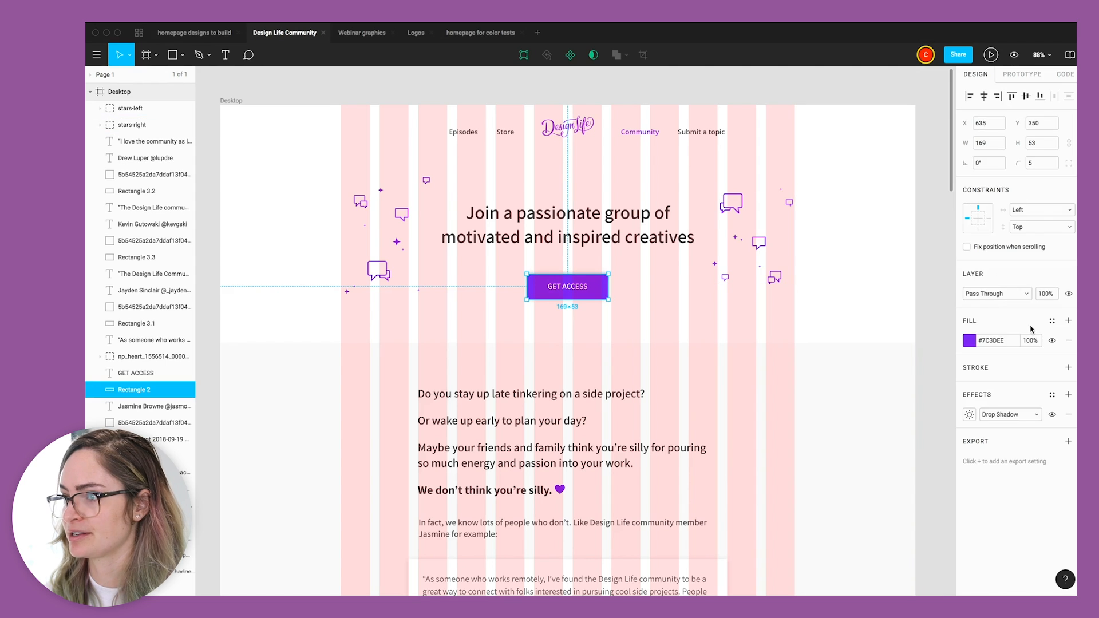
left_click(970, 341)
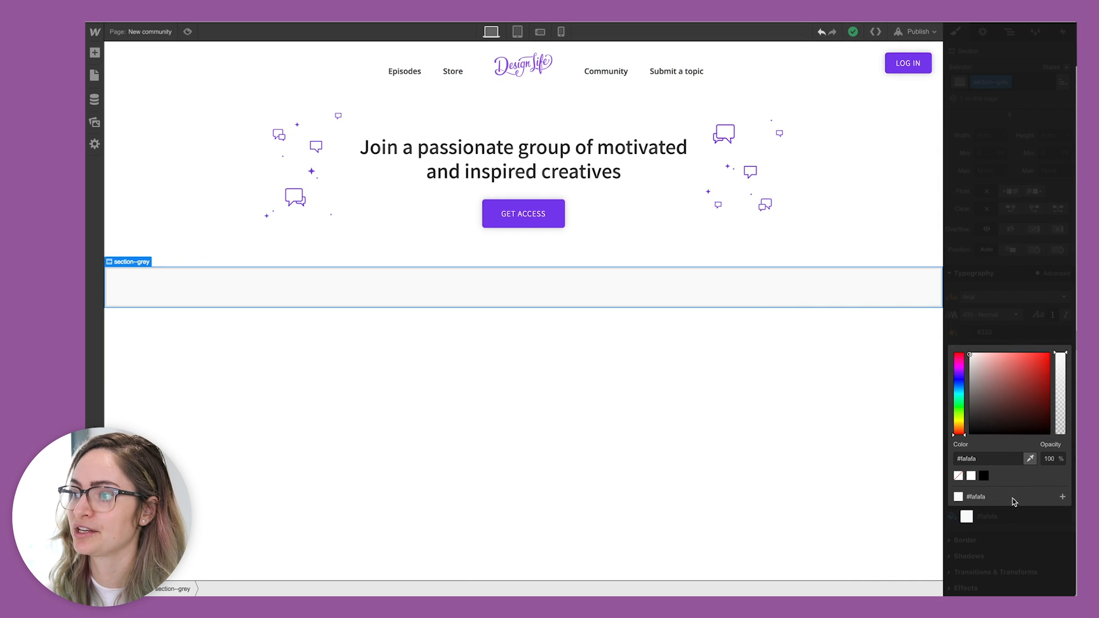
Step: Save #fafafa as a global 'grey' swatch and select the intro text column
left_click(1062, 495)
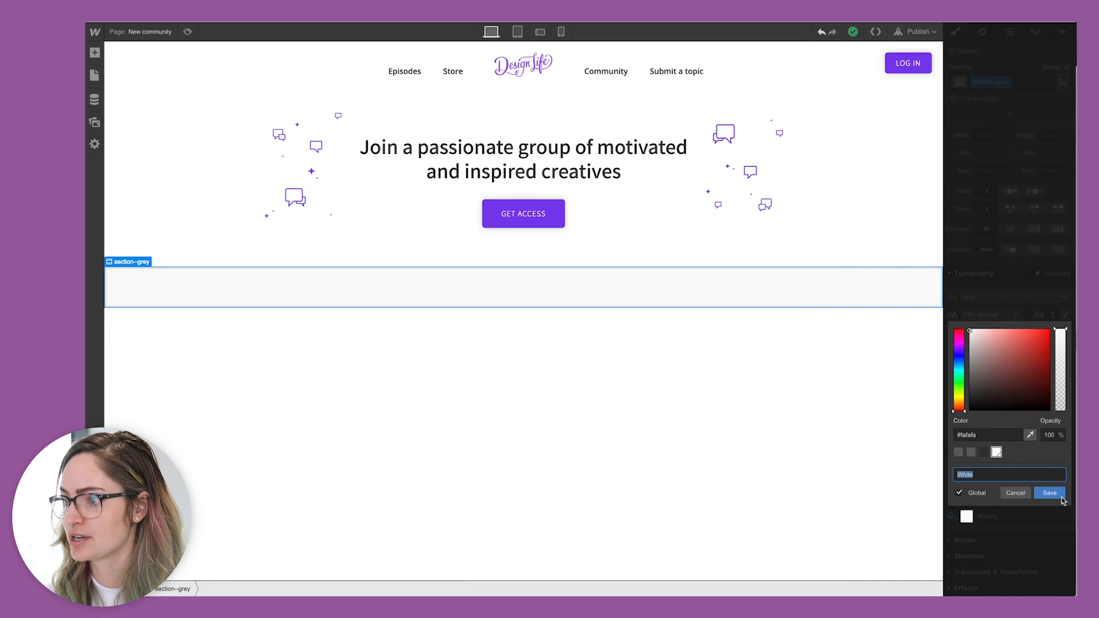
left_click(1048, 492)
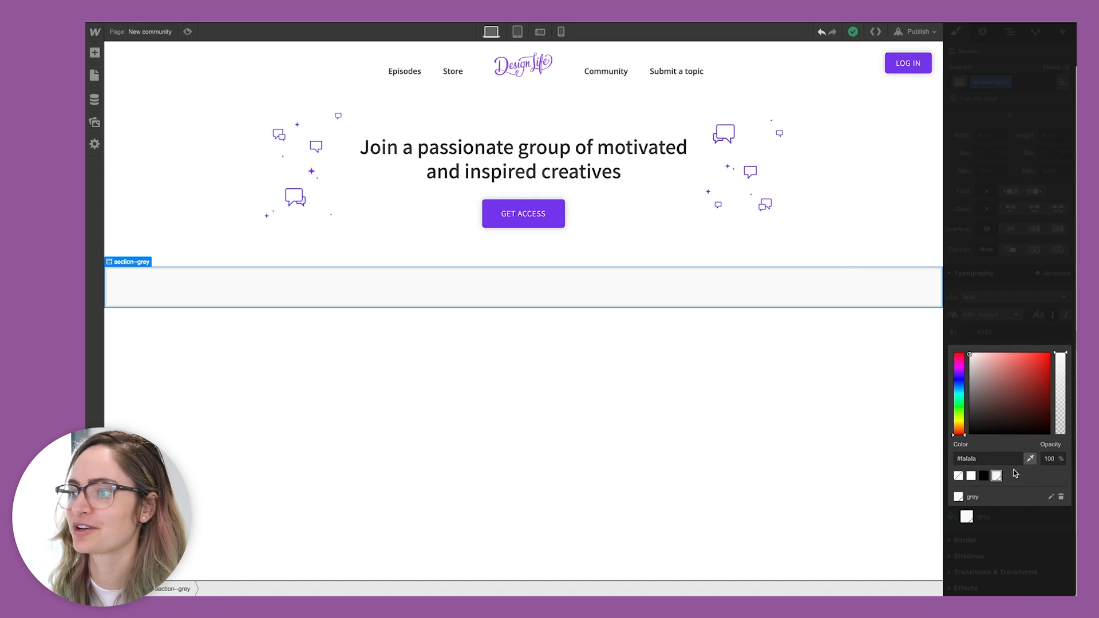
left_click(429, 192)
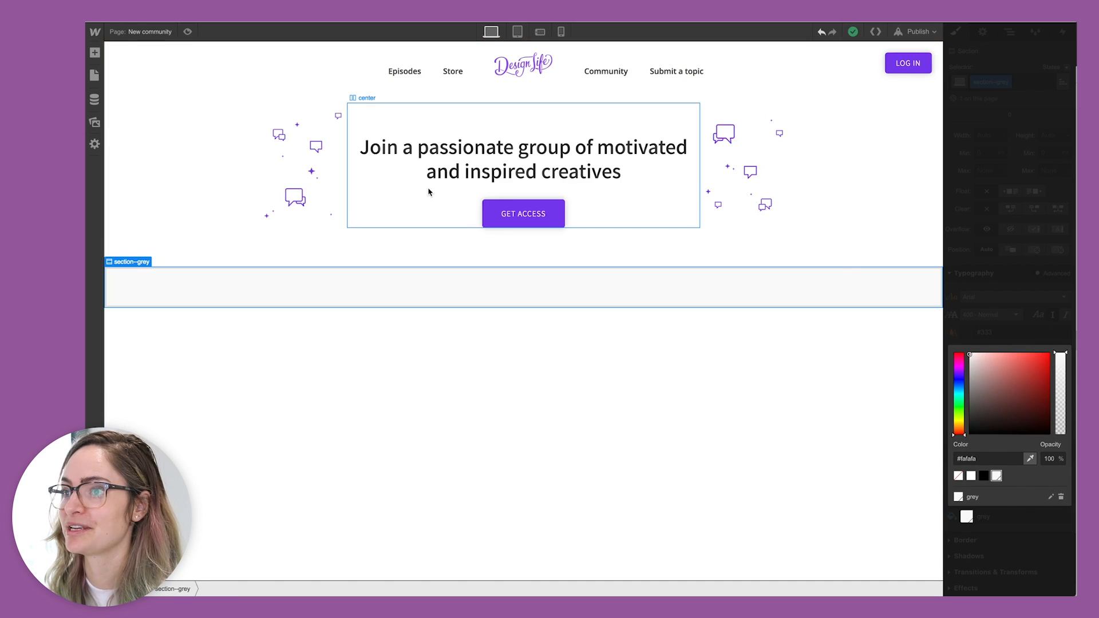
left_click(523, 213)
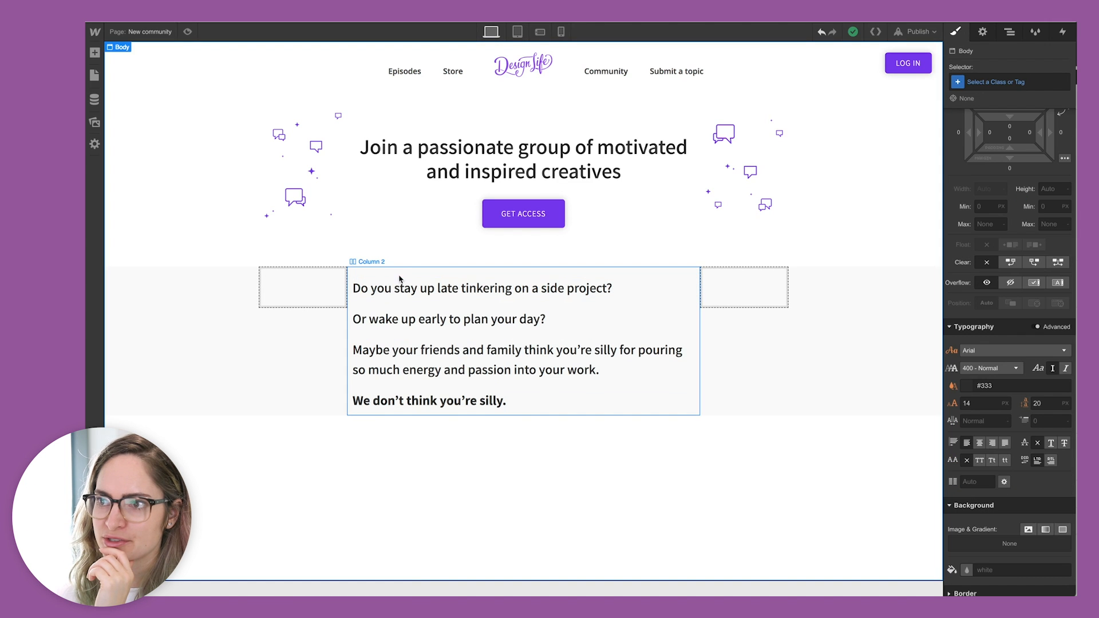
left_click(482, 288)
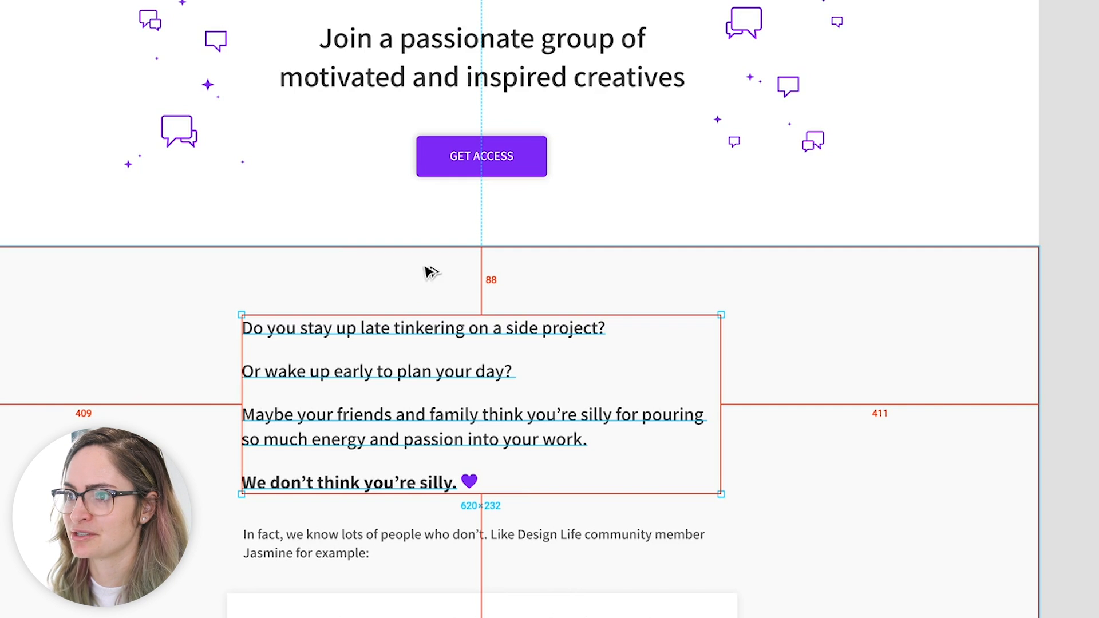
mouse_move(505, 295)
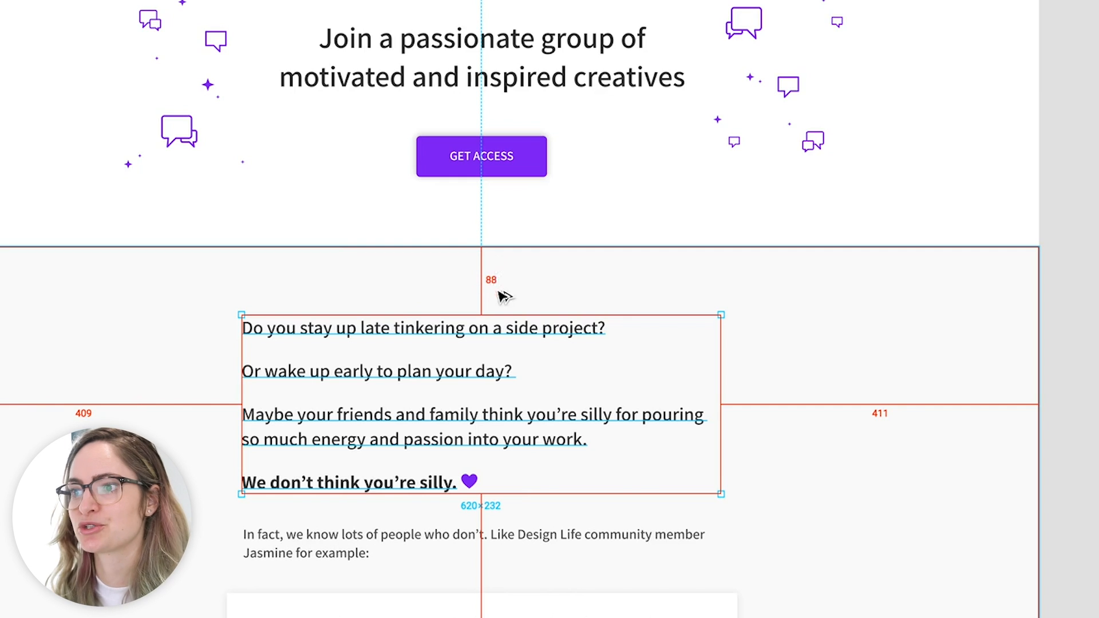
mouse_move(518, 266)
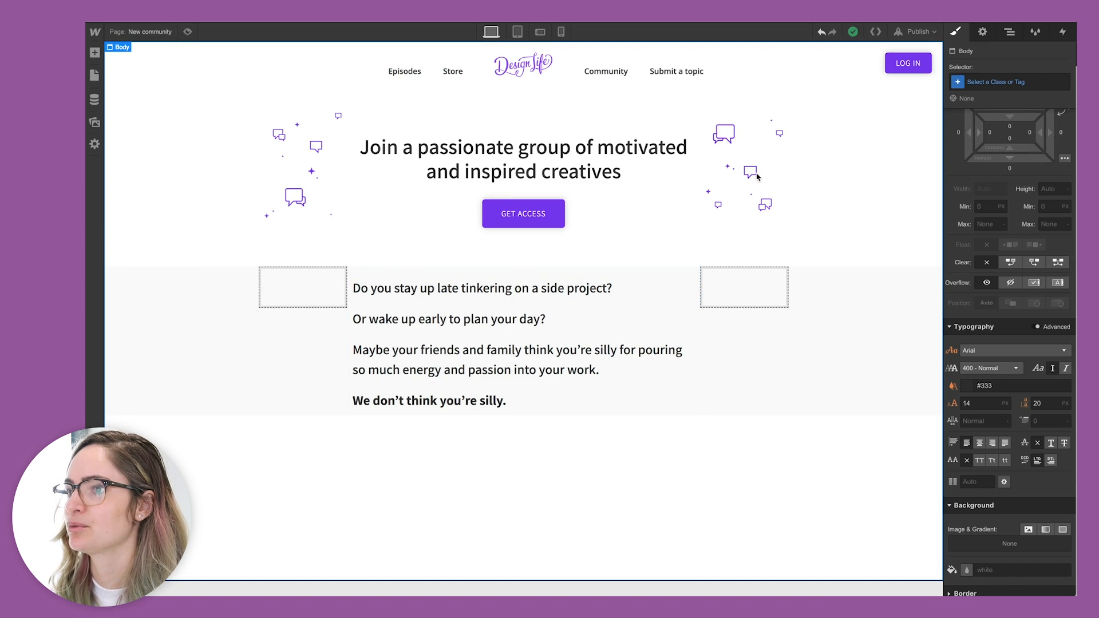
Step: Select the grey section's content area to add the follow-up paragraph and testimonial card
left_click(522, 340)
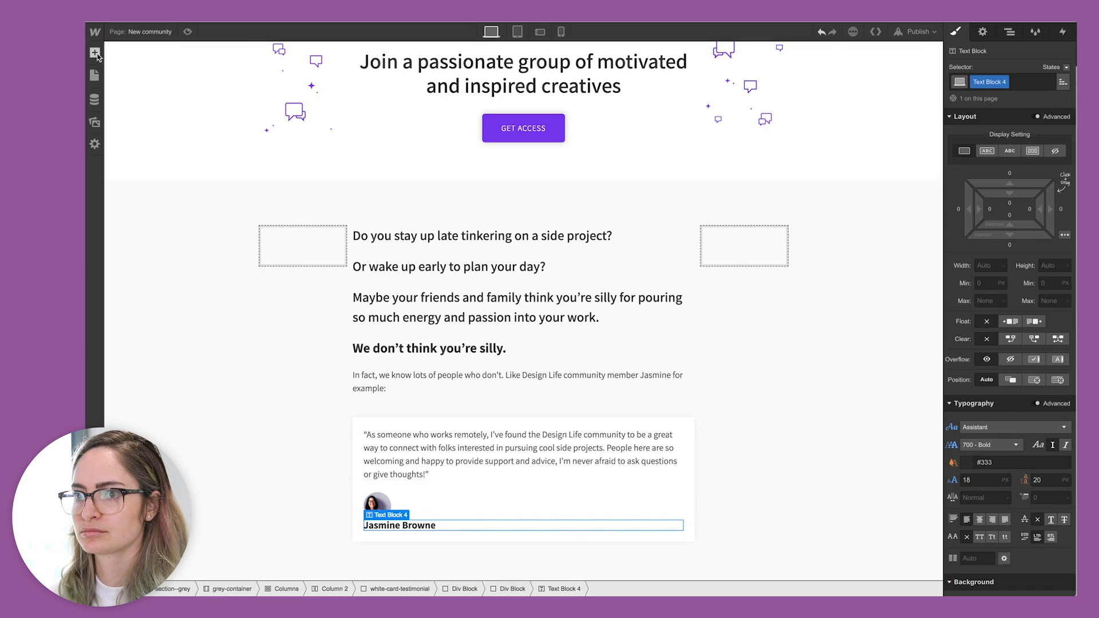
Step: Make the photo-and-name author block a horizontal flex row with the name vertically centred
left_click(385, 537)
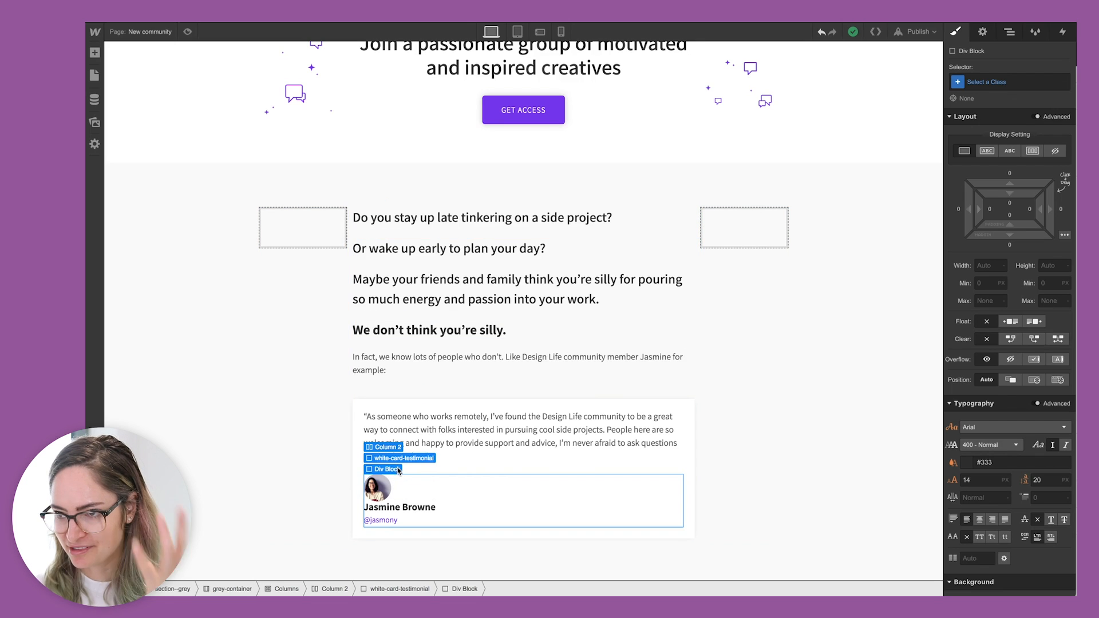
left_click(376, 488)
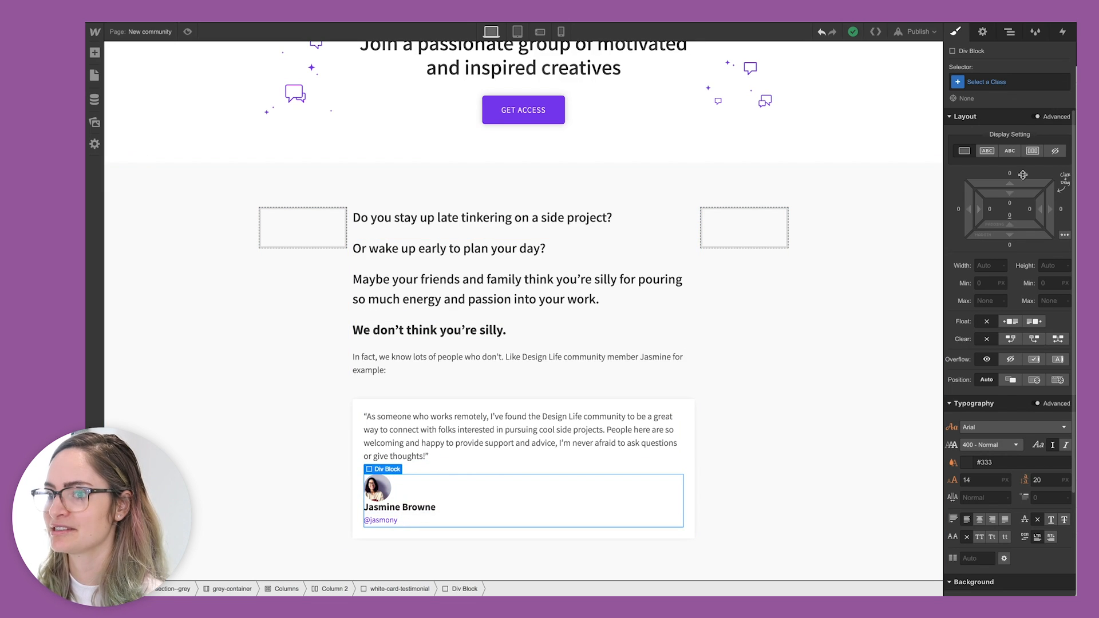
left_click(1009, 150)
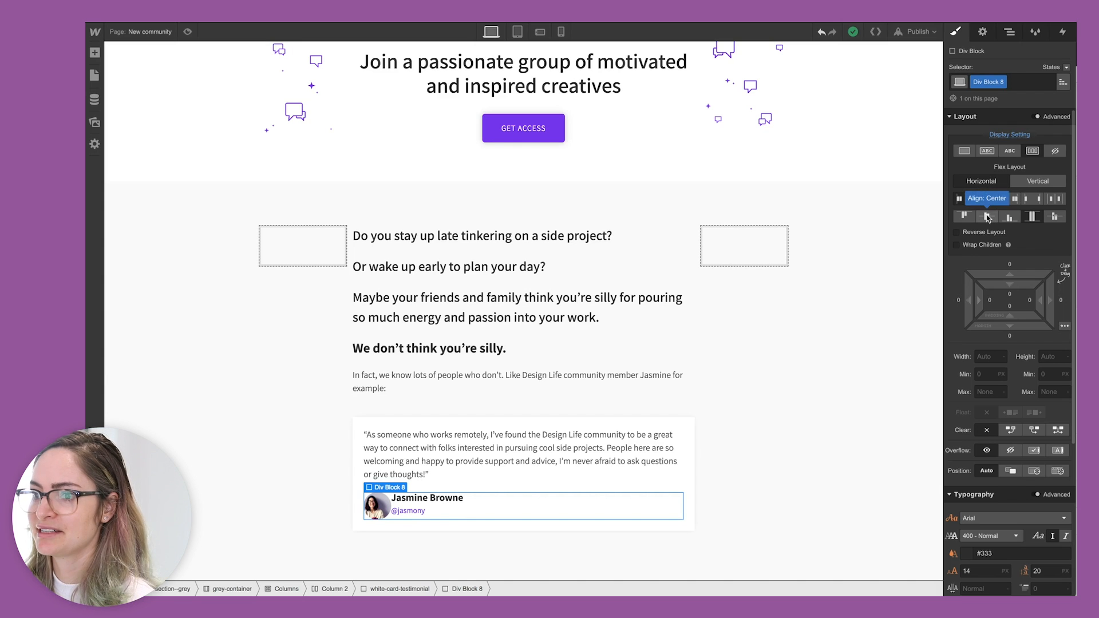
left_click(984, 216)
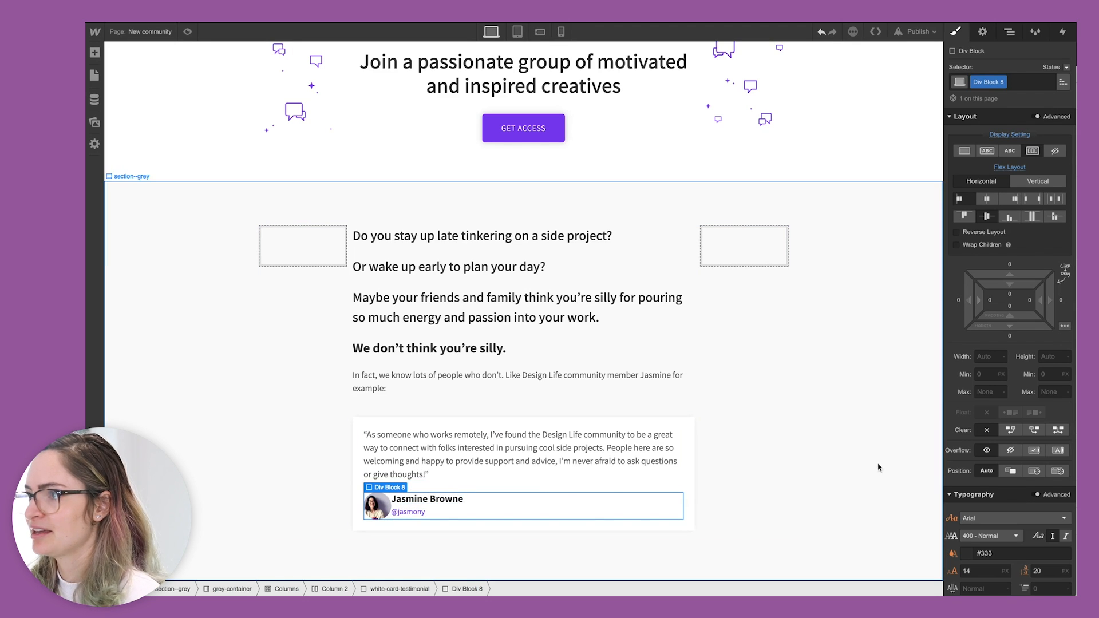
Step: Select the avatar's wrapper block inside the author row from the Navigator tree
left_click(1009, 32)
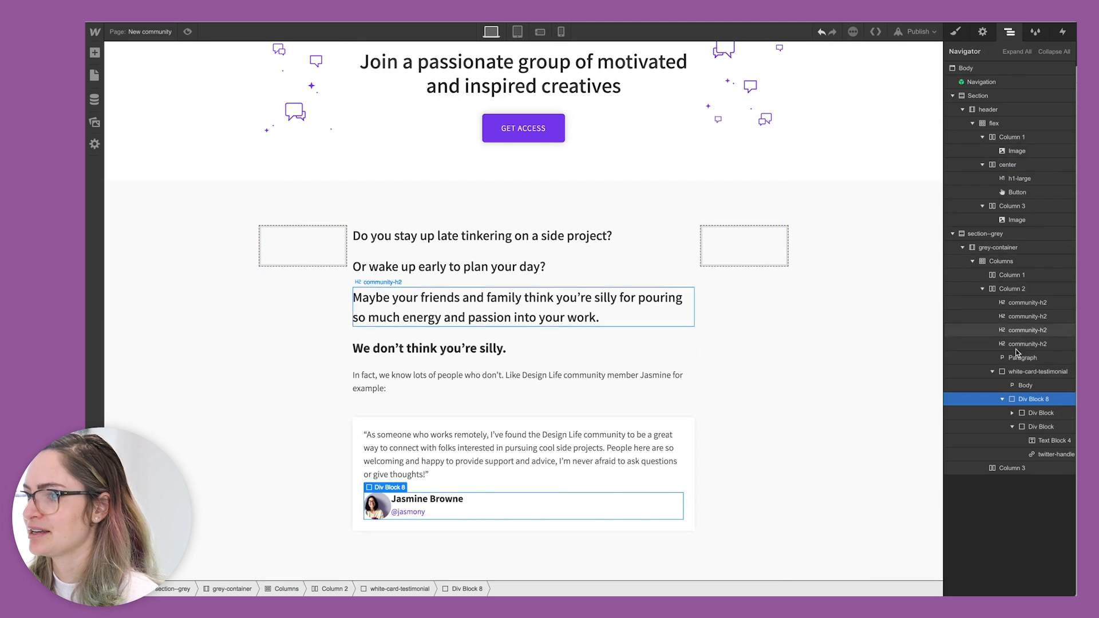
left_click(1044, 412)
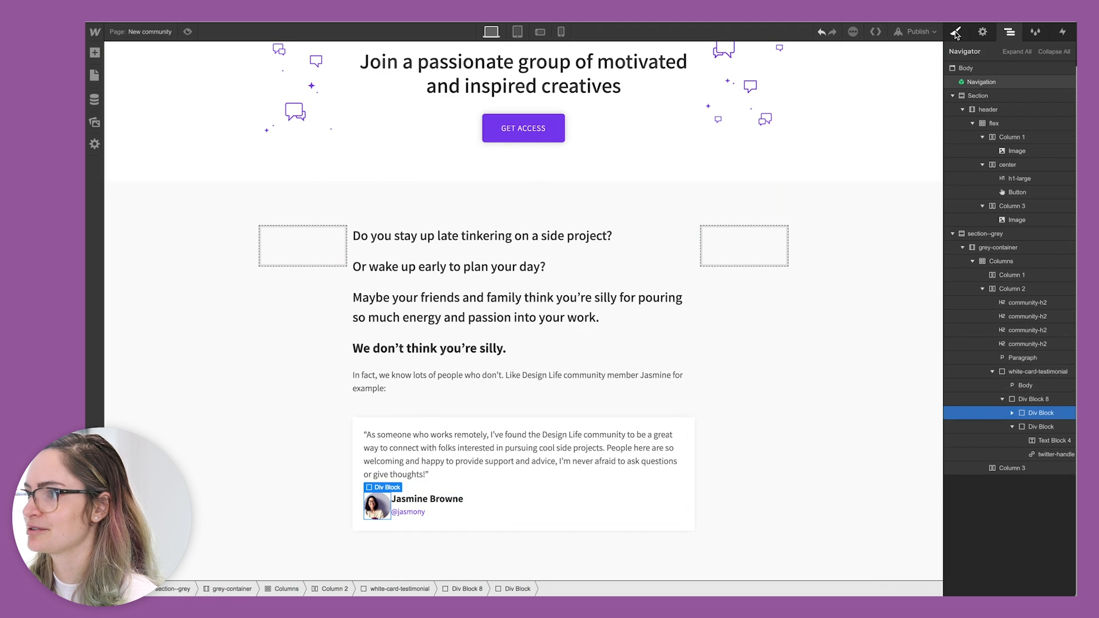
left_click(954, 32)
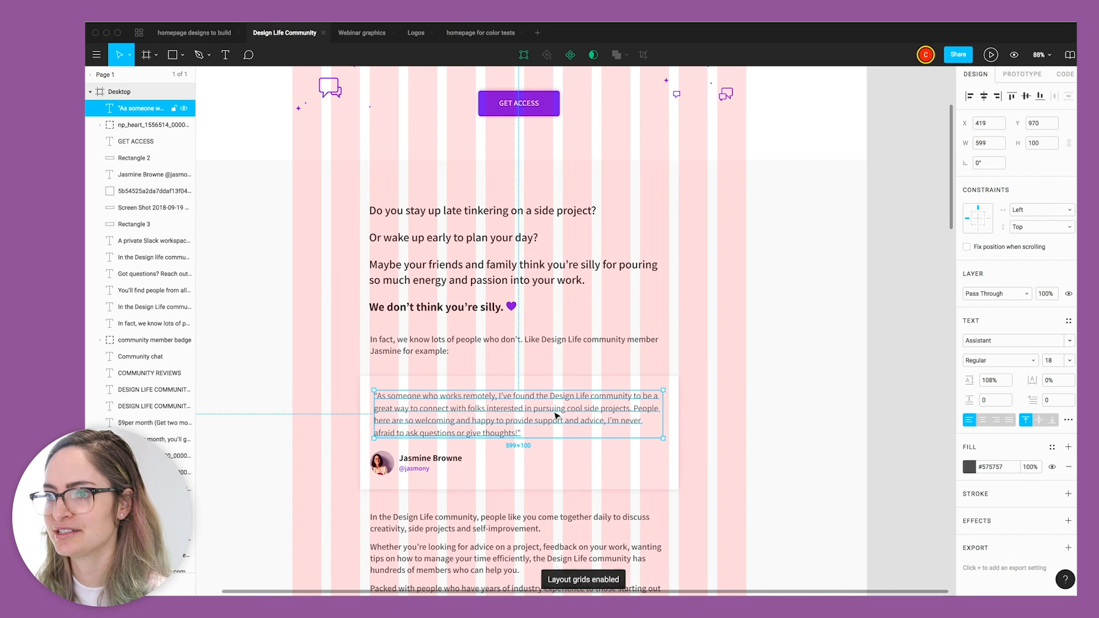
Step: Select the card's background rectangle to read its 660×235 size, white fill and drop shadow
left_click(135, 223)
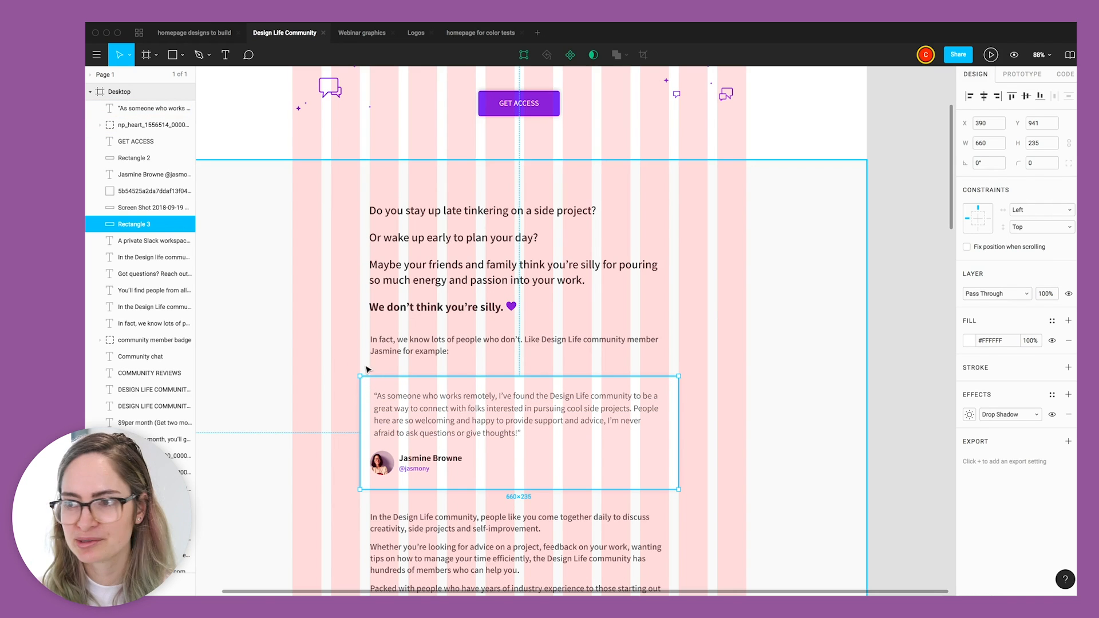
mouse_move(570, 55)
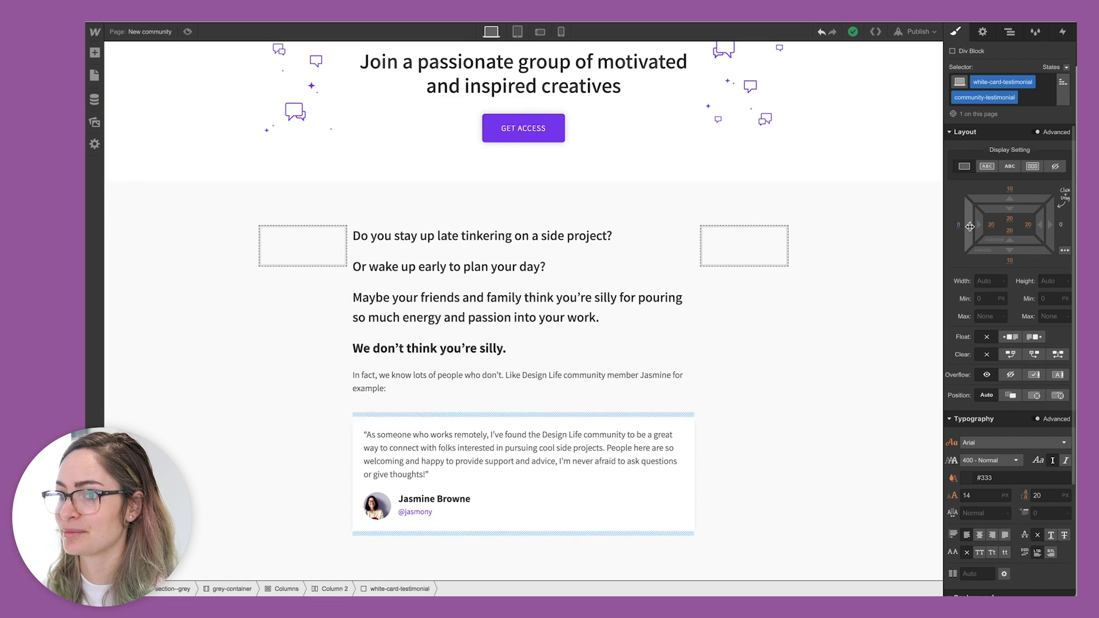
Step: Select the white testimonial card to give it the community-testimonial combo class with 20px padding
left_click(522, 472)
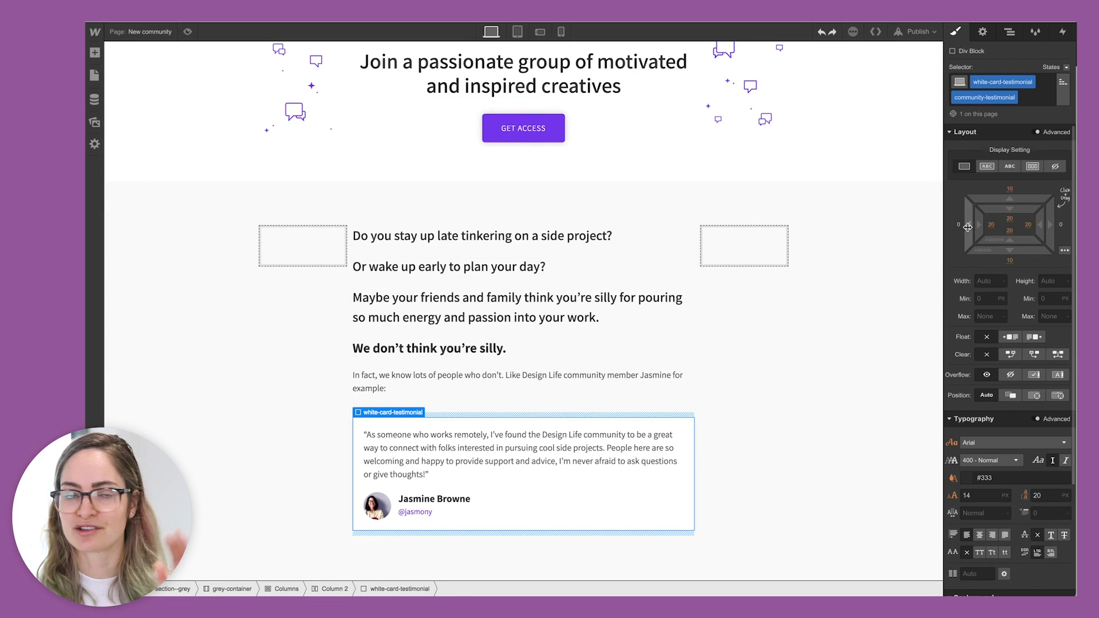
mouse_move(967, 224)
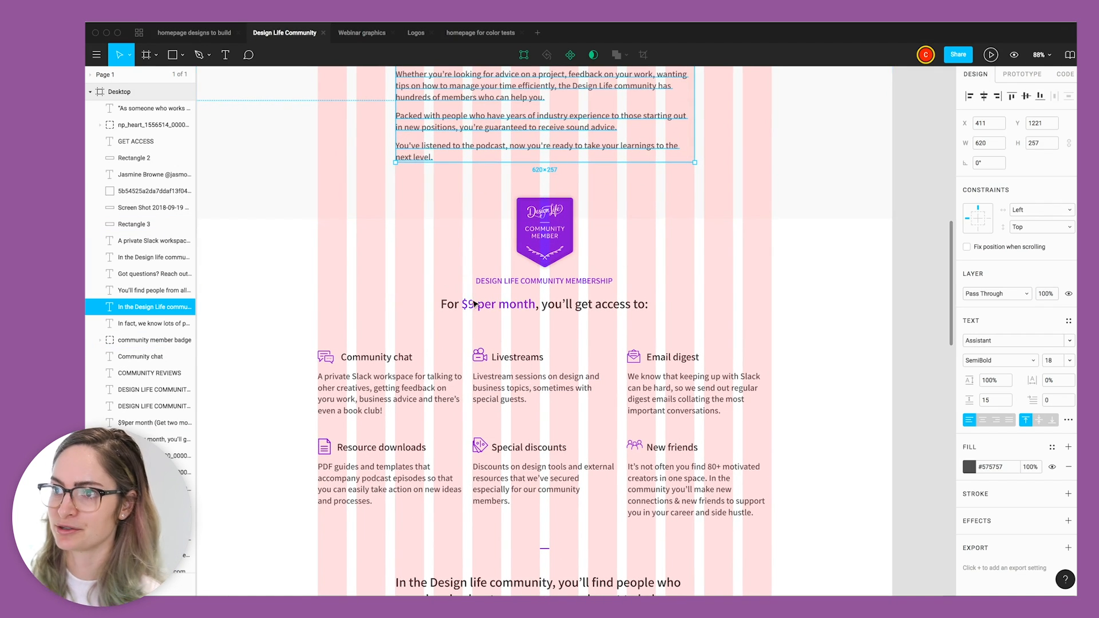
mouse_move(414, 241)
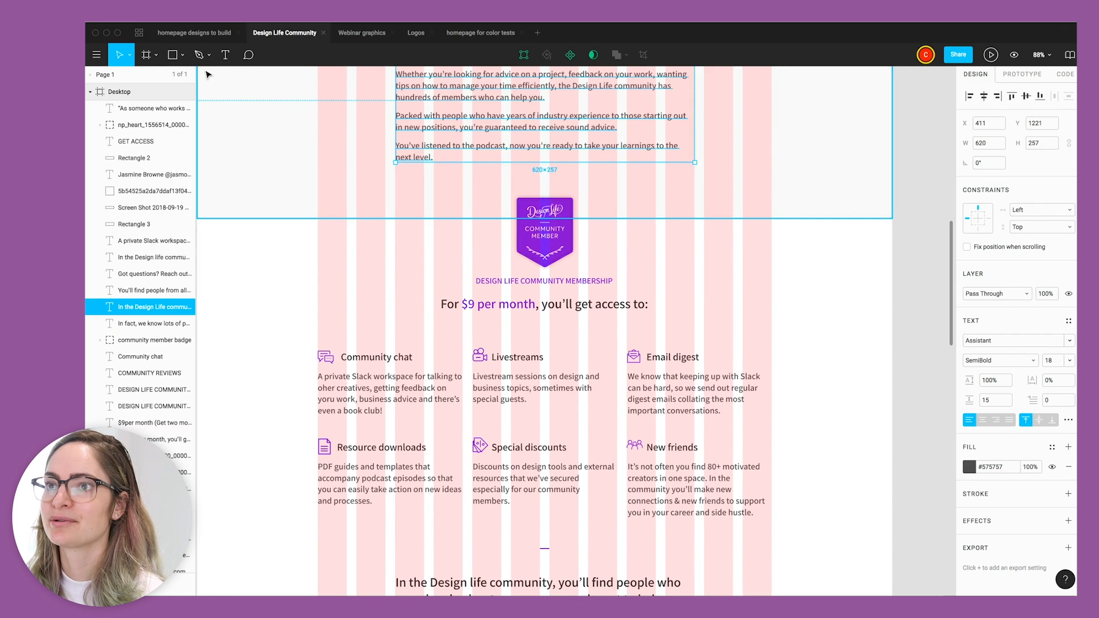
Step: Review the membership badge layout and place the badge image in a new Div Block section
left_click(543, 252)
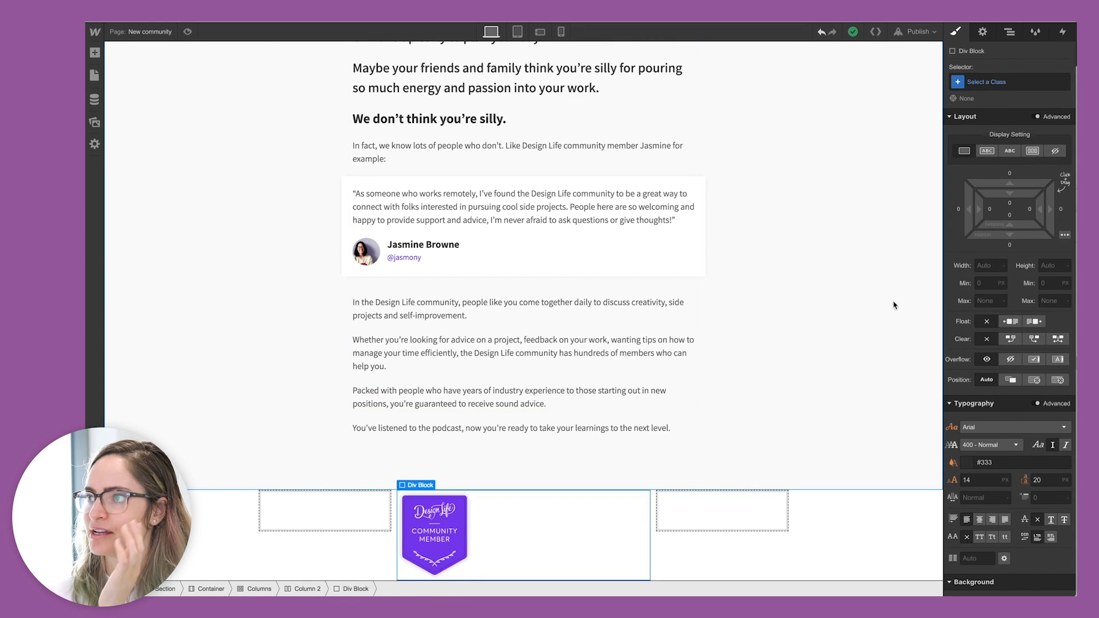
Step: Give the badge block the 'center' class and choose a colour for the new community-h4 heading
left_click(987, 82)
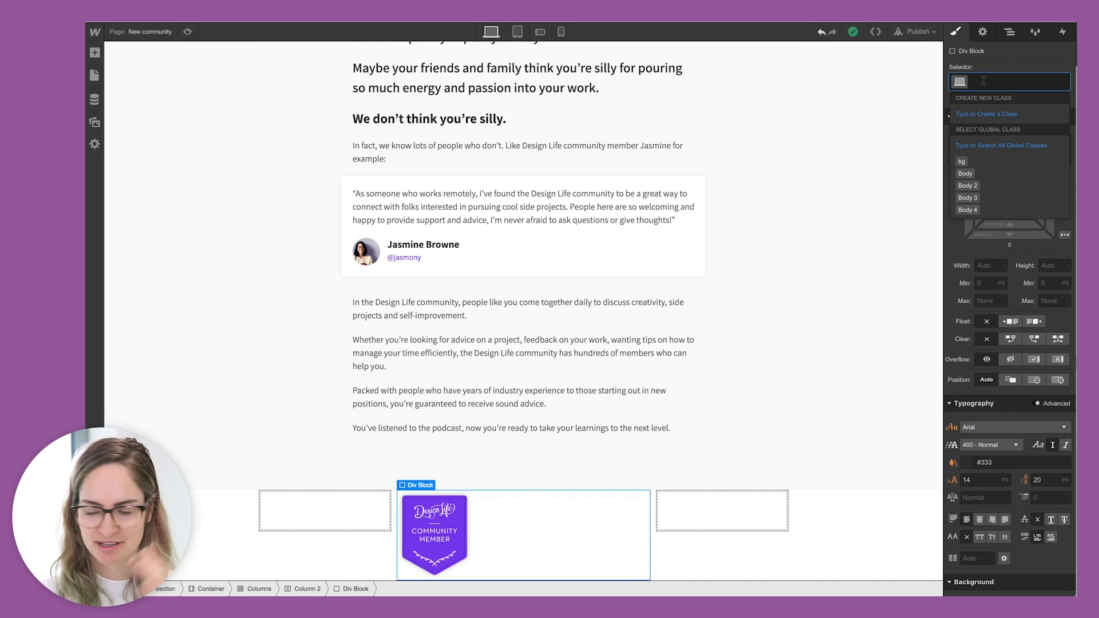
type("cent")
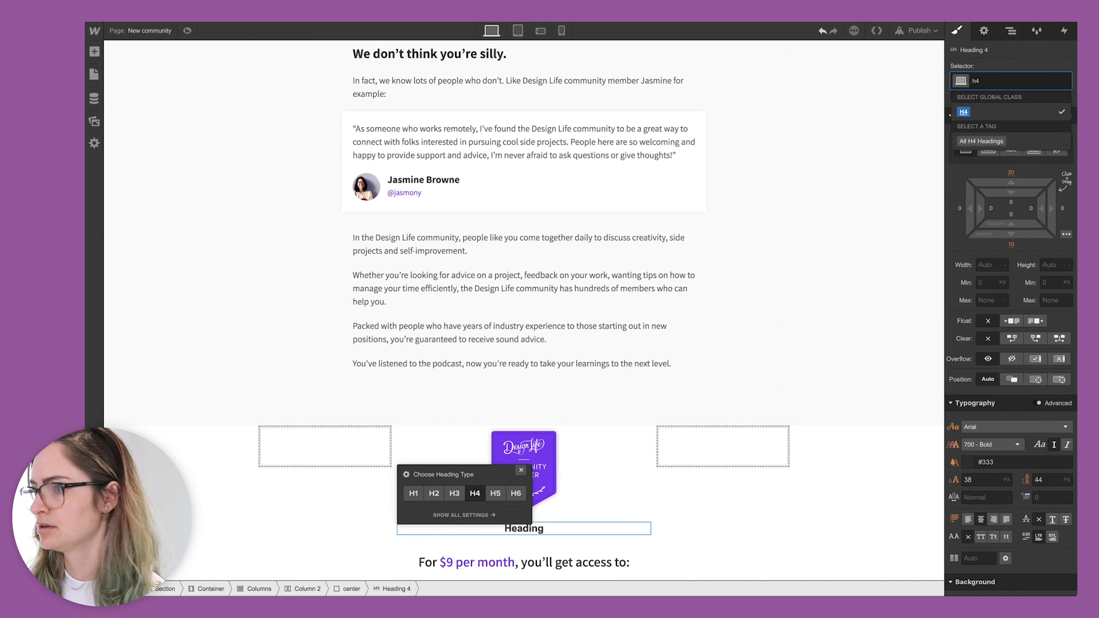
left_click(954, 461)
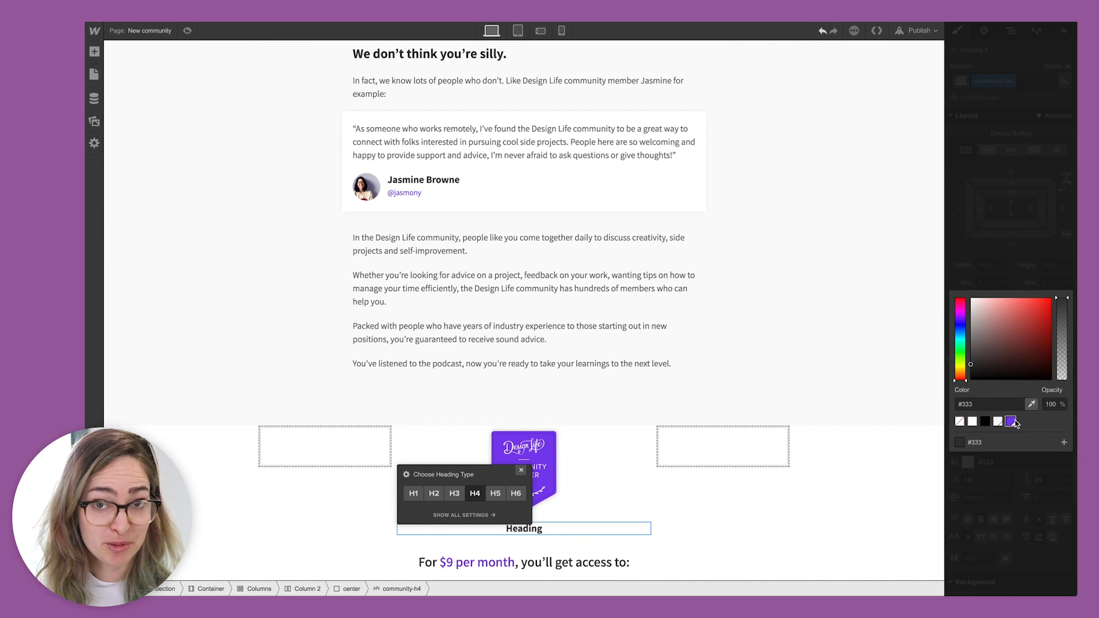
mouse_move(1011, 420)
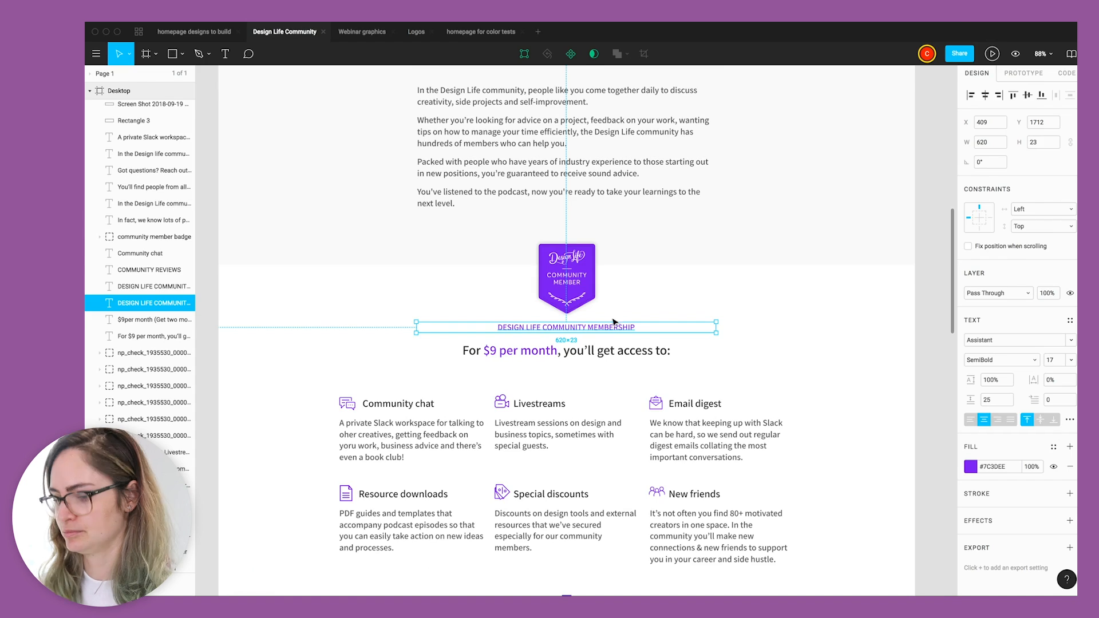
mouse_move(994, 317)
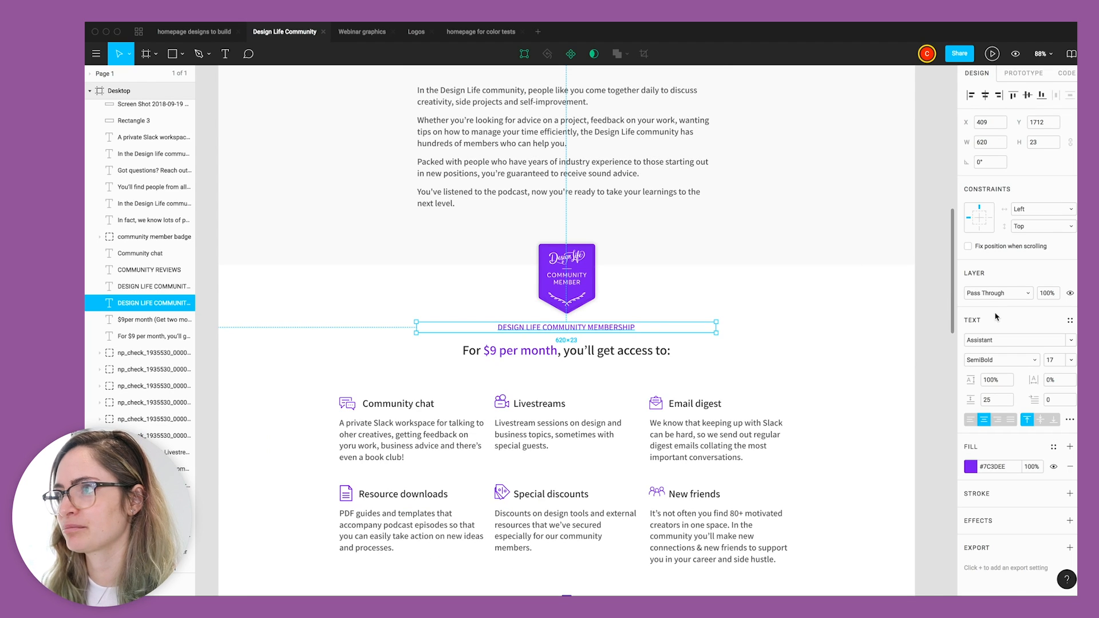
mouse_move(680, 336)
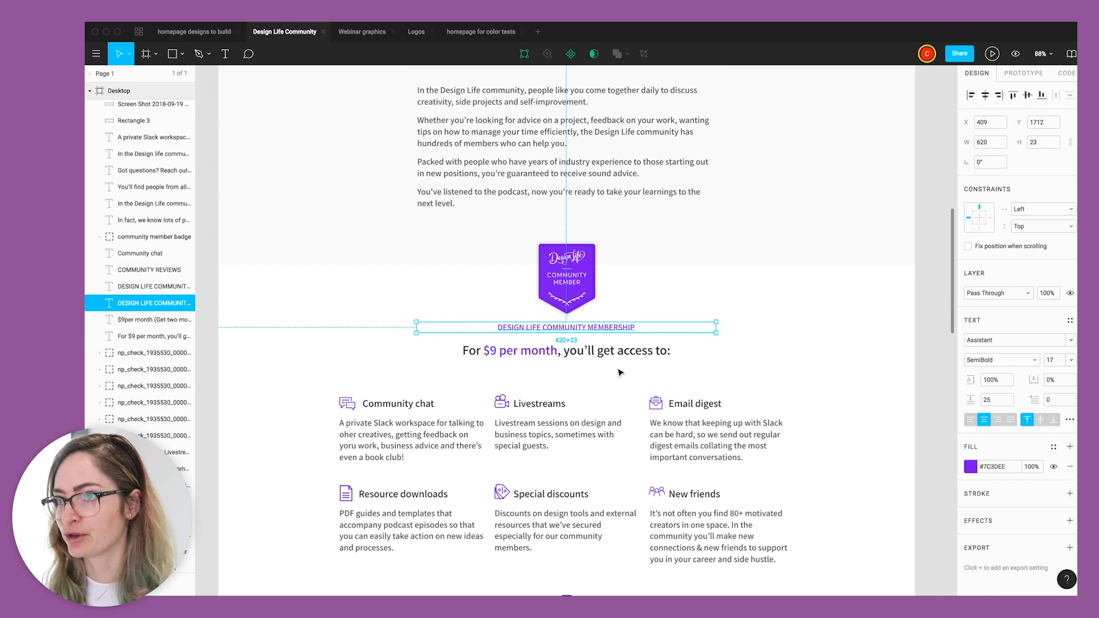
mouse_move(670, 332)
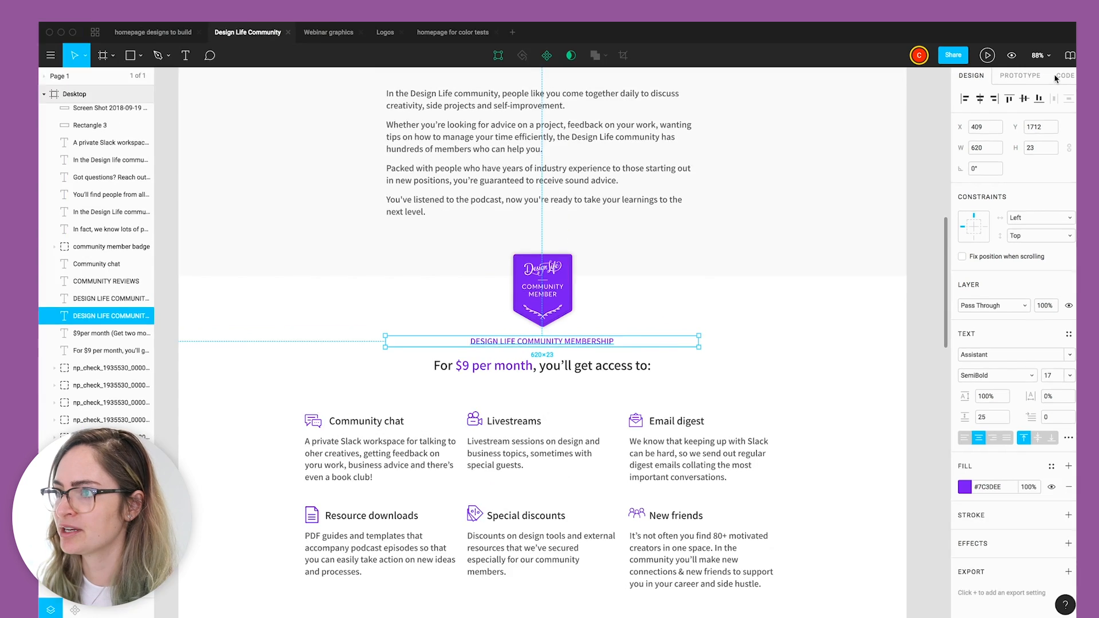
Step: Check the membership label as Assistant SemiBold 17 in #7C3DEE, then deselect it for the Code view
left_click(1064, 75)
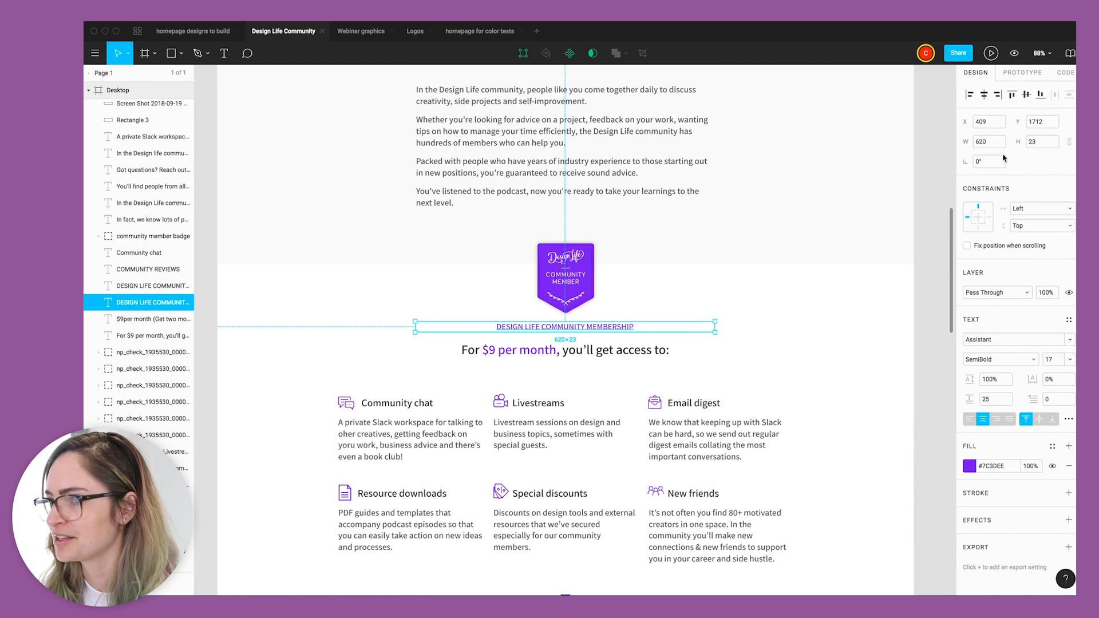
mouse_move(606, 334)
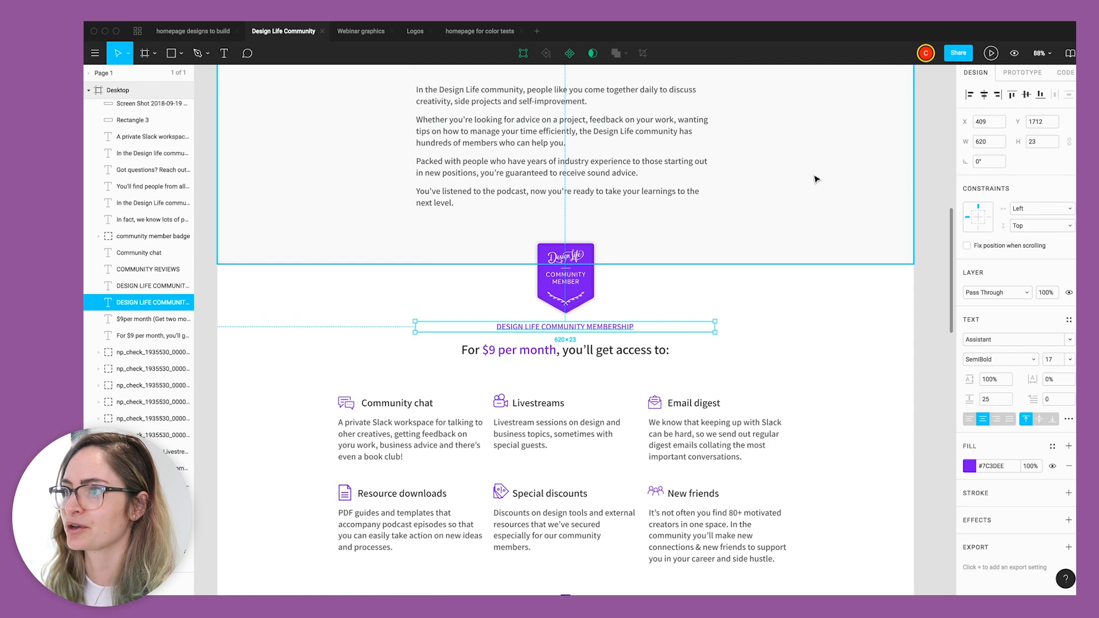
left_click(1064, 72)
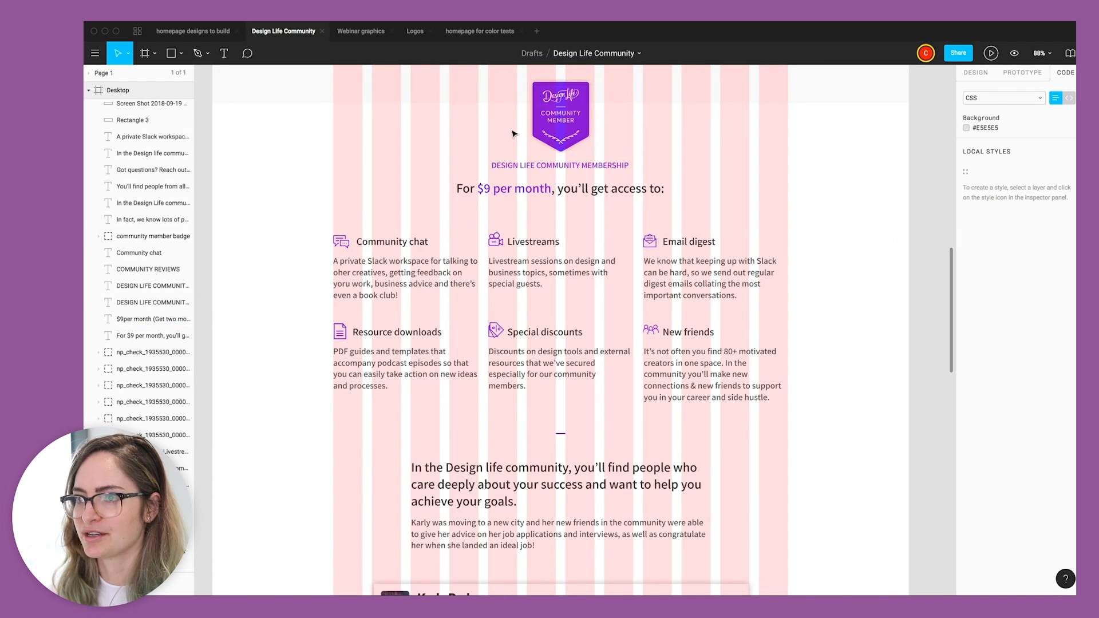
Step: Read the Community chat title's font CSS and the chat icon's size and colour, then return to Webflow
left_click(551, 272)
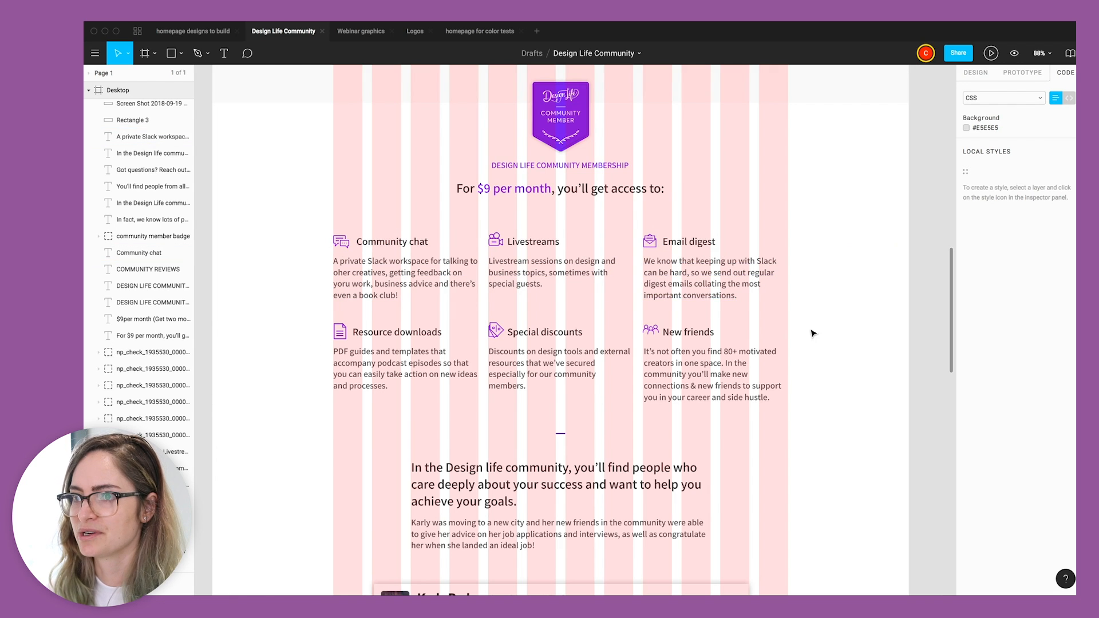
mouse_move(643, 208)
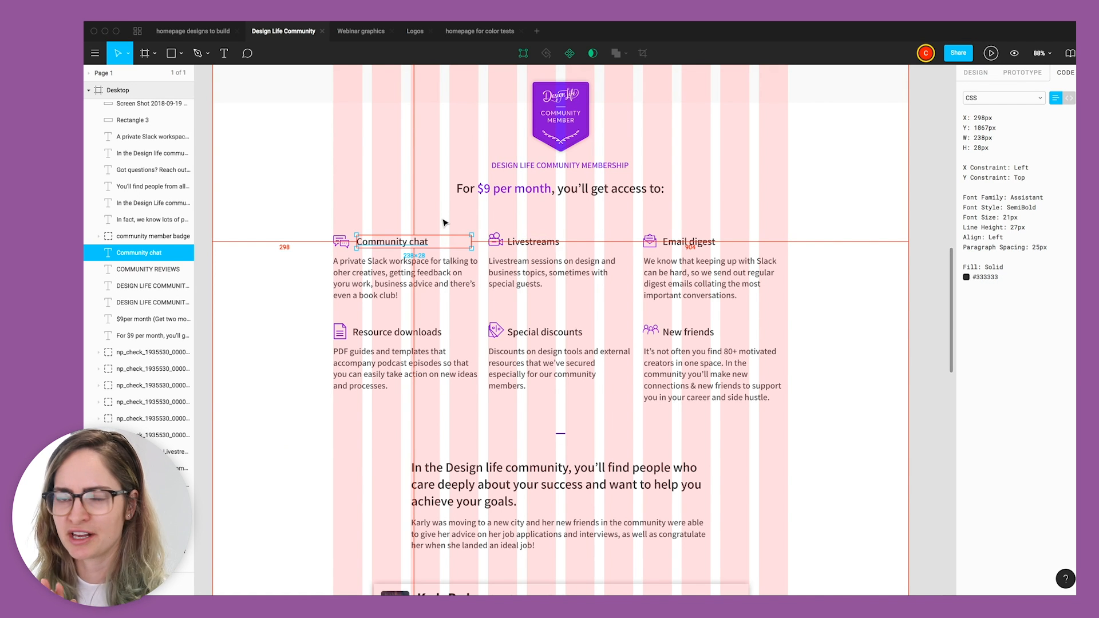
mouse_move(329, 248)
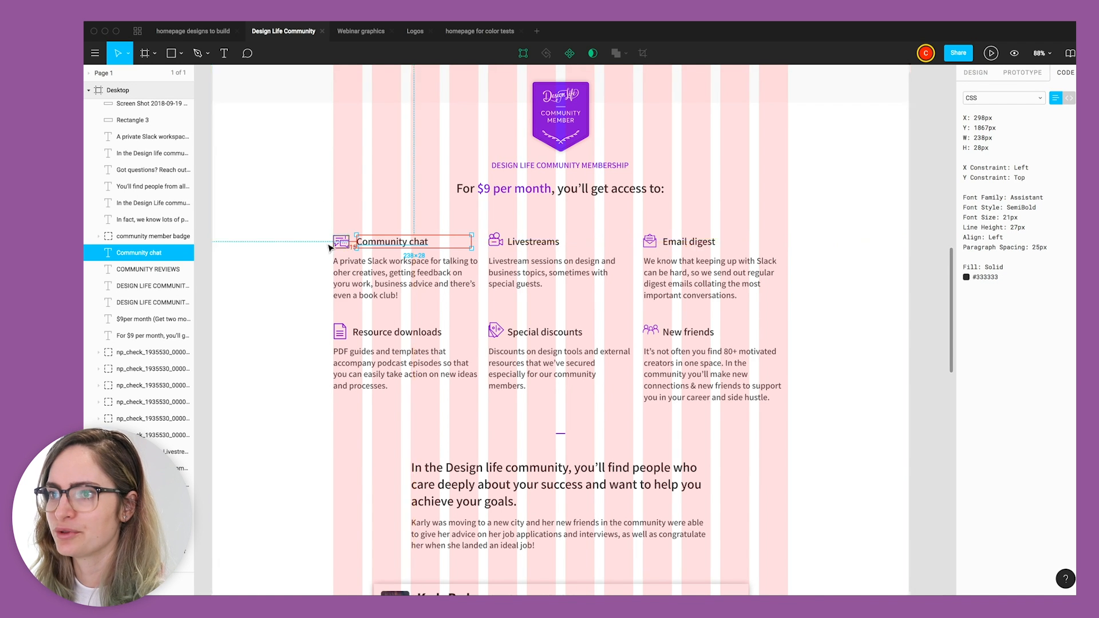
left_click(341, 246)
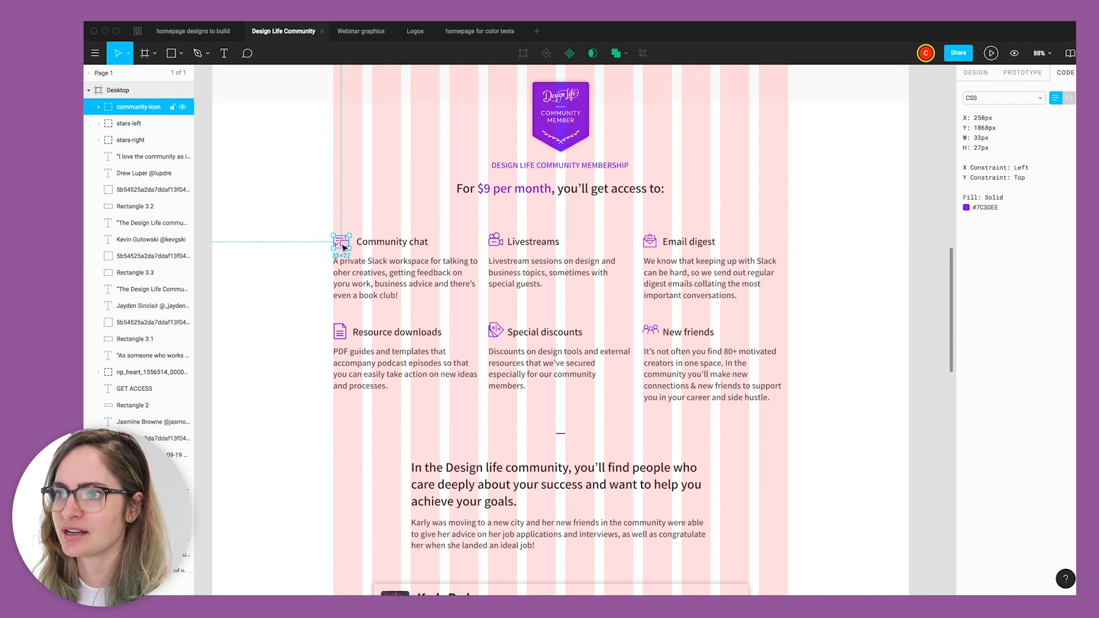
left_click(393, 241)
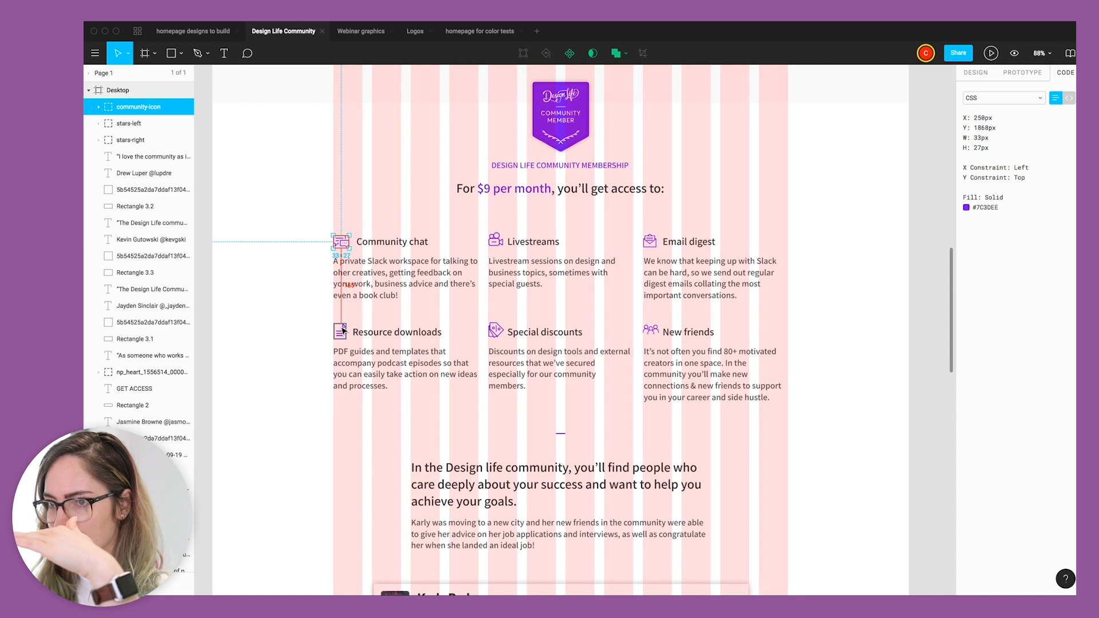
scroll("up", 3)
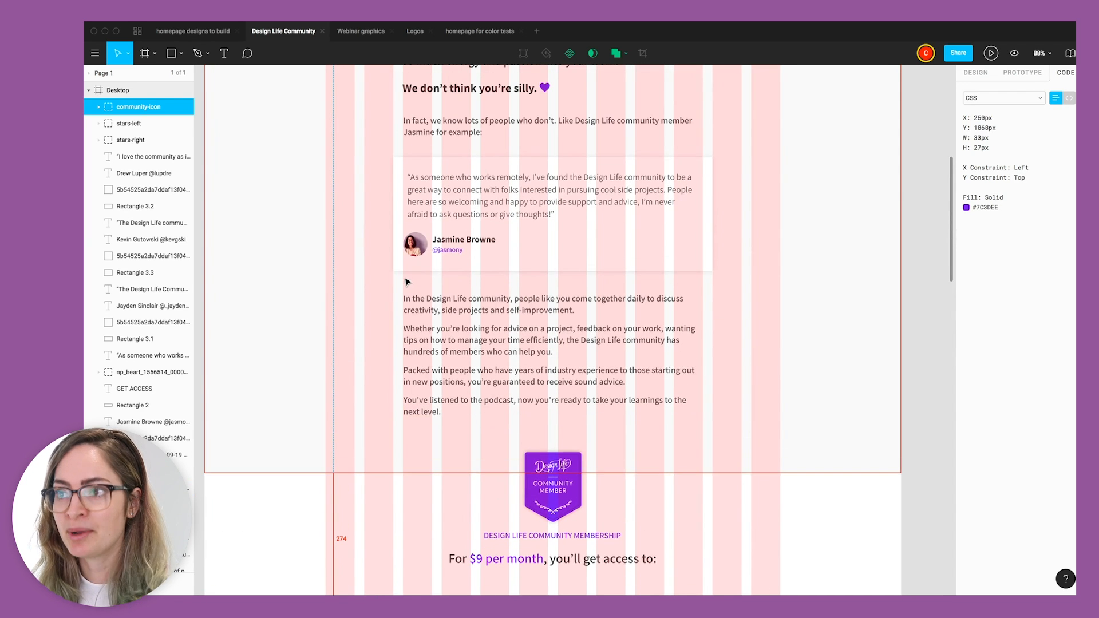
left_click(552, 211)
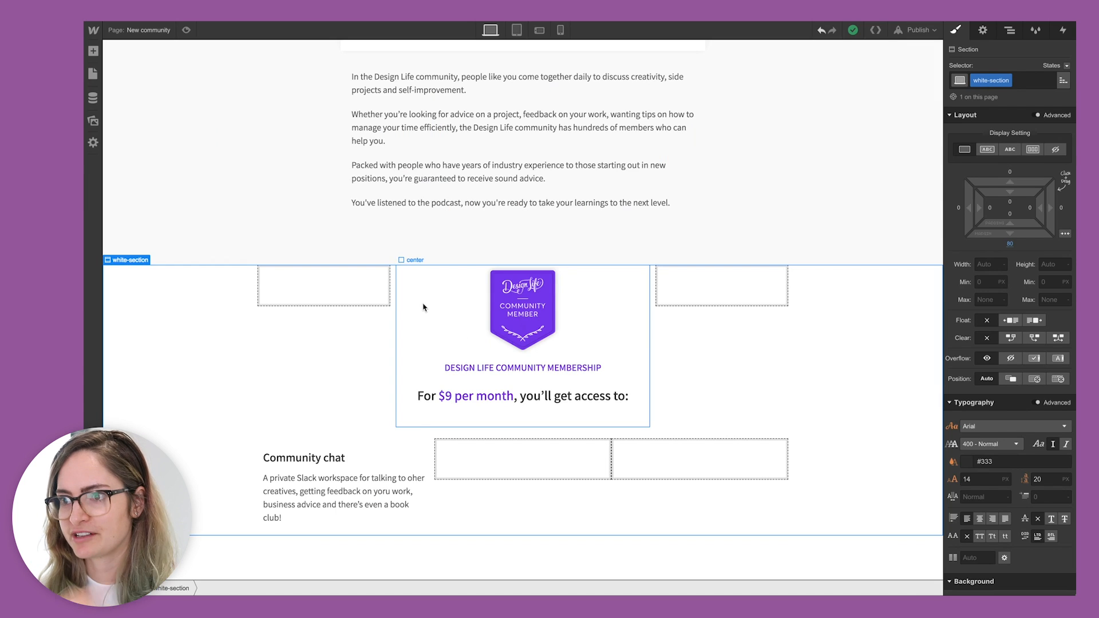
Step: Wrap the Community chat heading in a new flex Div Block inside the first benefit column
left_click(315, 487)
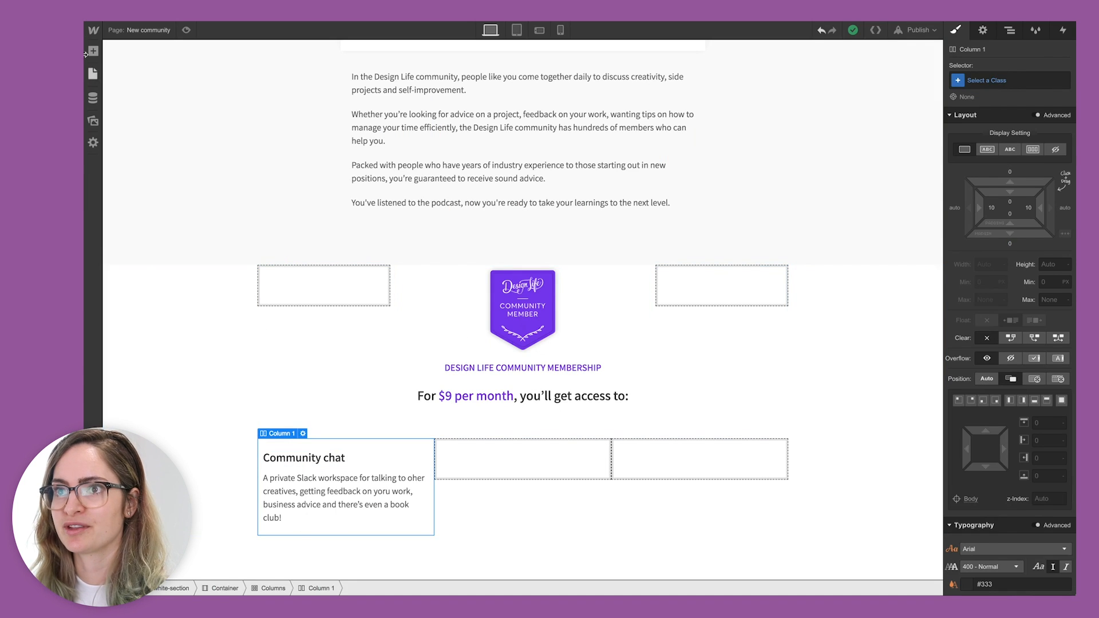
left_click(93, 51)
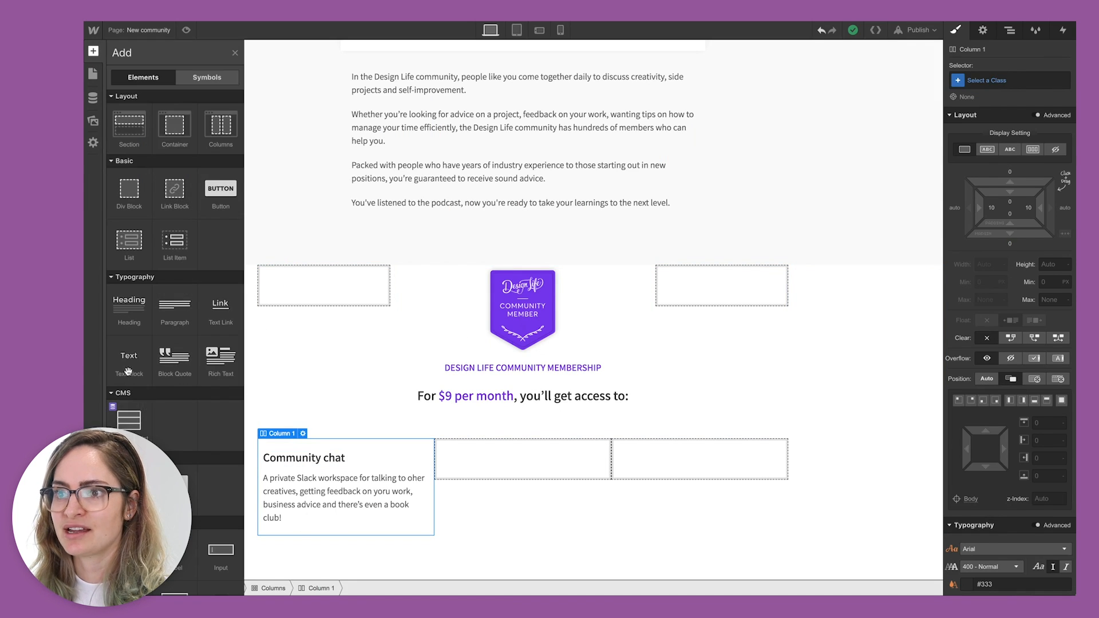
mouse_move(333, 440)
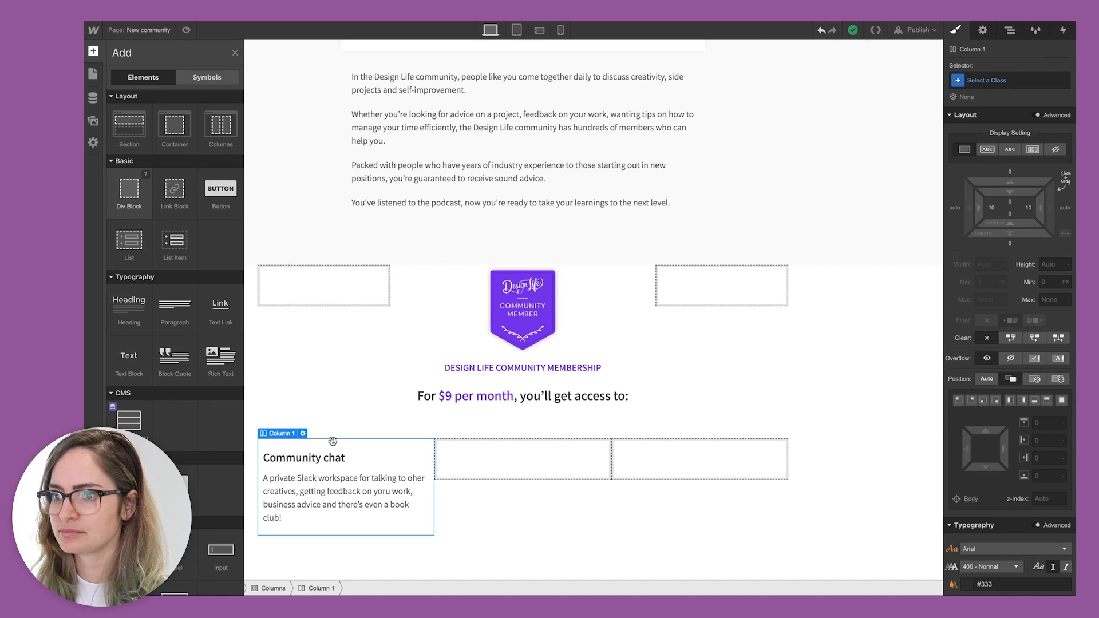
left_click(343, 458)
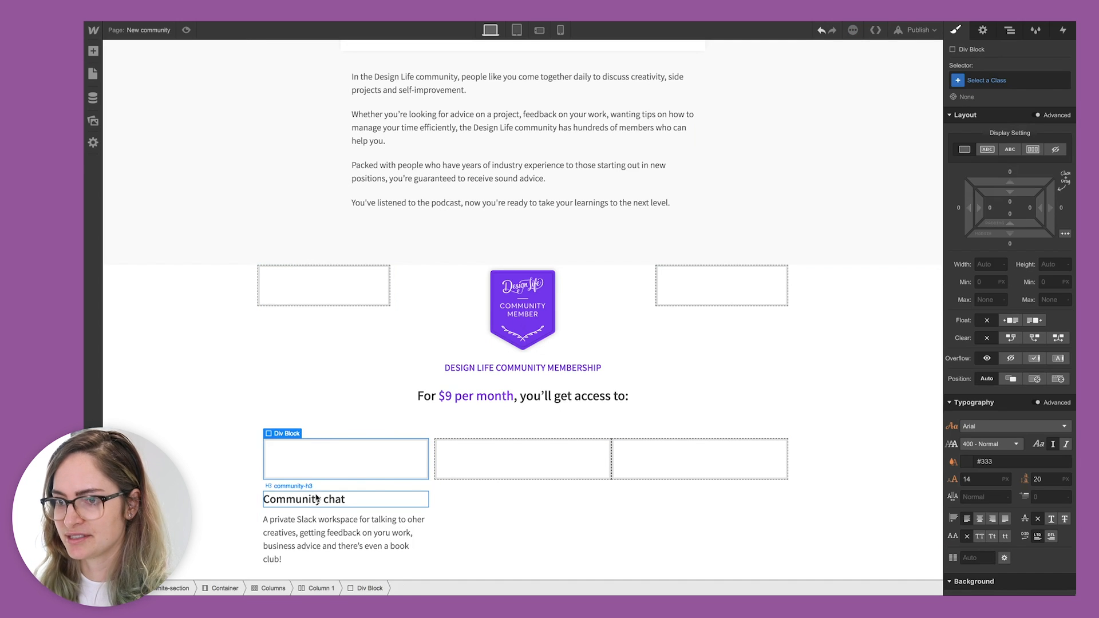
left_click(304, 498)
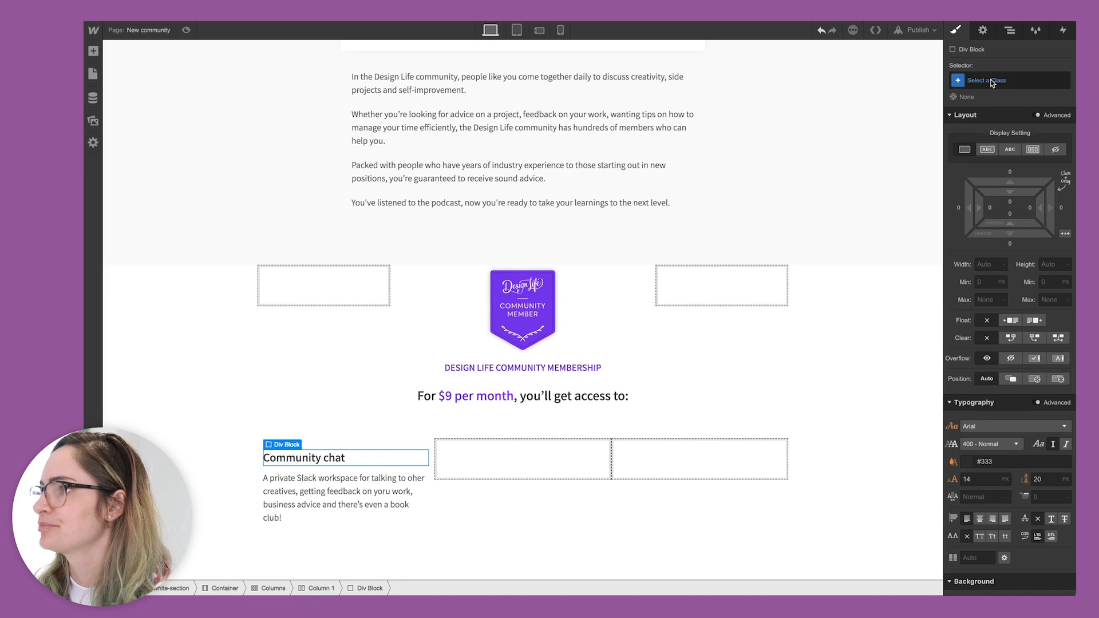
left_click(1009, 30)
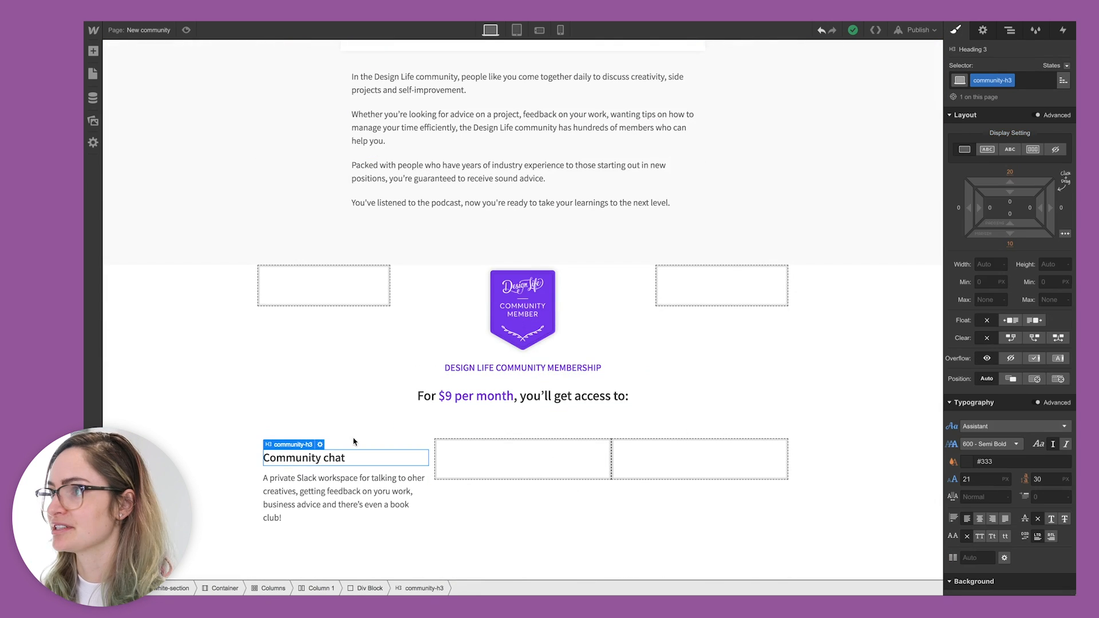
Step: Add the chat icon image beside the Community chat heading in its row
left_click(1009, 29)
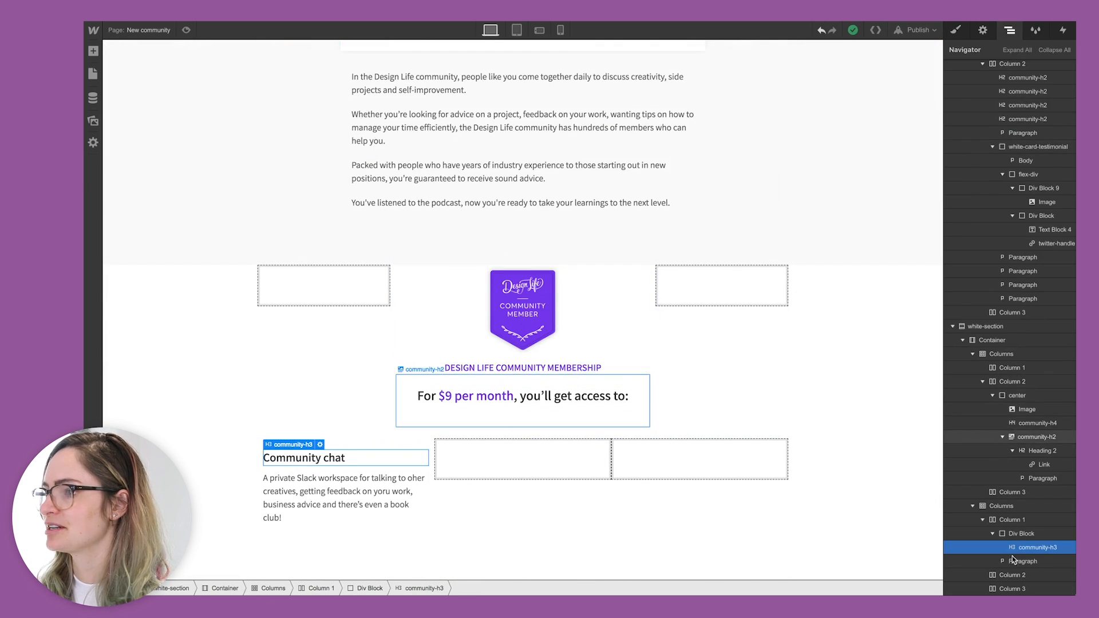
left_click(267, 458)
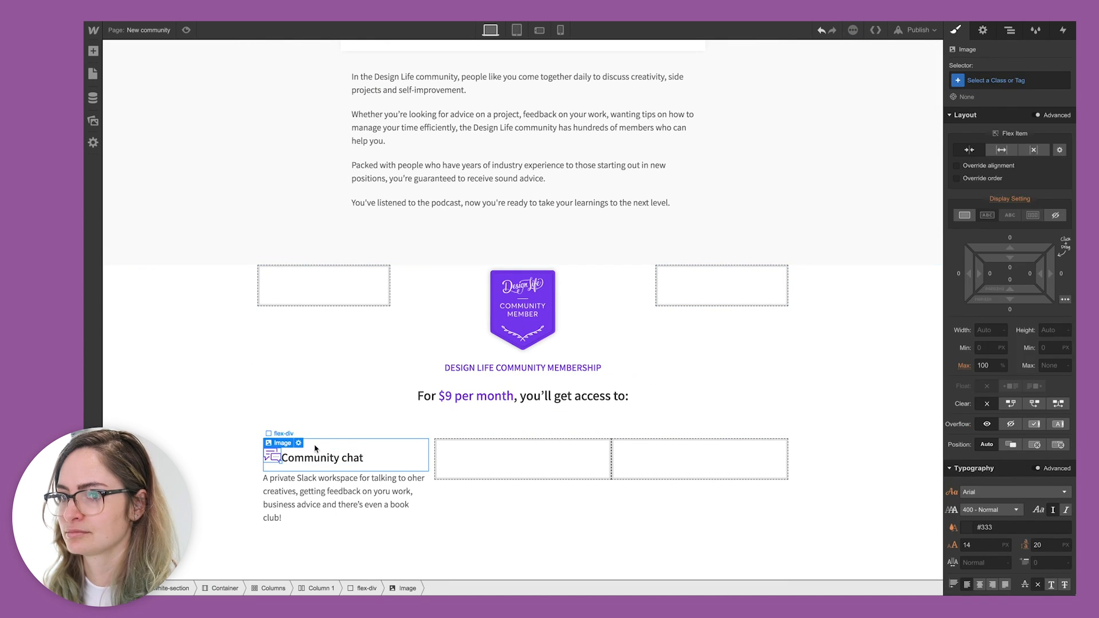
left_click(323, 456)
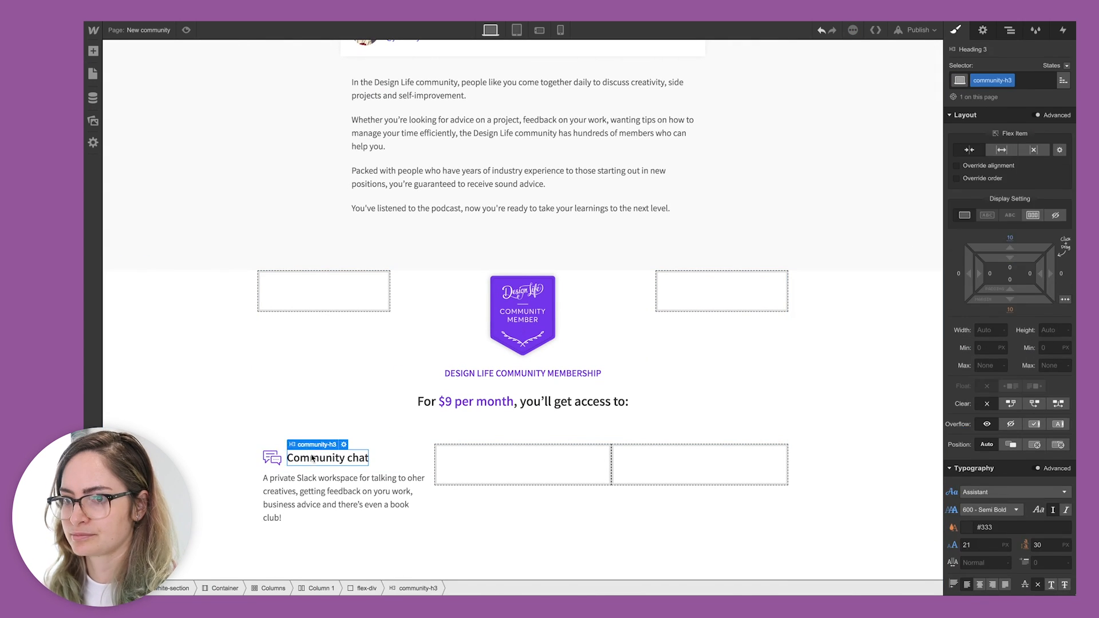
left_click(1009, 30)
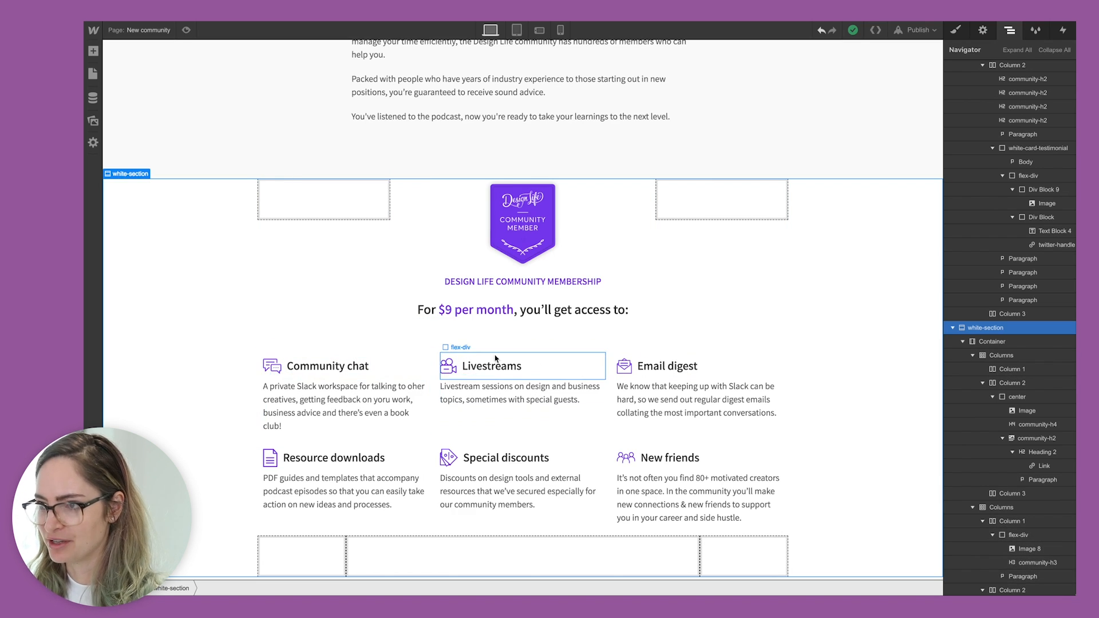
Step: Repeat the icon-beside-heading layout across all six benefit columns in the membership section
left_click(343, 399)
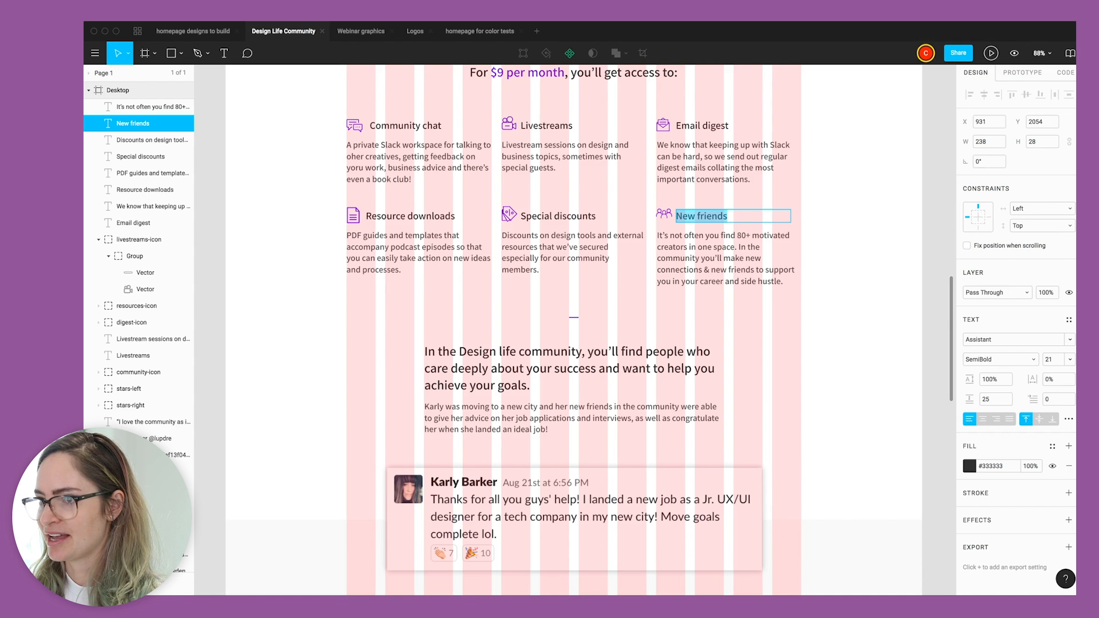
scroll("down", 3)
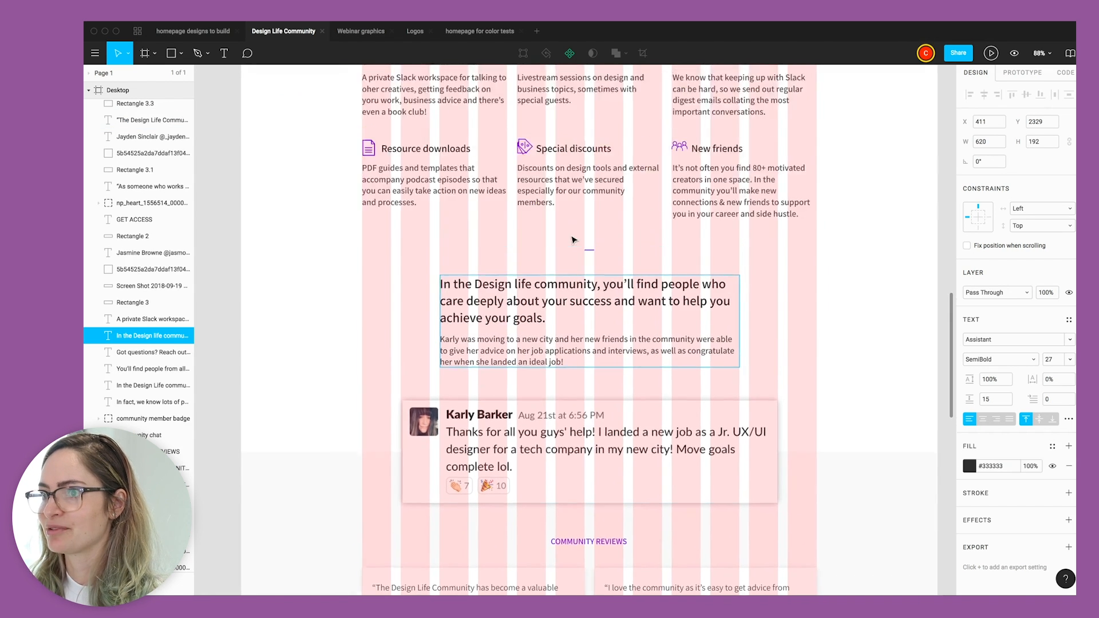
scroll("up", 3)
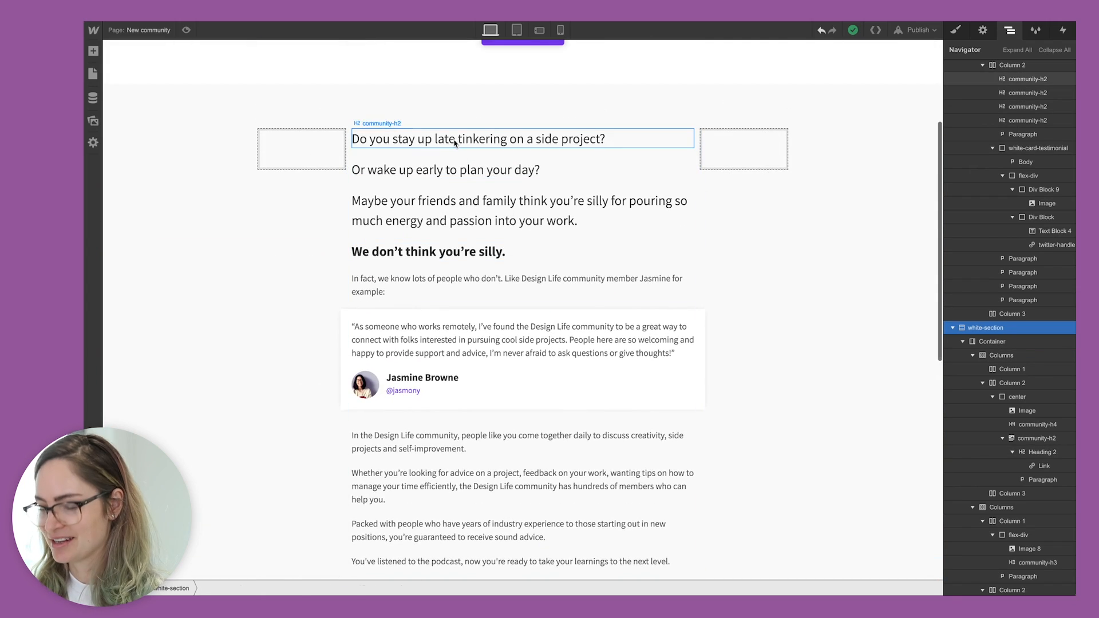
scroll("down", 3)
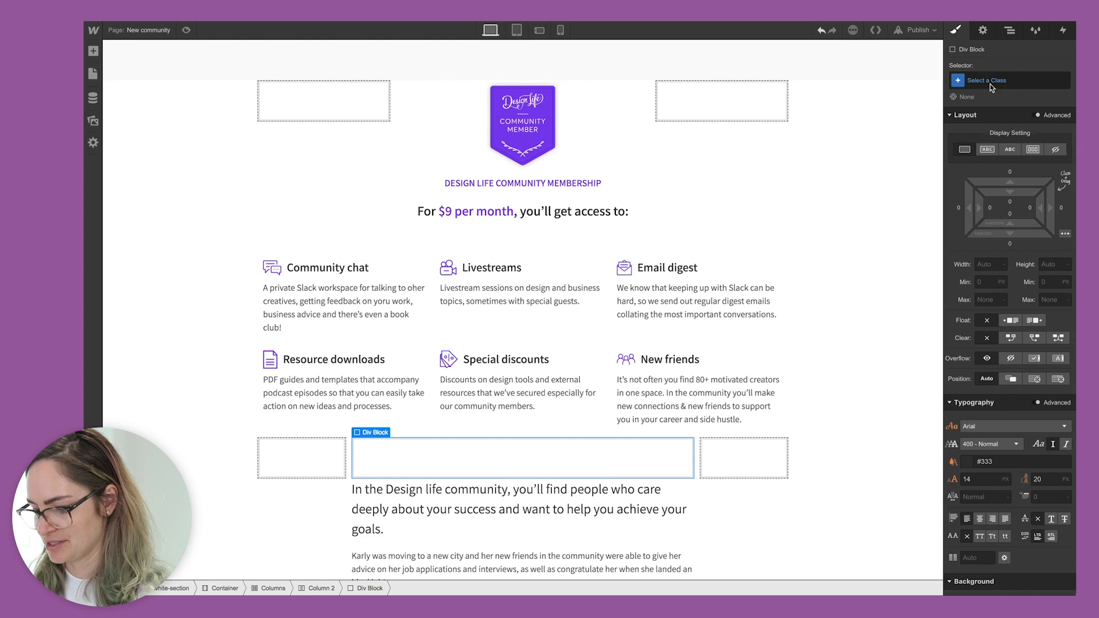
Step: Create a divider-line Div Block 20px wide and centre it horizontally
type("divider-line")
type("20")
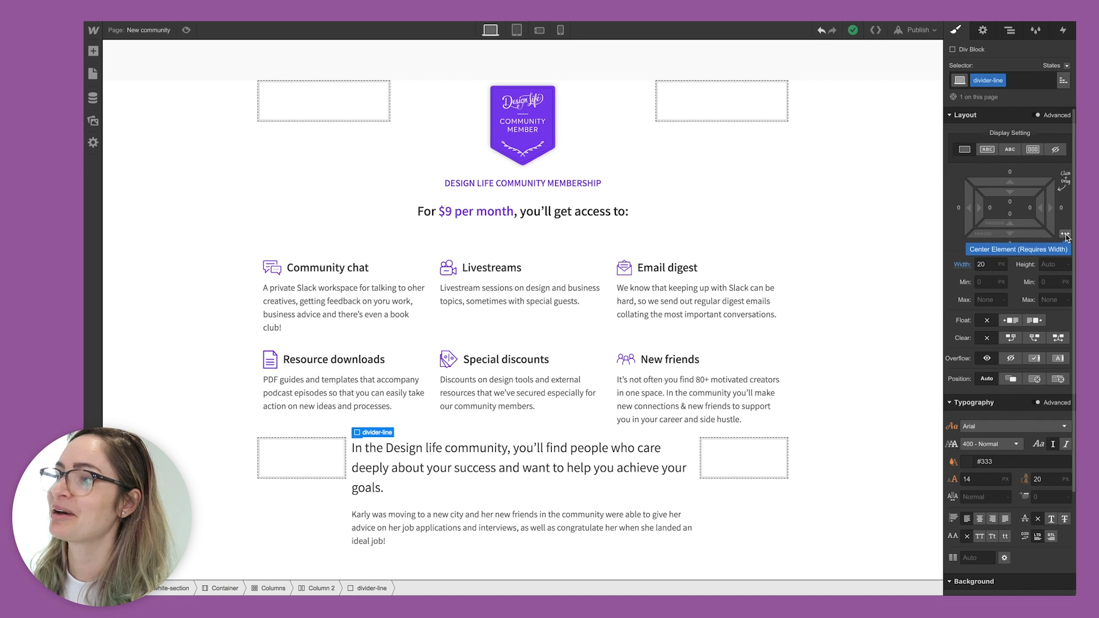
left_click(1064, 234)
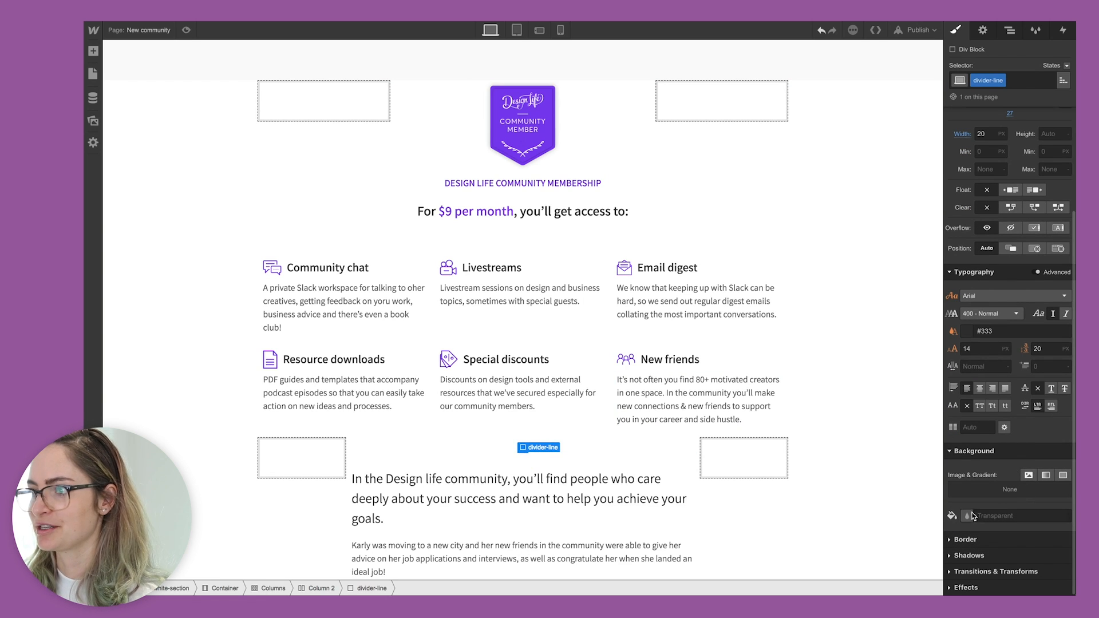
mouse_move(953, 515)
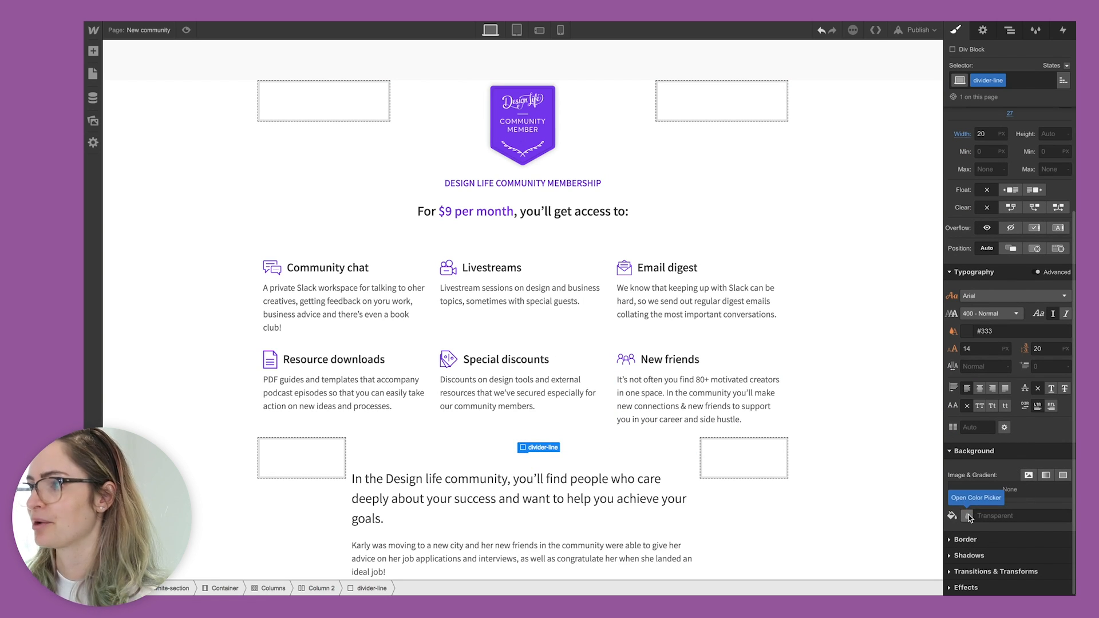
Step: Set the divider line's background to the purple swatch and view the result
left_click(975, 498)
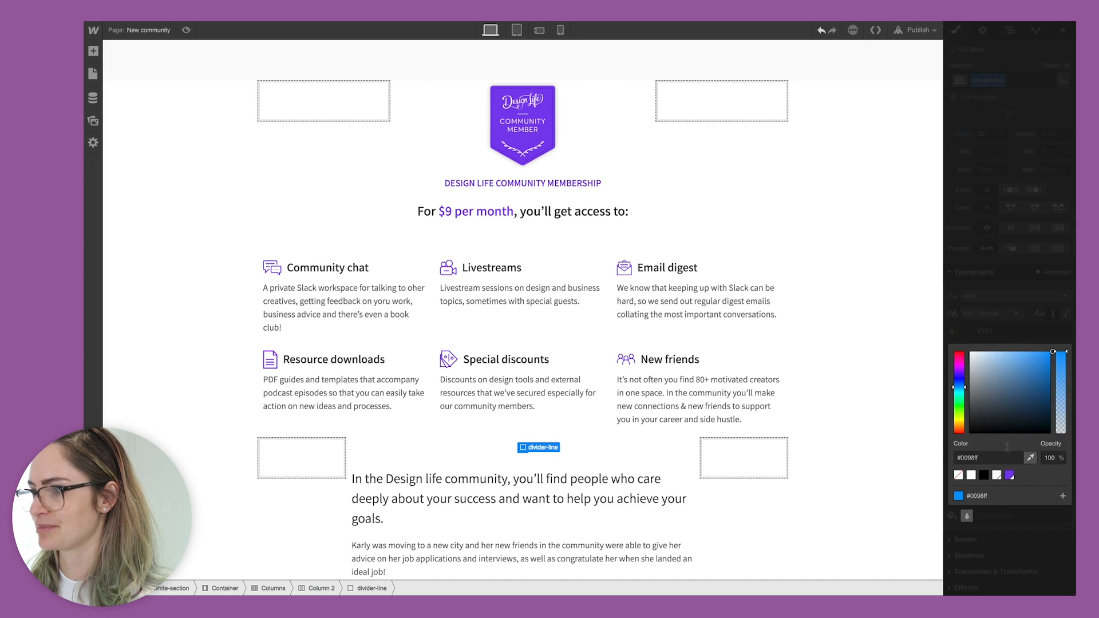
left_click(1007, 474)
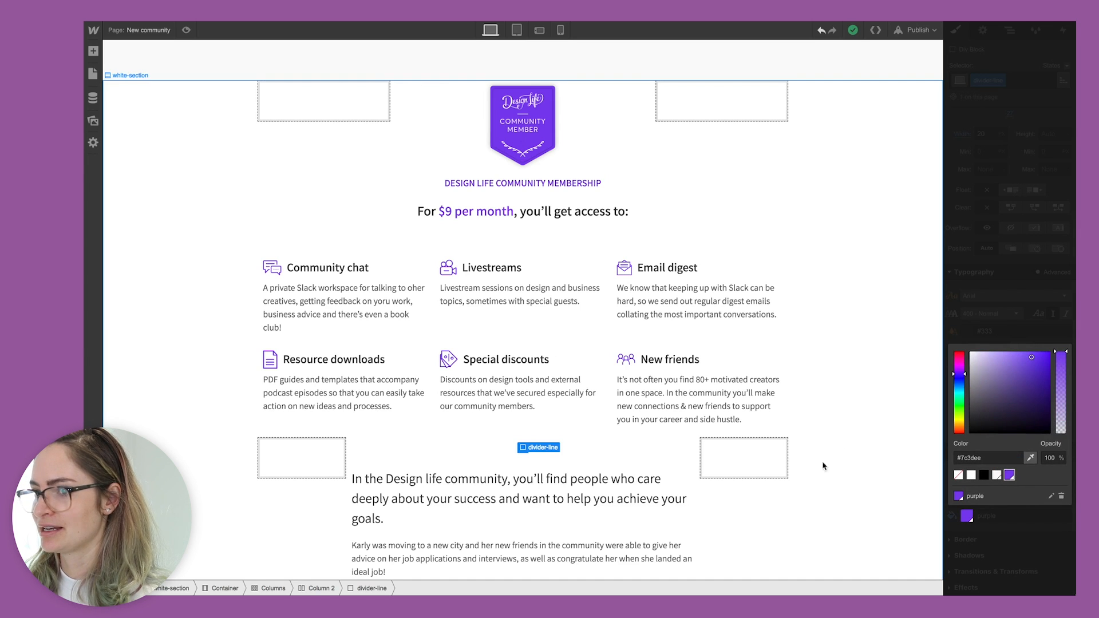
left_click(130, 75)
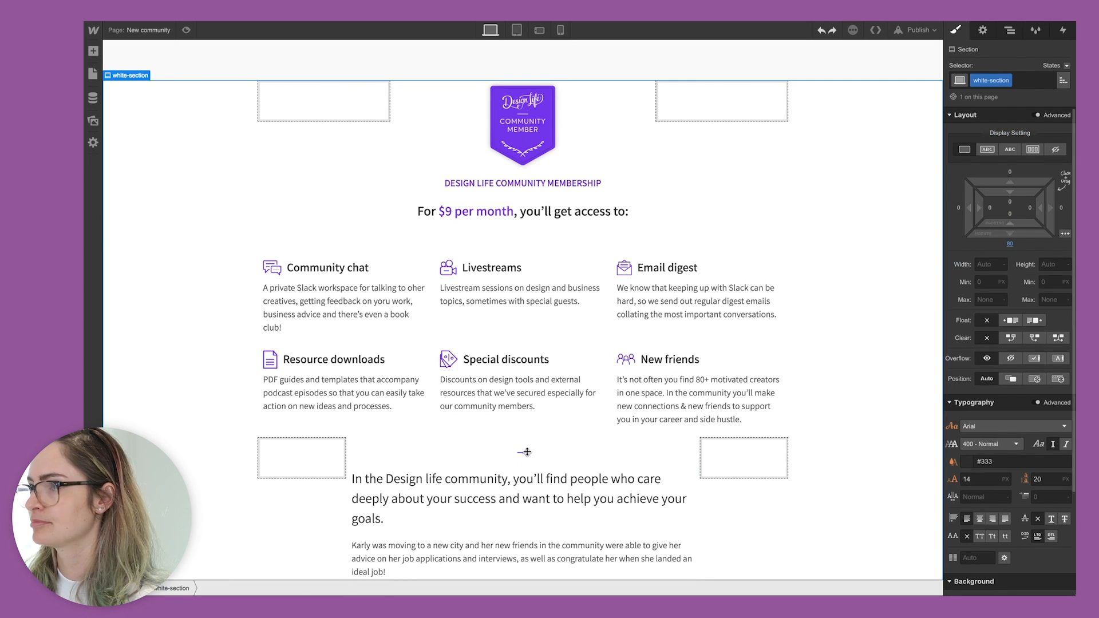
left_click(93, 50)
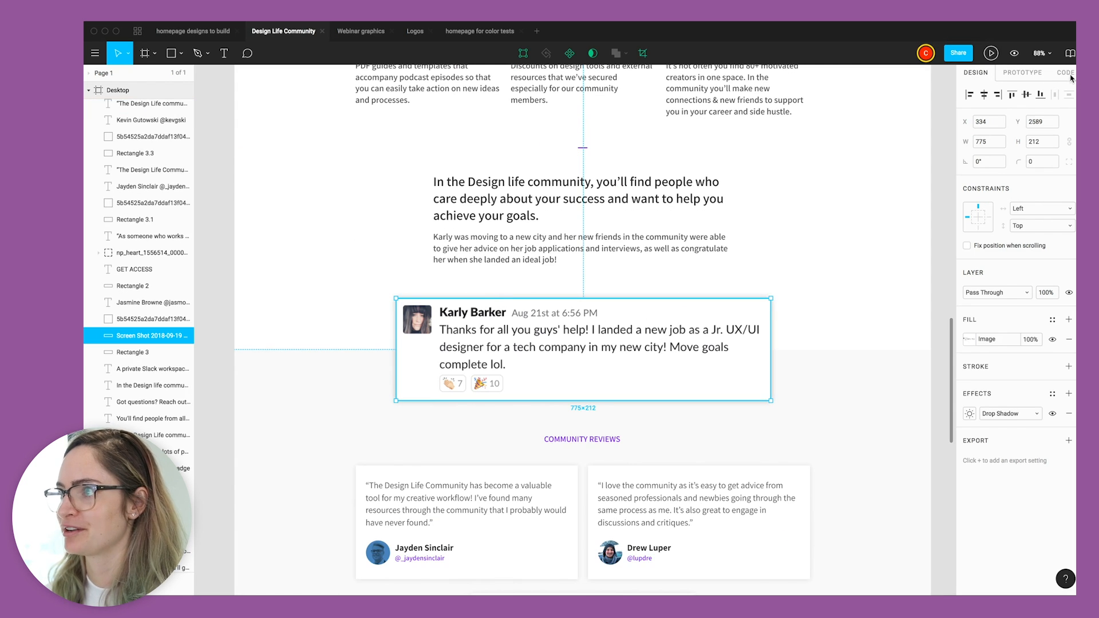
Step: Add a black box shadow to the Karly Barker screenshot and raise its blur for a soft edge
left_click(1065, 73)
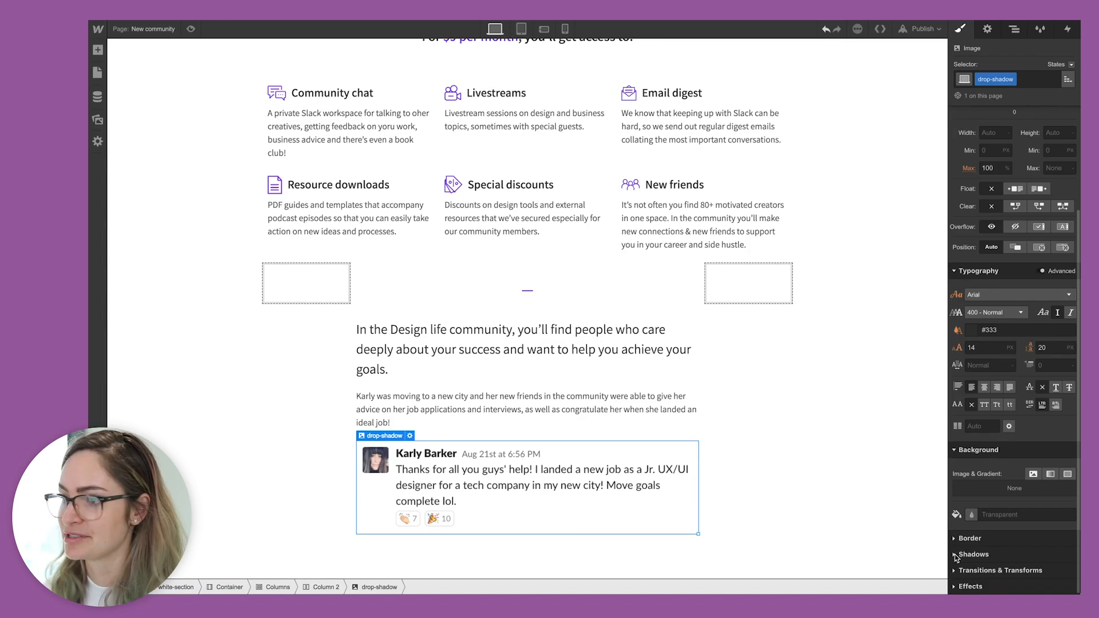
left_click(973, 553)
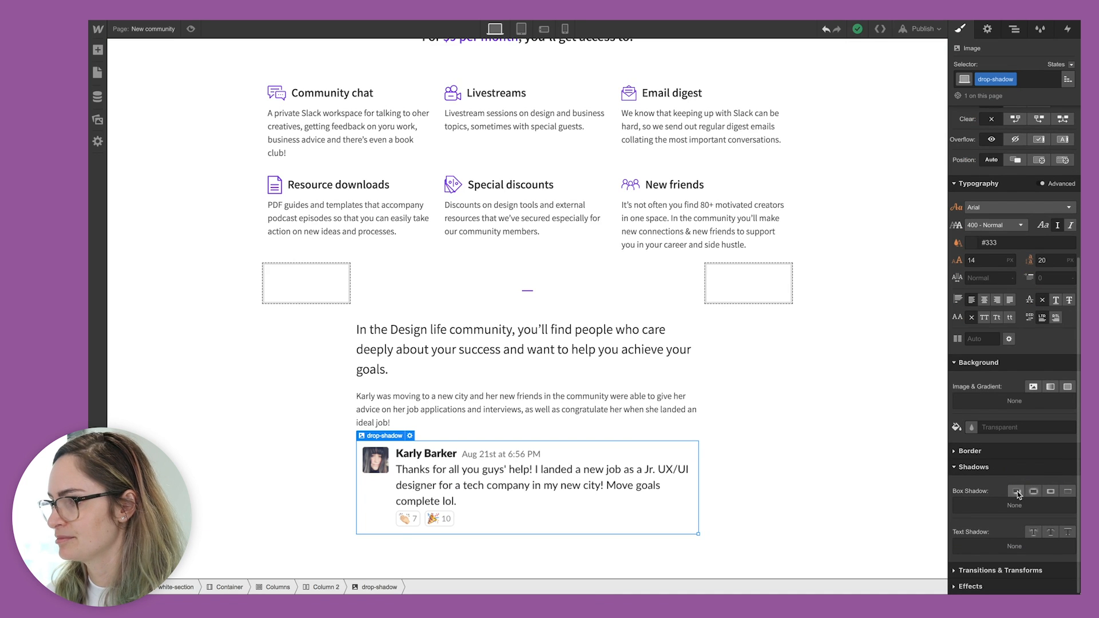
left_click(1016, 491)
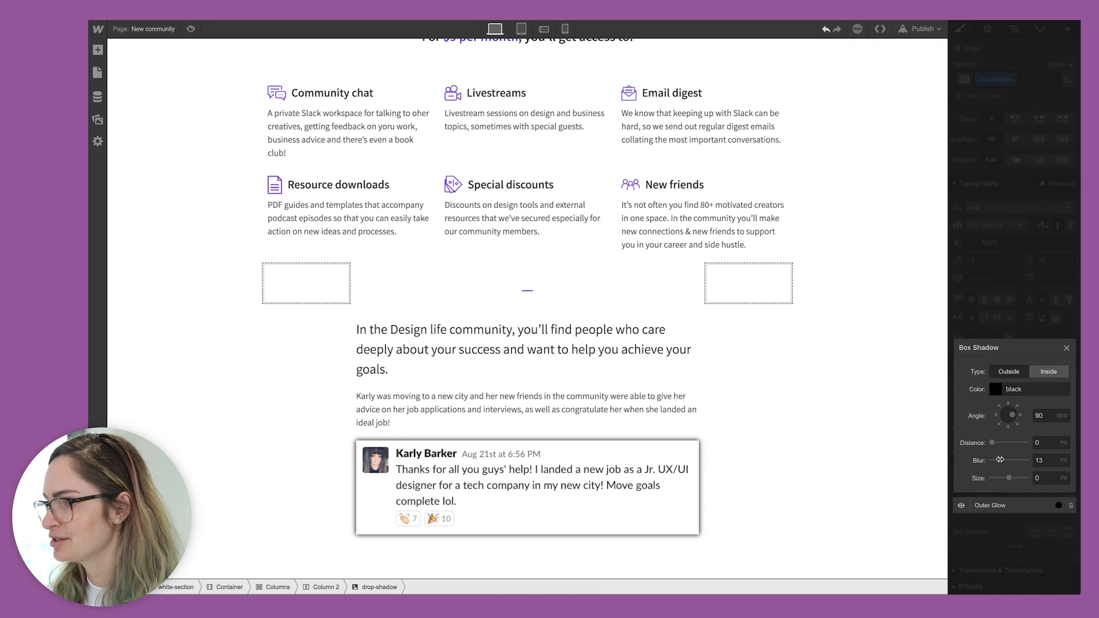
triple_click(1040, 460)
type("sec")
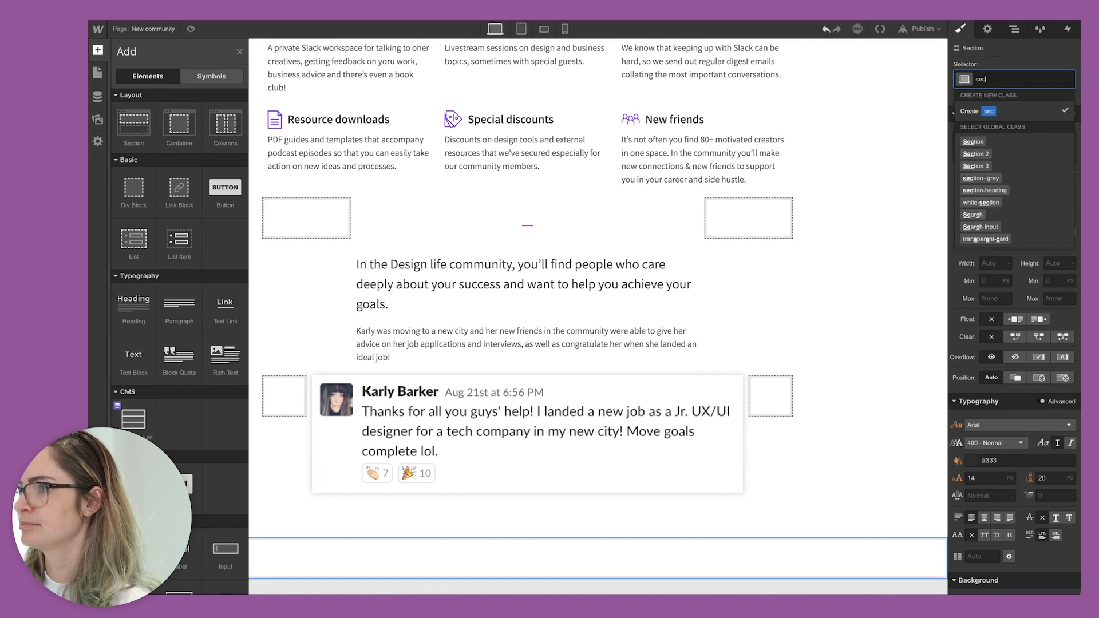
Step: Give the badge-and-heading center block the overlap-top combo class with a -48px top margin
left_click(526, 435)
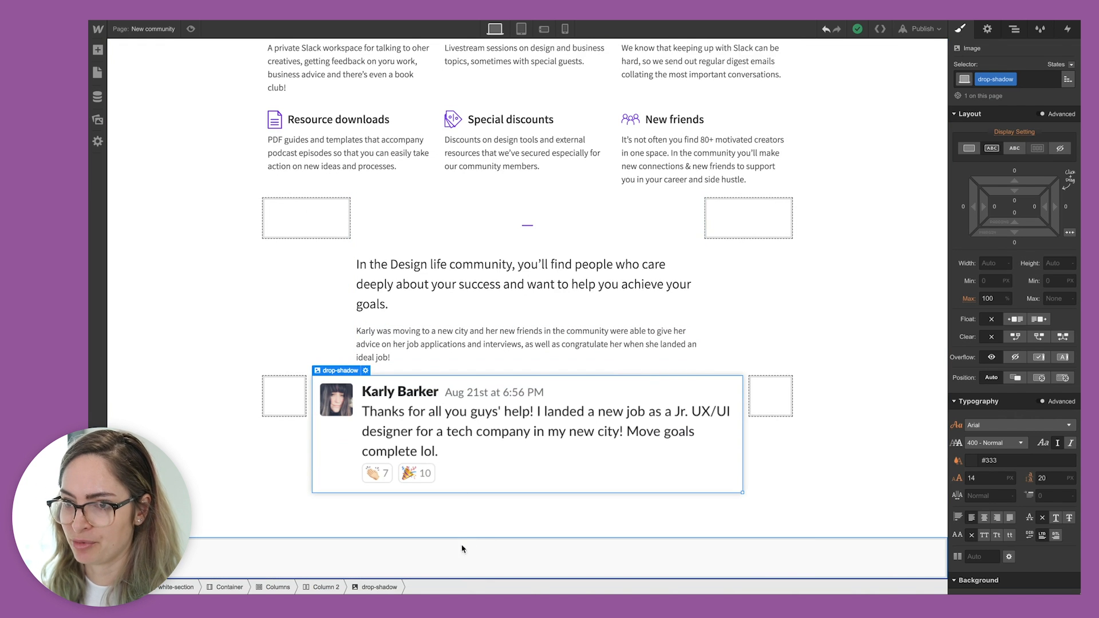
scroll("up", 3)
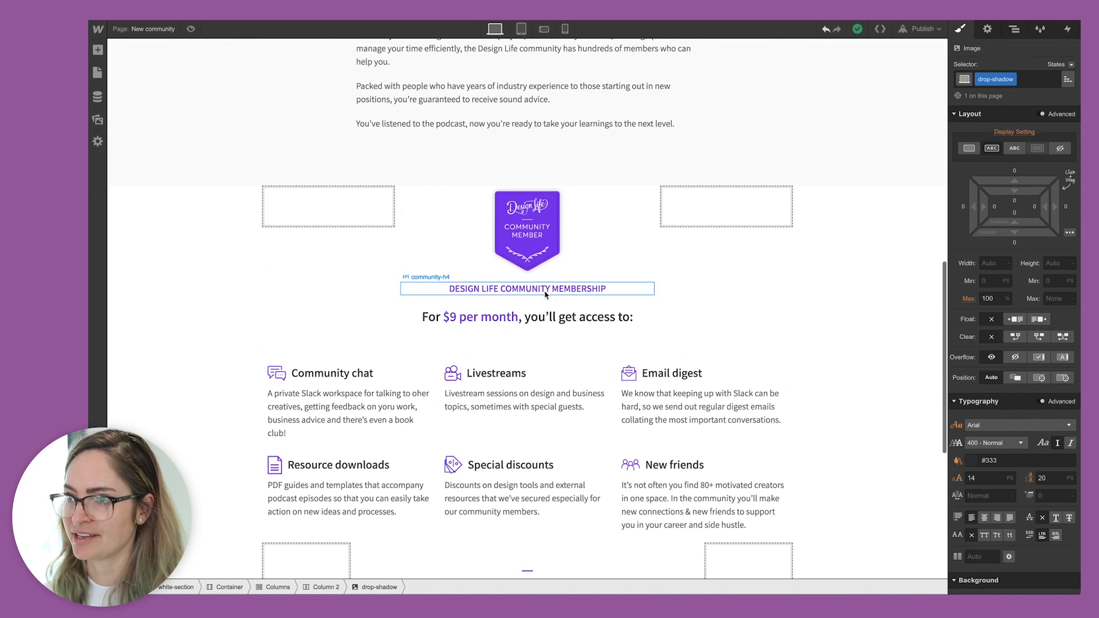
left_click(1013, 28)
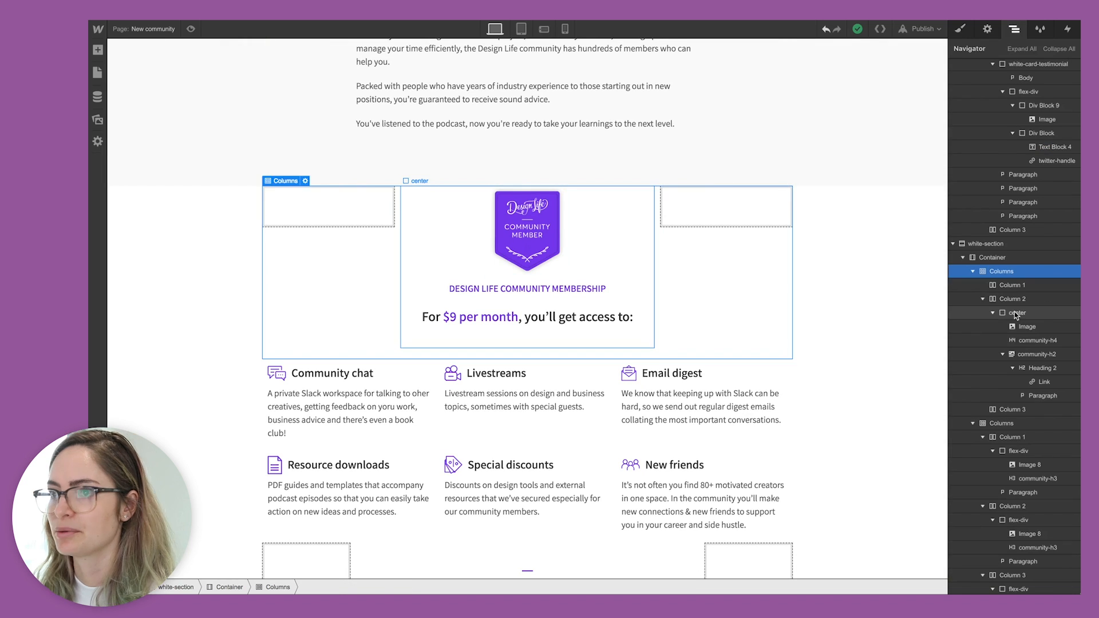
left_click(1016, 313)
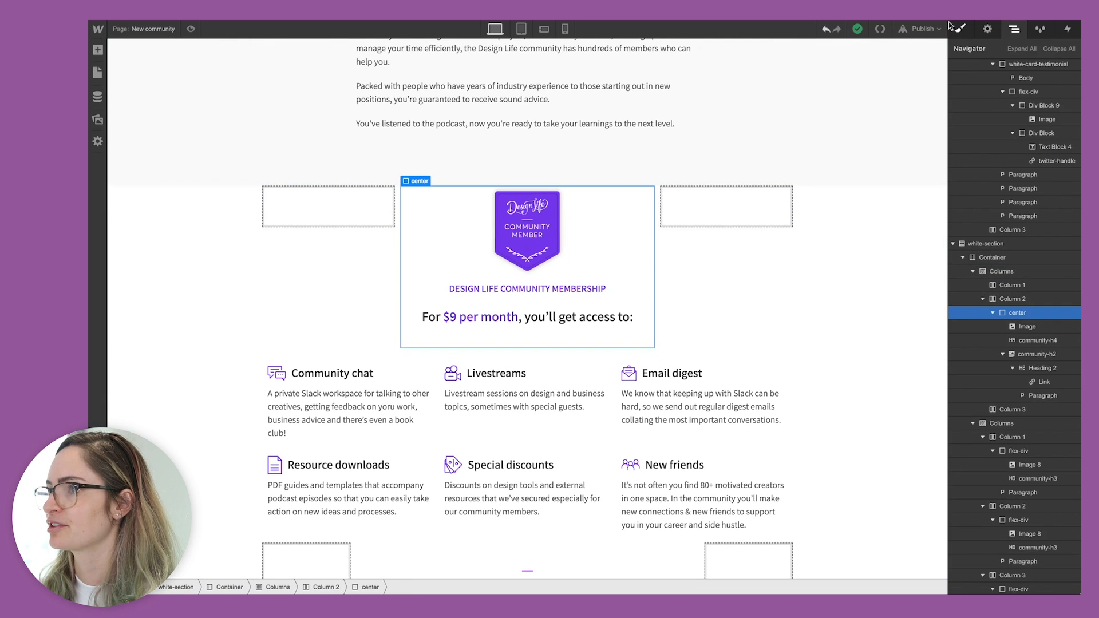
left_click(961, 29)
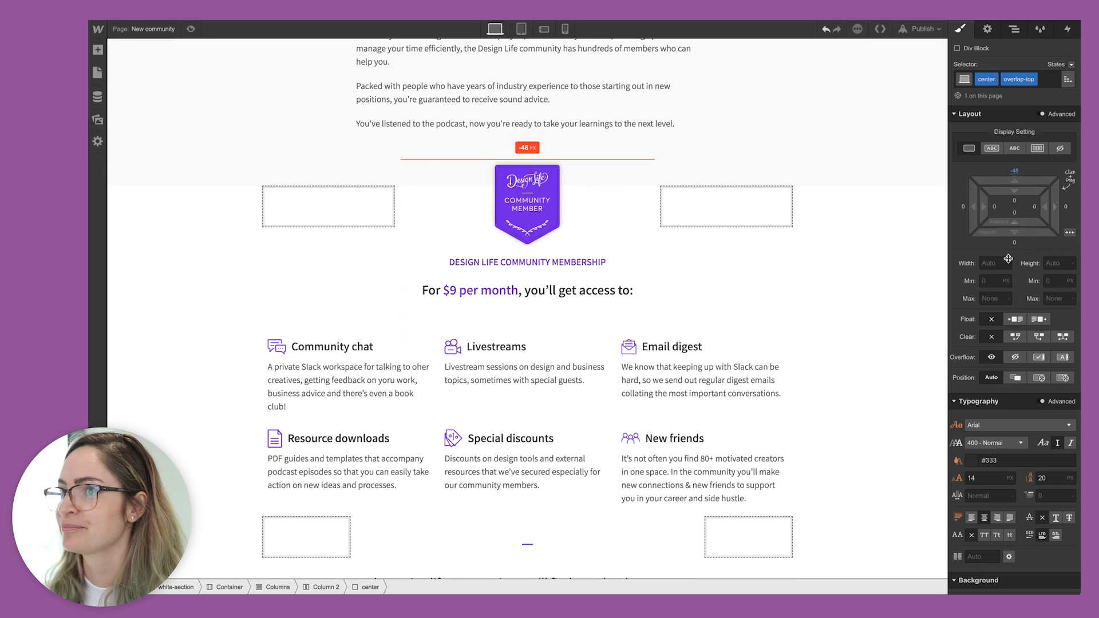
left_click(526, 232)
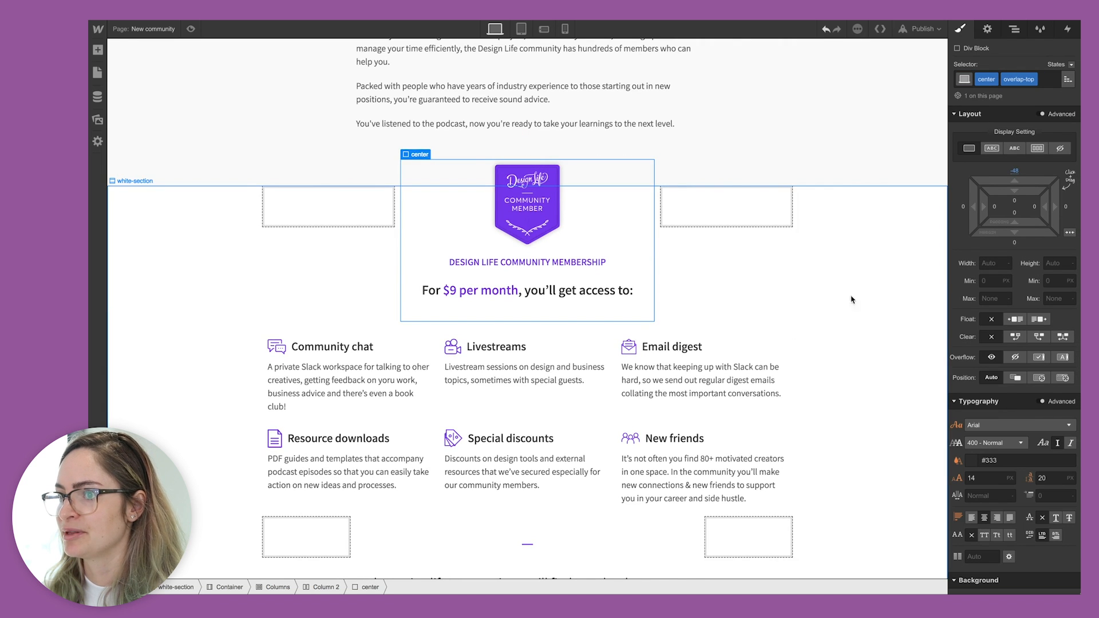
Step: Add the overlap-bottom class to the chat screenshot and adjust the white section's bottom padding
scroll("down", 3)
type("o")
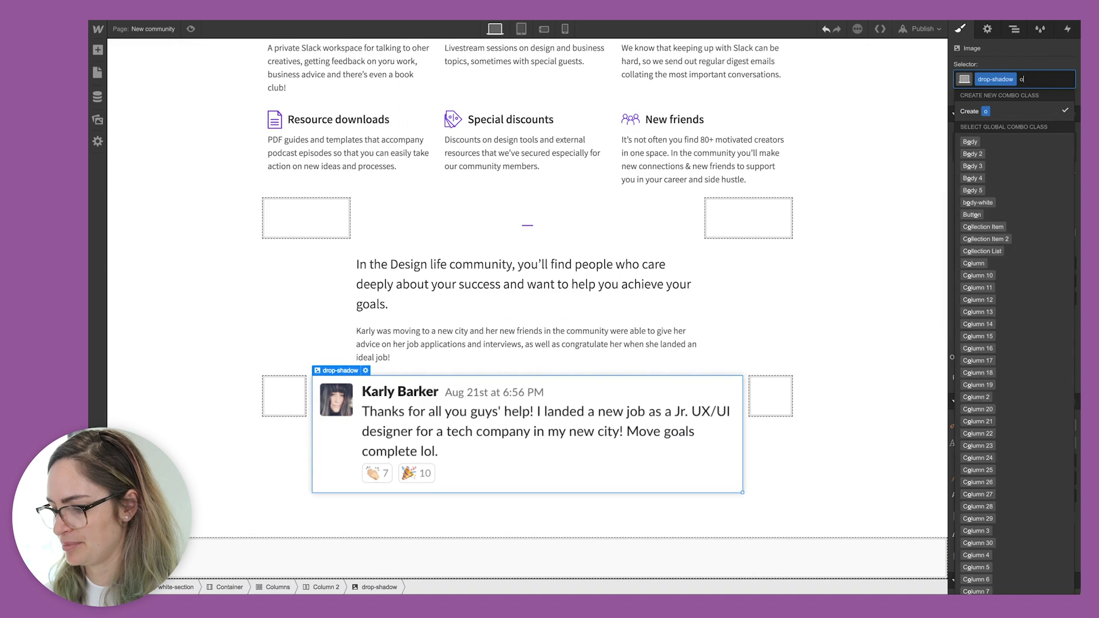
type("verlap-bottom")
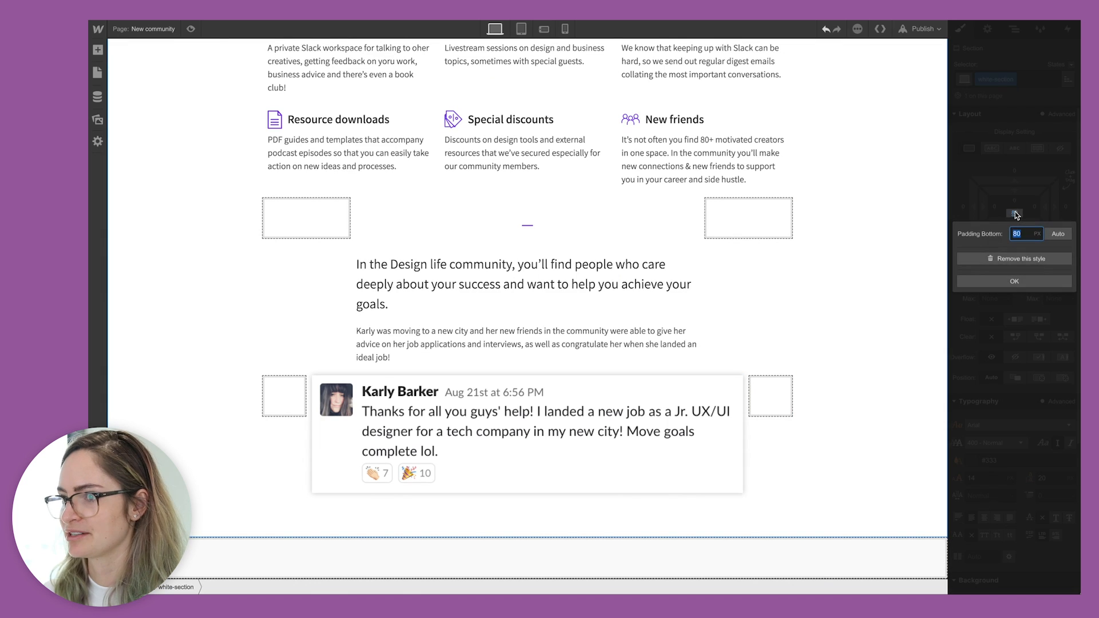
left_click(1013, 281)
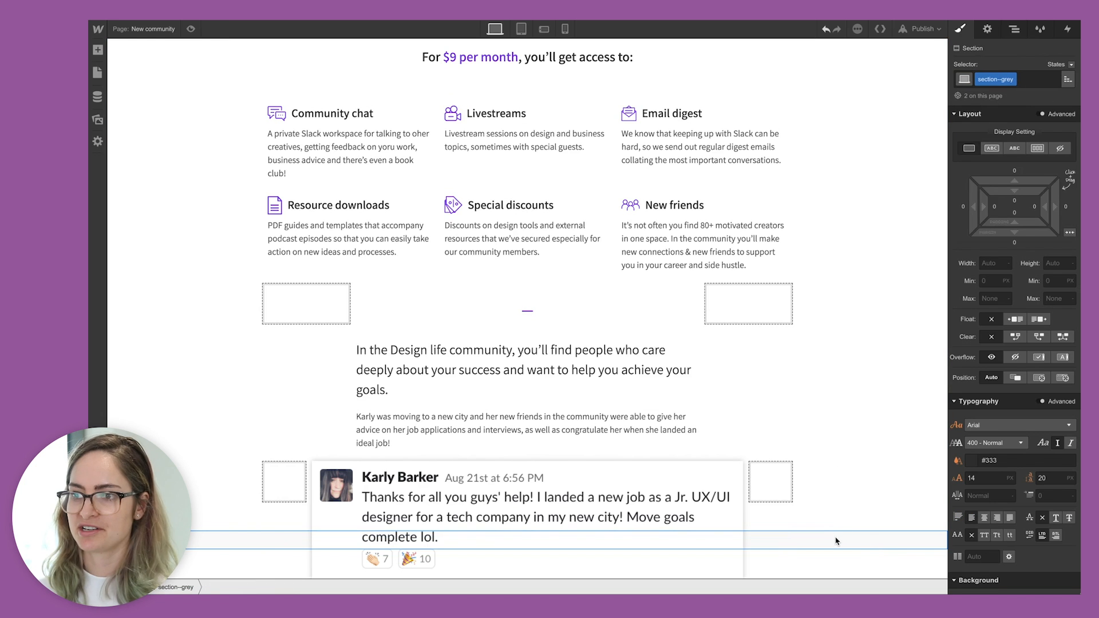
Step: Copy the white-card-testimonial div holding Jasmine's remote-worker review
left_click(462, 537)
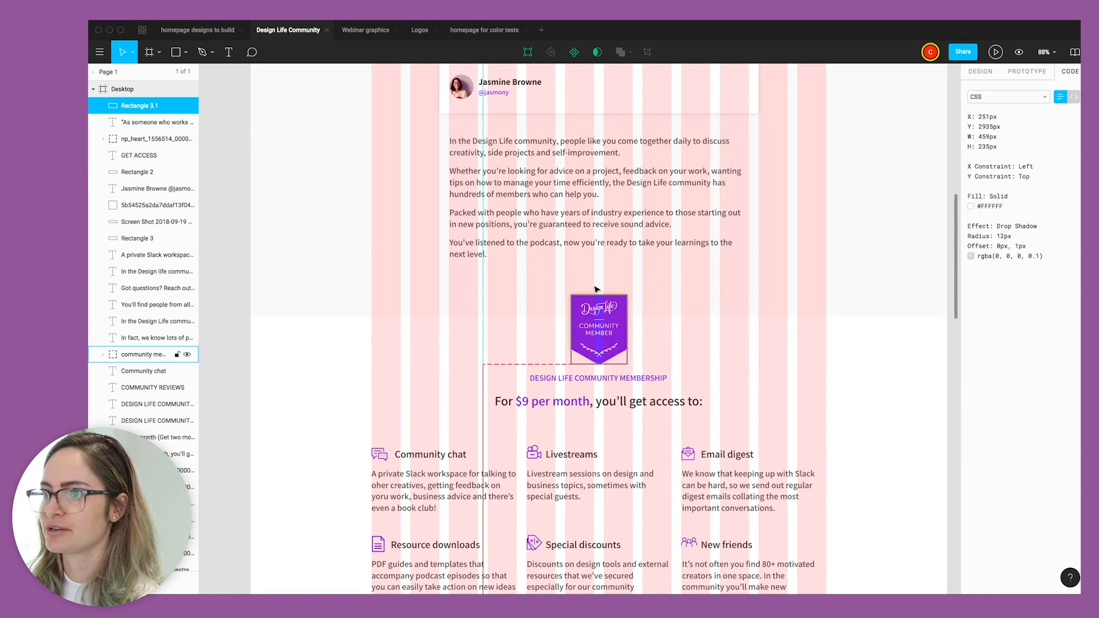
scroll("down", 3)
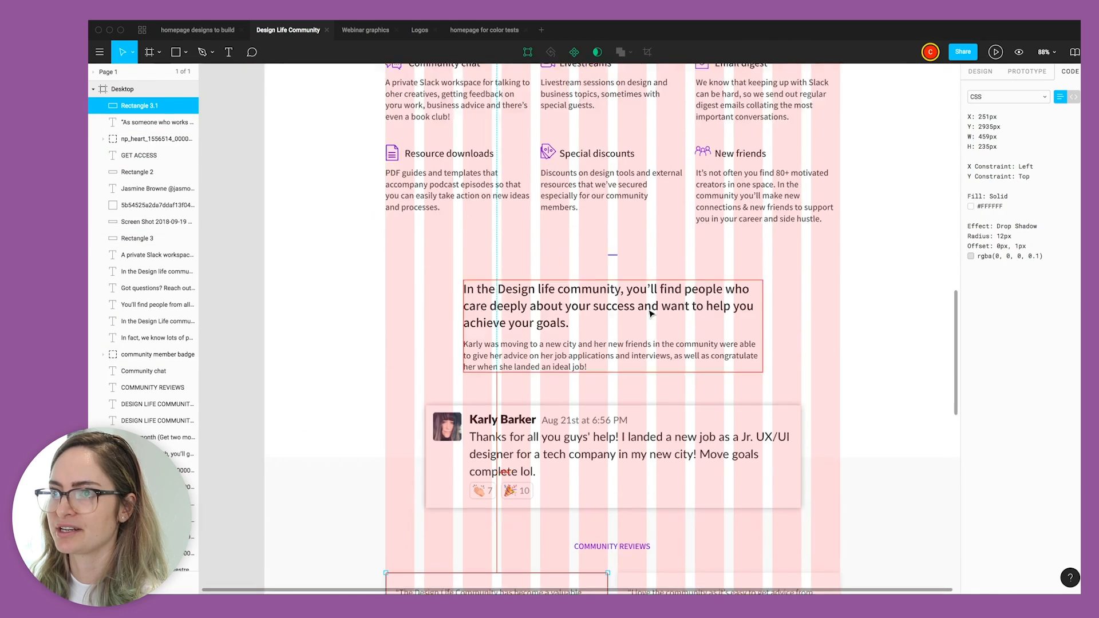
scroll("up", 3)
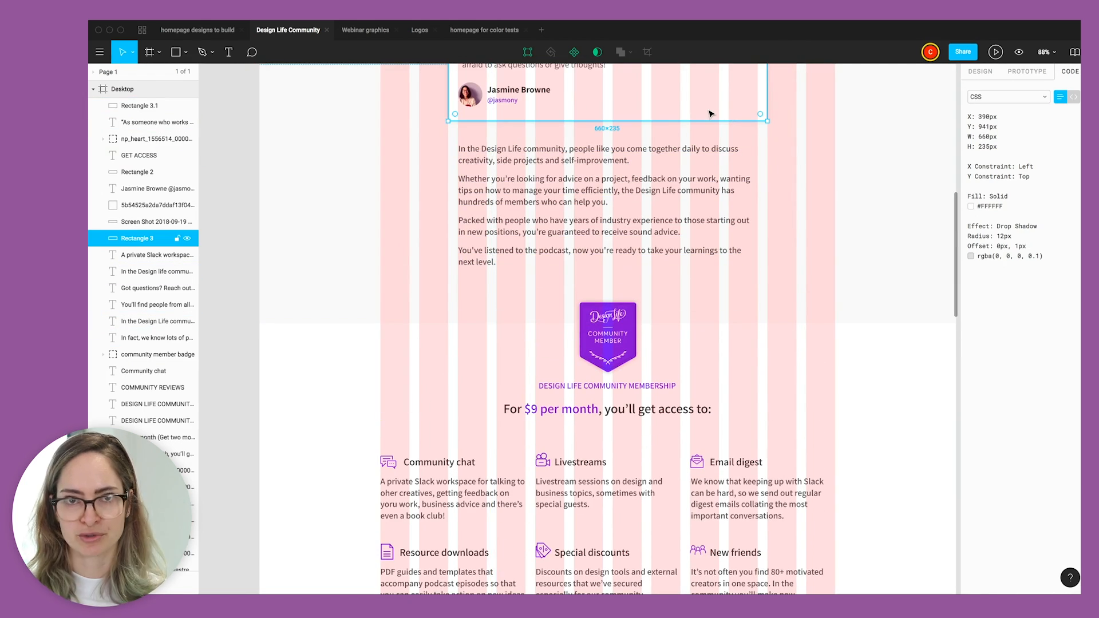
mouse_move(696, 96)
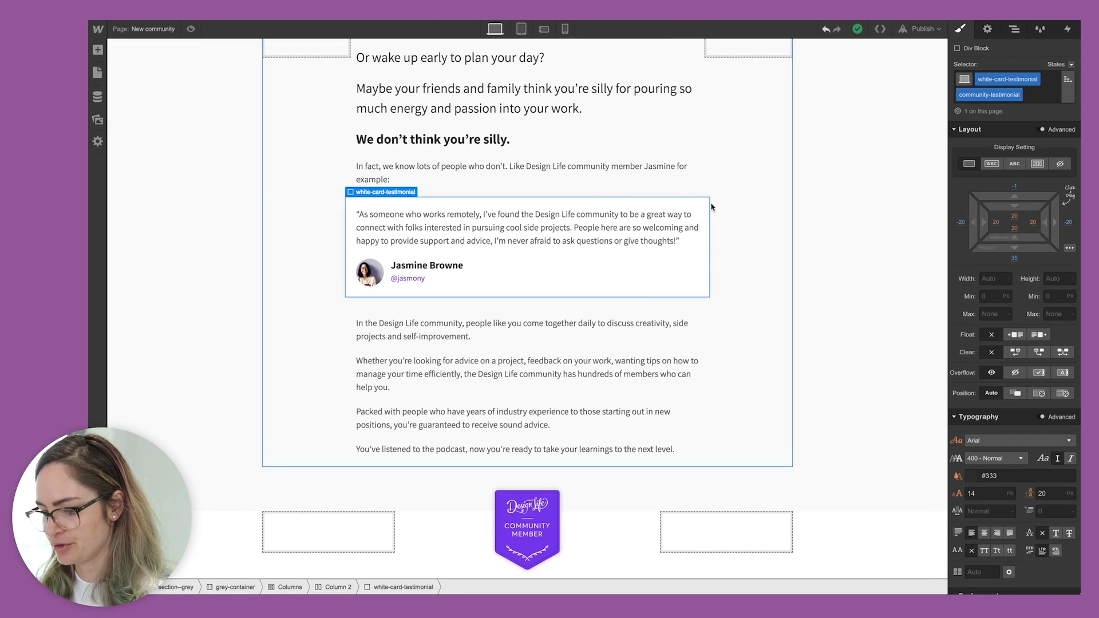
scroll("down", 3)
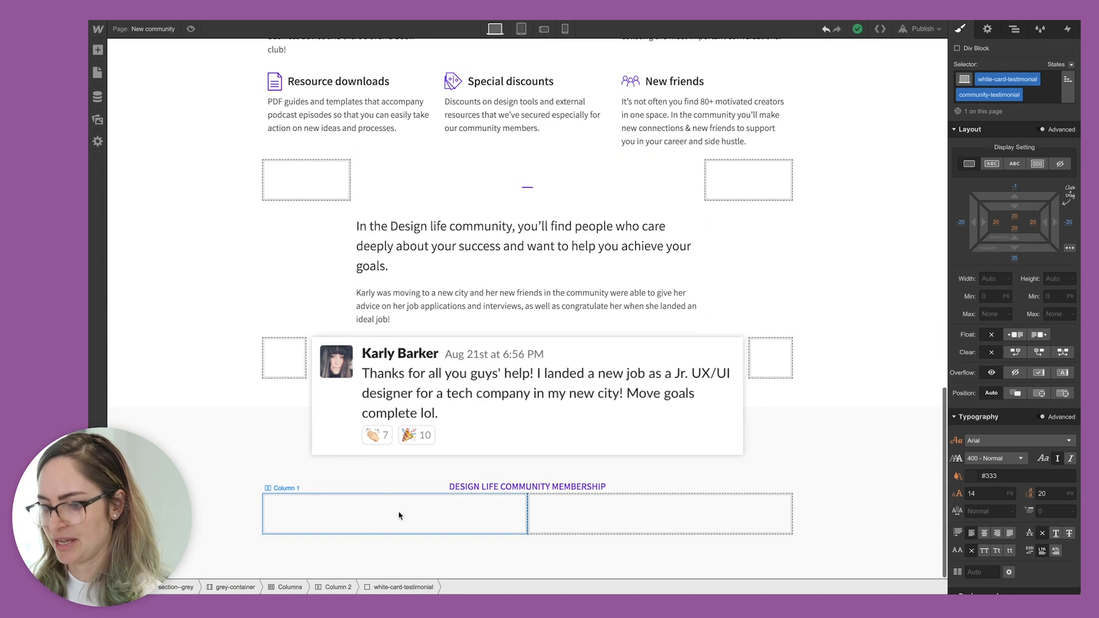
Step: Paste the testimonial card into Column 1 and again into Column 2
left_click(392, 513)
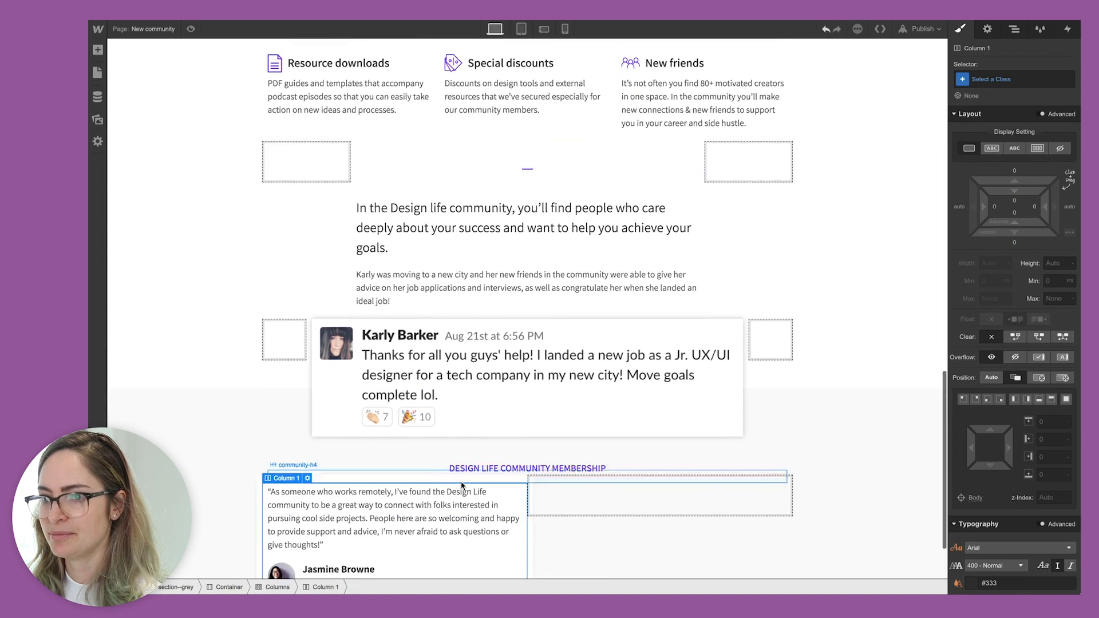
scroll("down", 3)
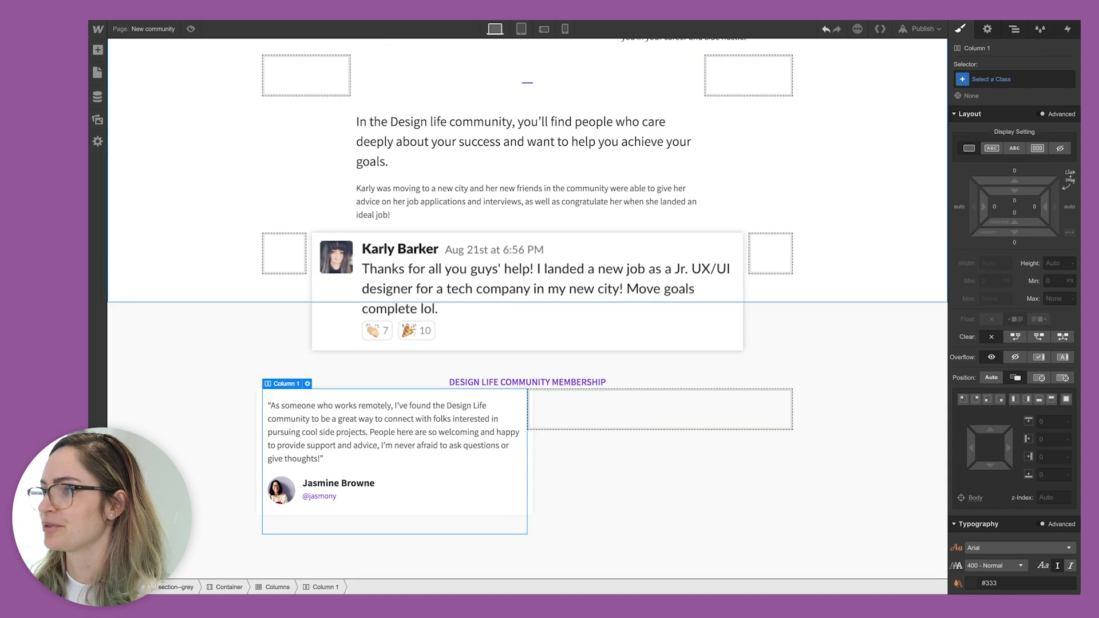
left_click(1013, 29)
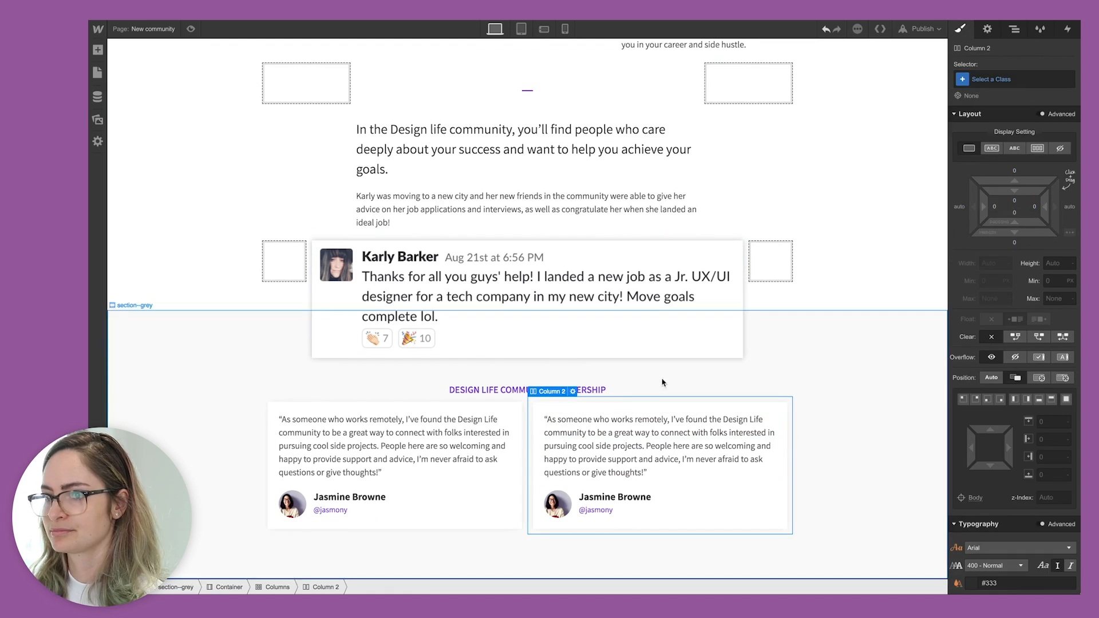
scroll("down", 3)
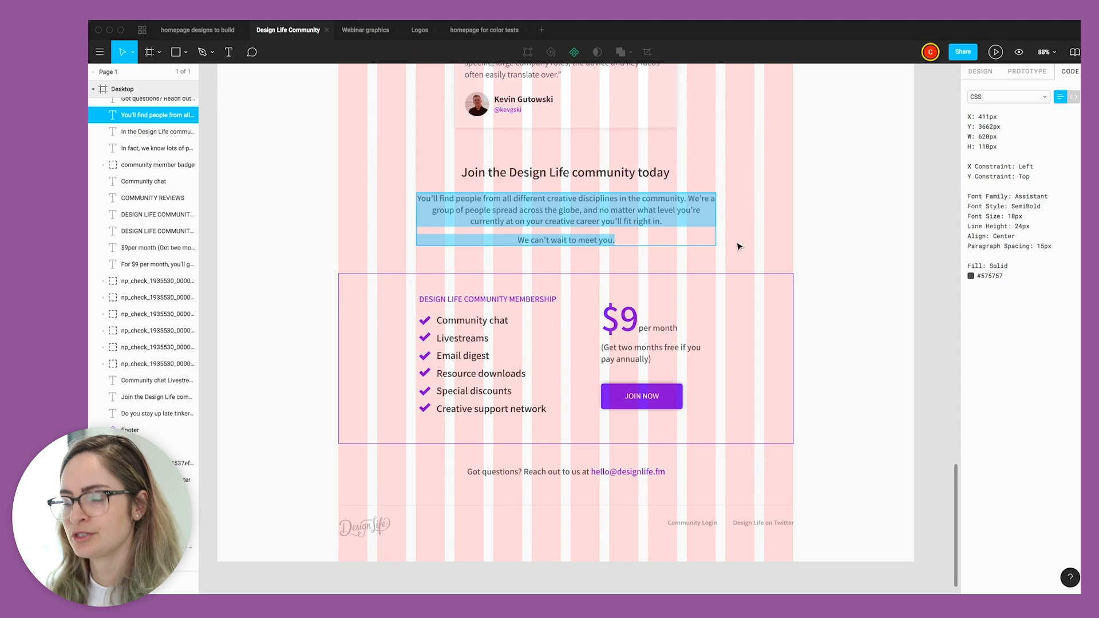
mouse_move(439, 280)
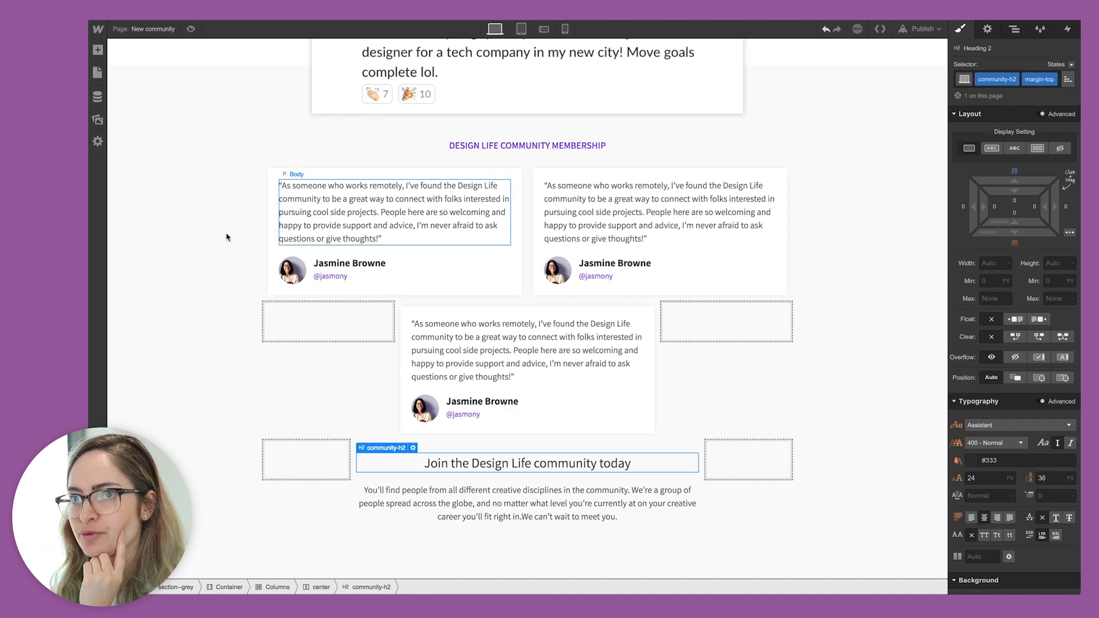
Step: Add a Div Block with class 'pricing' below the join paragraph and check the membership label design
left_click(97, 49)
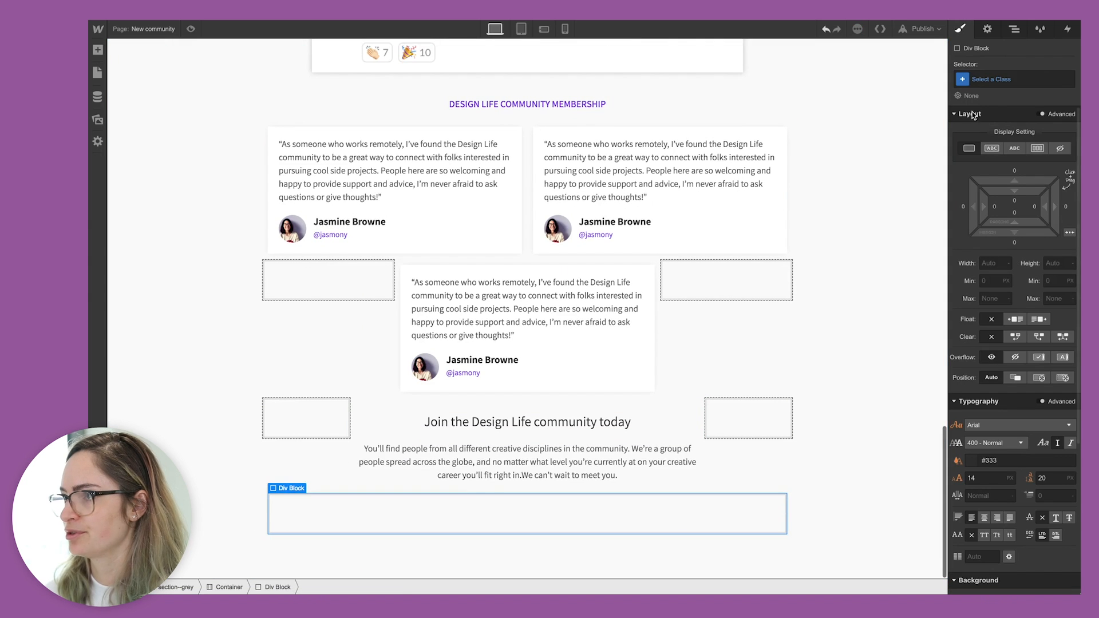
type("pricin")
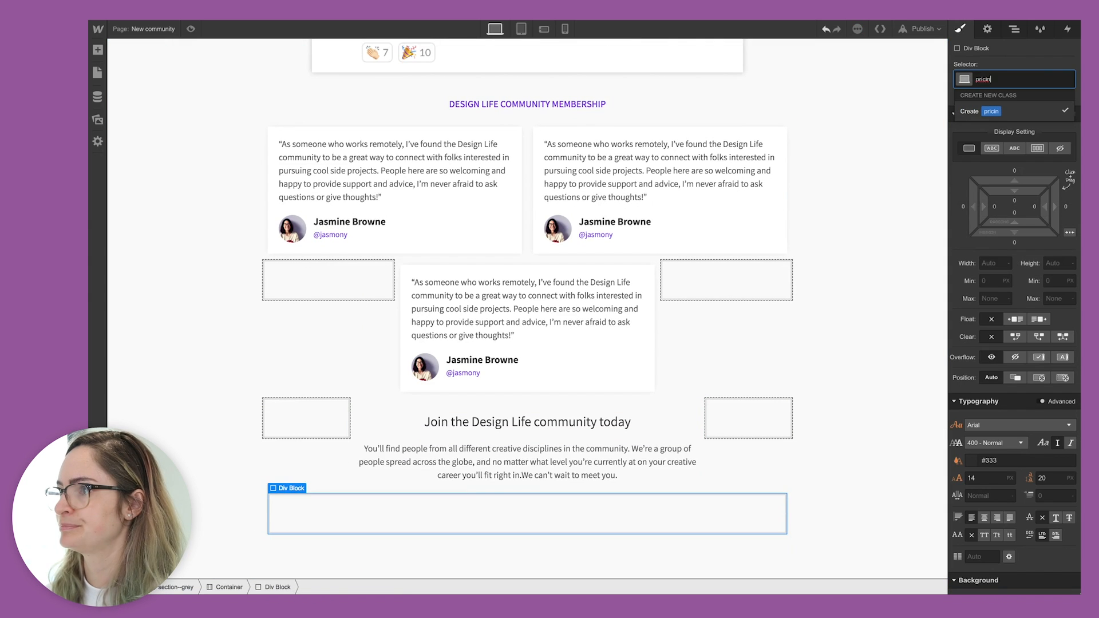
left_click(968, 111)
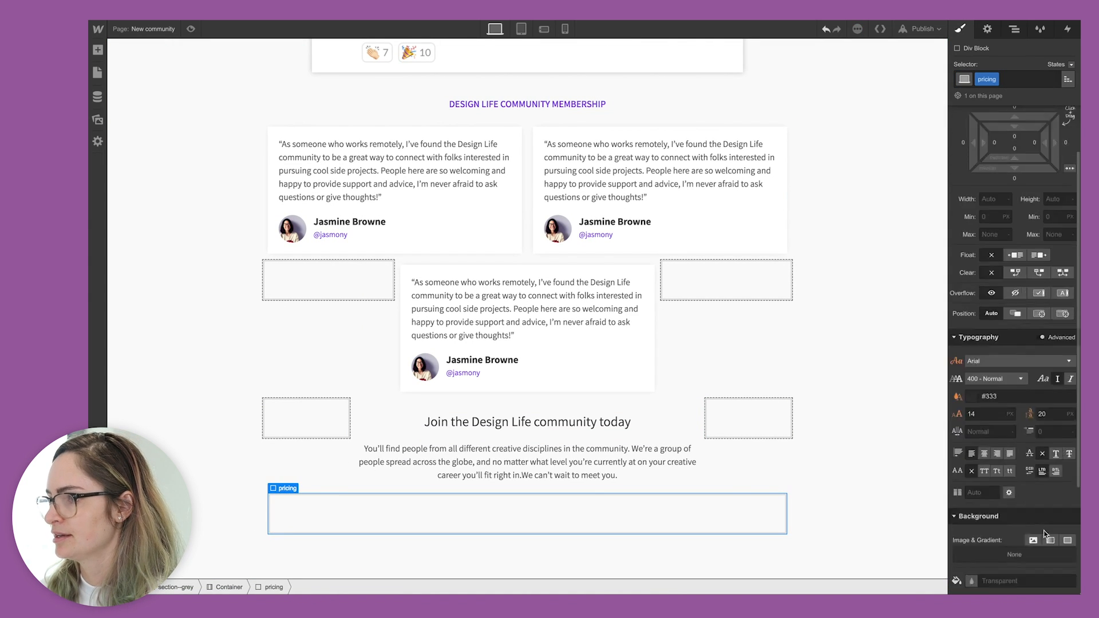
scroll("down", 3)
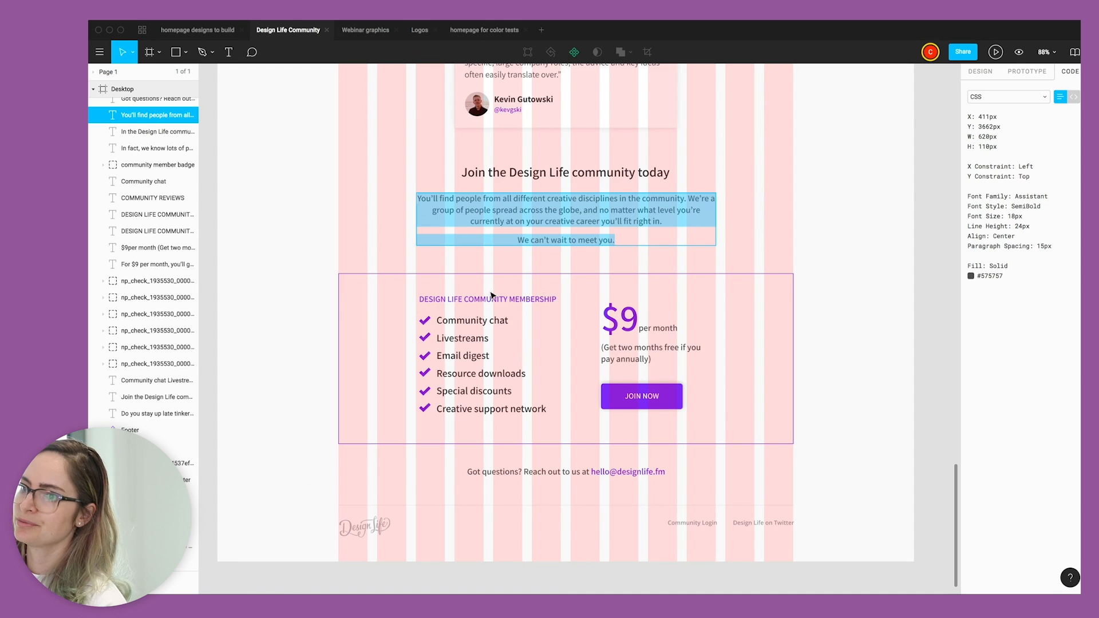
left_click(486, 299)
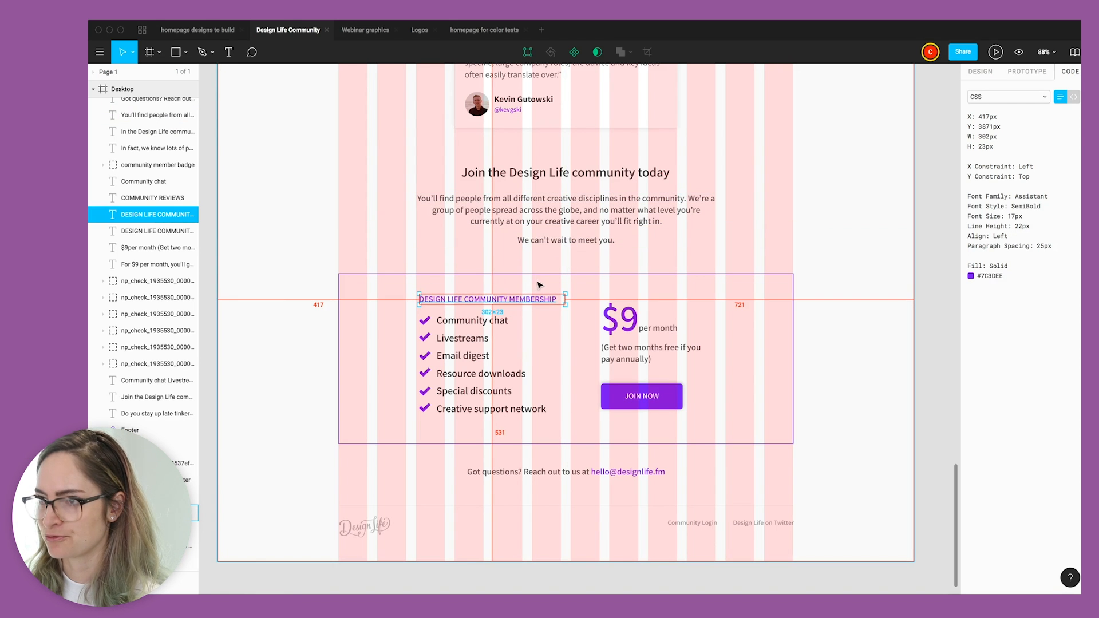
mouse_move(431, 288)
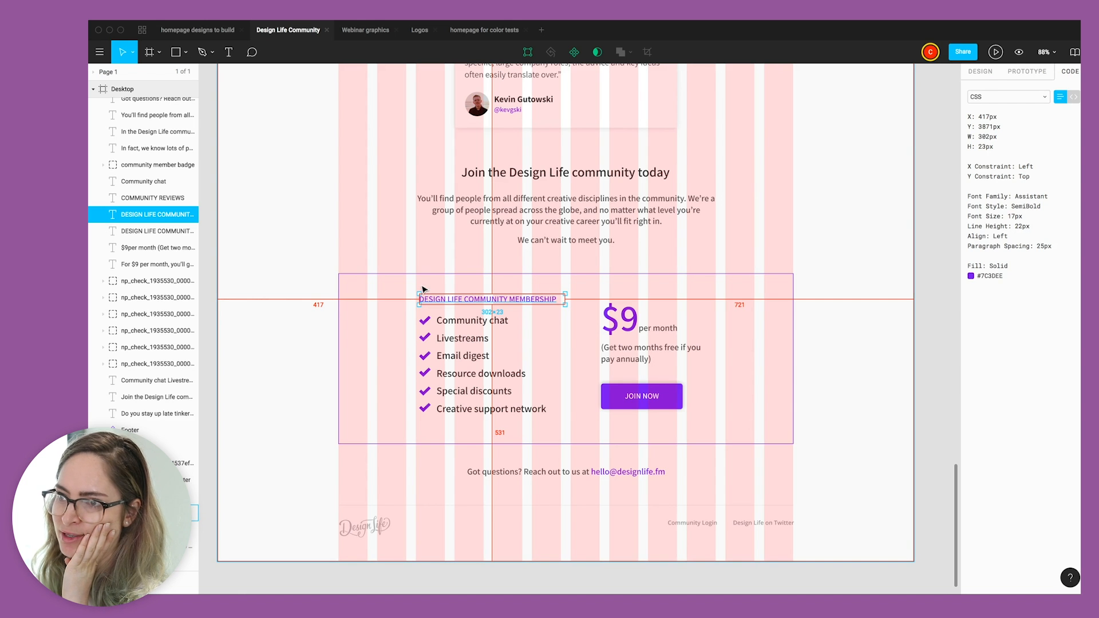
mouse_move(413, 272)
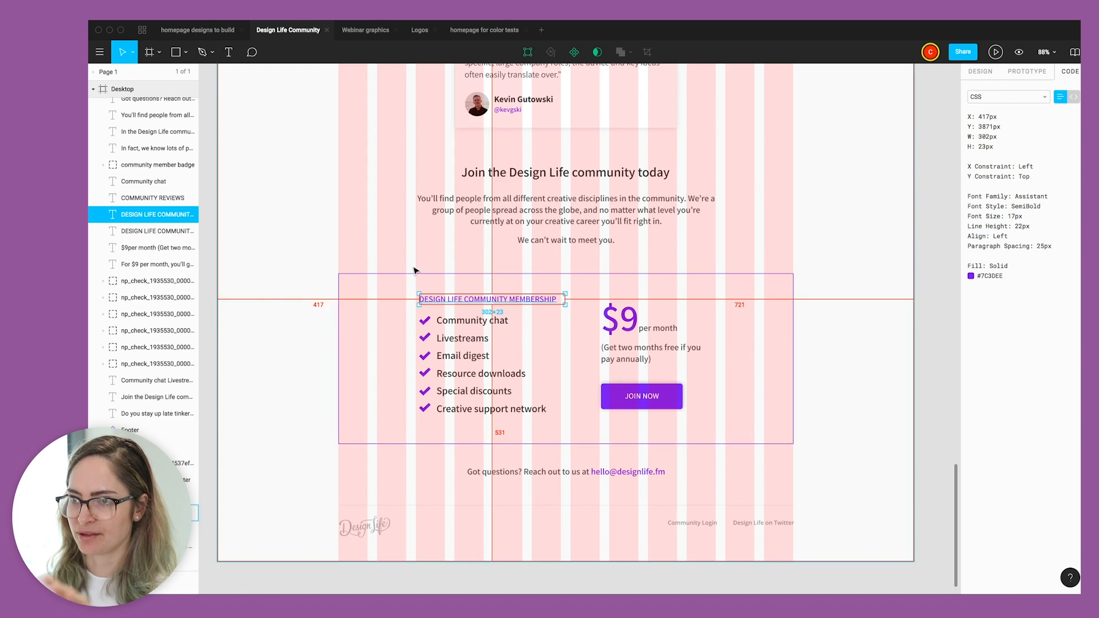
mouse_move(657, 291)
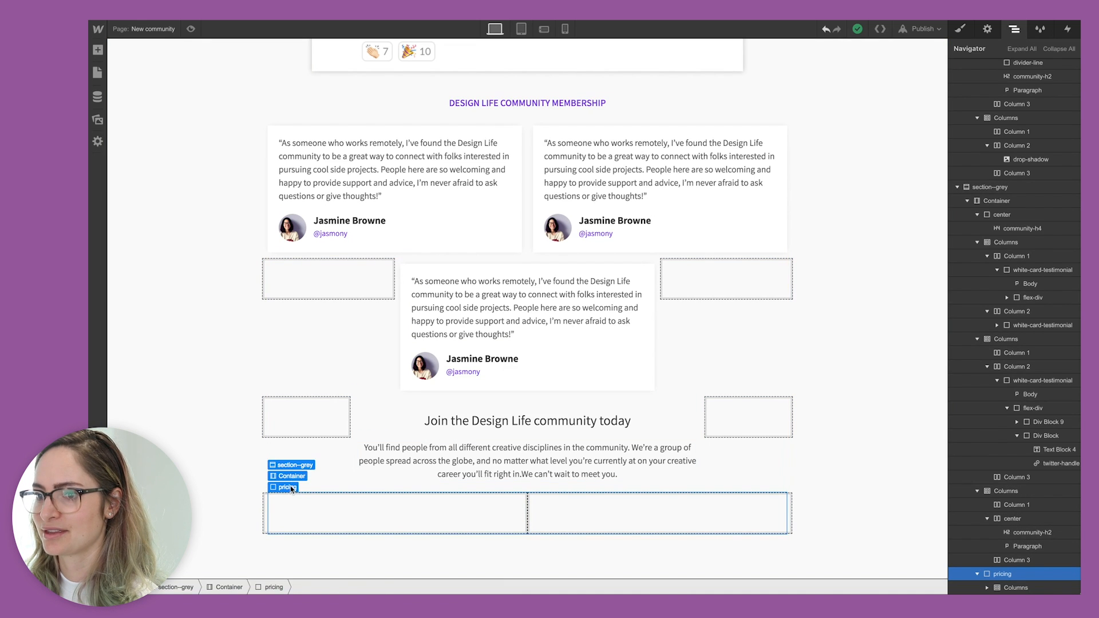
Step: Lay out 2-8-2 columns with nested columns holding the checklist, $9 per month price, annual note and Join Now button
left_click(395, 512)
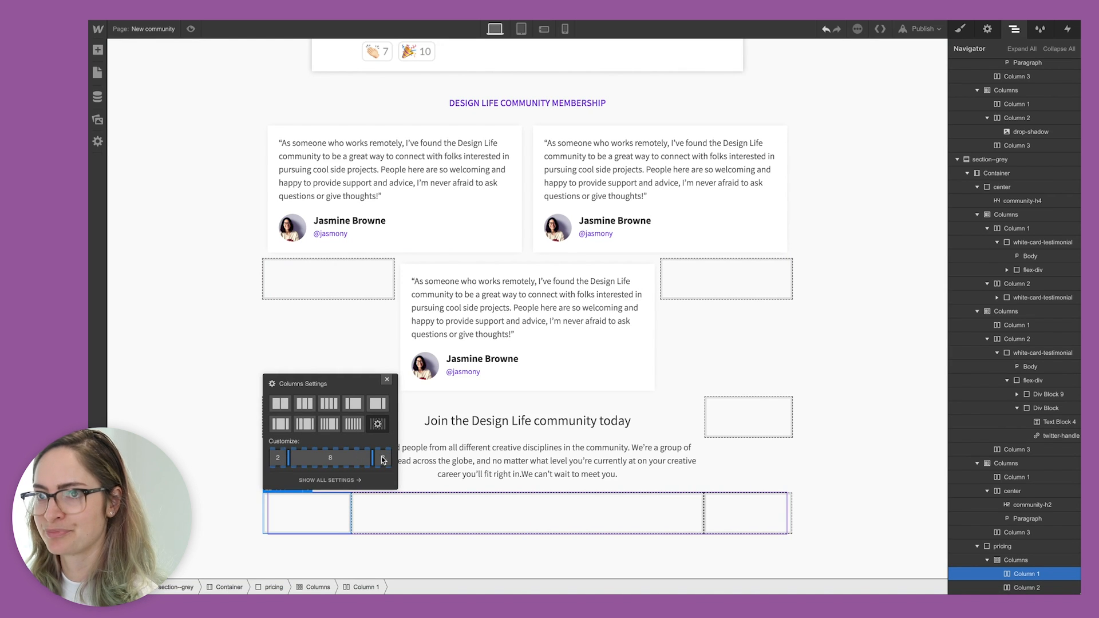
left_click(97, 49)
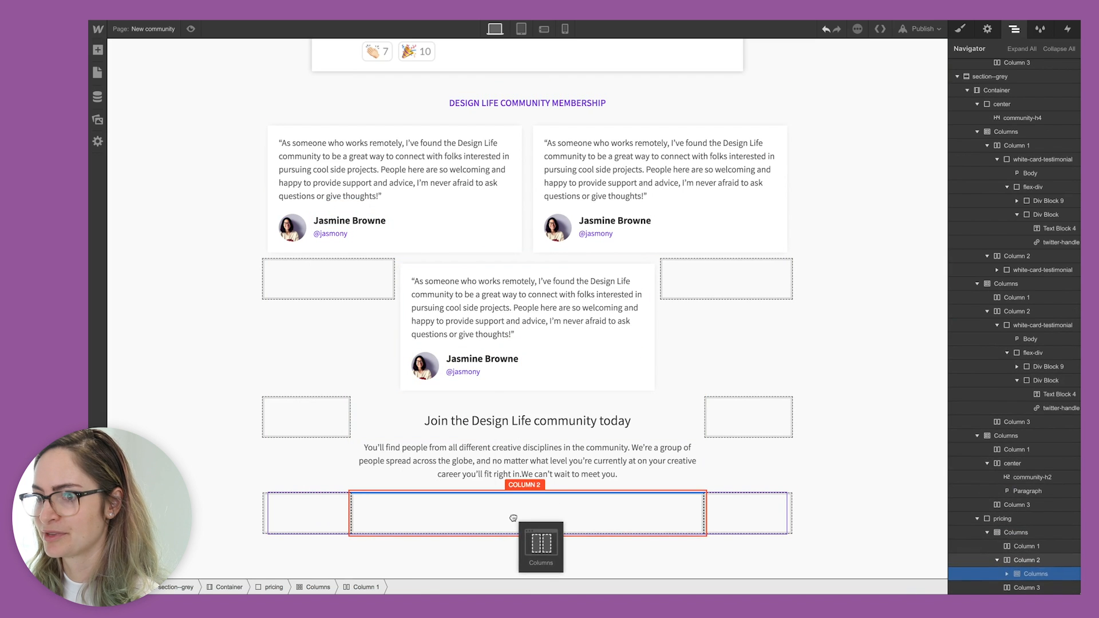
left_click(541, 548)
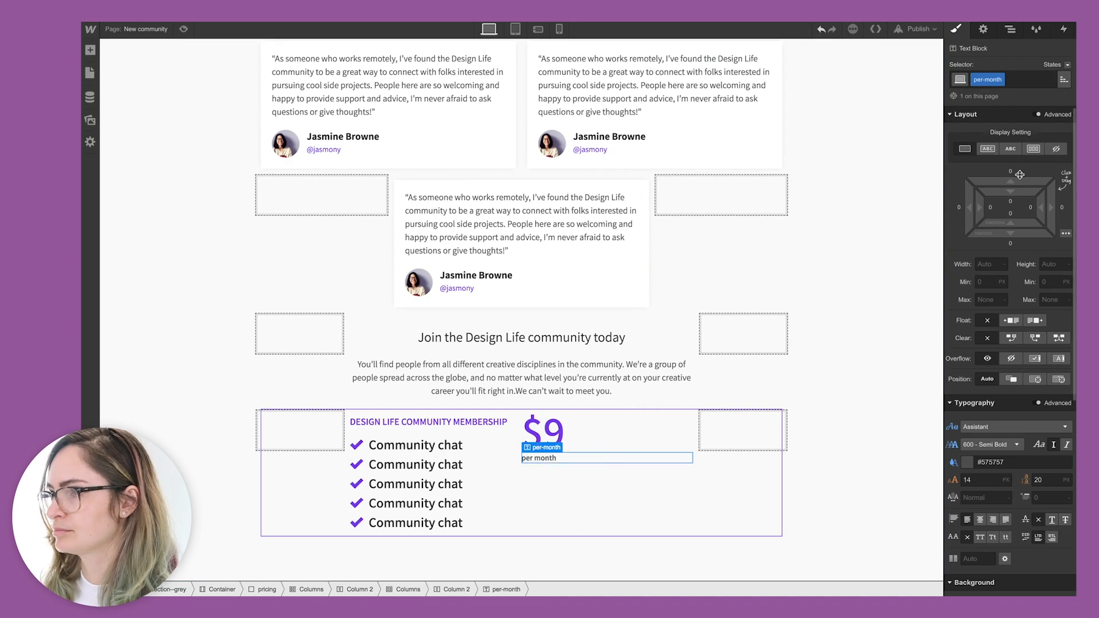
left_click(299, 429)
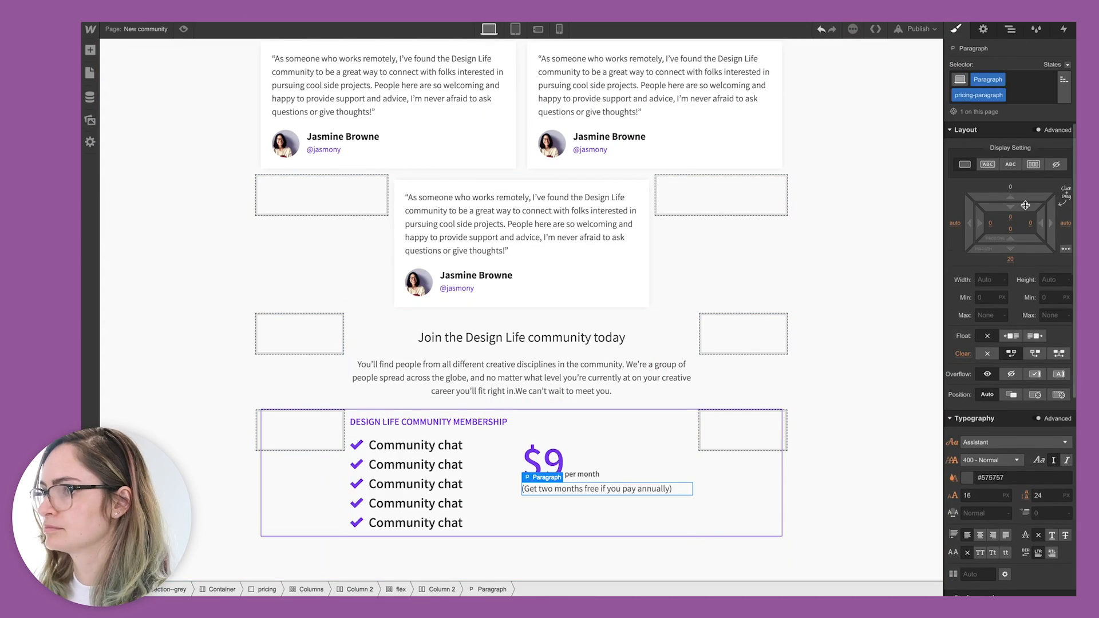
left_click(554, 516)
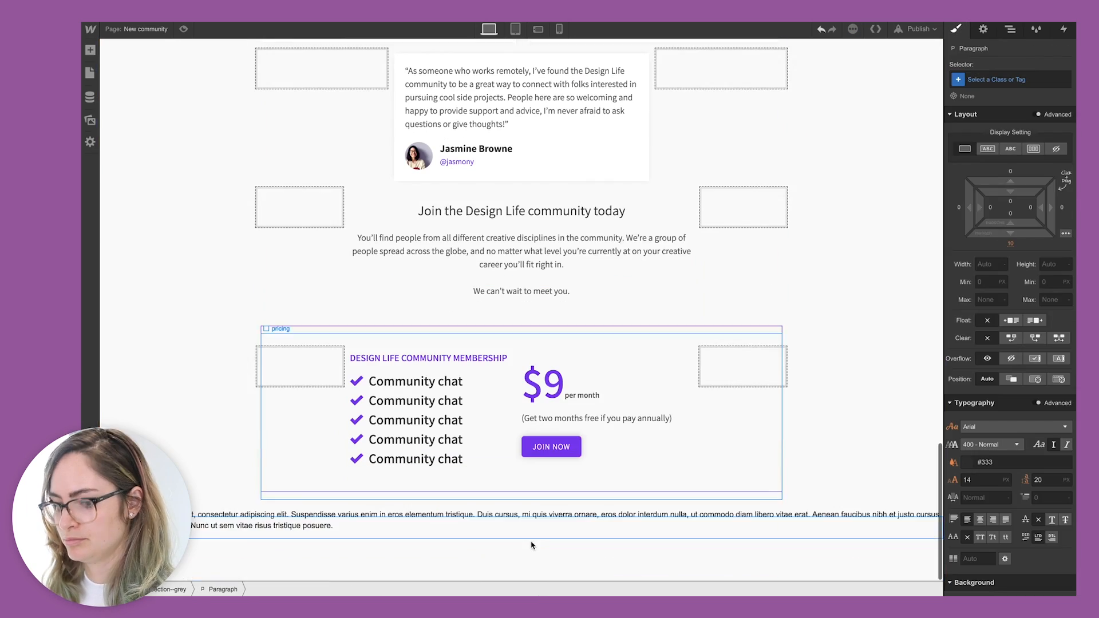
Step: Replace the lorem ipsum under pricing with the 'Got questions? Reach out to us' contact line
left_click(89, 49)
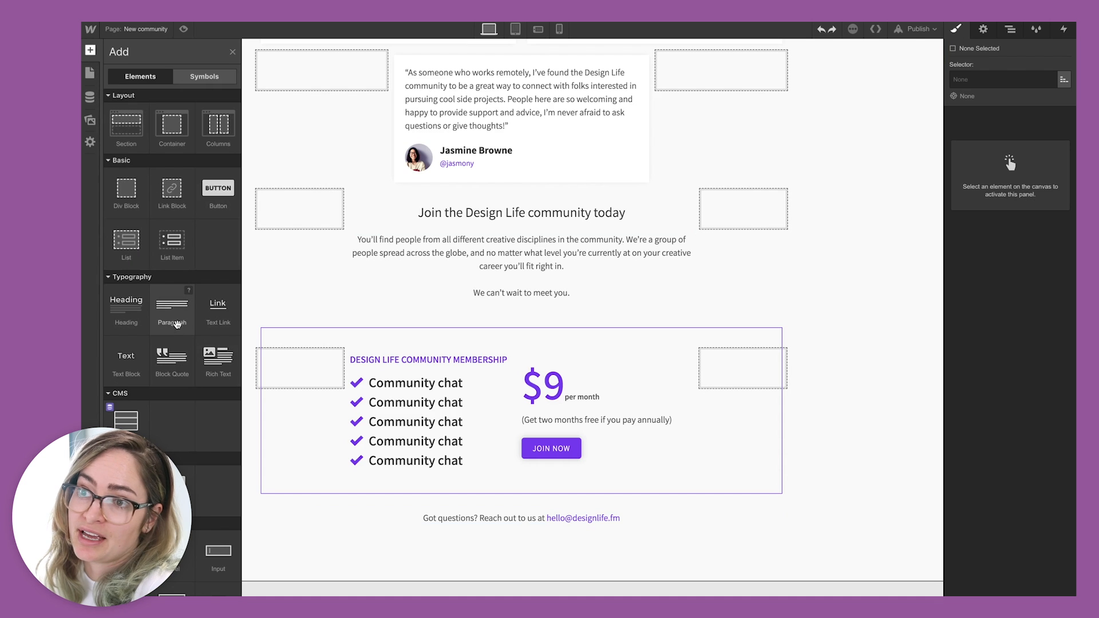
mouse_move(174, 96)
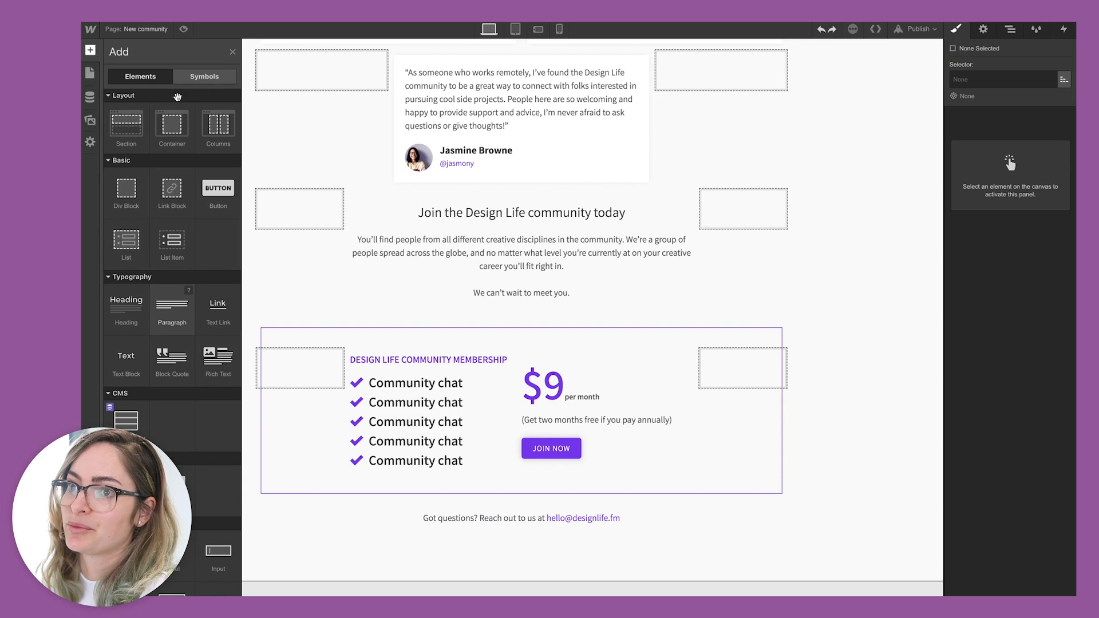
left_click(203, 76)
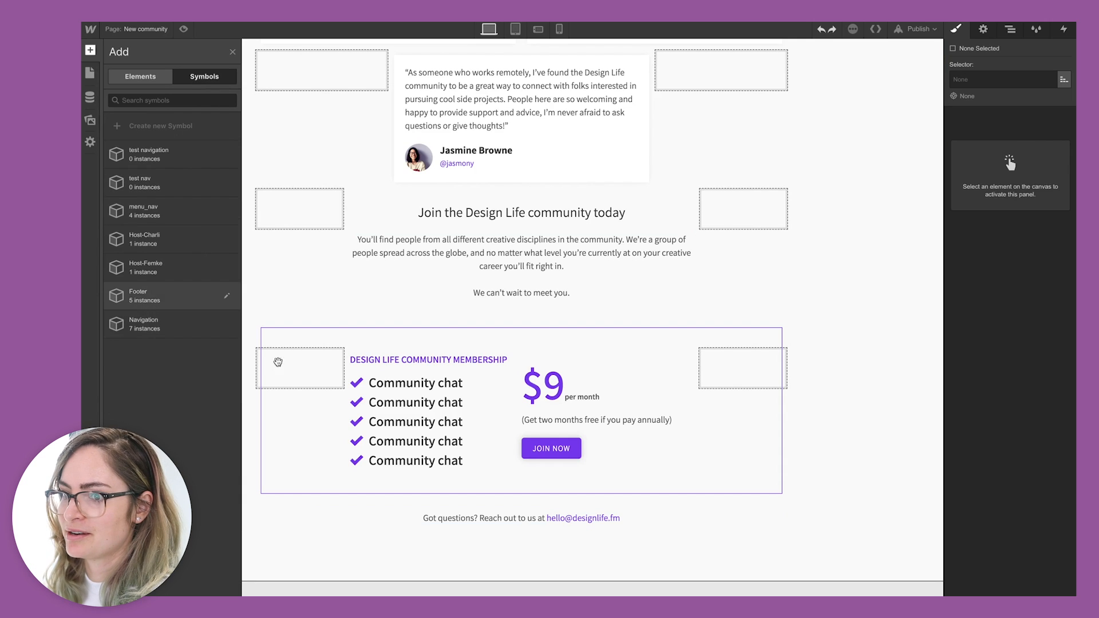
left_click(1009, 30)
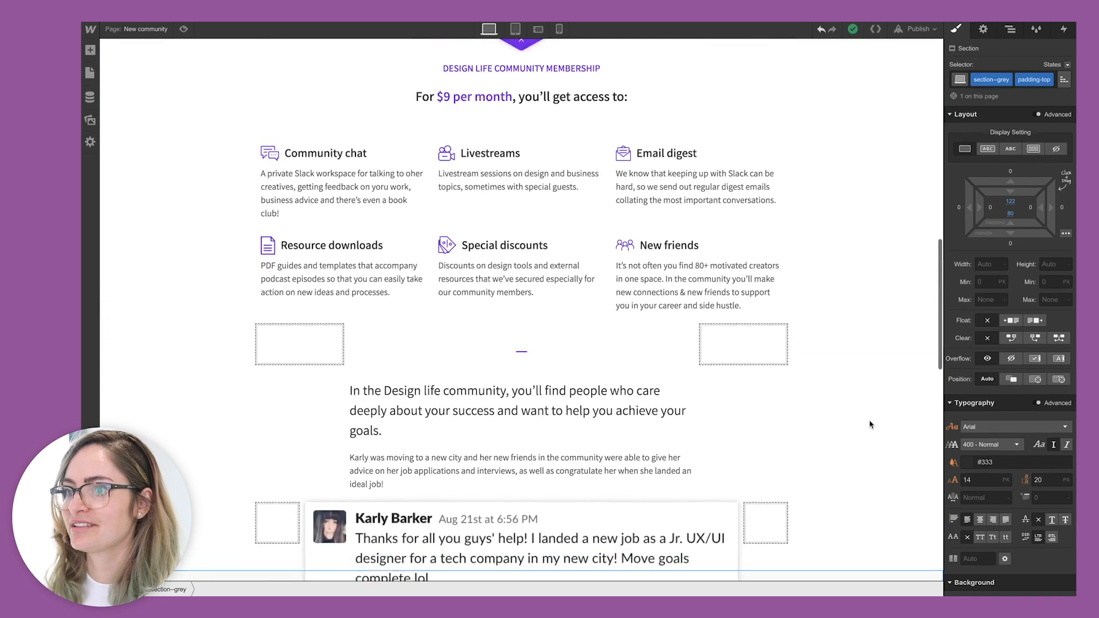
scroll("up", 3)
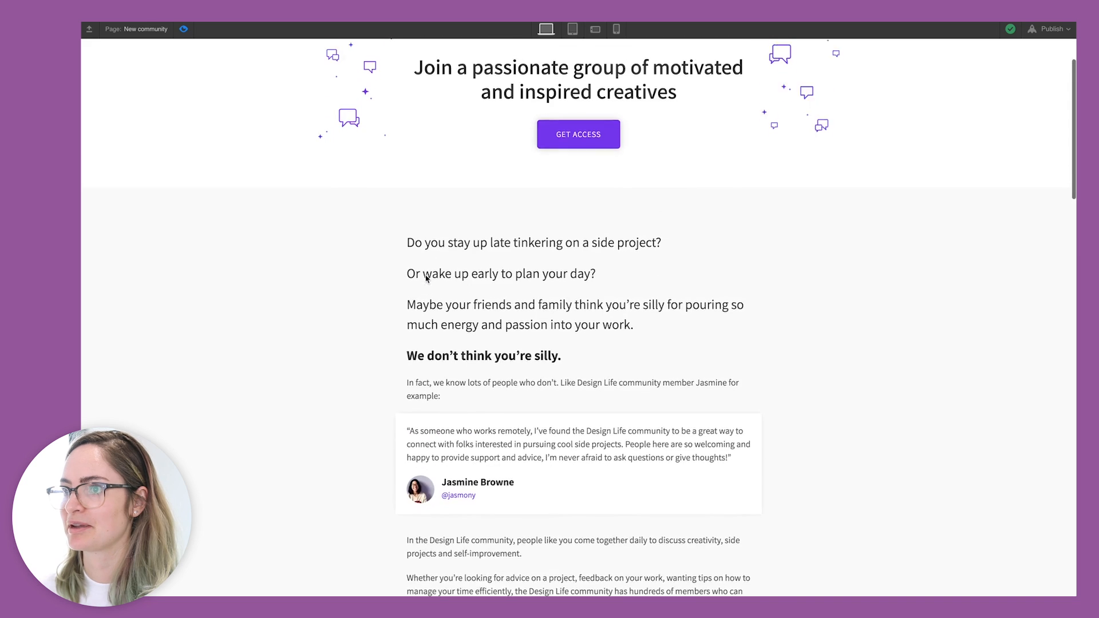
scroll("down", 3)
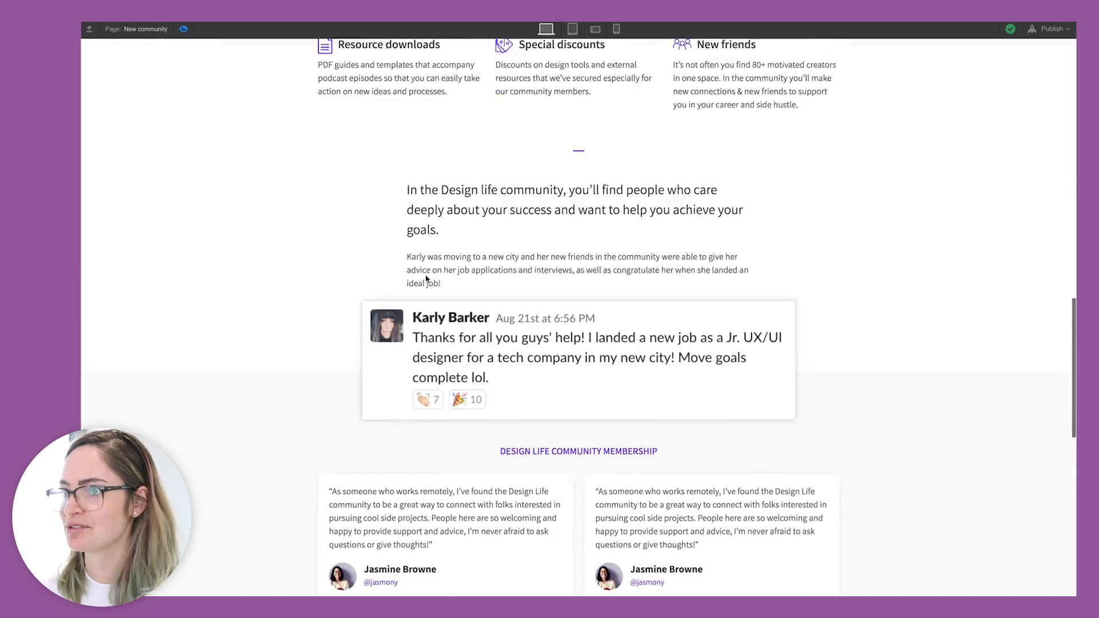
scroll("down", 3)
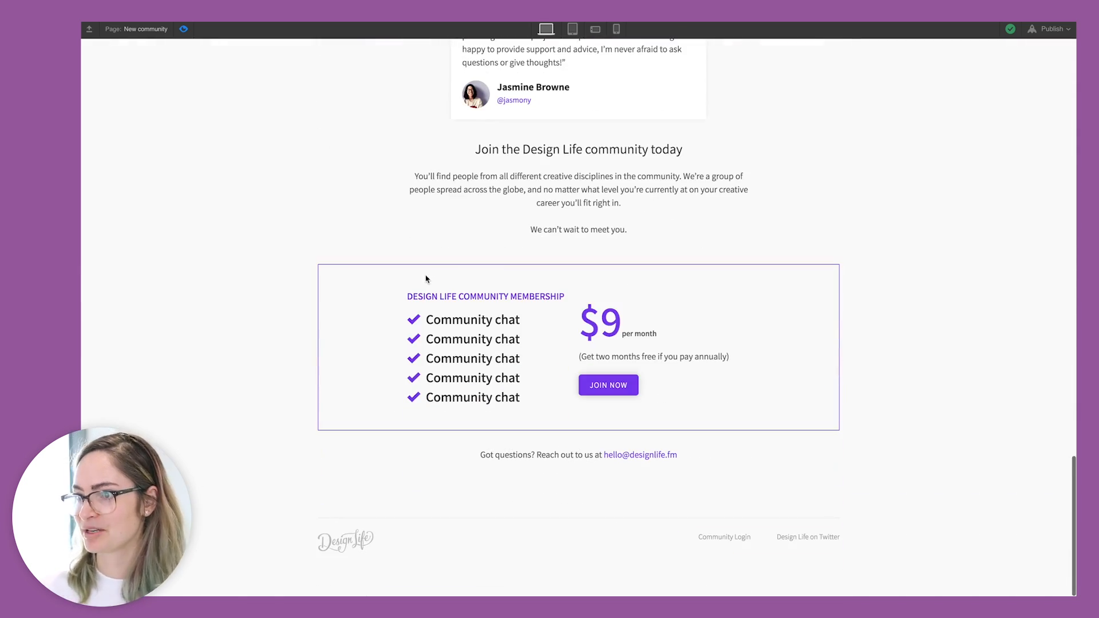
scroll("up", 3)
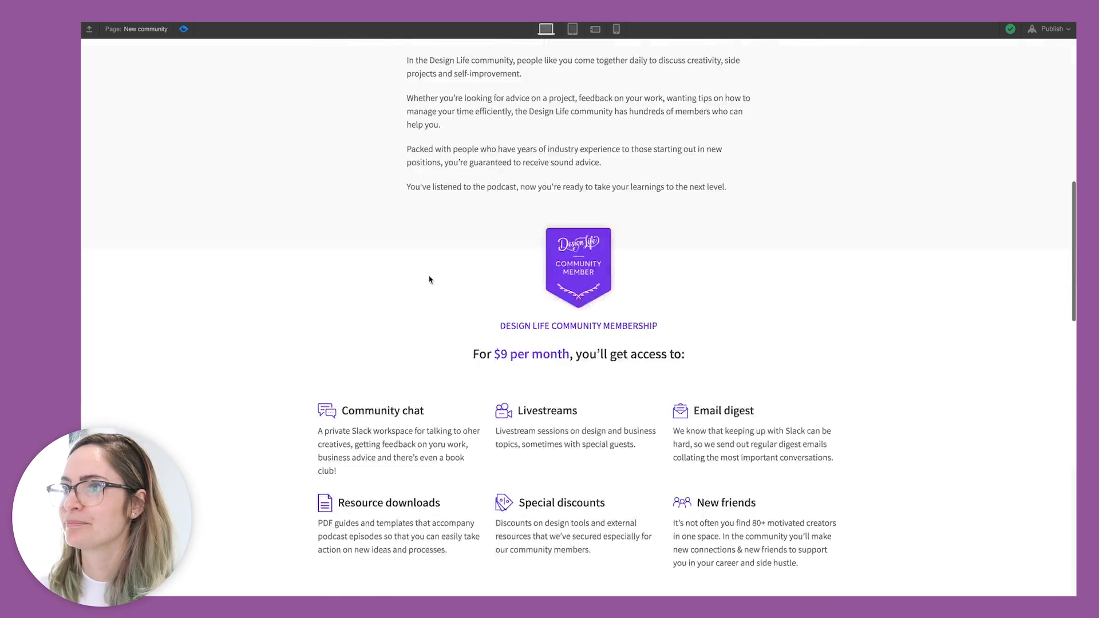
Step: Preview the landing page at tablet width, scrolling through the whole layout
left_click(572, 29)
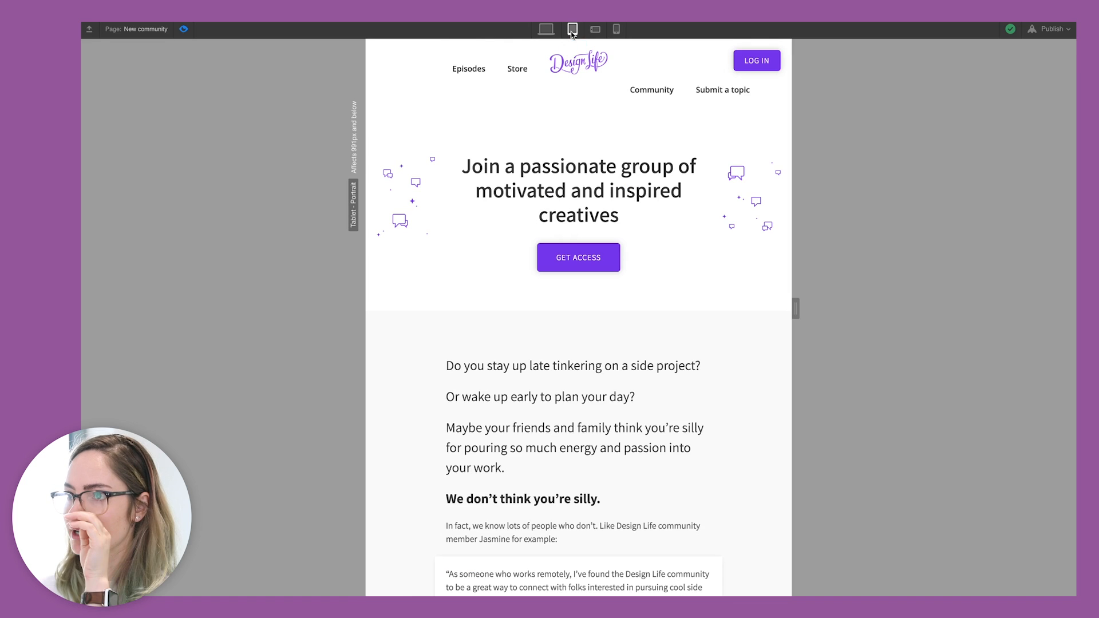
mouse_move(722, 89)
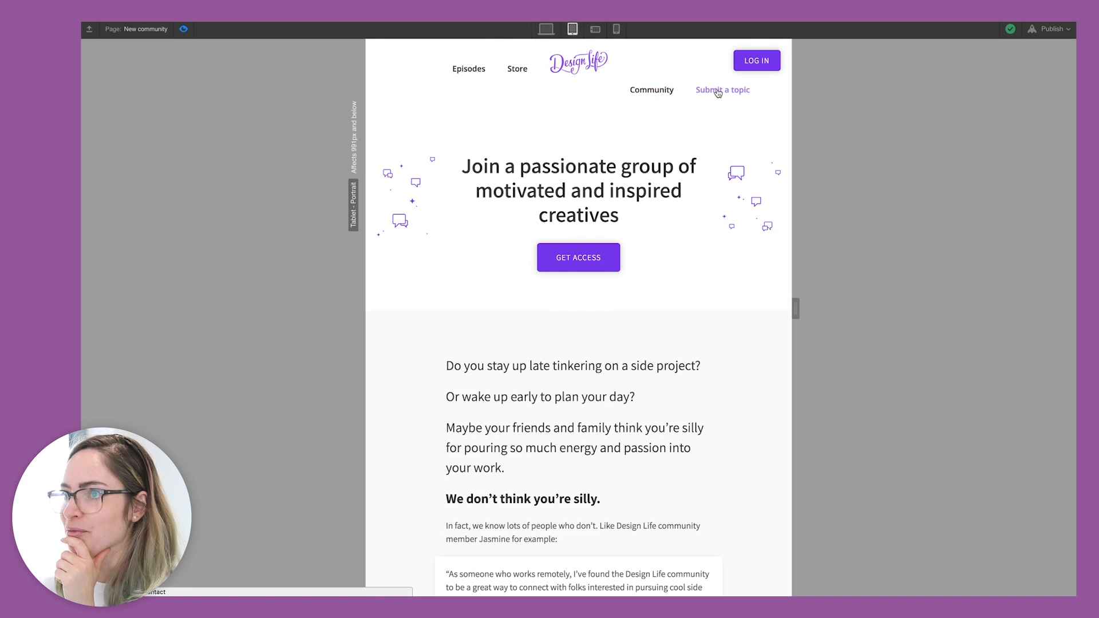
mouse_move(651, 90)
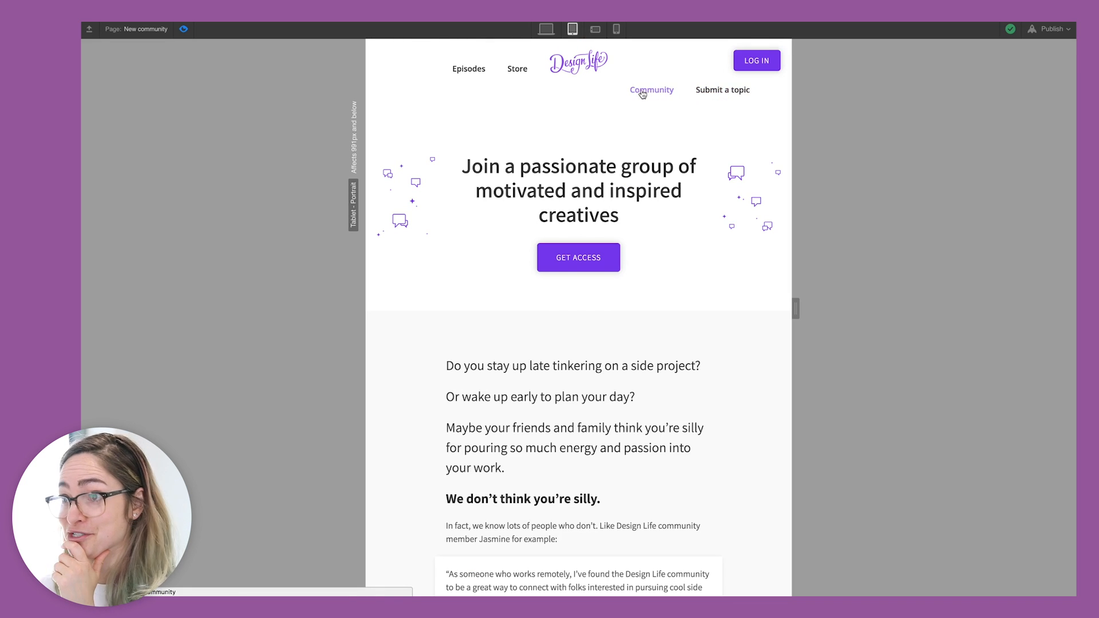
scroll("down", 3)
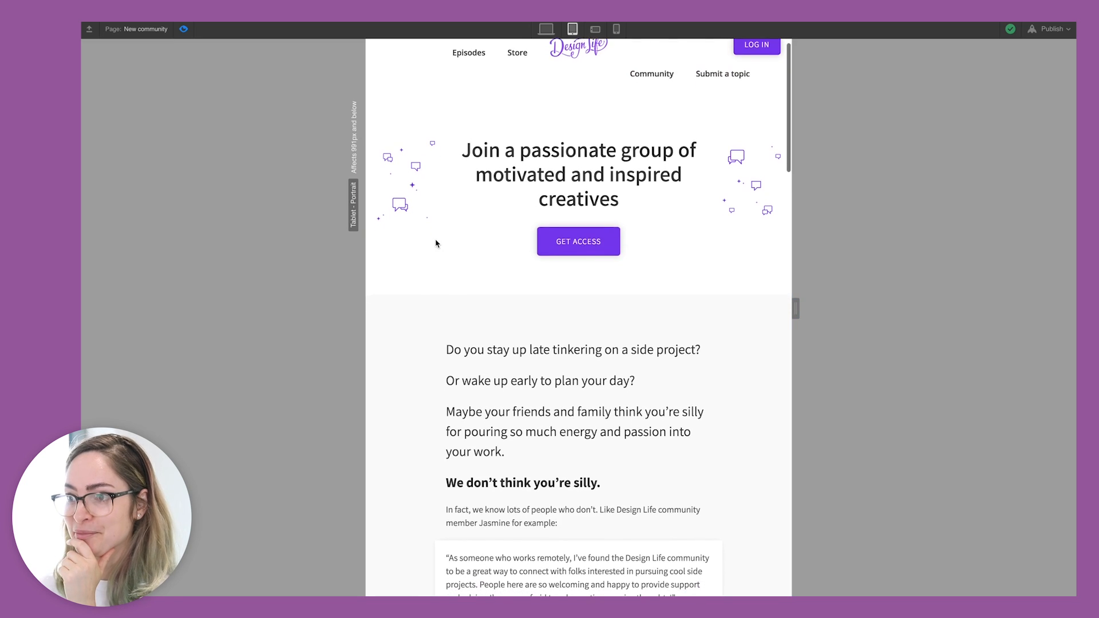
scroll("down", 3)
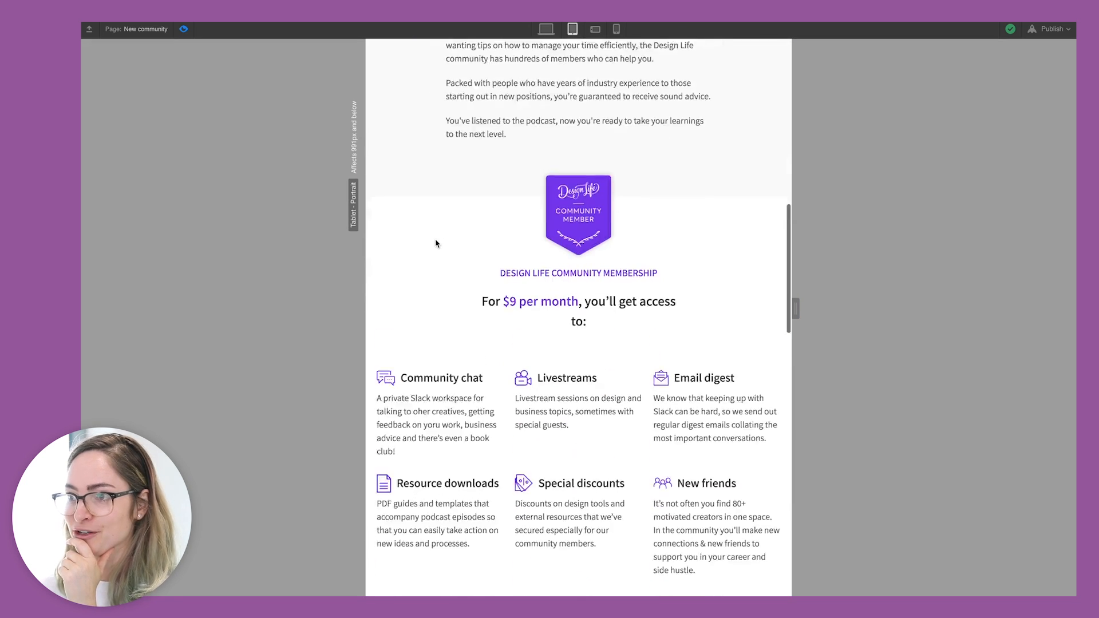
scroll("down", 3)
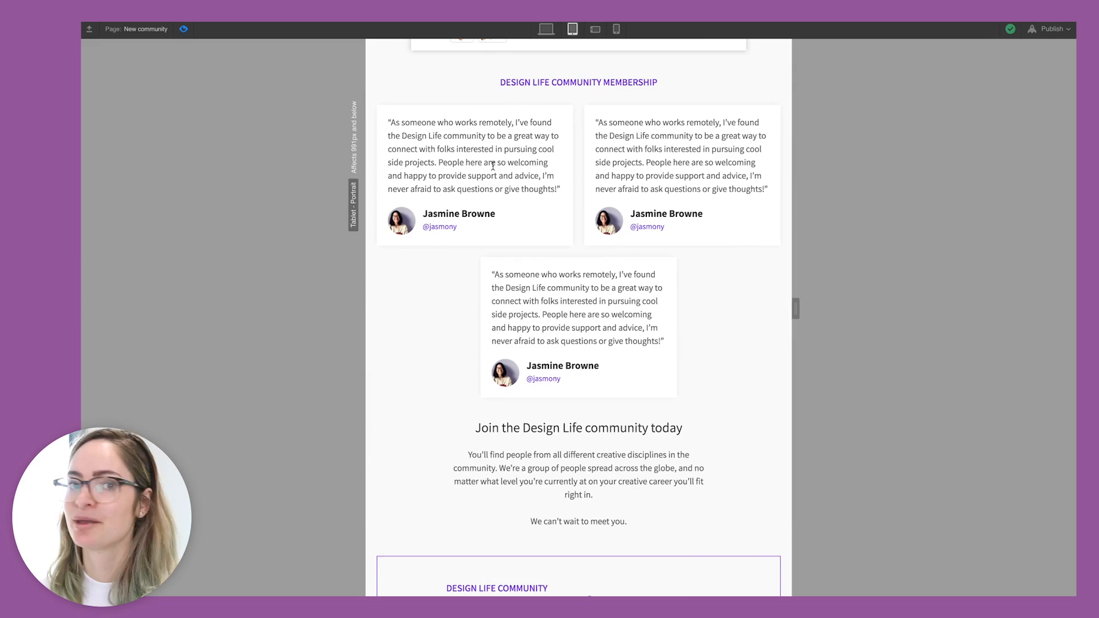
mouse_move(547, 121)
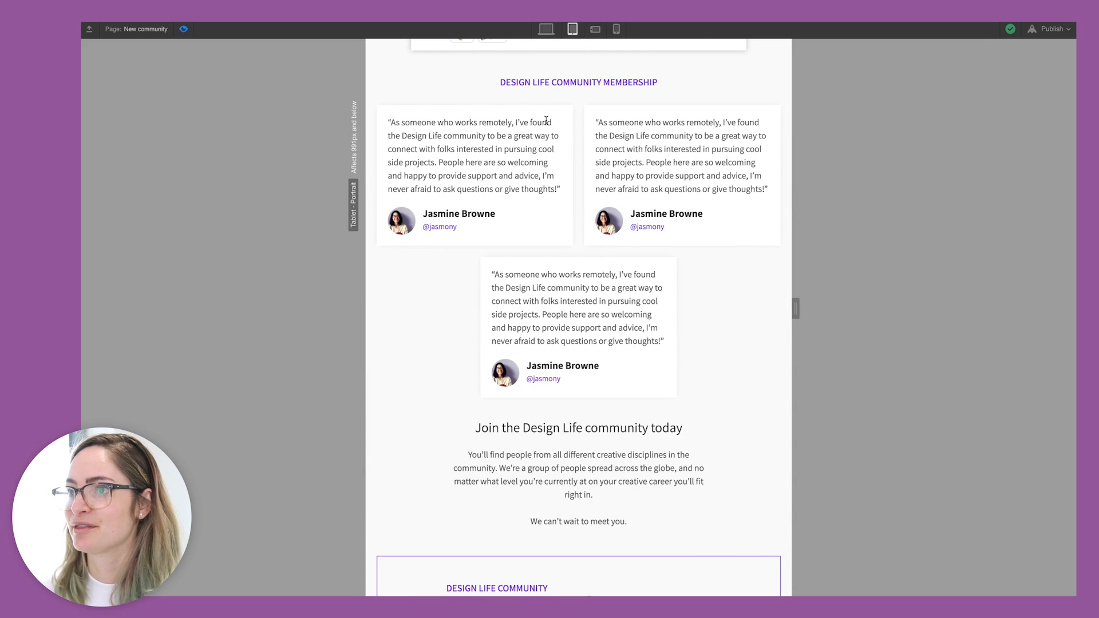
scroll("up", 3)
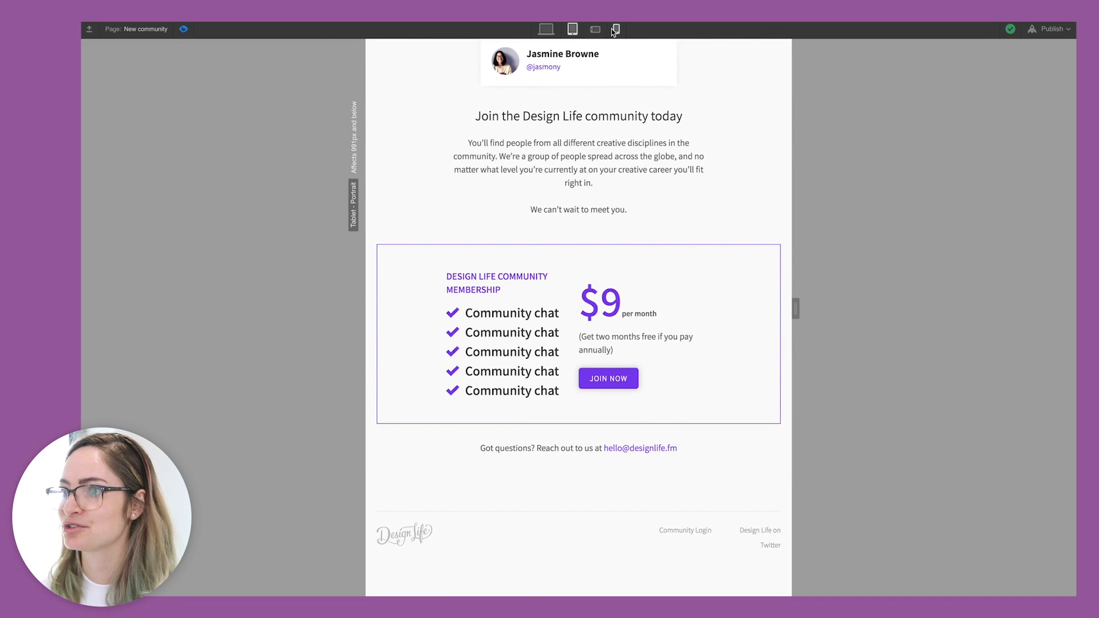
Step: Preview the page at portrait phone width and scroll through the stacked sections
left_click(615, 28)
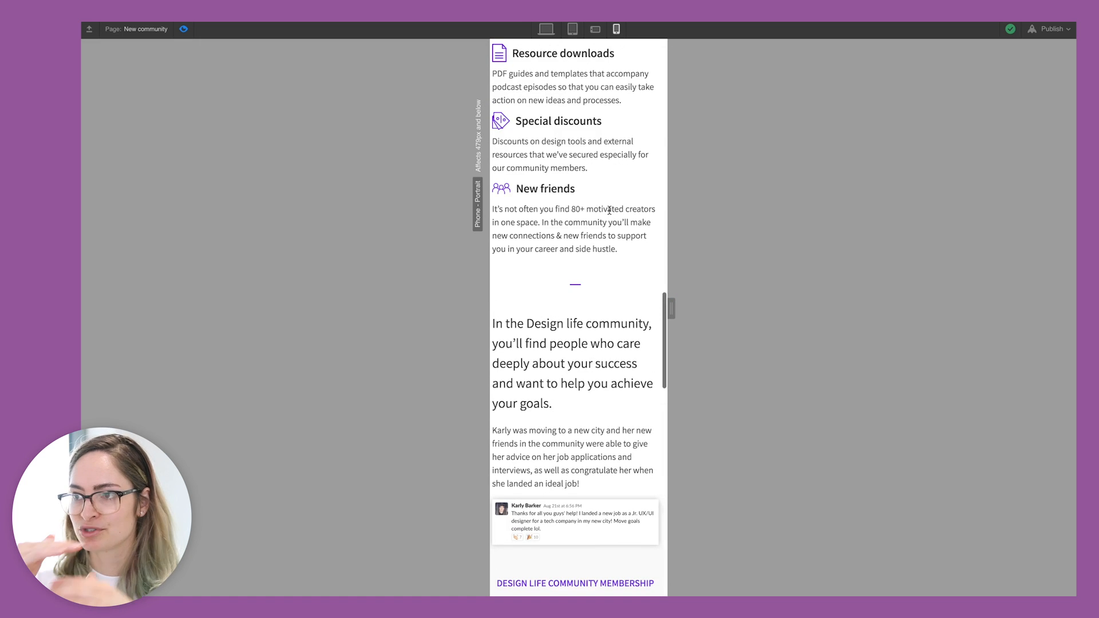
scroll("up", 3)
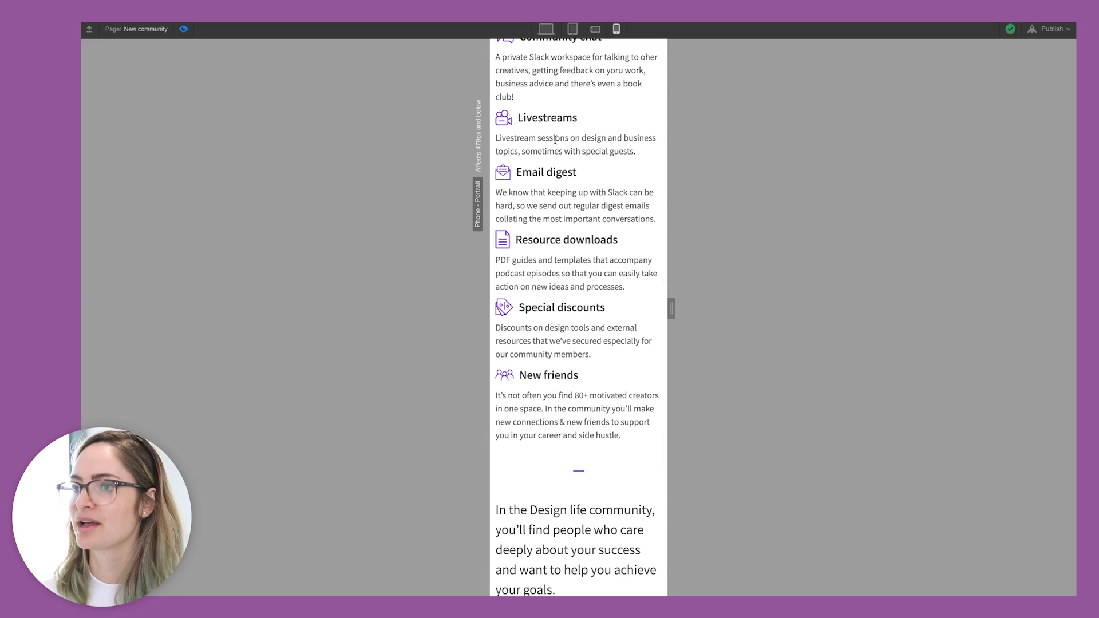
mouse_move(550, 287)
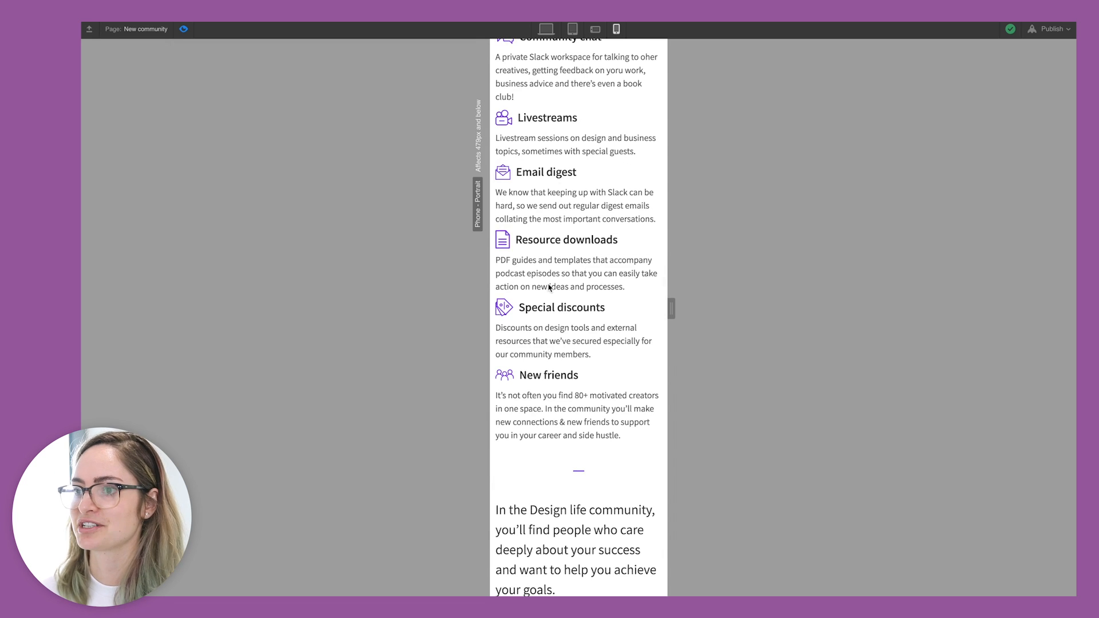
scroll("down", 3)
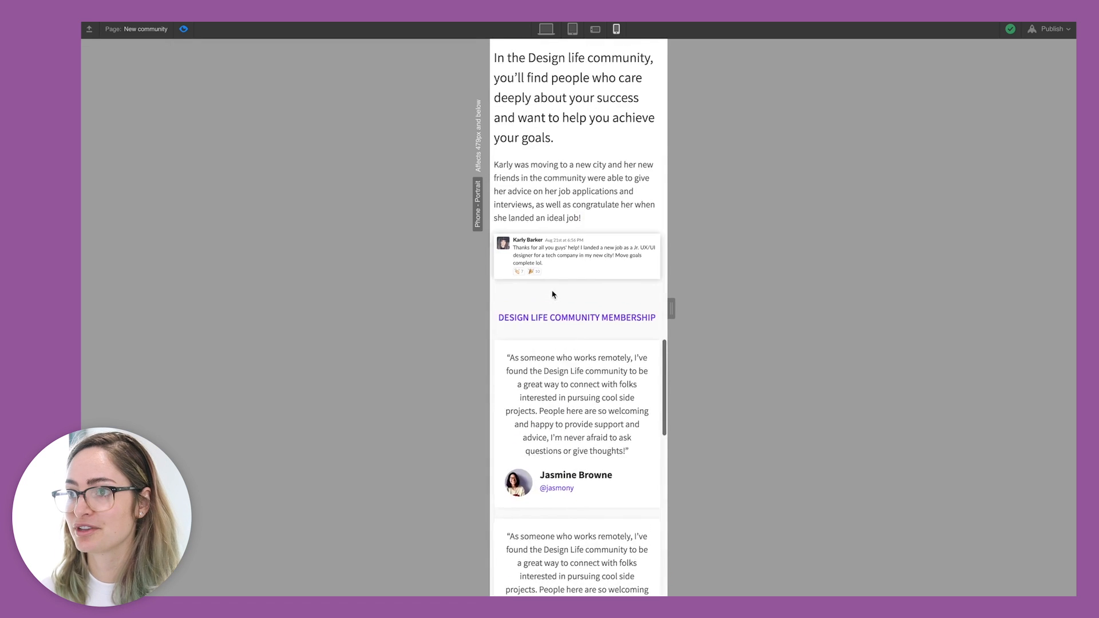
scroll("up", 3)
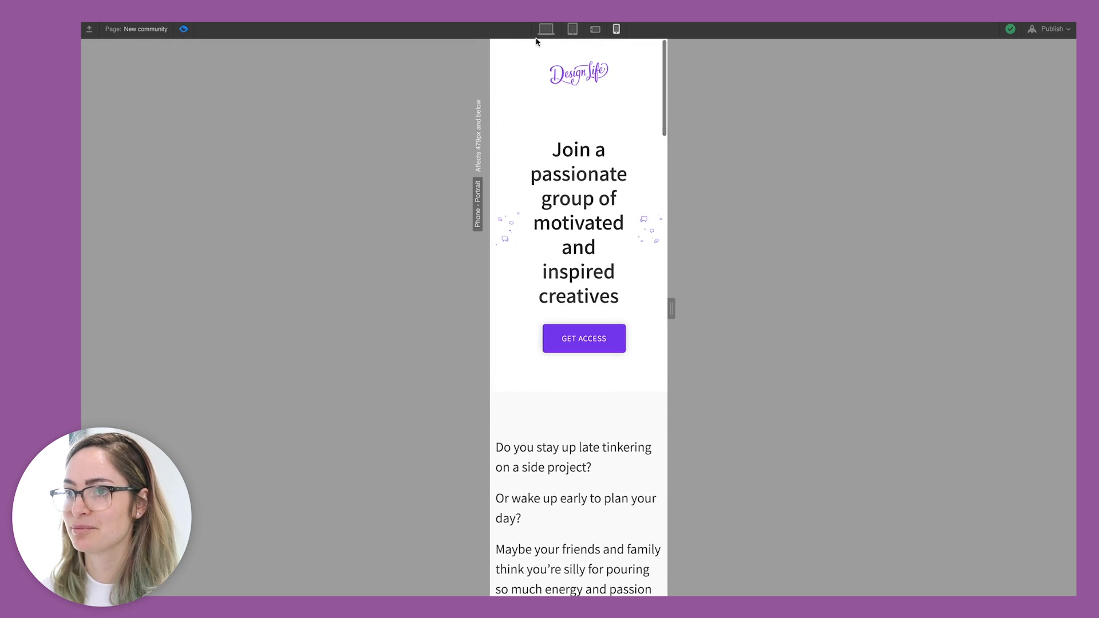
Step: Cycle through desktop, tablet, landscape phone and portrait phone breakpoints, ending on portrait phone
left_click(509, 11)
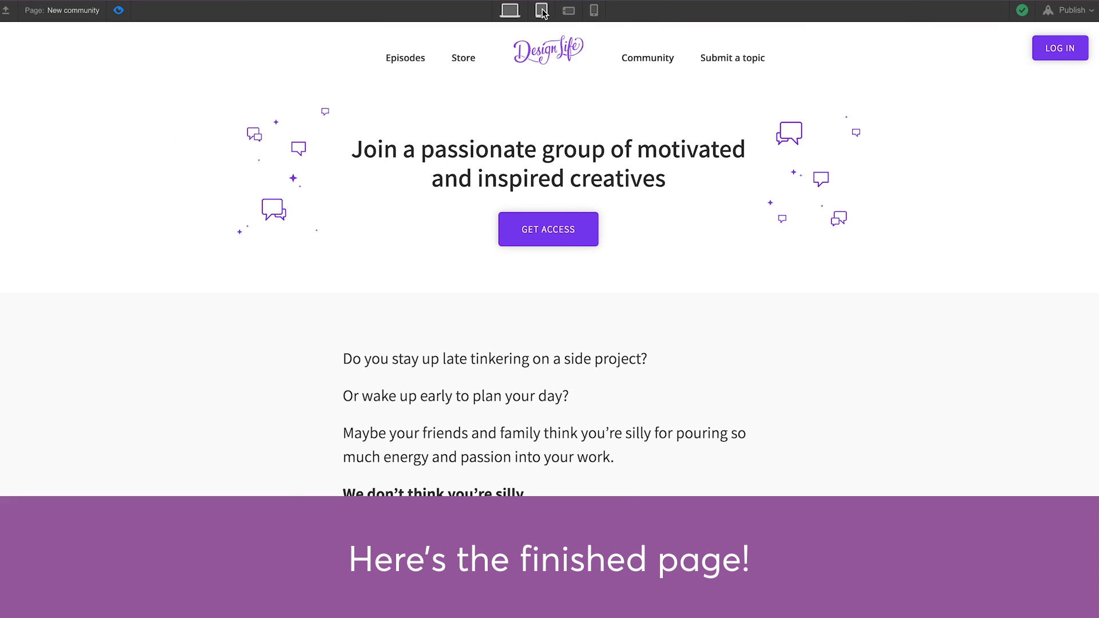
left_click(541, 11)
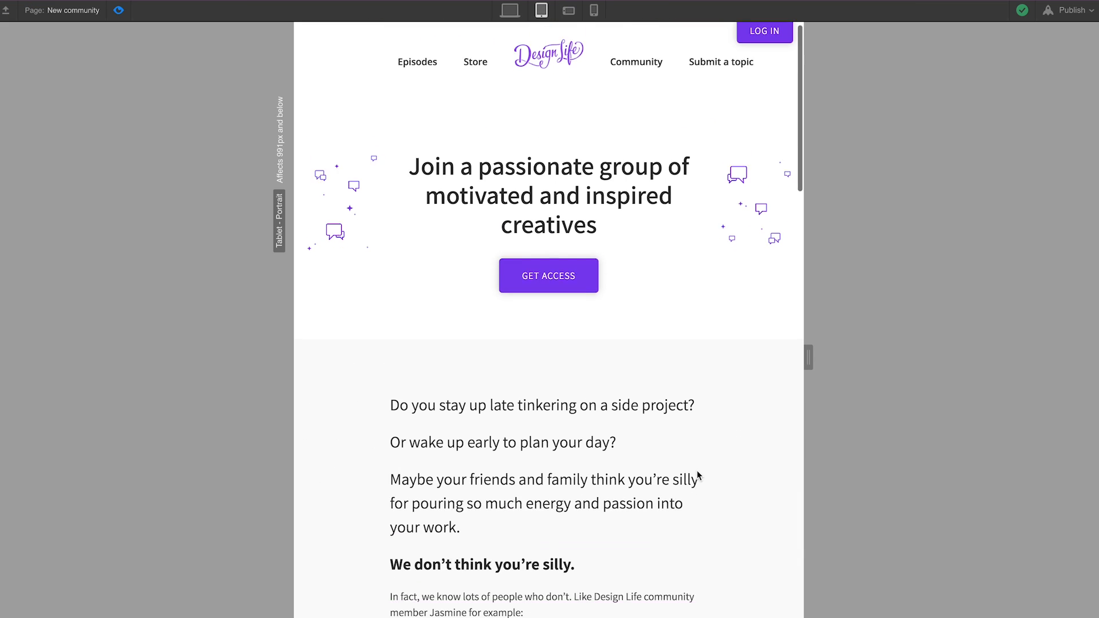
scroll("down", 3)
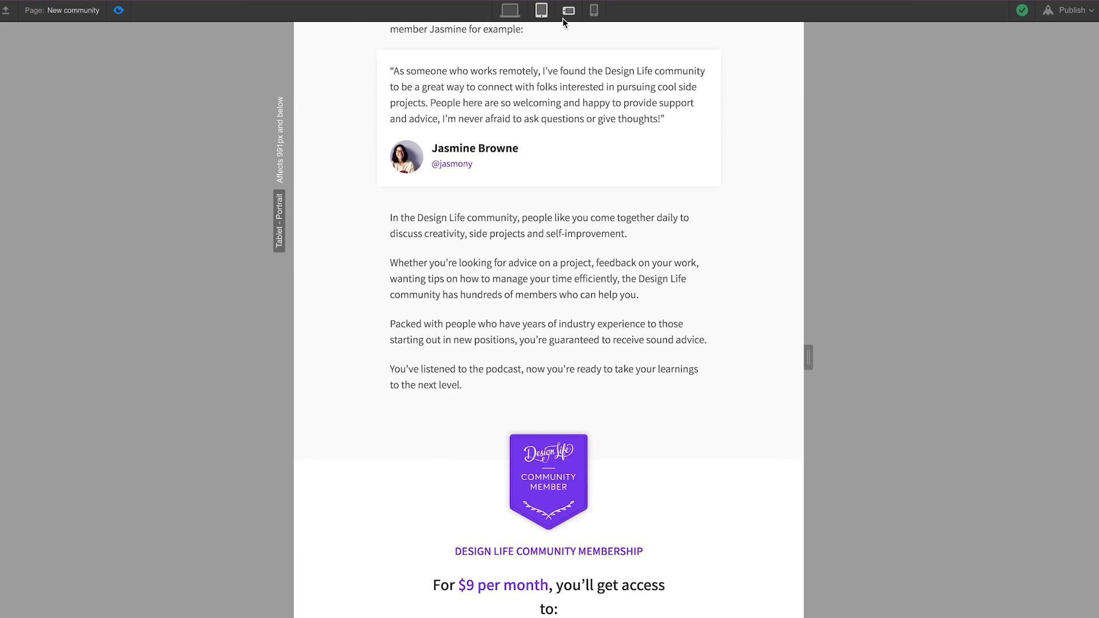
left_click(569, 11)
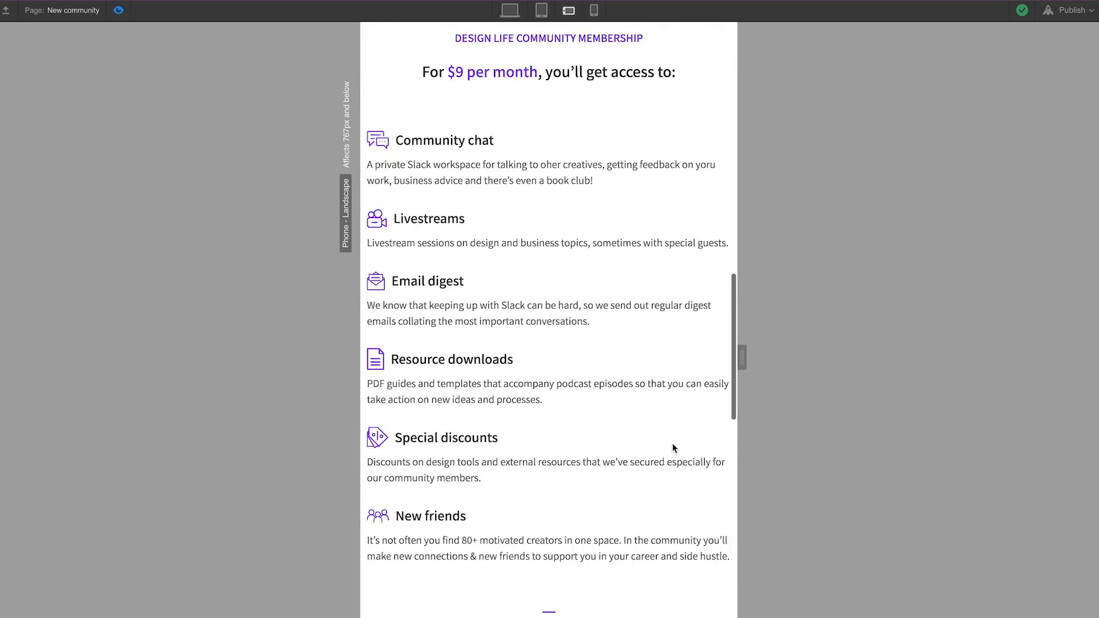
left_click(593, 10)
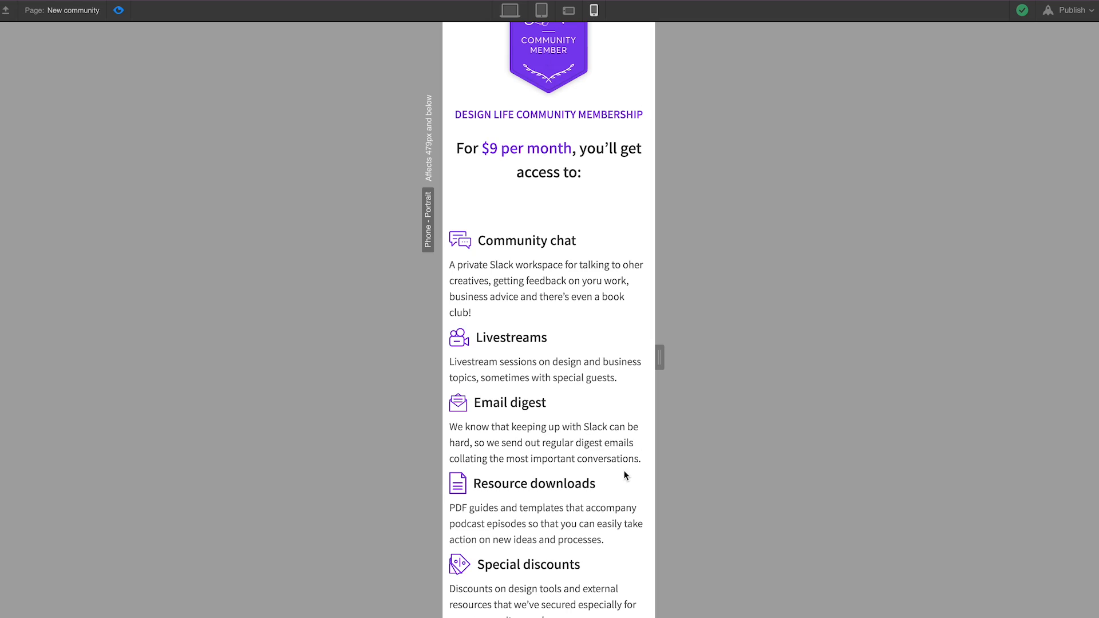
Step: Review the exported HTML in the Export Code dialog
scroll("down", 3)
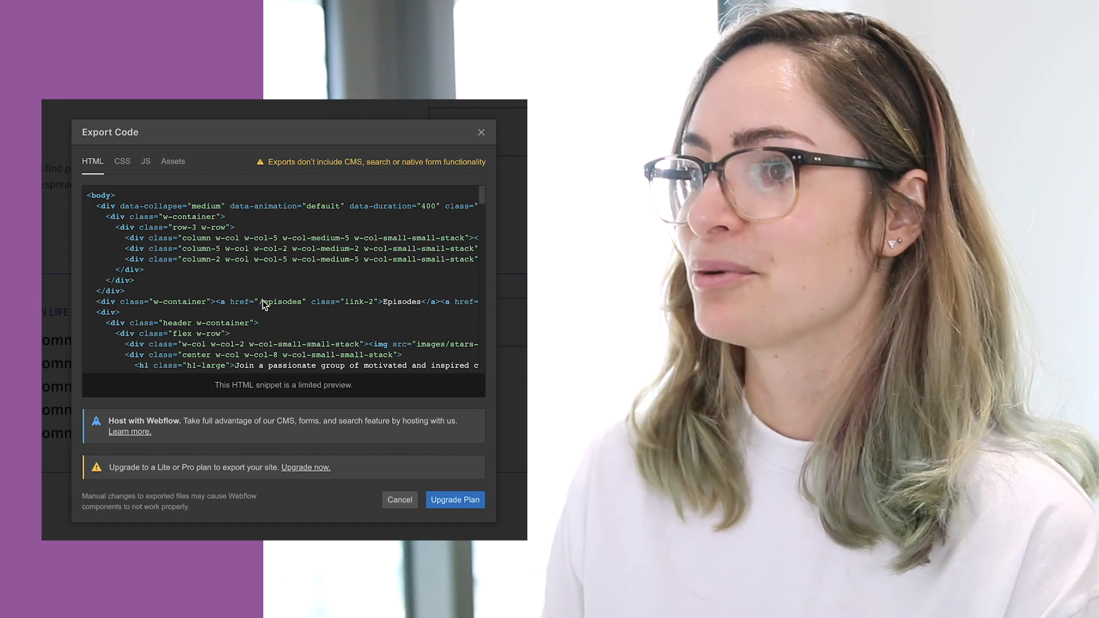
scroll("down", 3)
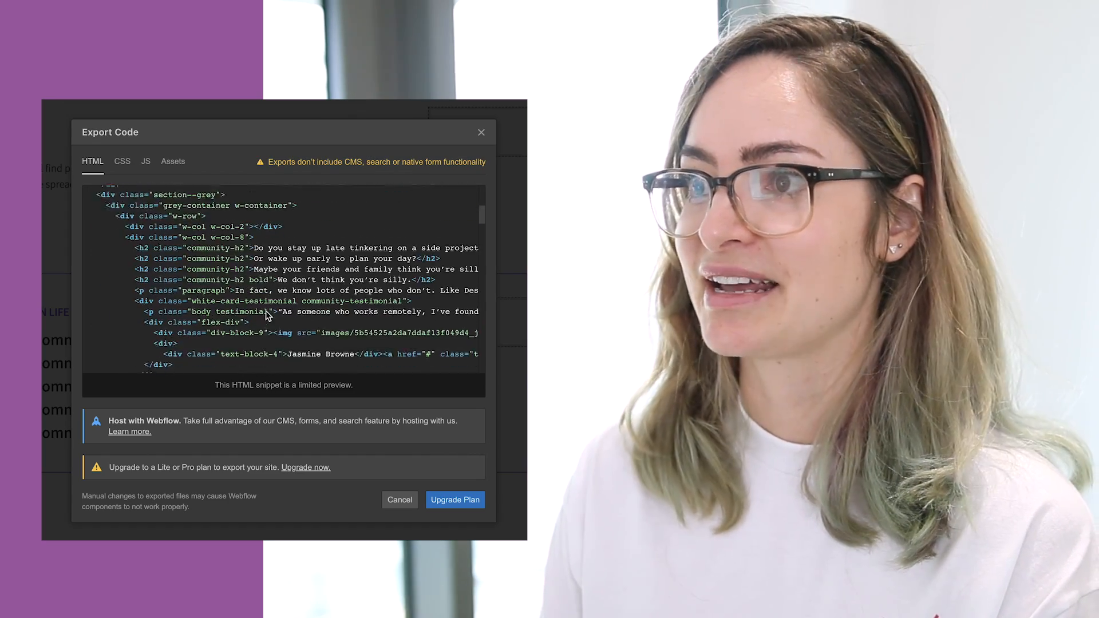
scroll("down", 3)
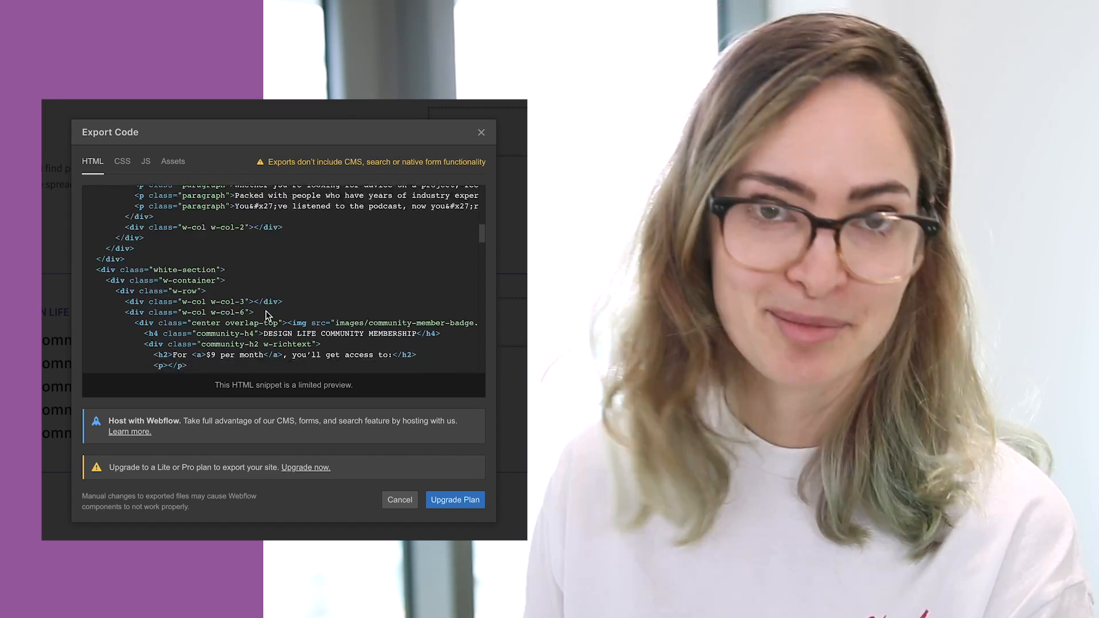
Step: Review the exported CSS stylesheet, then cancel the export to return to the designer
left_click(122, 161)
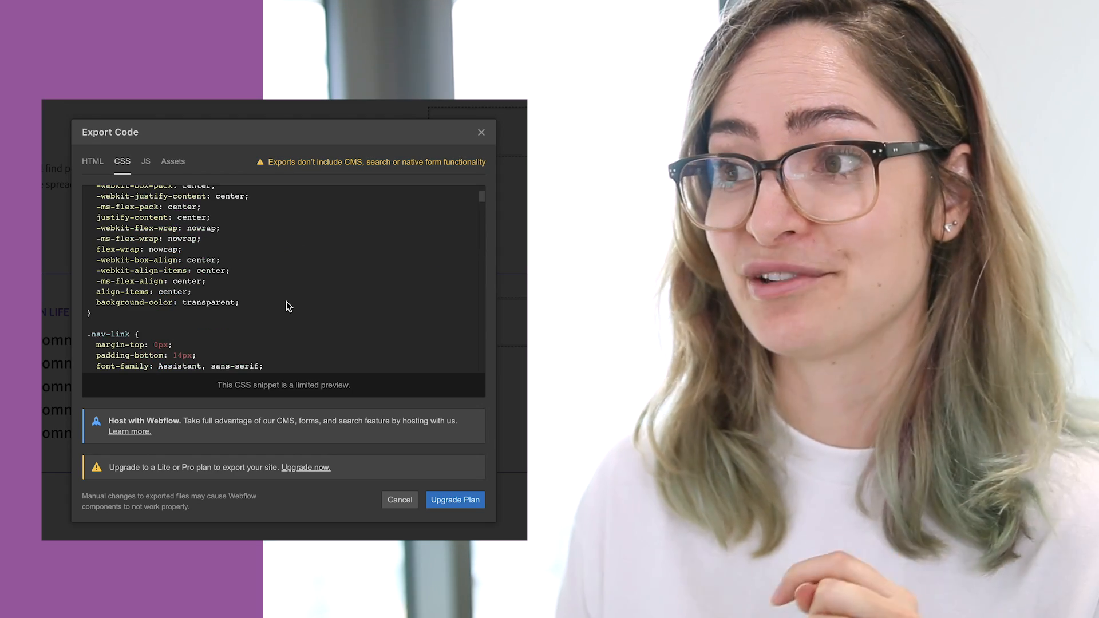
scroll("up", 3)
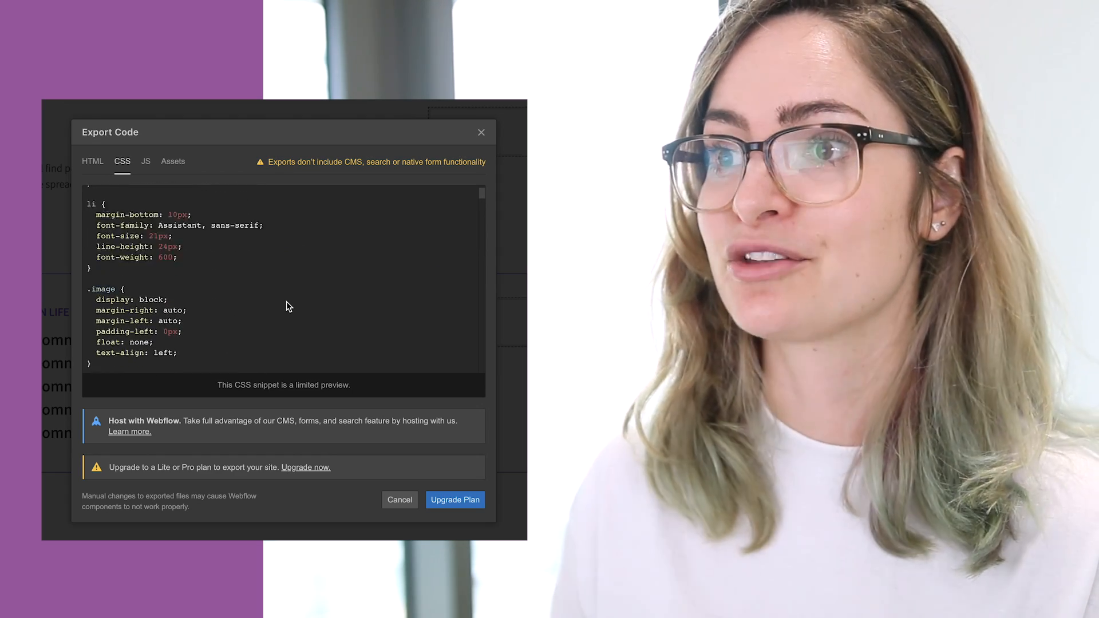
scroll("up", 3)
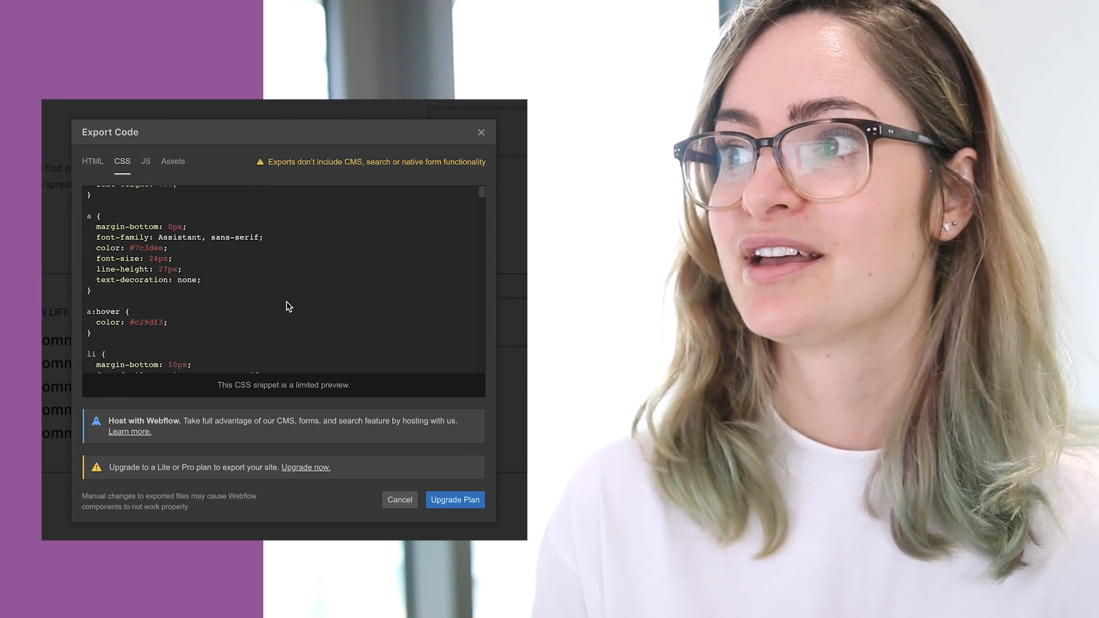
left_click(481, 132)
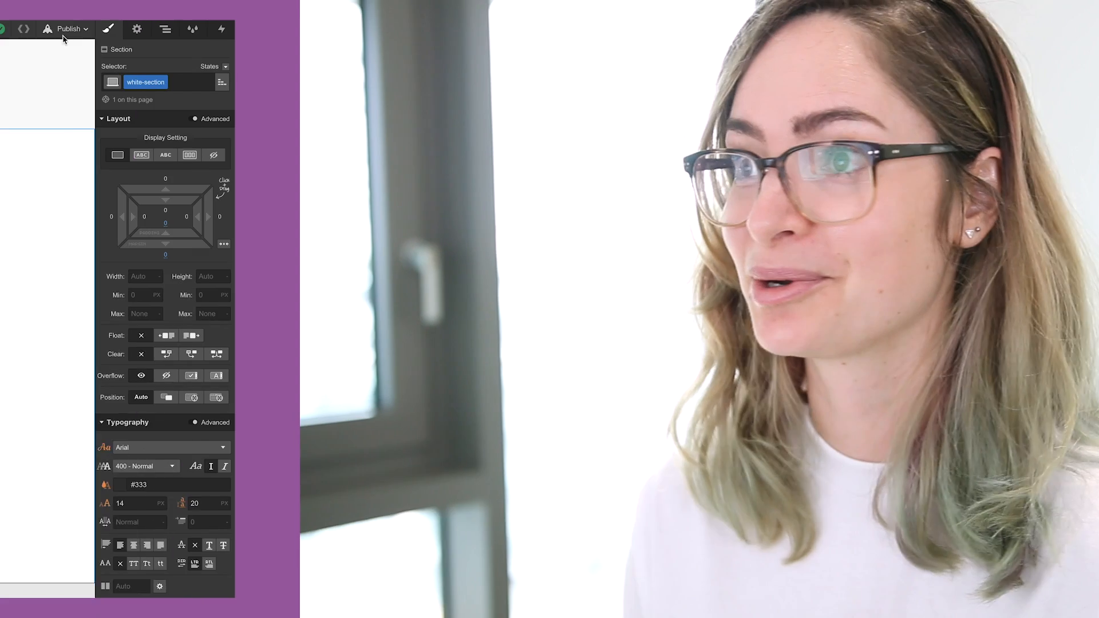
Step: Publish the site to all three checked domains via Publish to Selected Domains
left_click(864, 29)
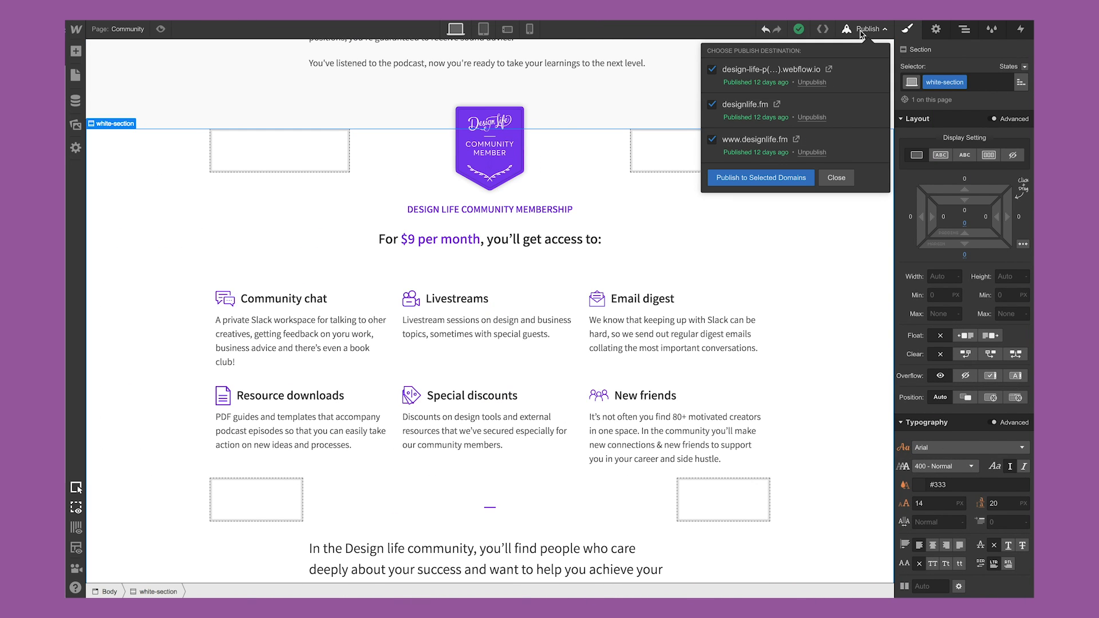
left_click(760, 178)
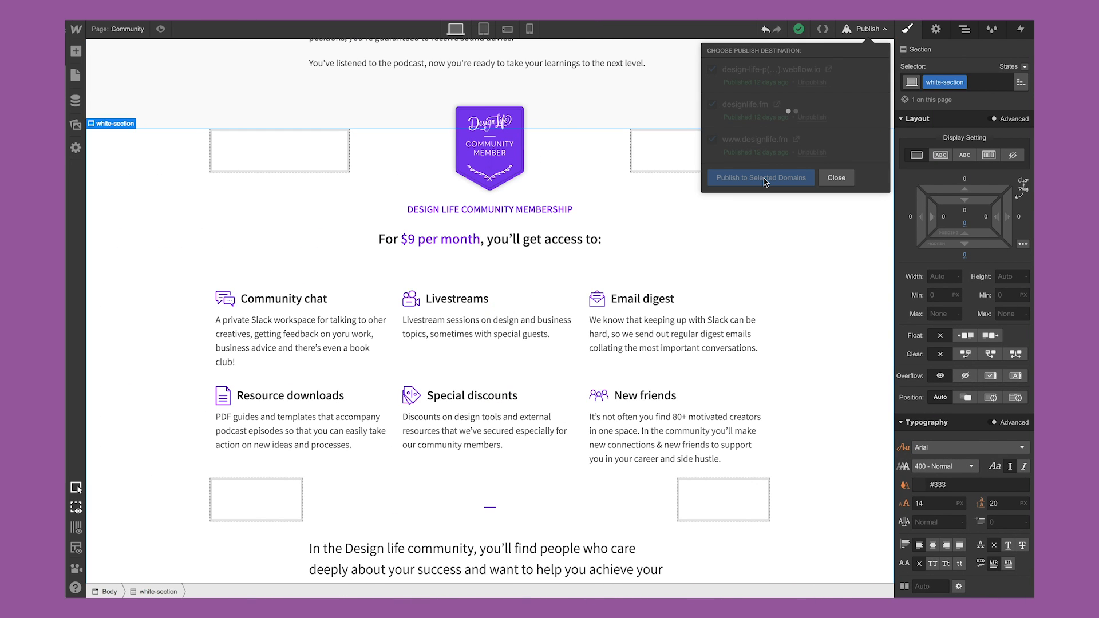
left_click(759, 178)
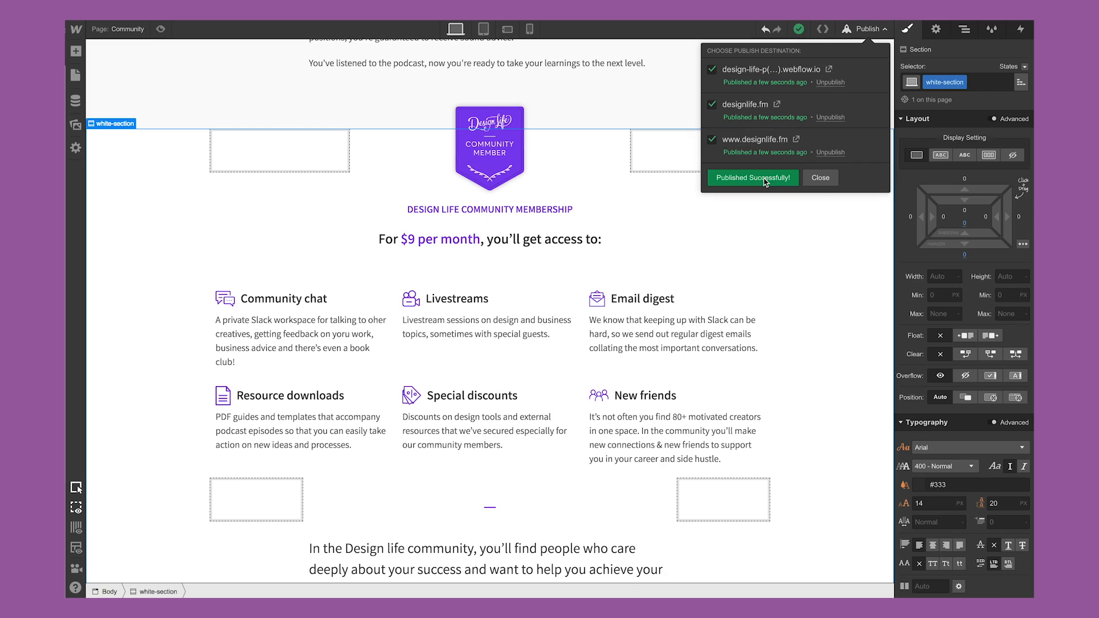